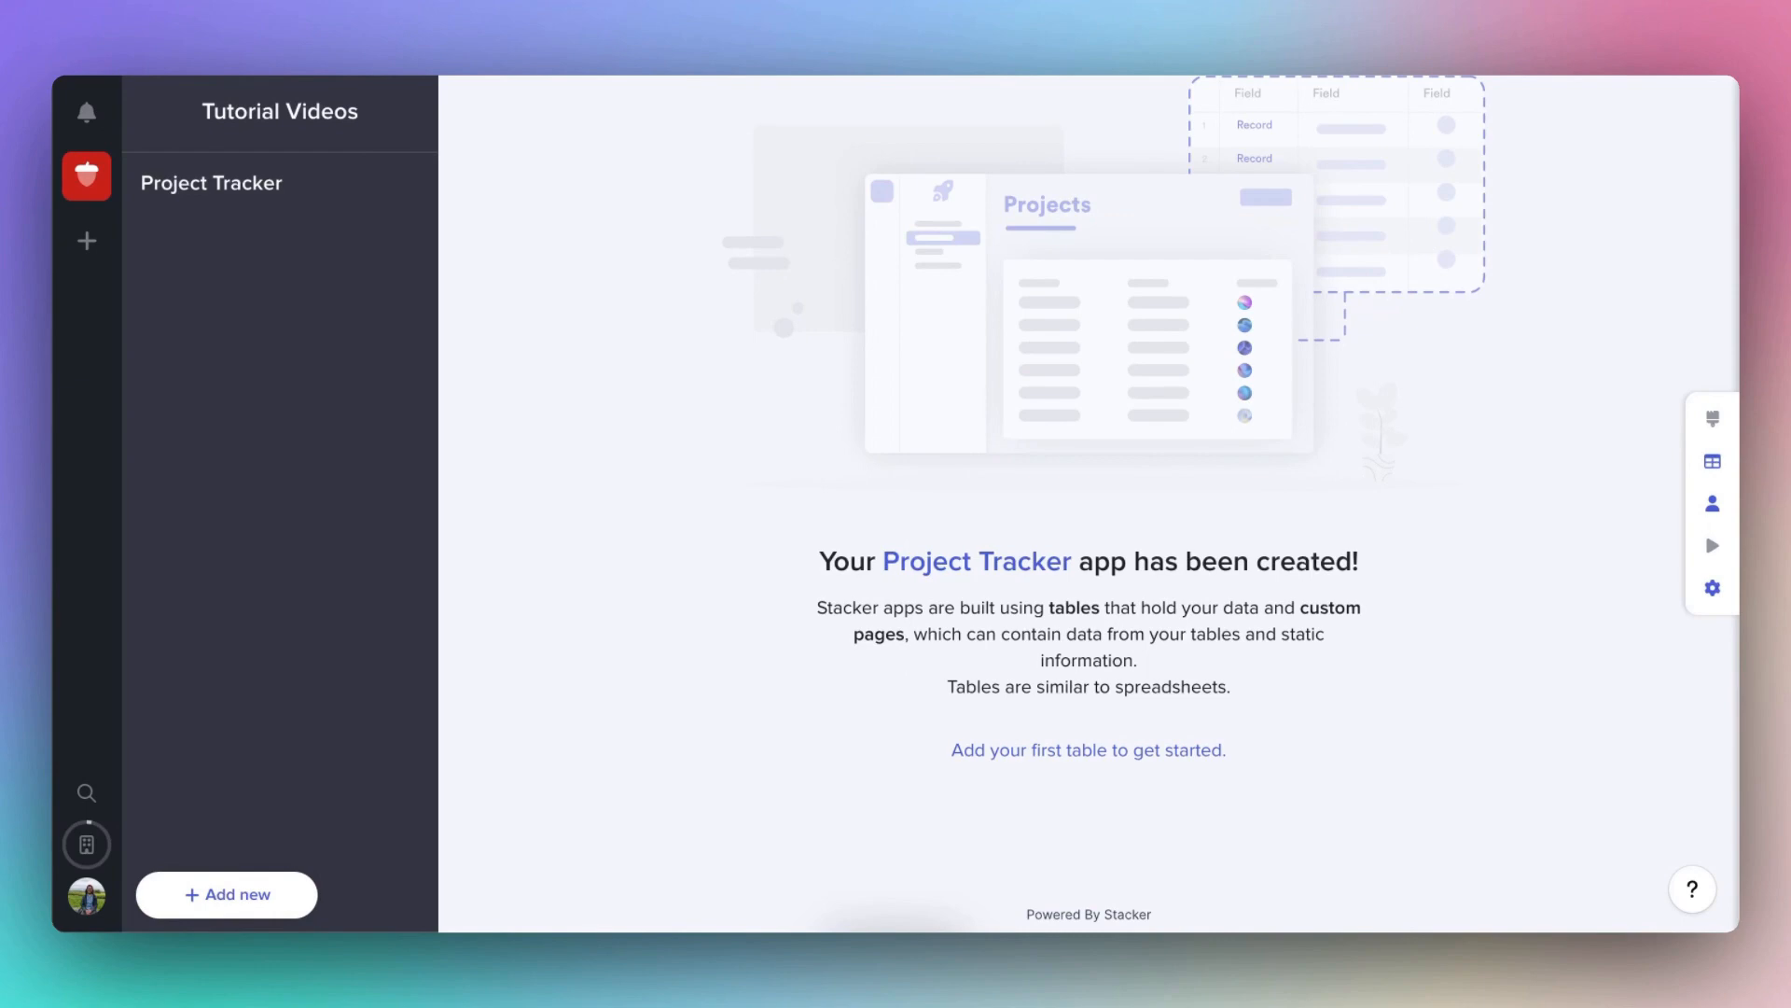
{"action": "mouse_move", "coordinate": [1340, 593]}
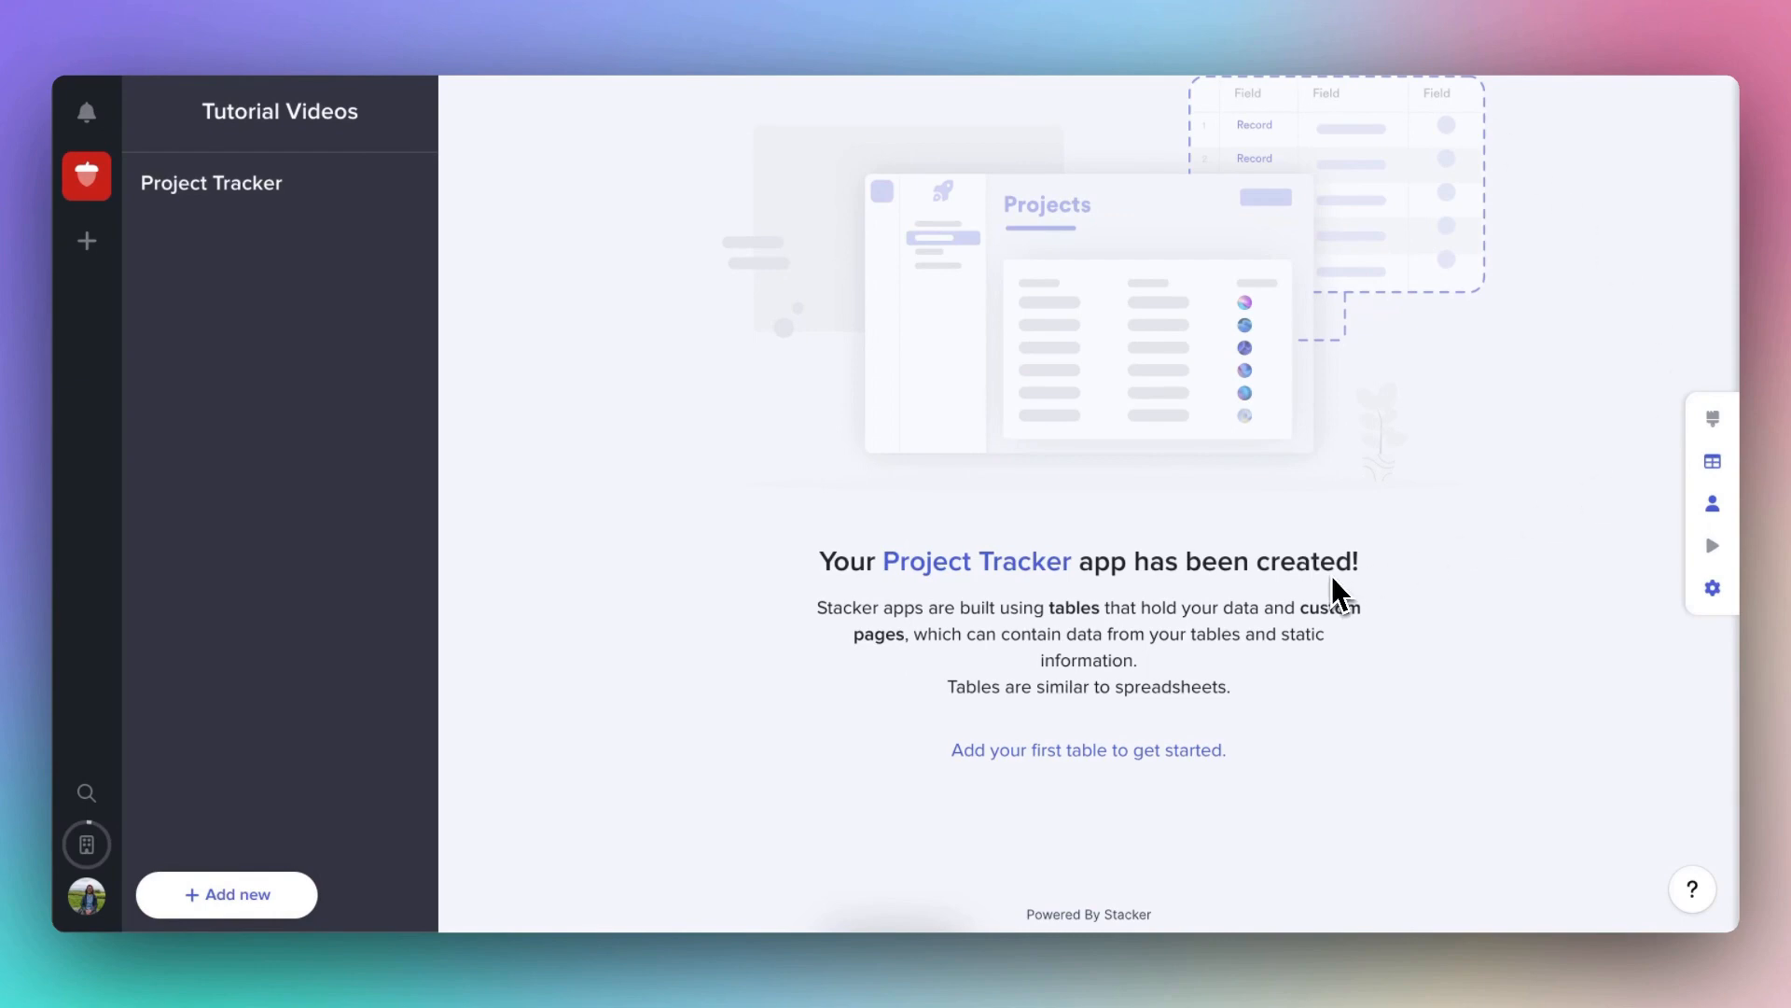
{"action": "mouse_move", "coordinate": [1711, 461]}
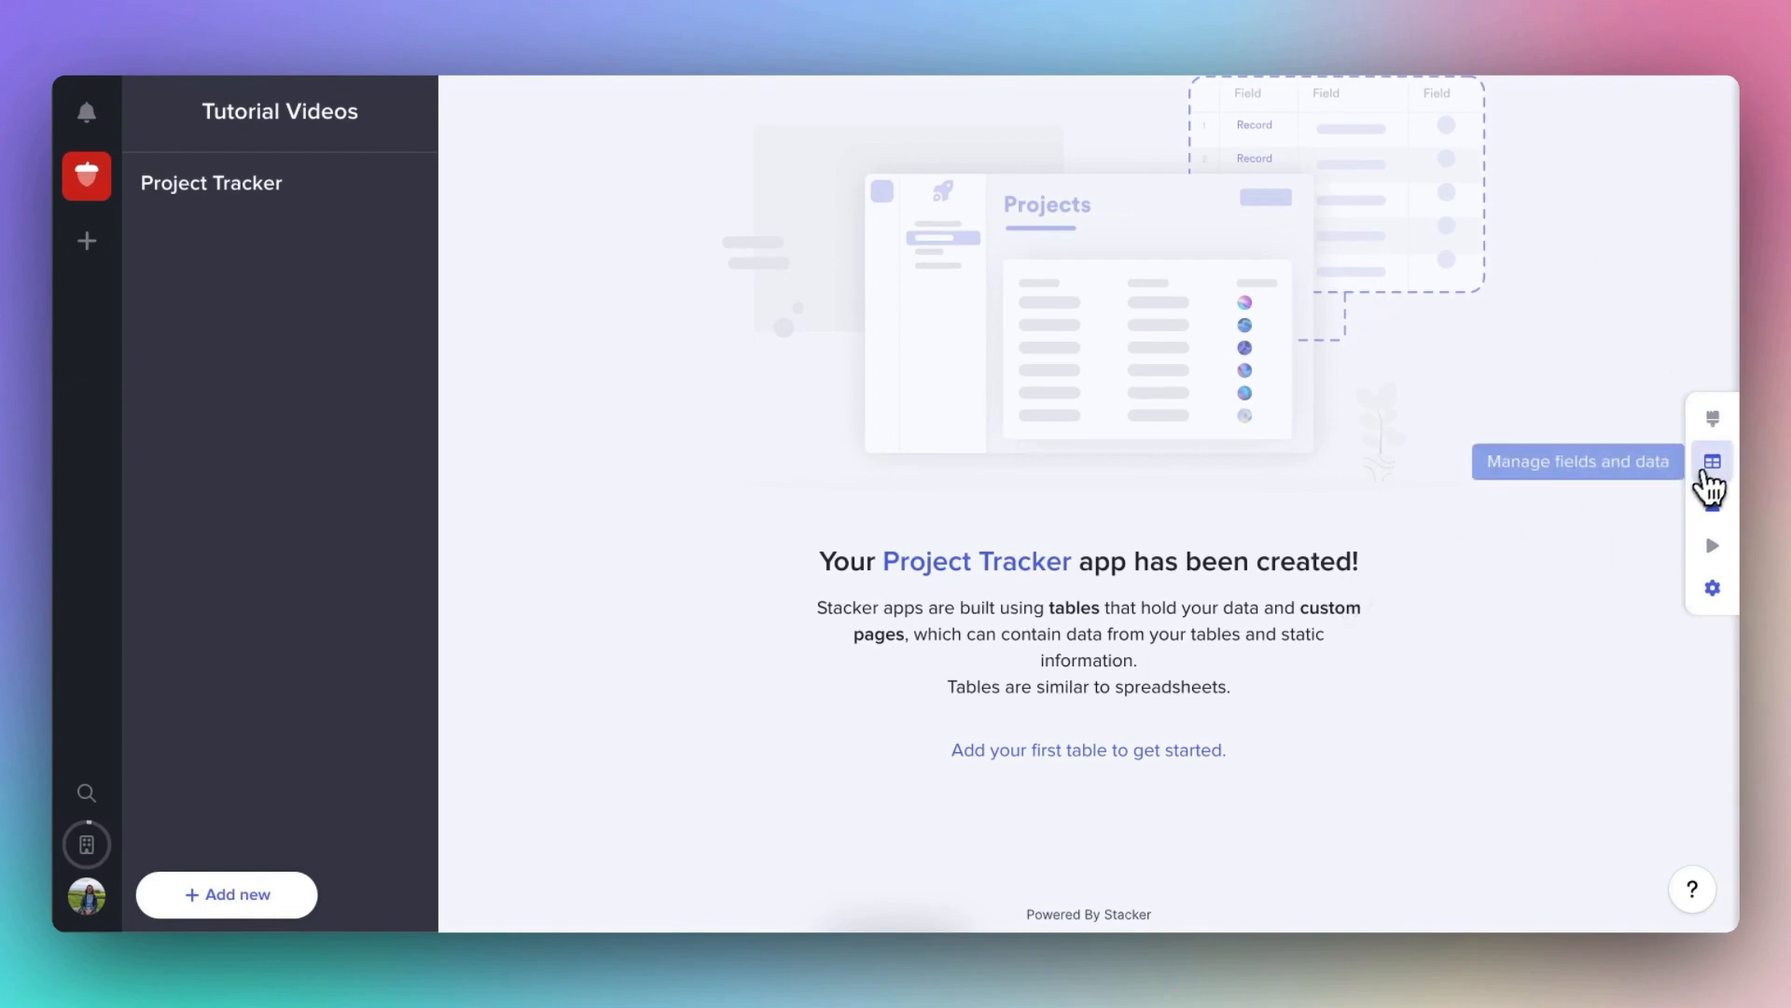
Open Manage fields and data and bring up the Add table options under Stacker Tables.
{"action": "left_click", "coordinate": [1711, 461]}
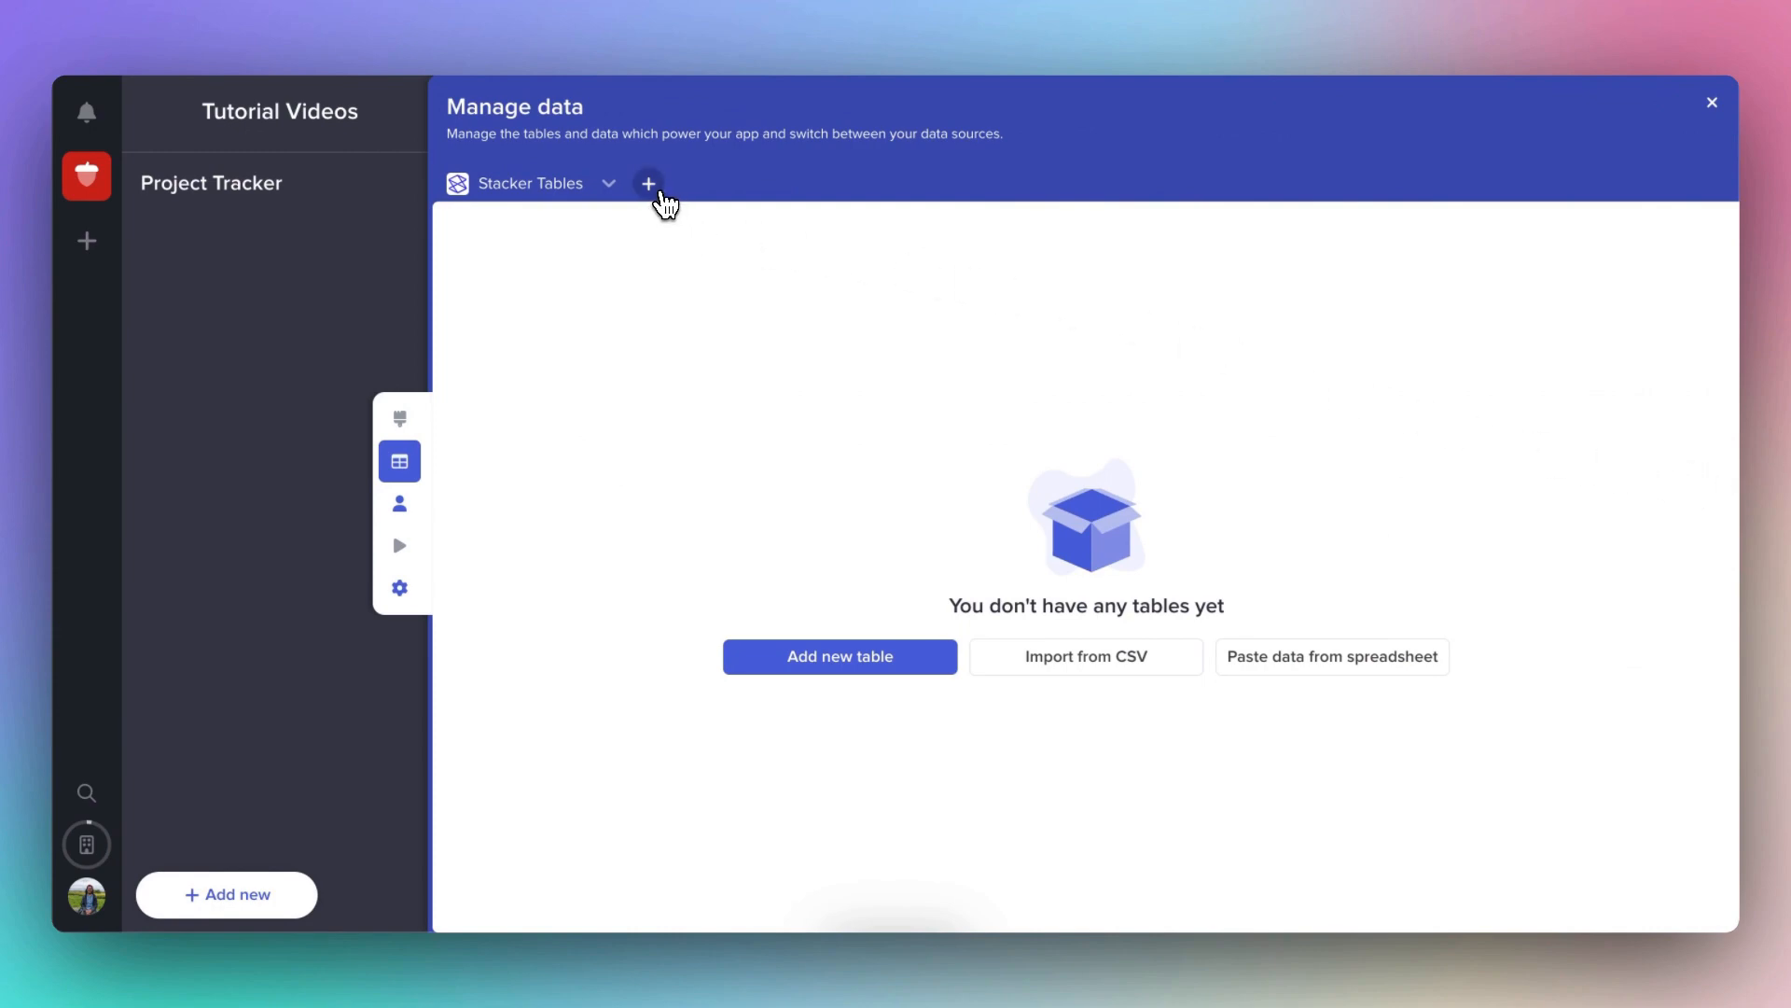
{"action": "left_click", "coordinate": [647, 182]}
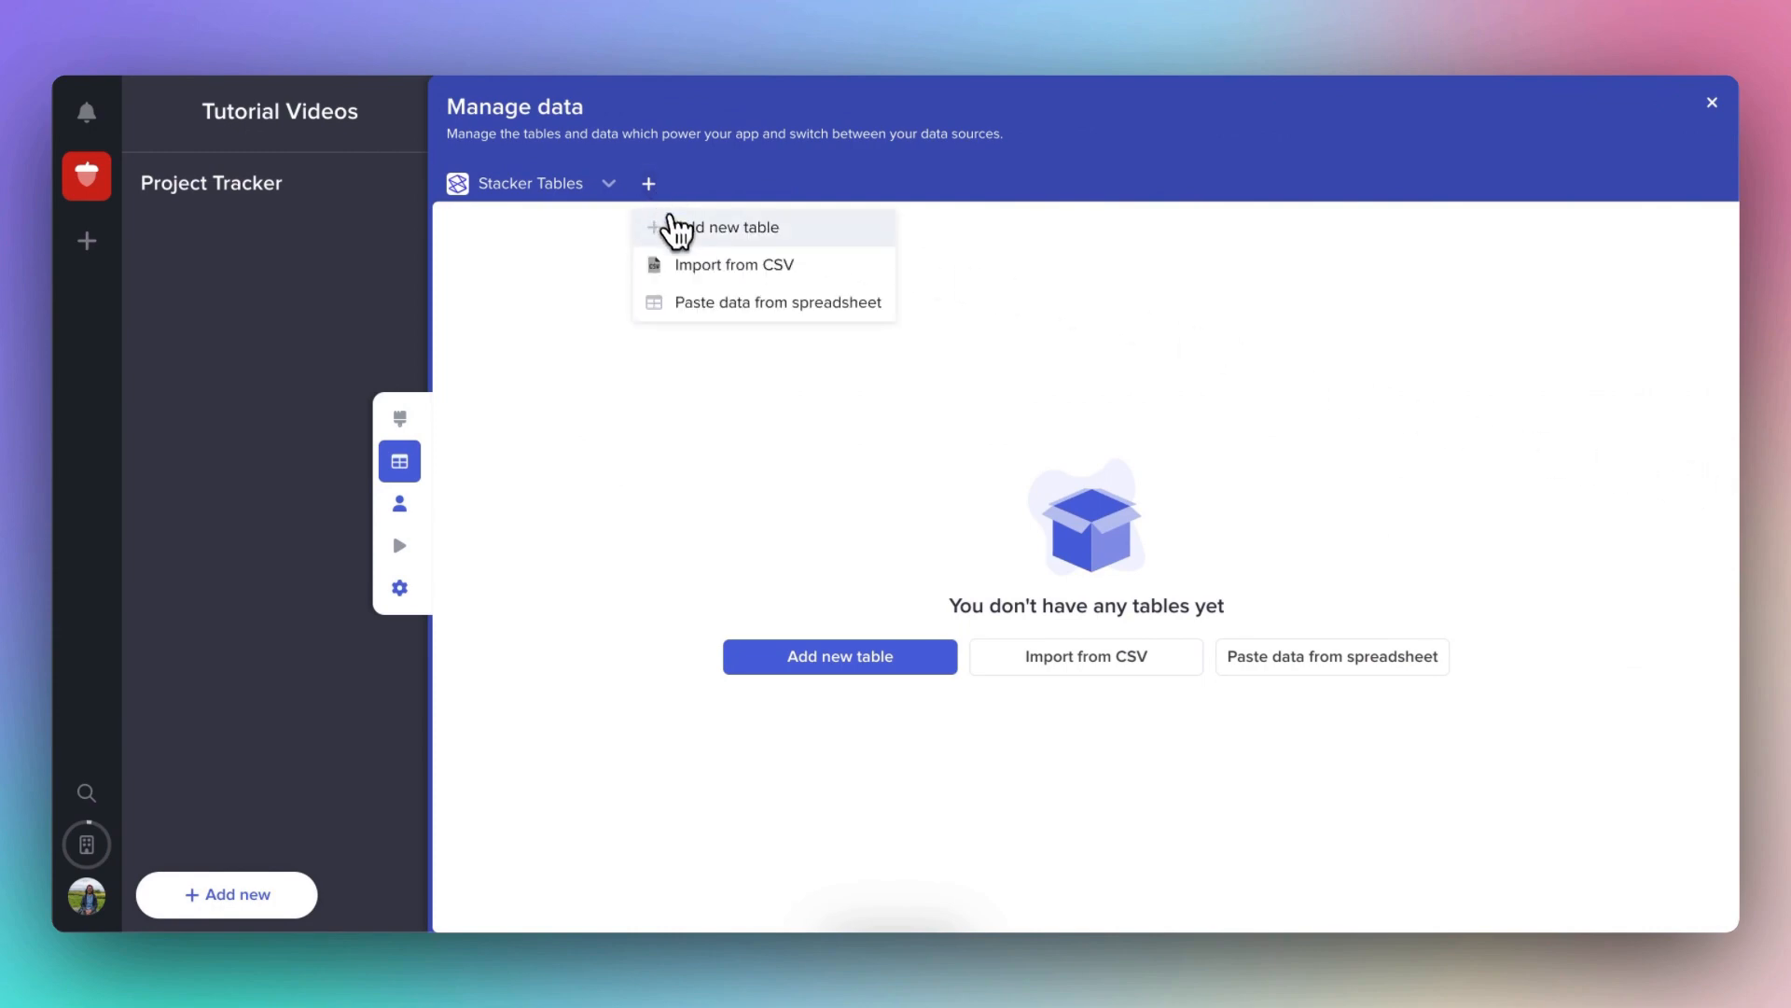
{"action": "mouse_move", "coordinate": [683, 241]}
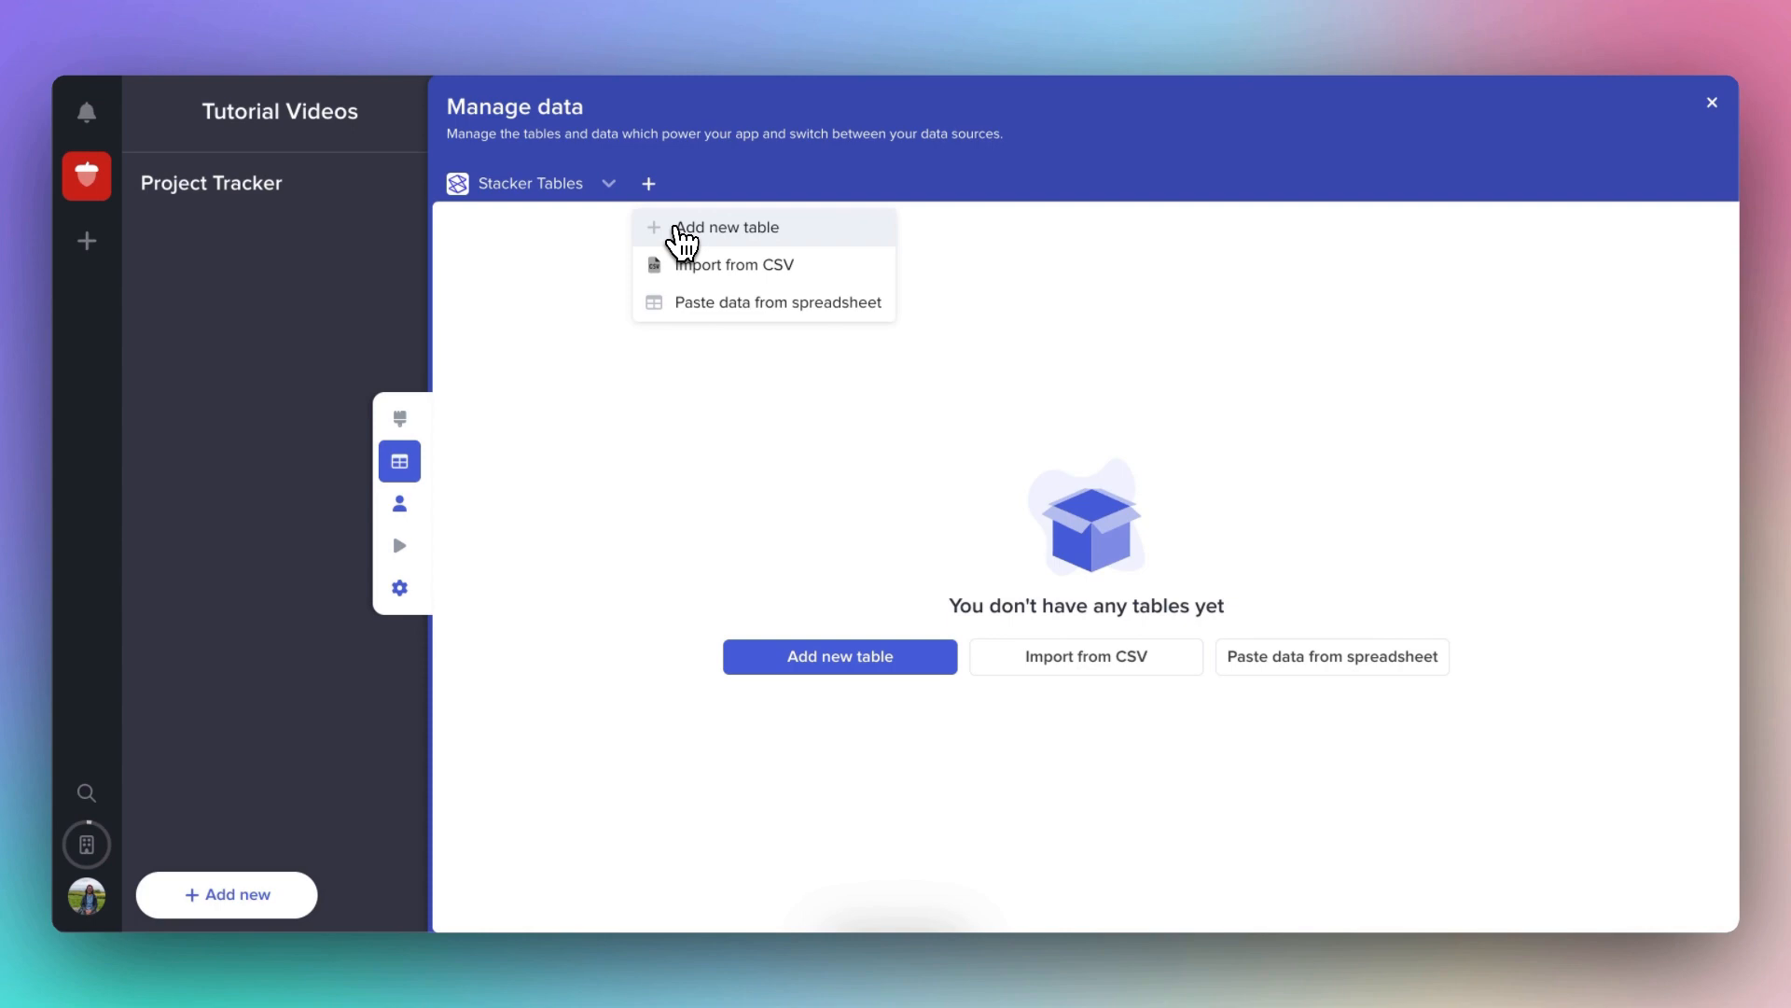
Create a blank table named Companies with 'Generate sample content' turned off.
{"action": "left_click", "coordinate": [726, 226]}
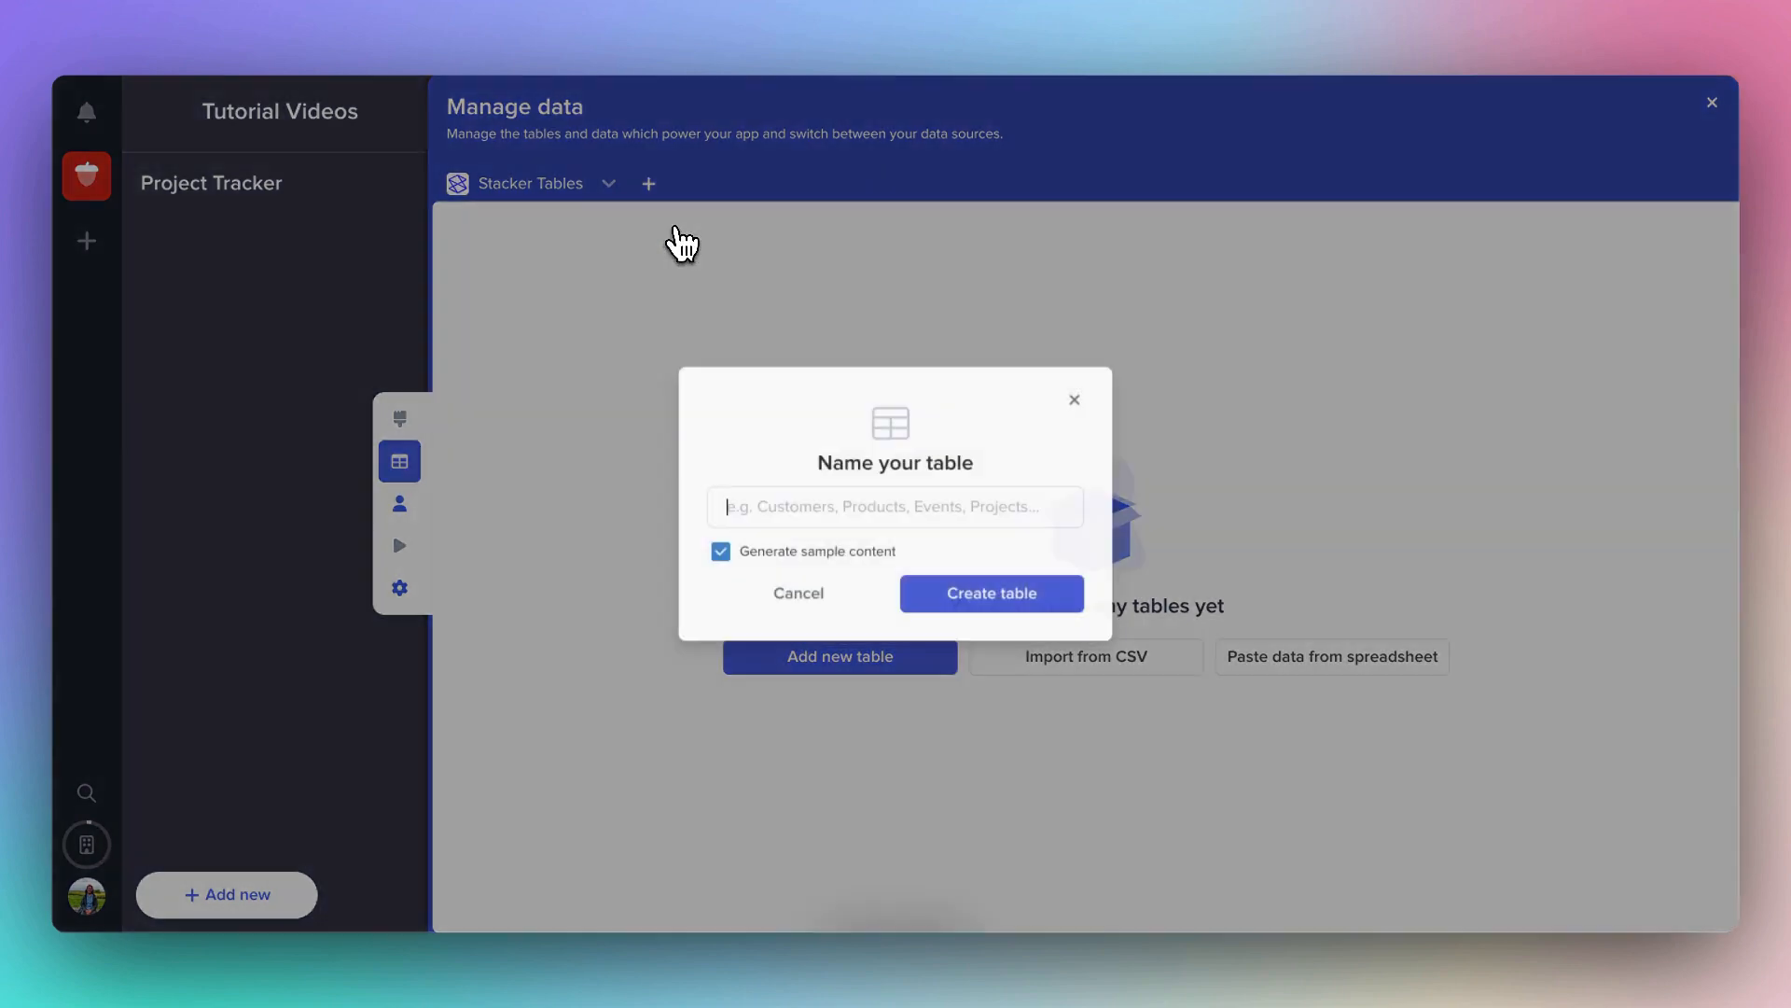
{"action": "type", "text": "Comp"}
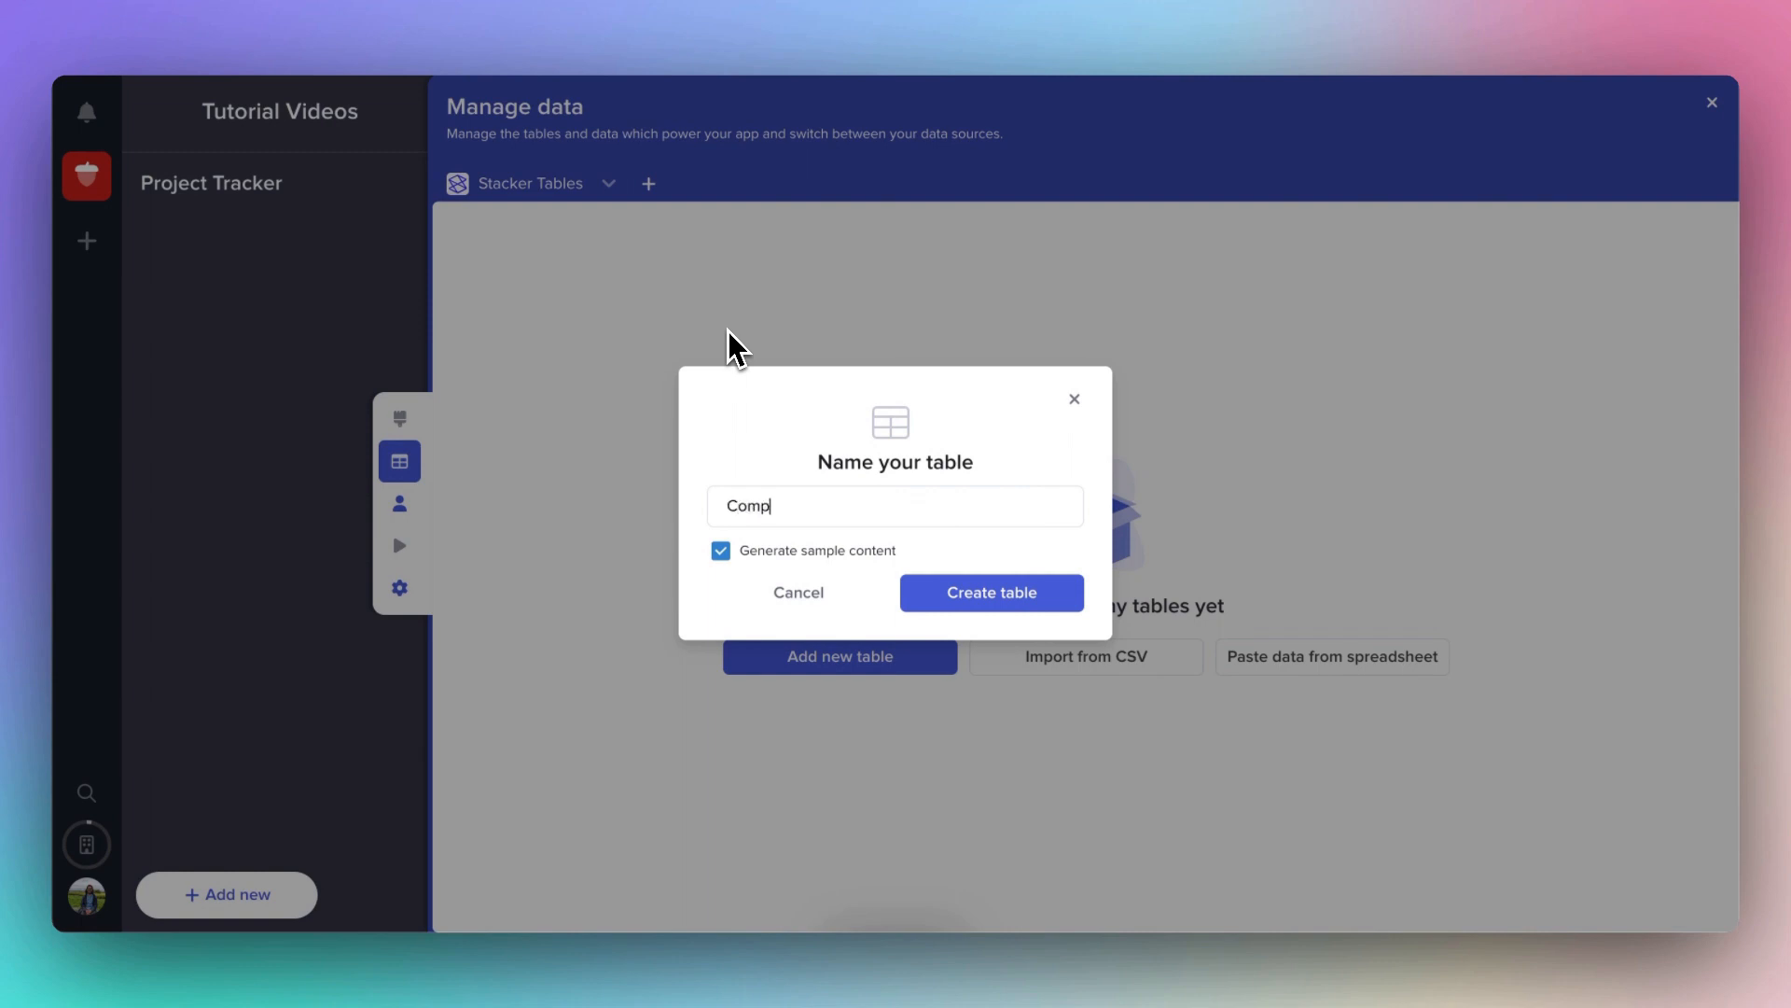
{"action": "type", "text": "anies"}
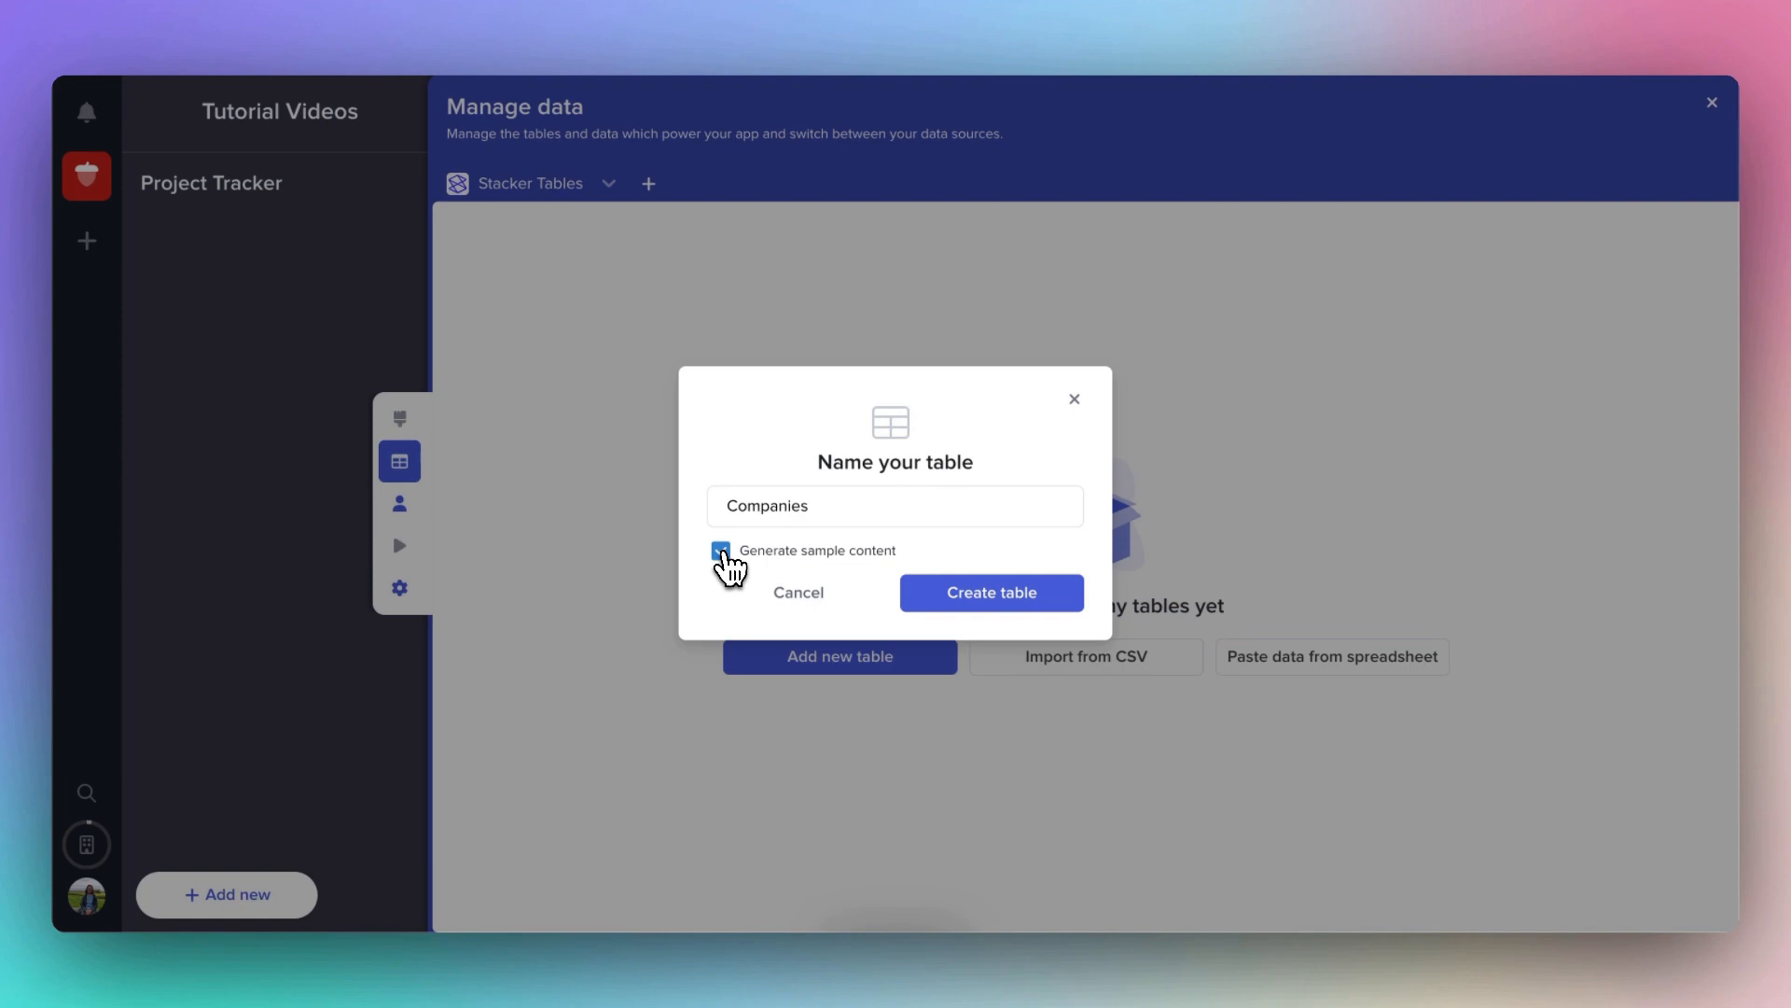
{"action": "left_click", "coordinate": [720, 548]}
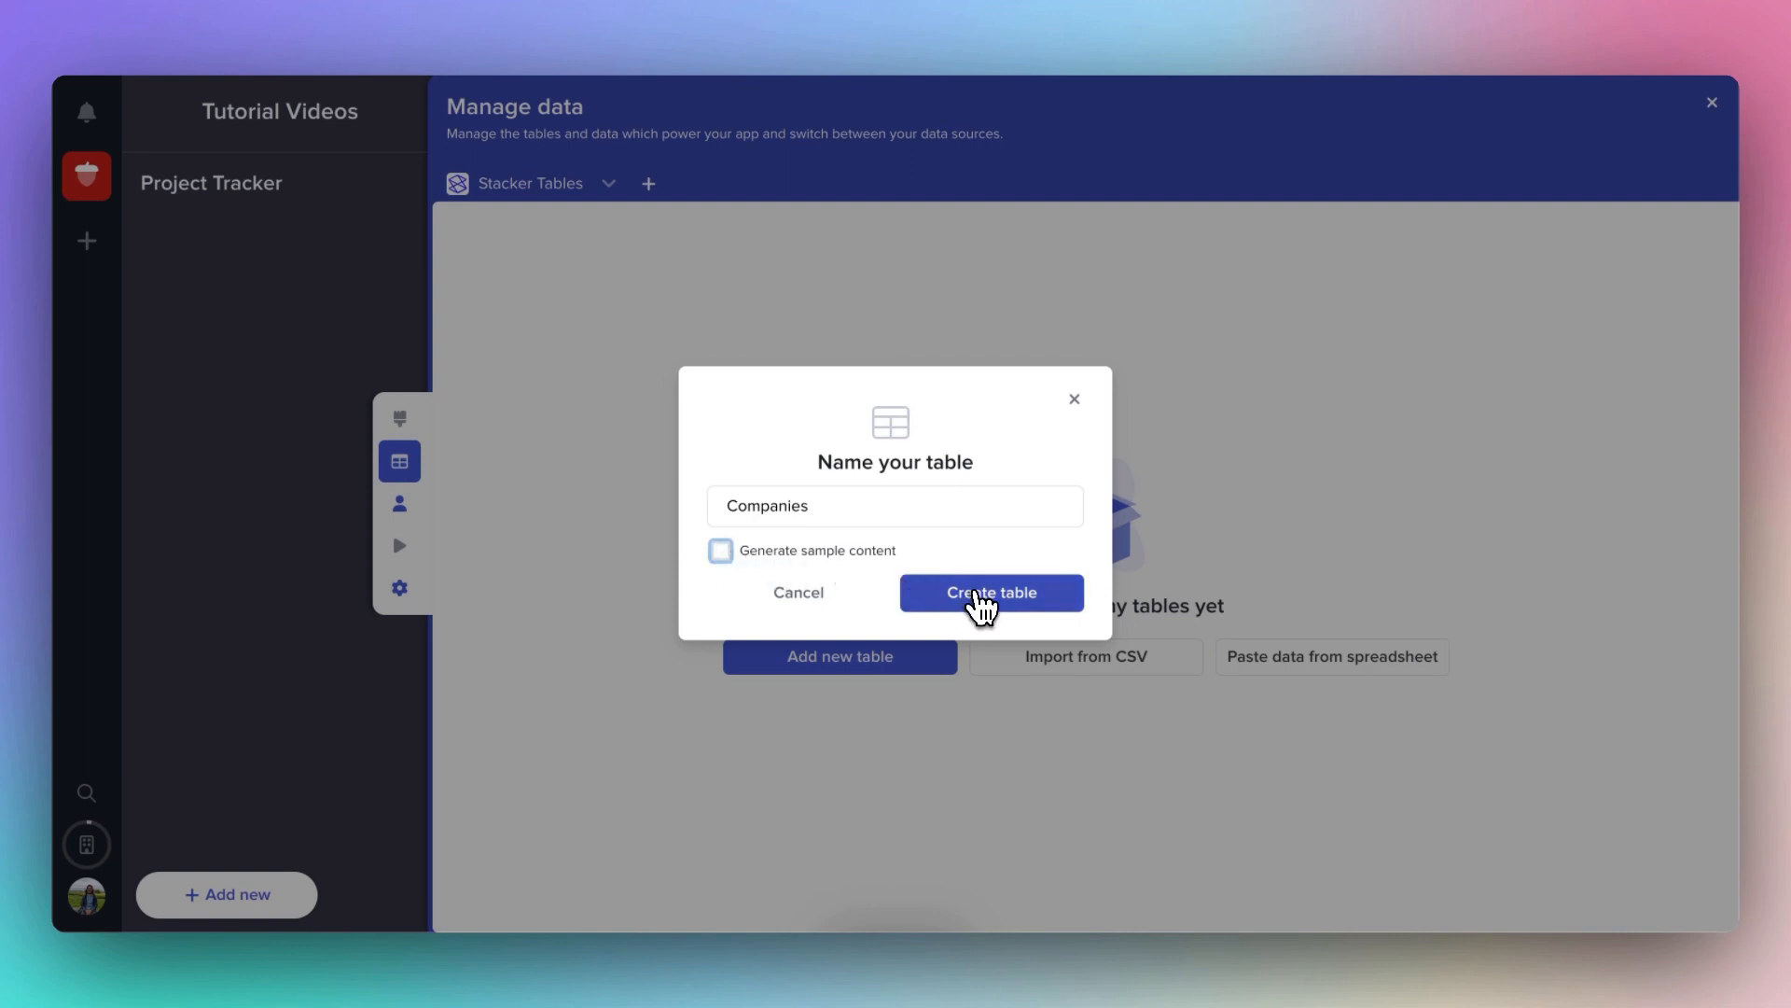
{"action": "left_click", "coordinate": [989, 592]}
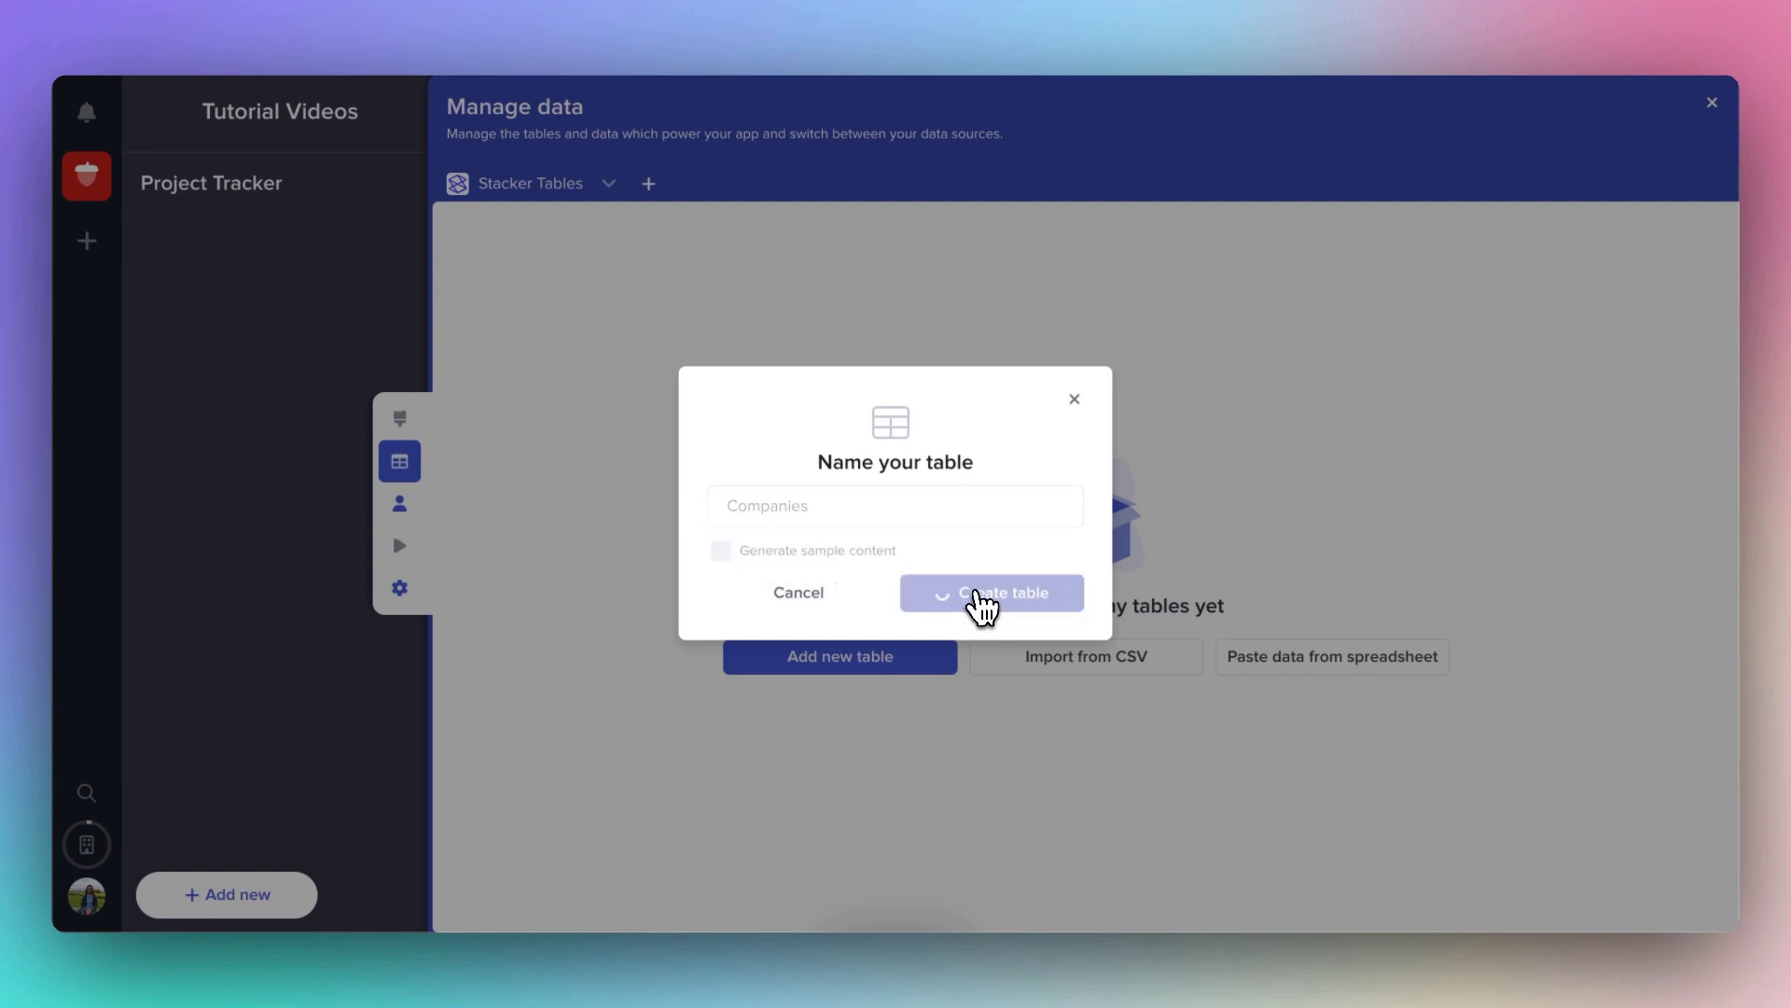
{"action": "left_click", "coordinate": [991, 594]}
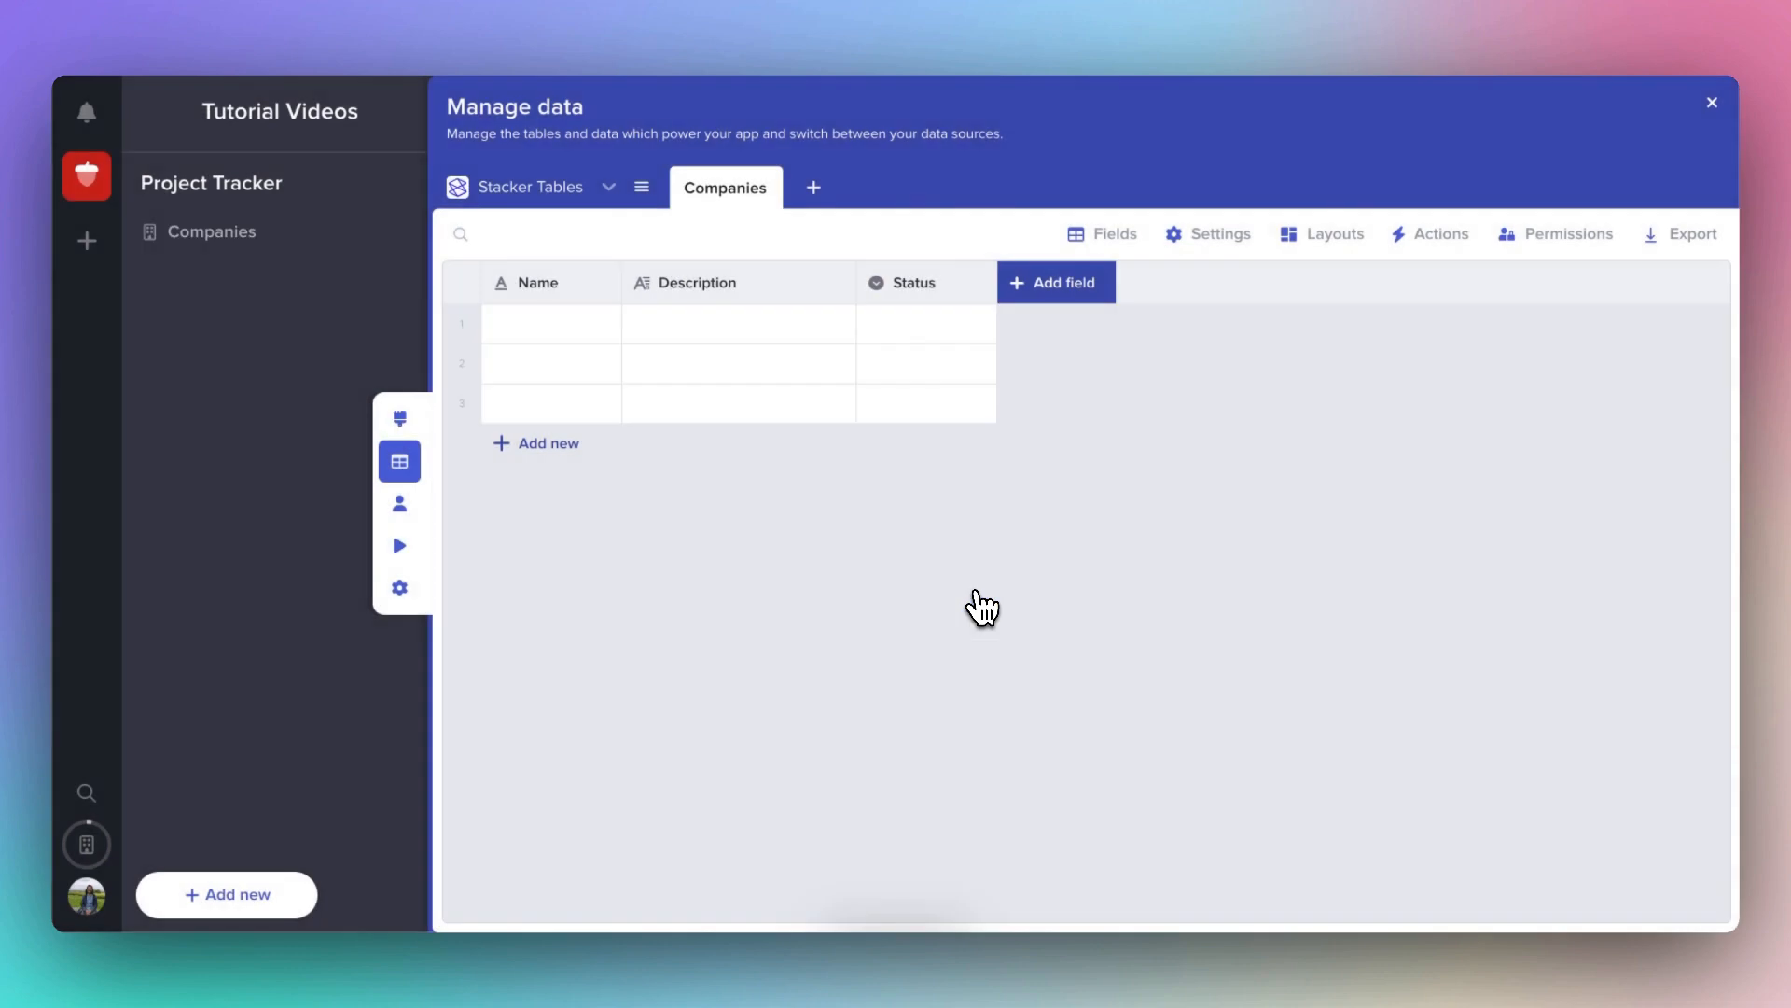
{"action": "mouse_move", "coordinate": [782, 467]}
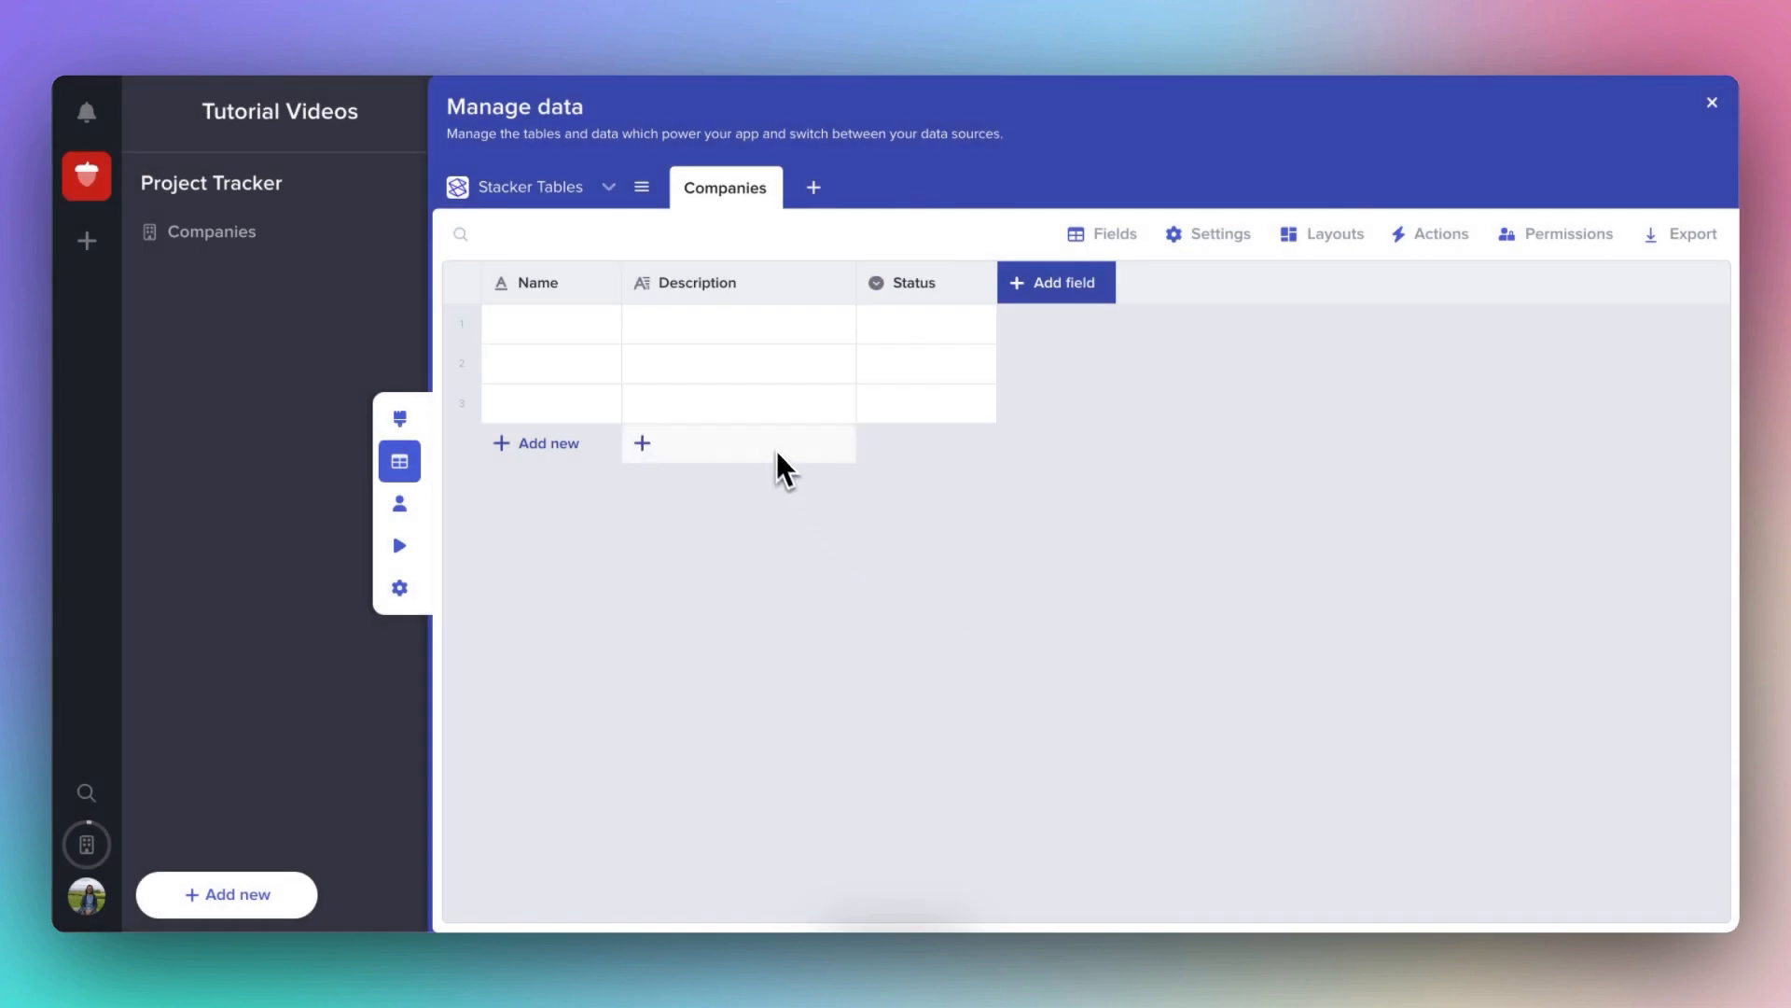
{"action": "mouse_move", "coordinate": [602, 302]}
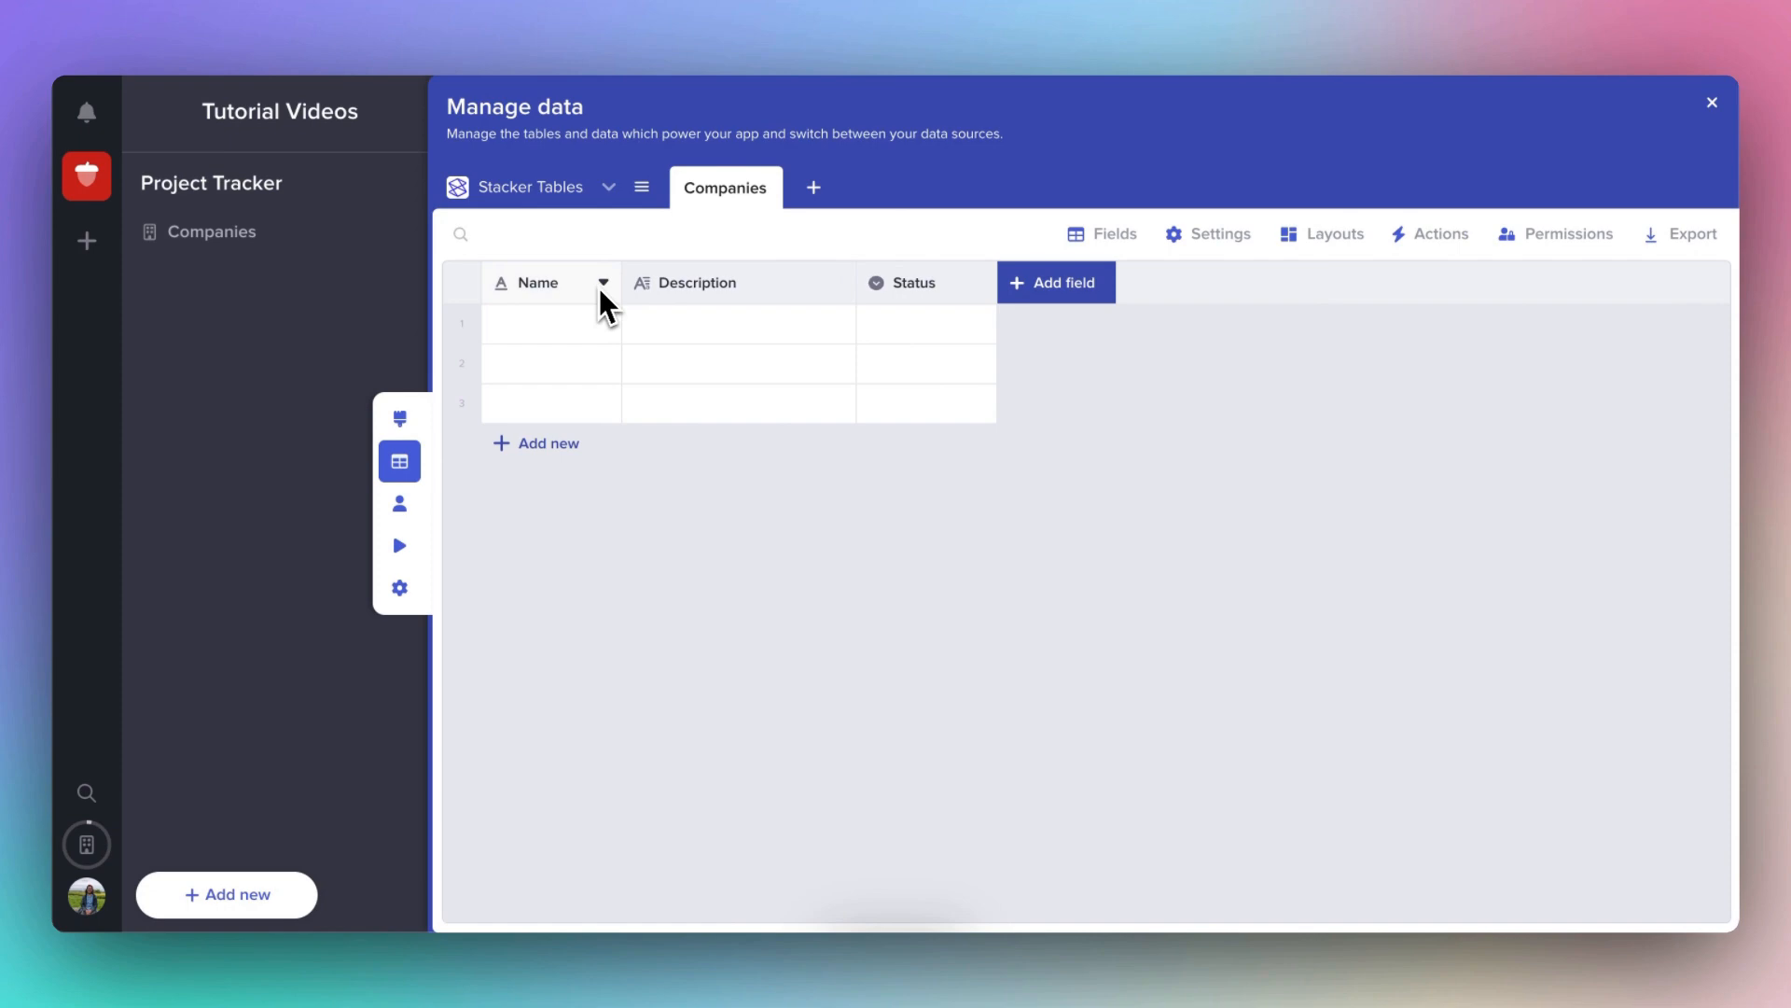
{"action": "mouse_move", "coordinate": [899, 312]}
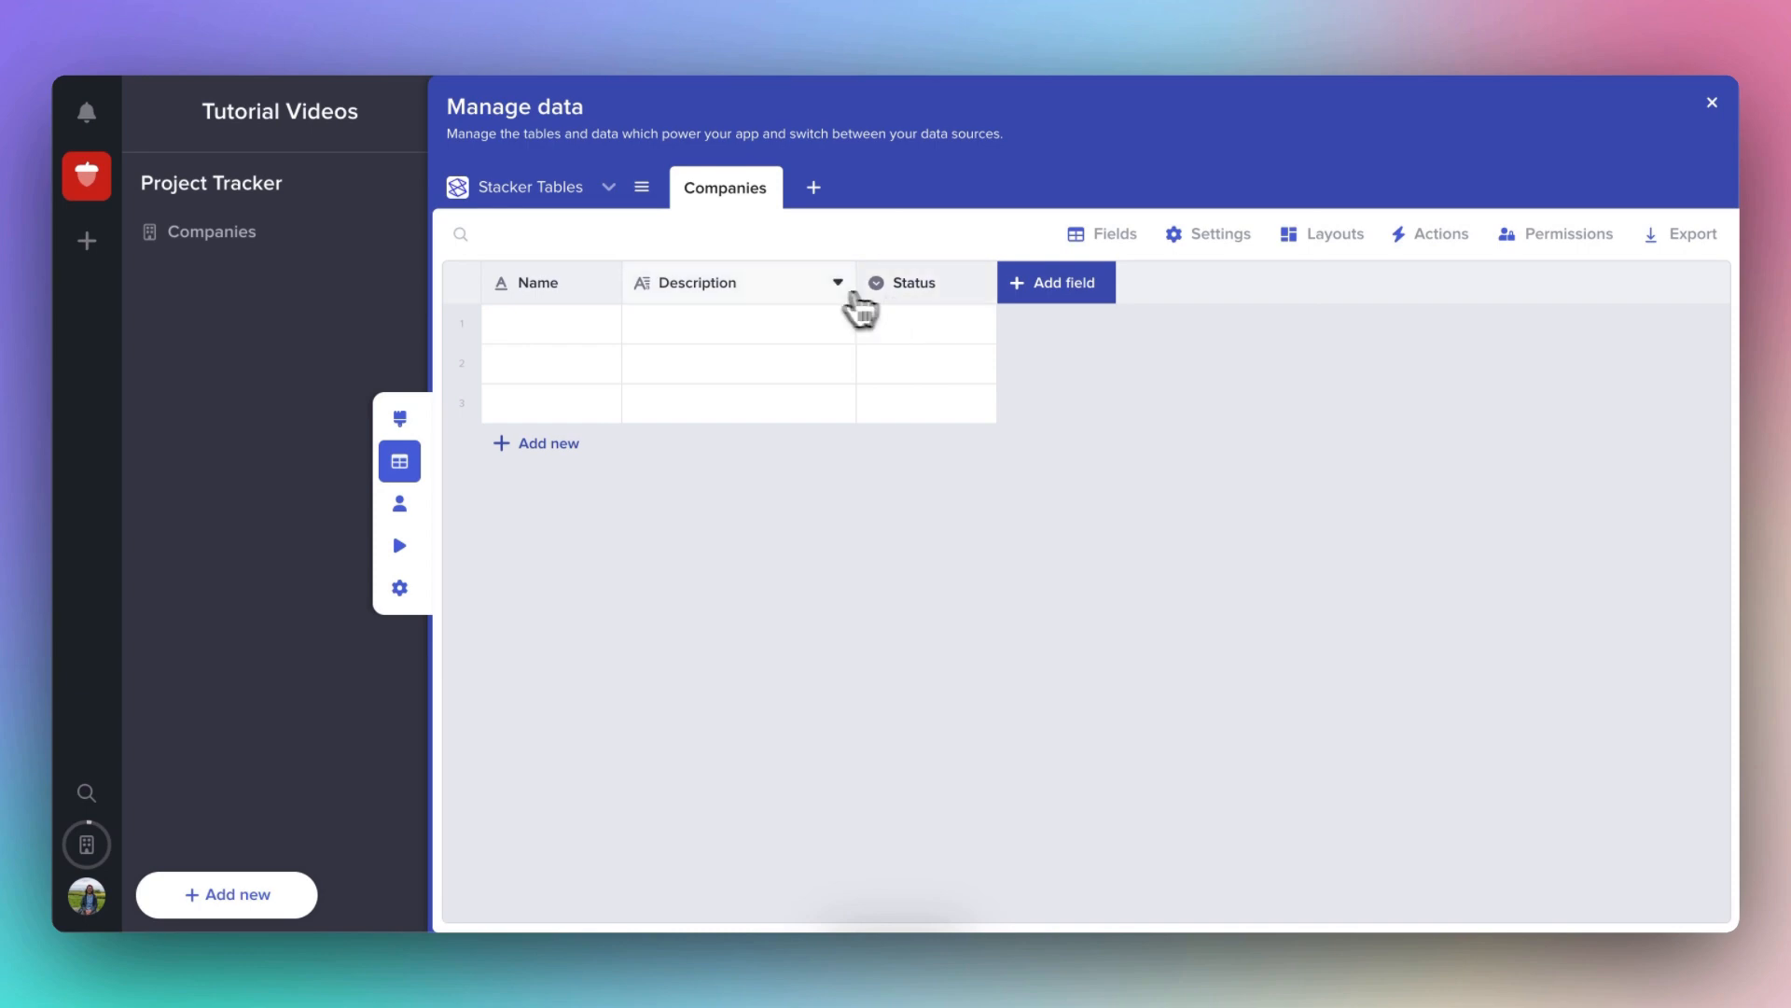
{"action": "mouse_move", "coordinate": [848, 306]}
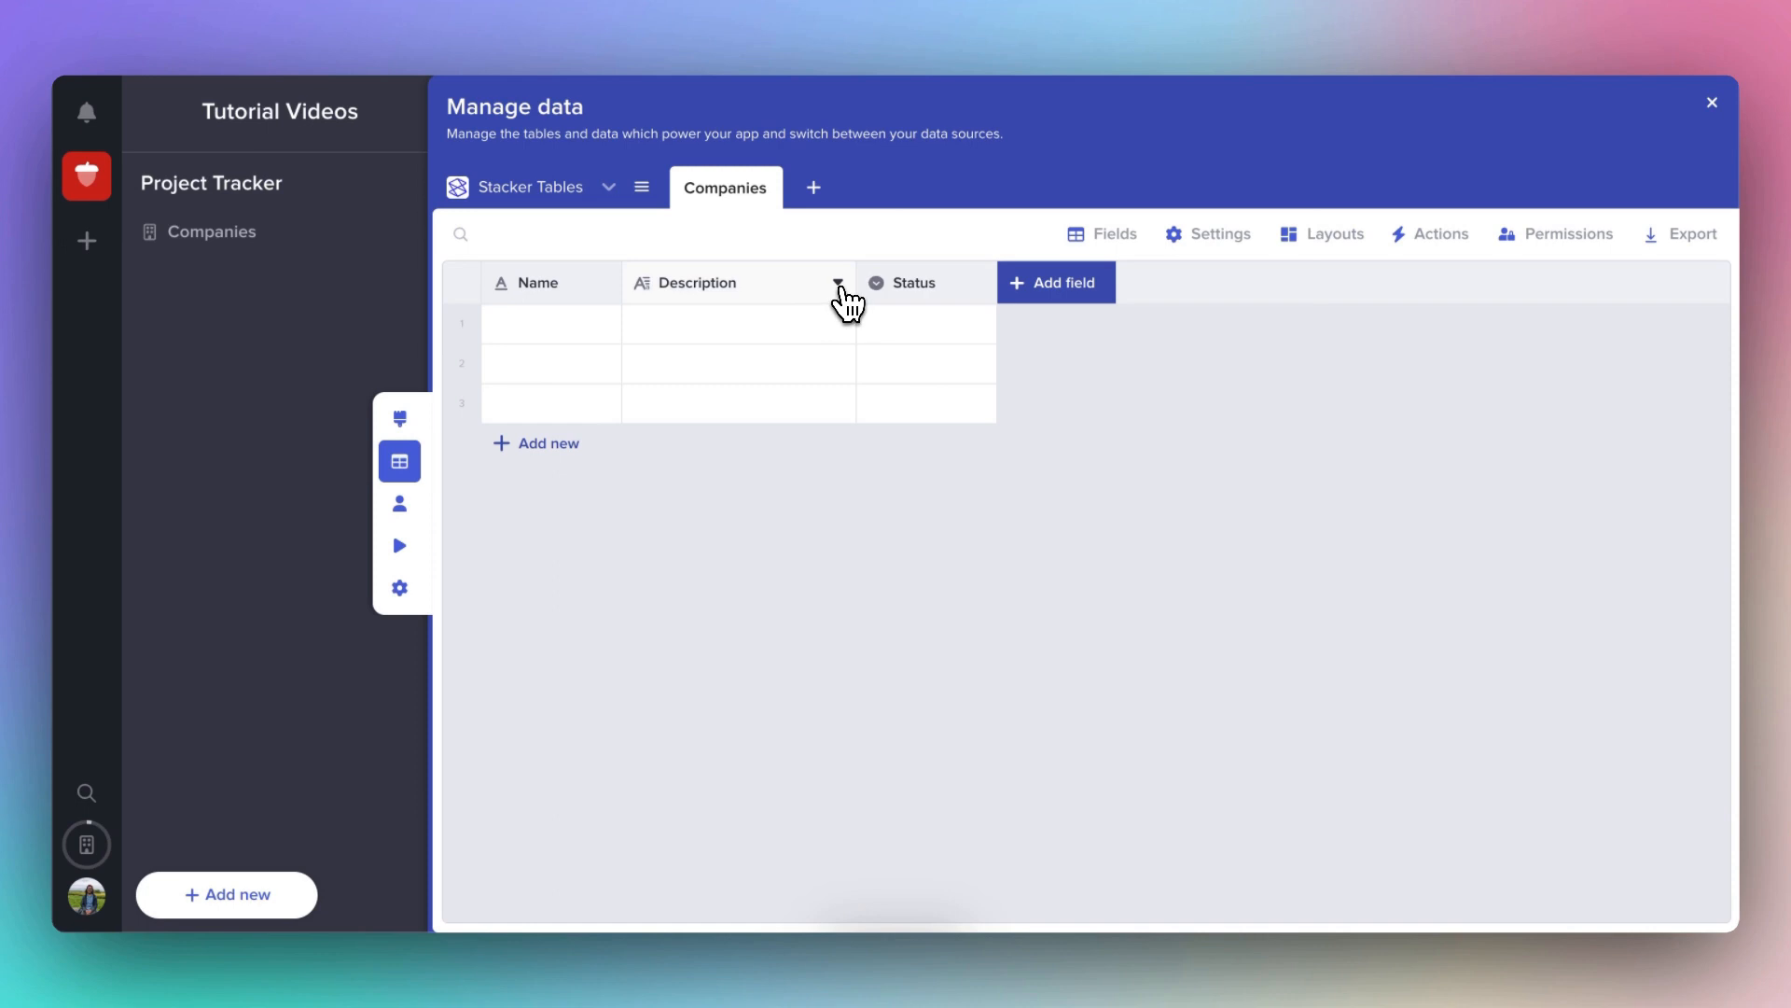
{"action": "left_click", "coordinate": [838, 288]}
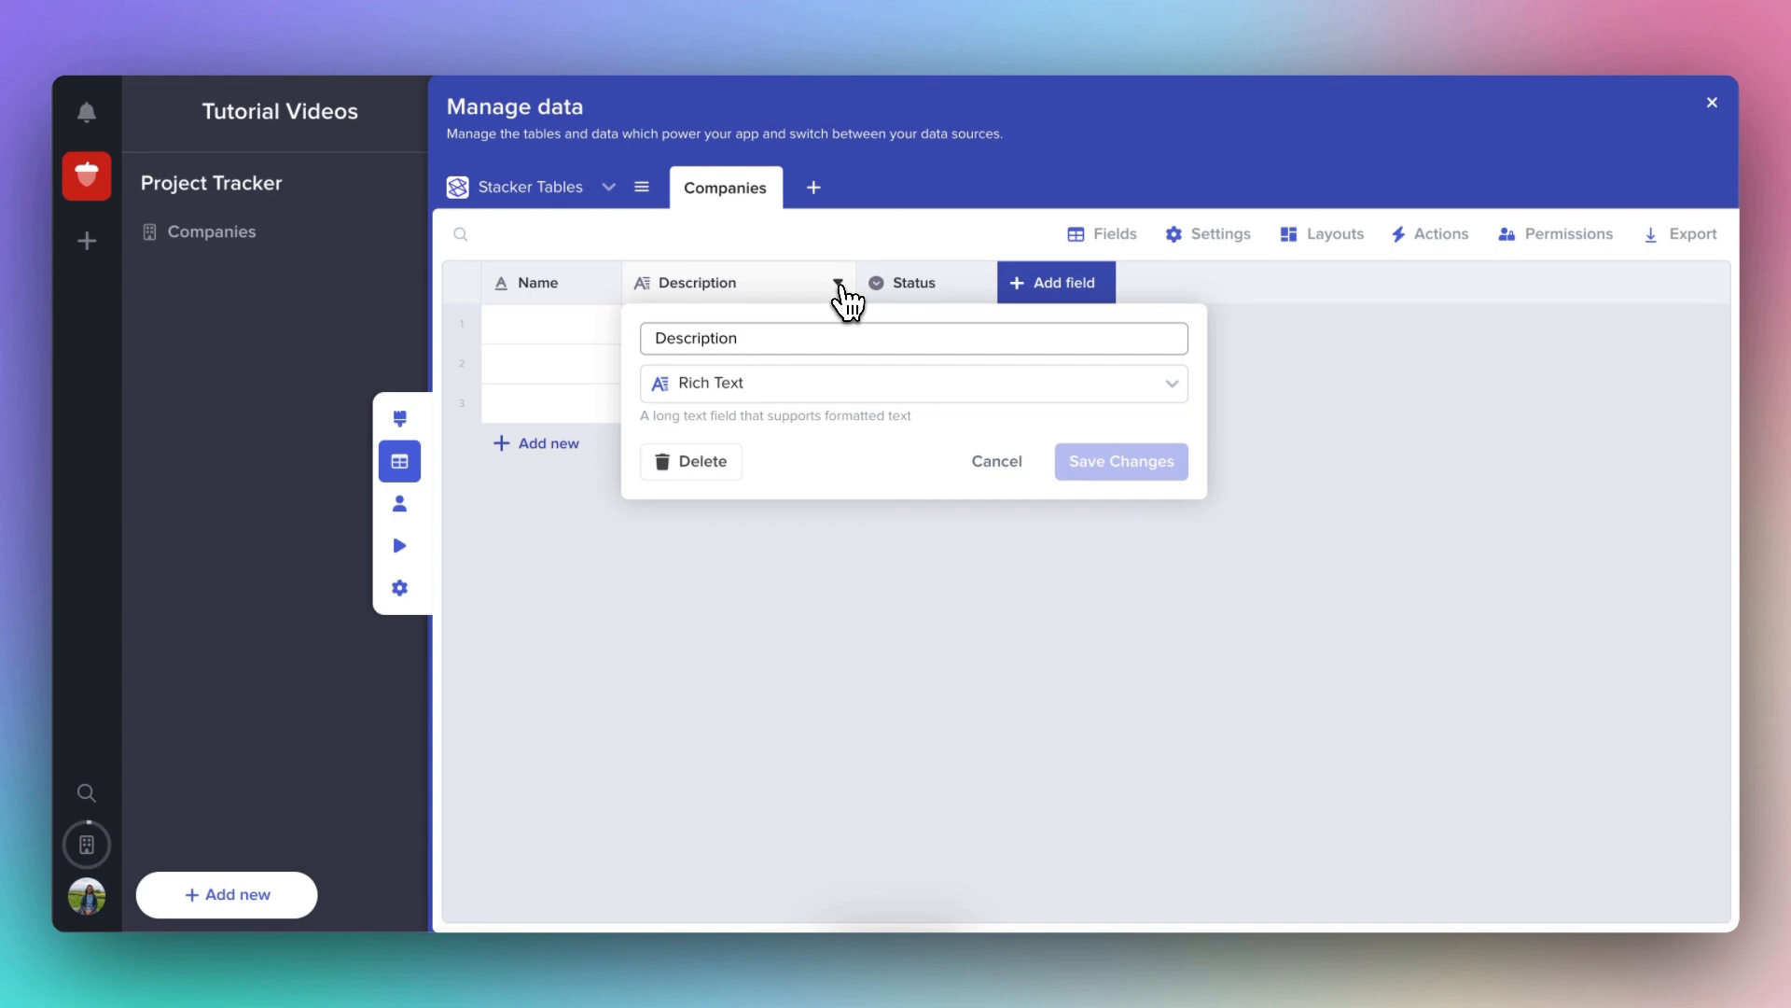
{"action": "mouse_move", "coordinate": [839, 349]}
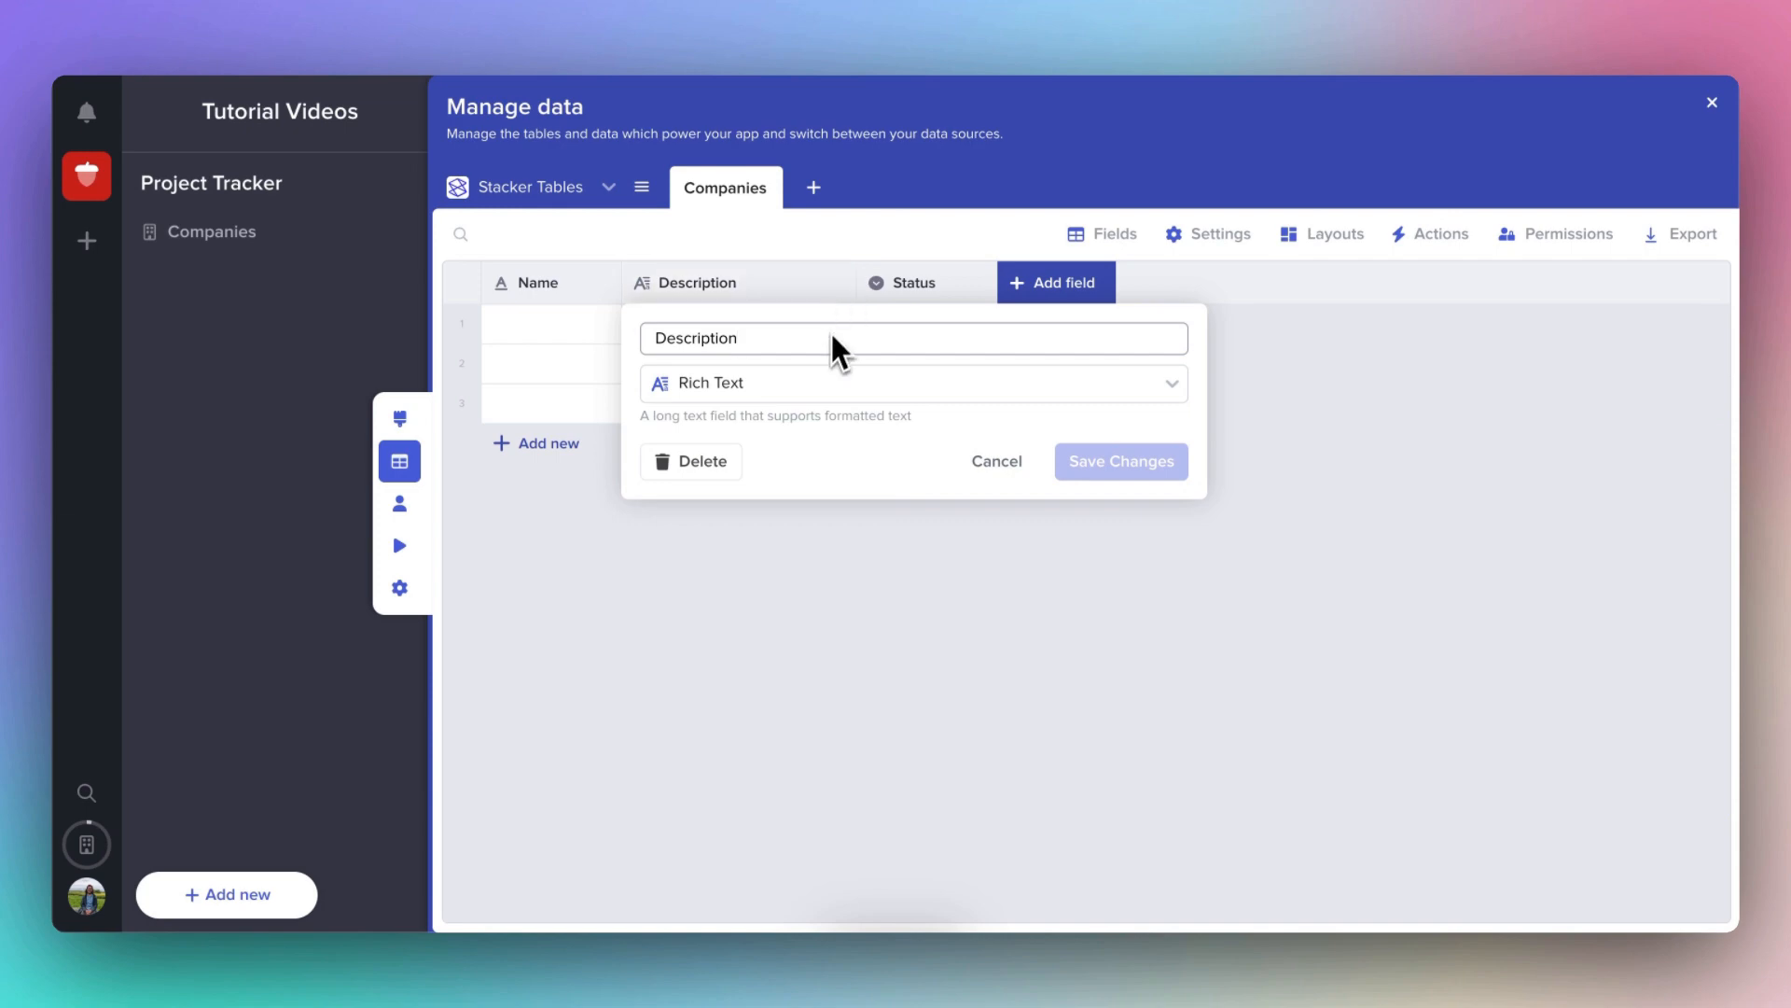
{"action": "mouse_move", "coordinate": [825, 390]}
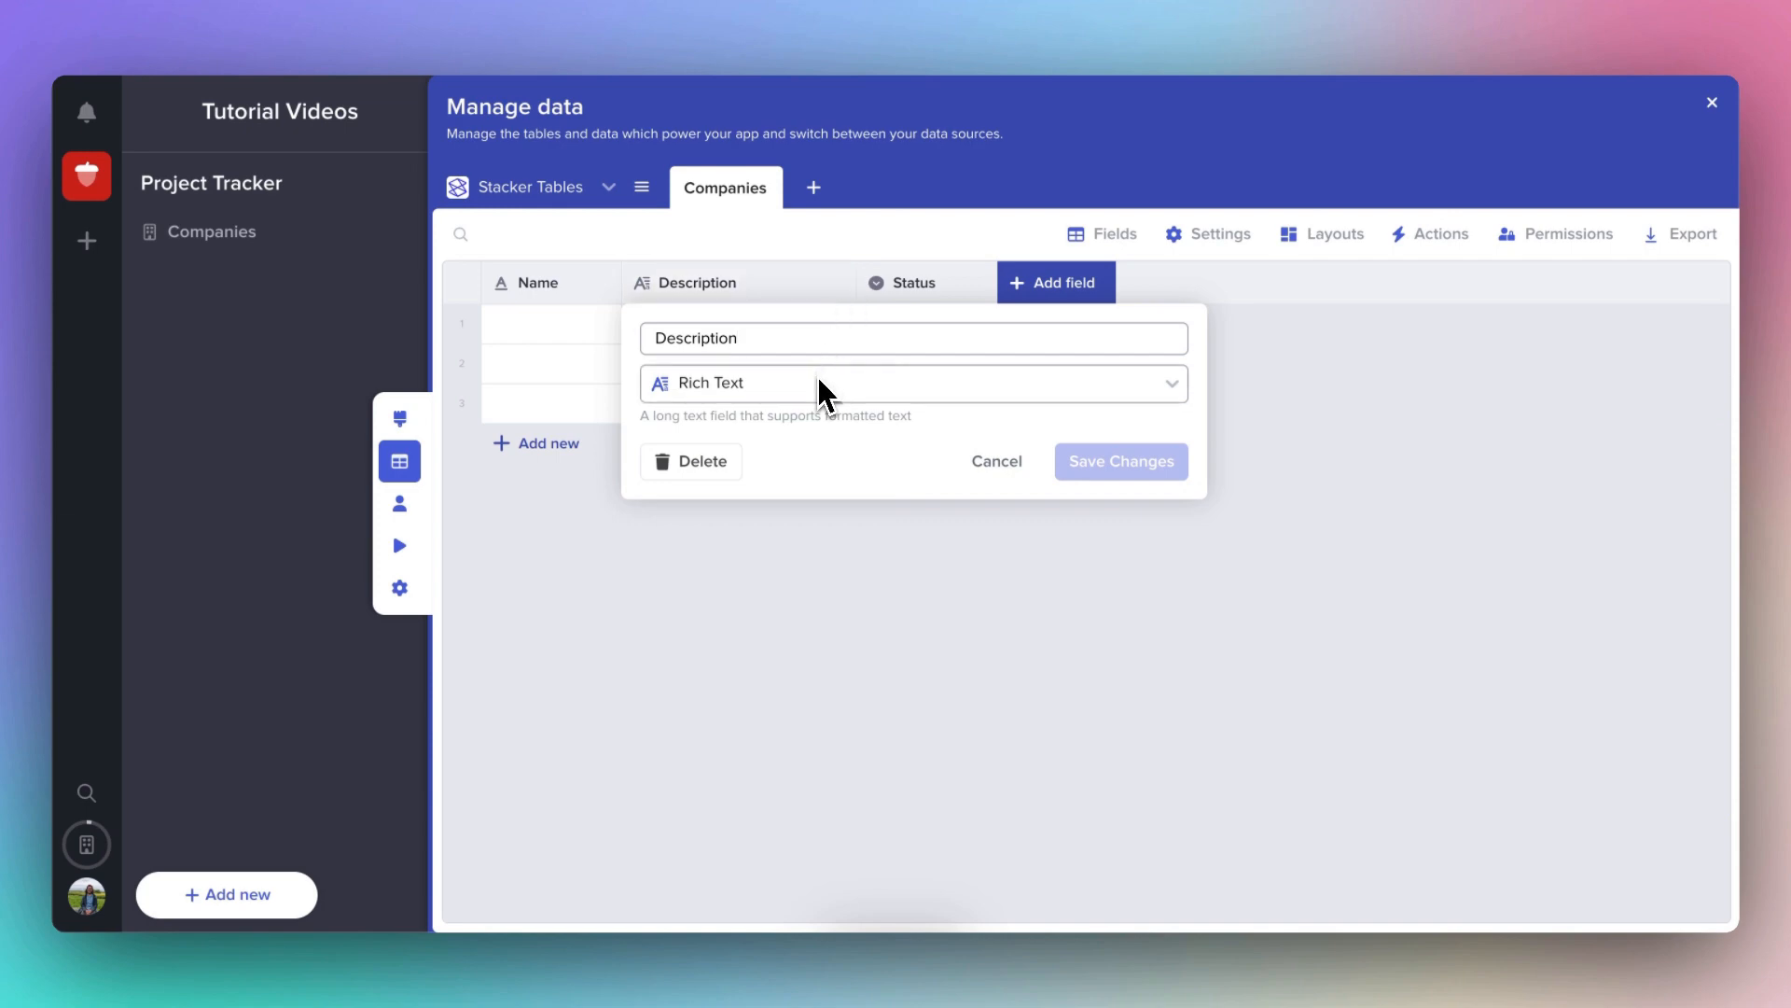
{"action": "mouse_move", "coordinate": [729, 469]}
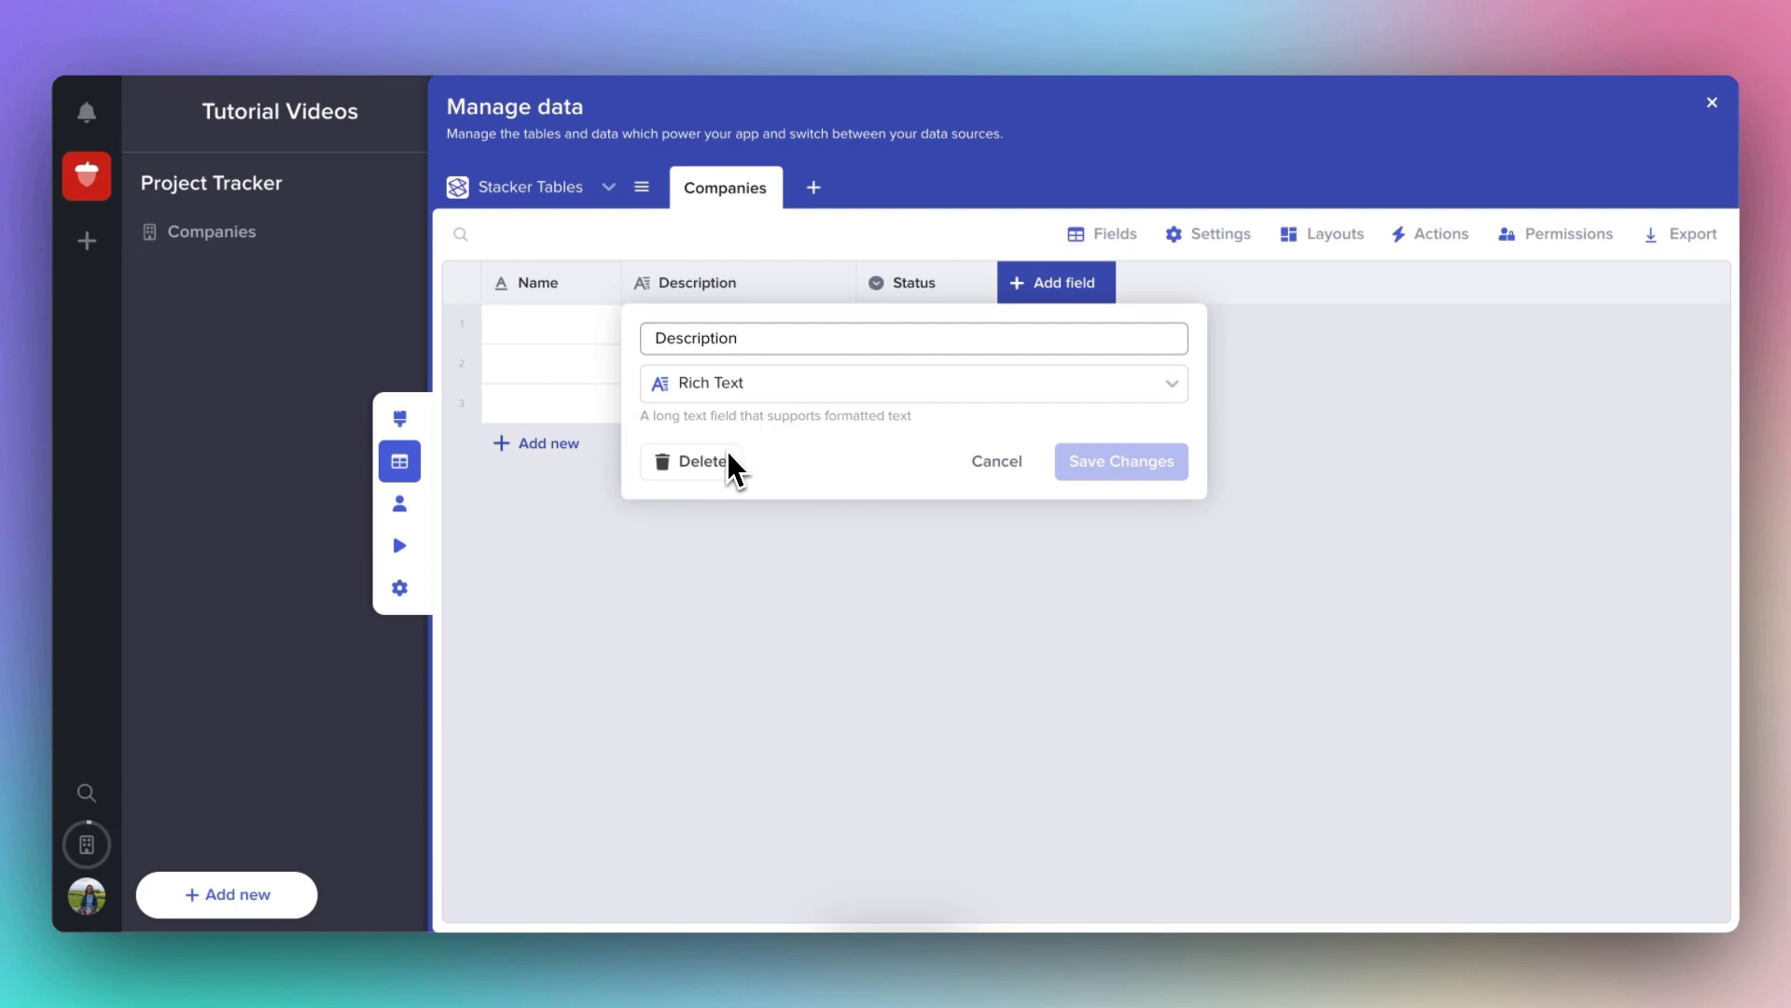
{"action": "left_click", "coordinate": [992, 461]}
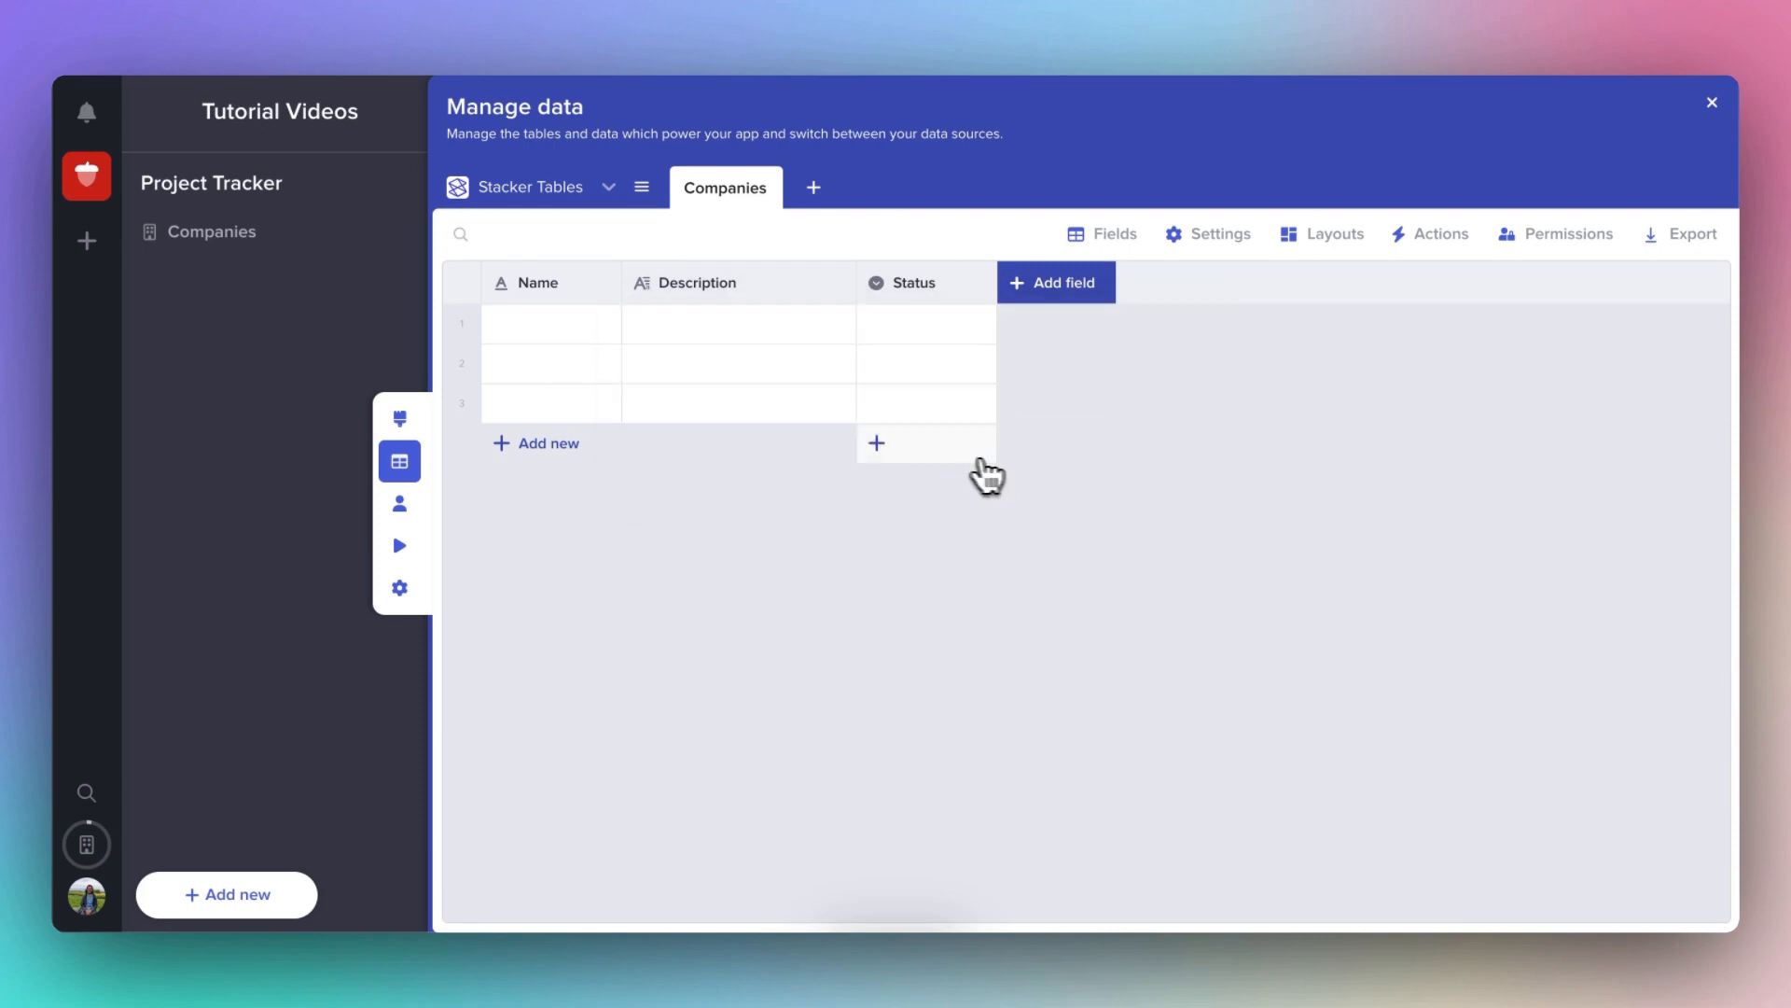
{"action": "mouse_move", "coordinate": [612, 295]}
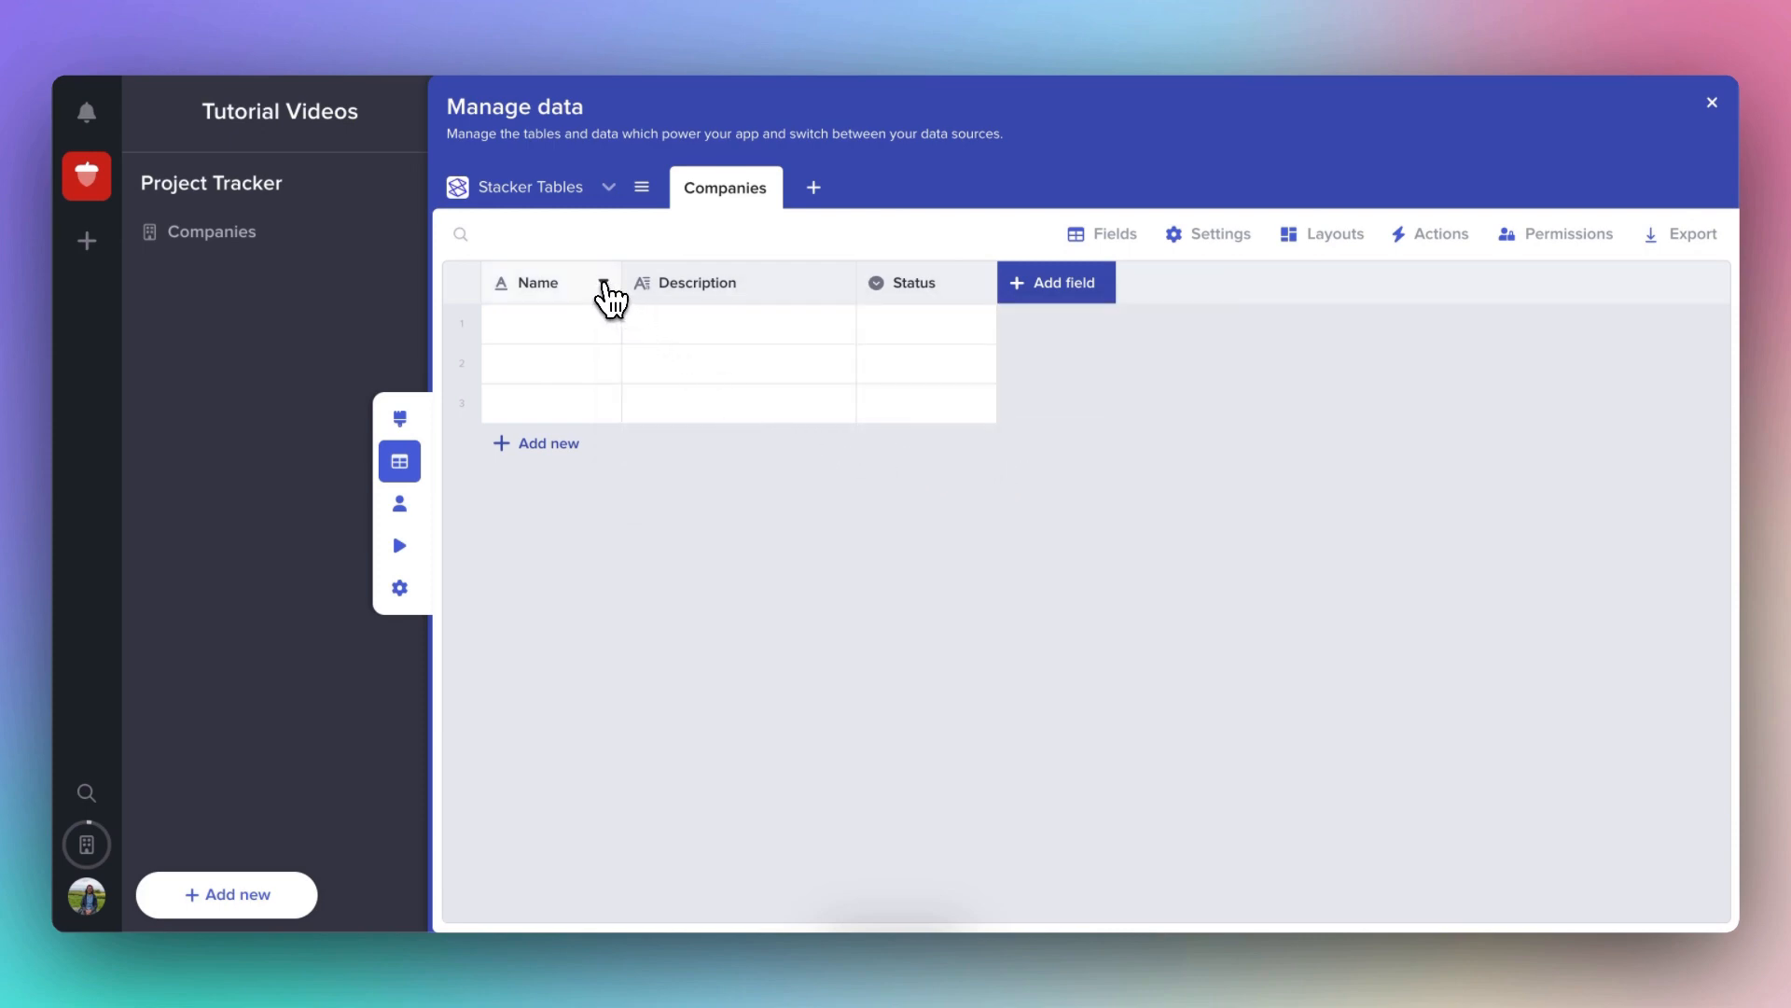
Rename the Name field to 'Company name' and save the change.
{"action": "left_click", "coordinate": [537, 282]}
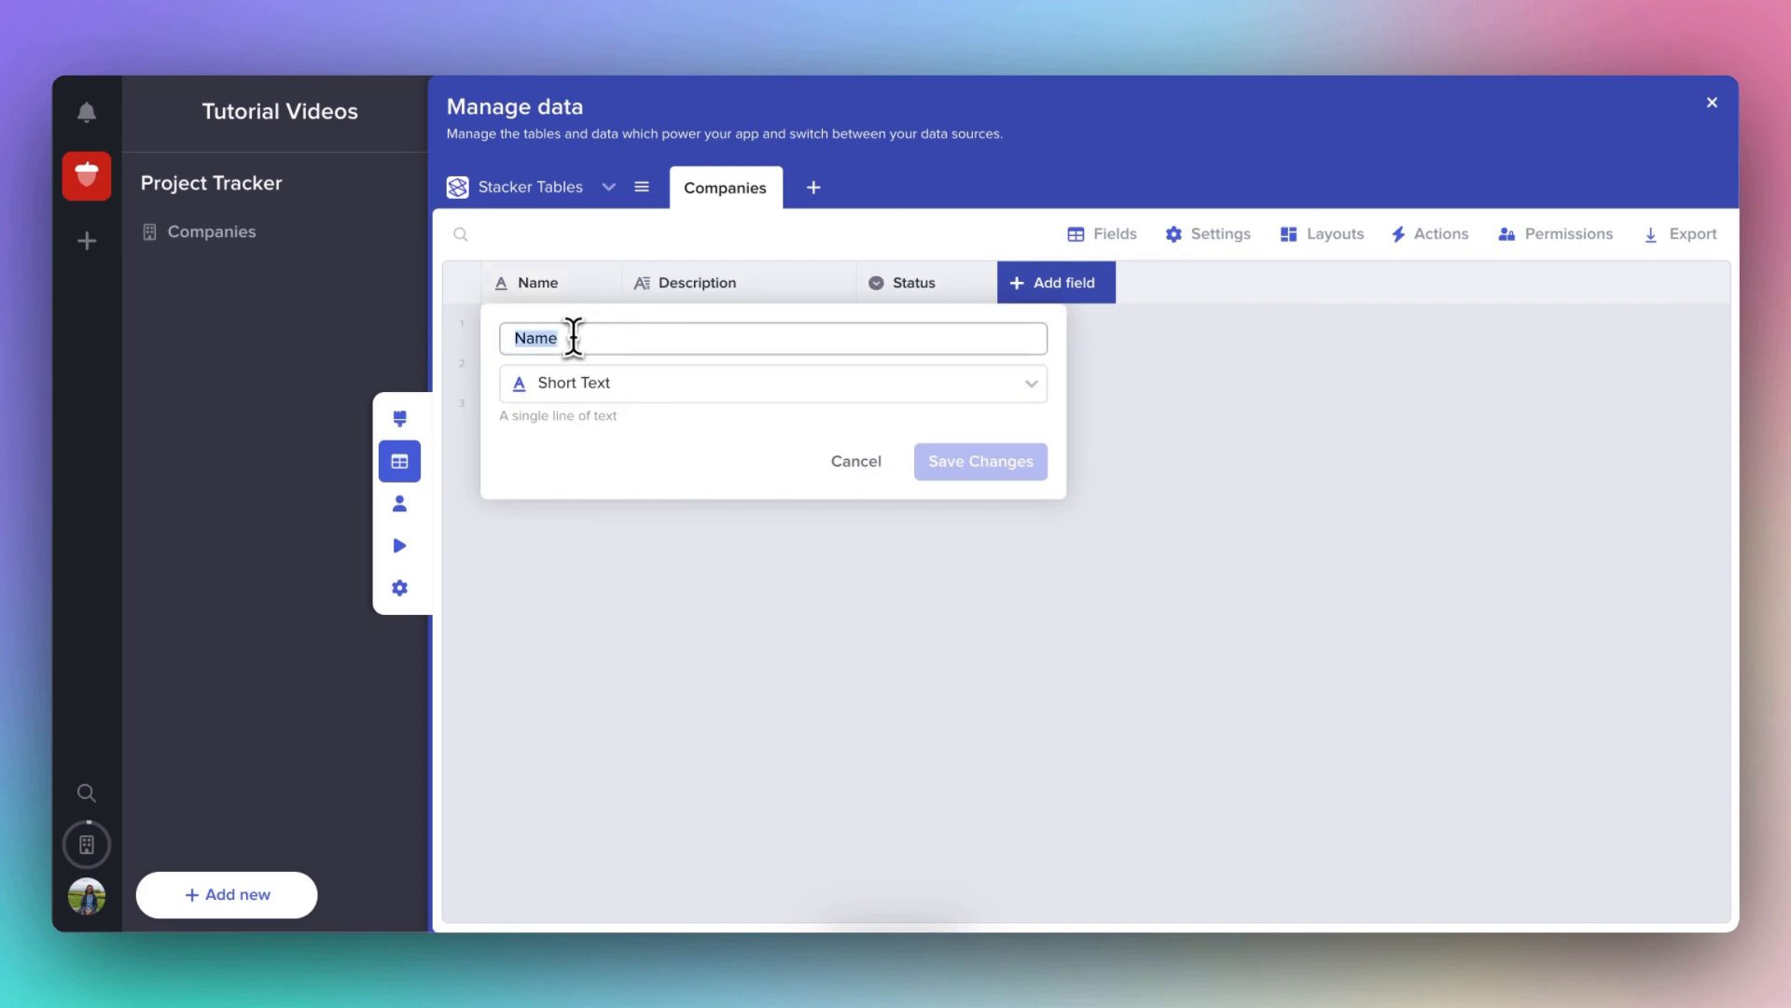
{"action": "type", "text": "Company"}
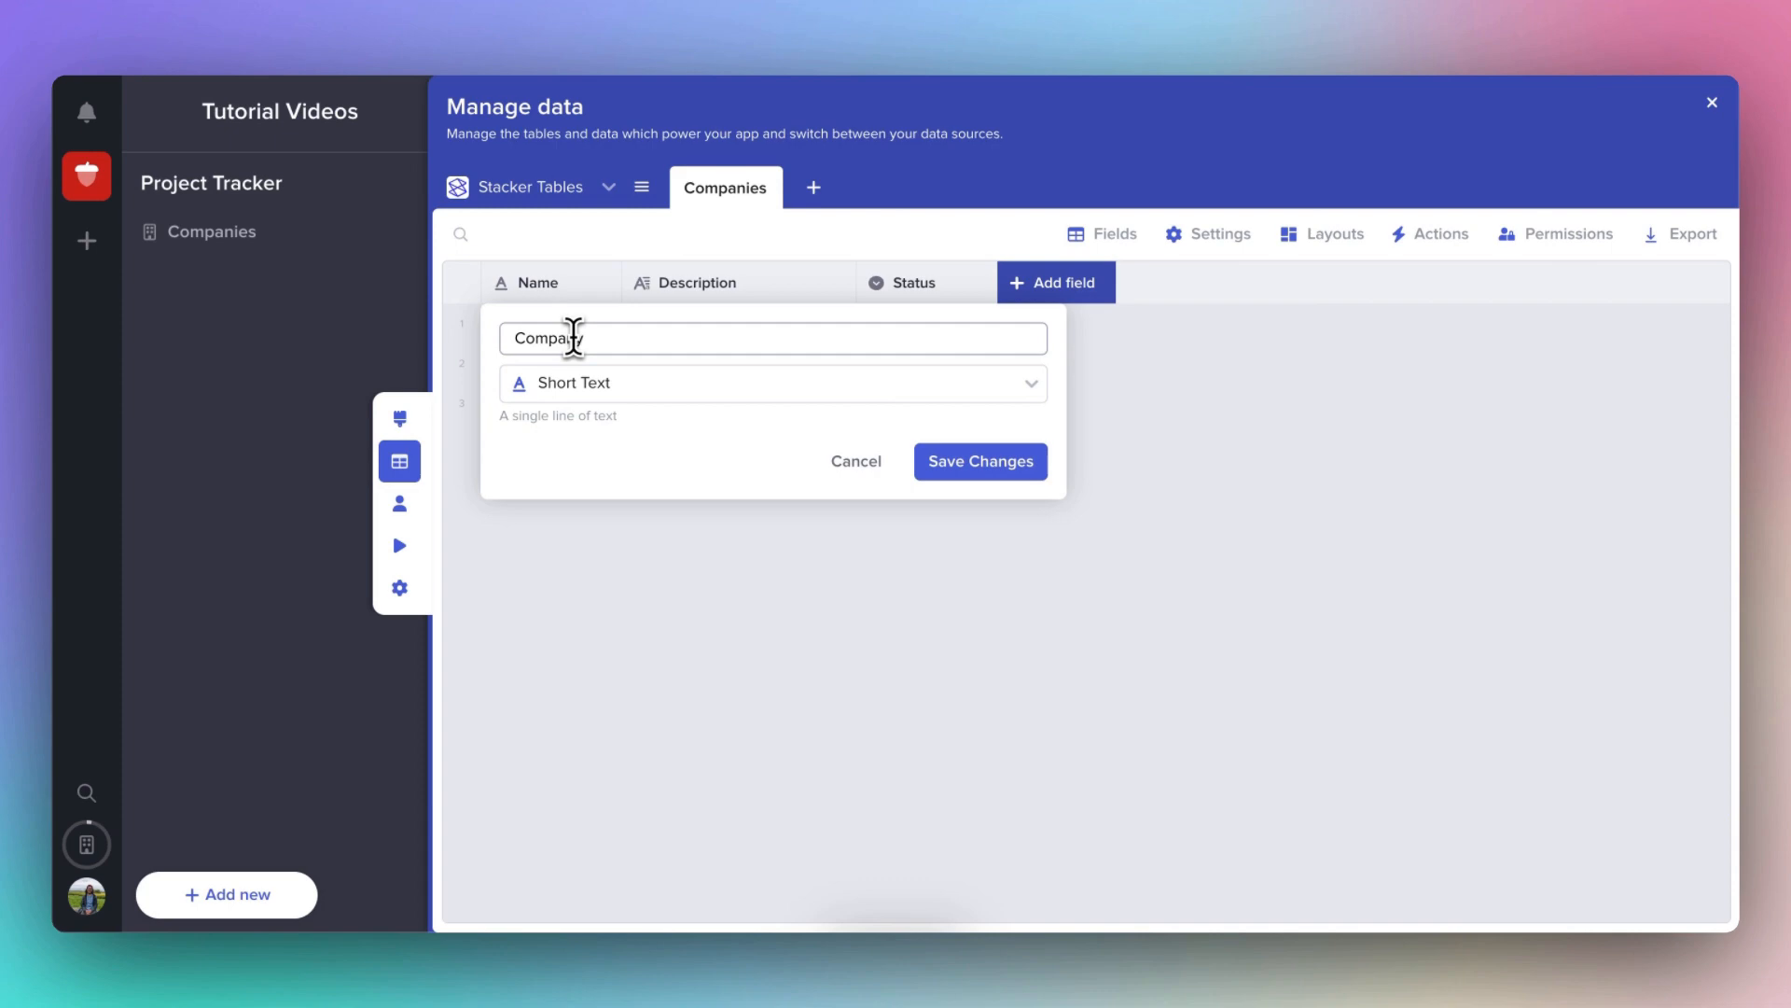
{"action": "type", "text": "name"}
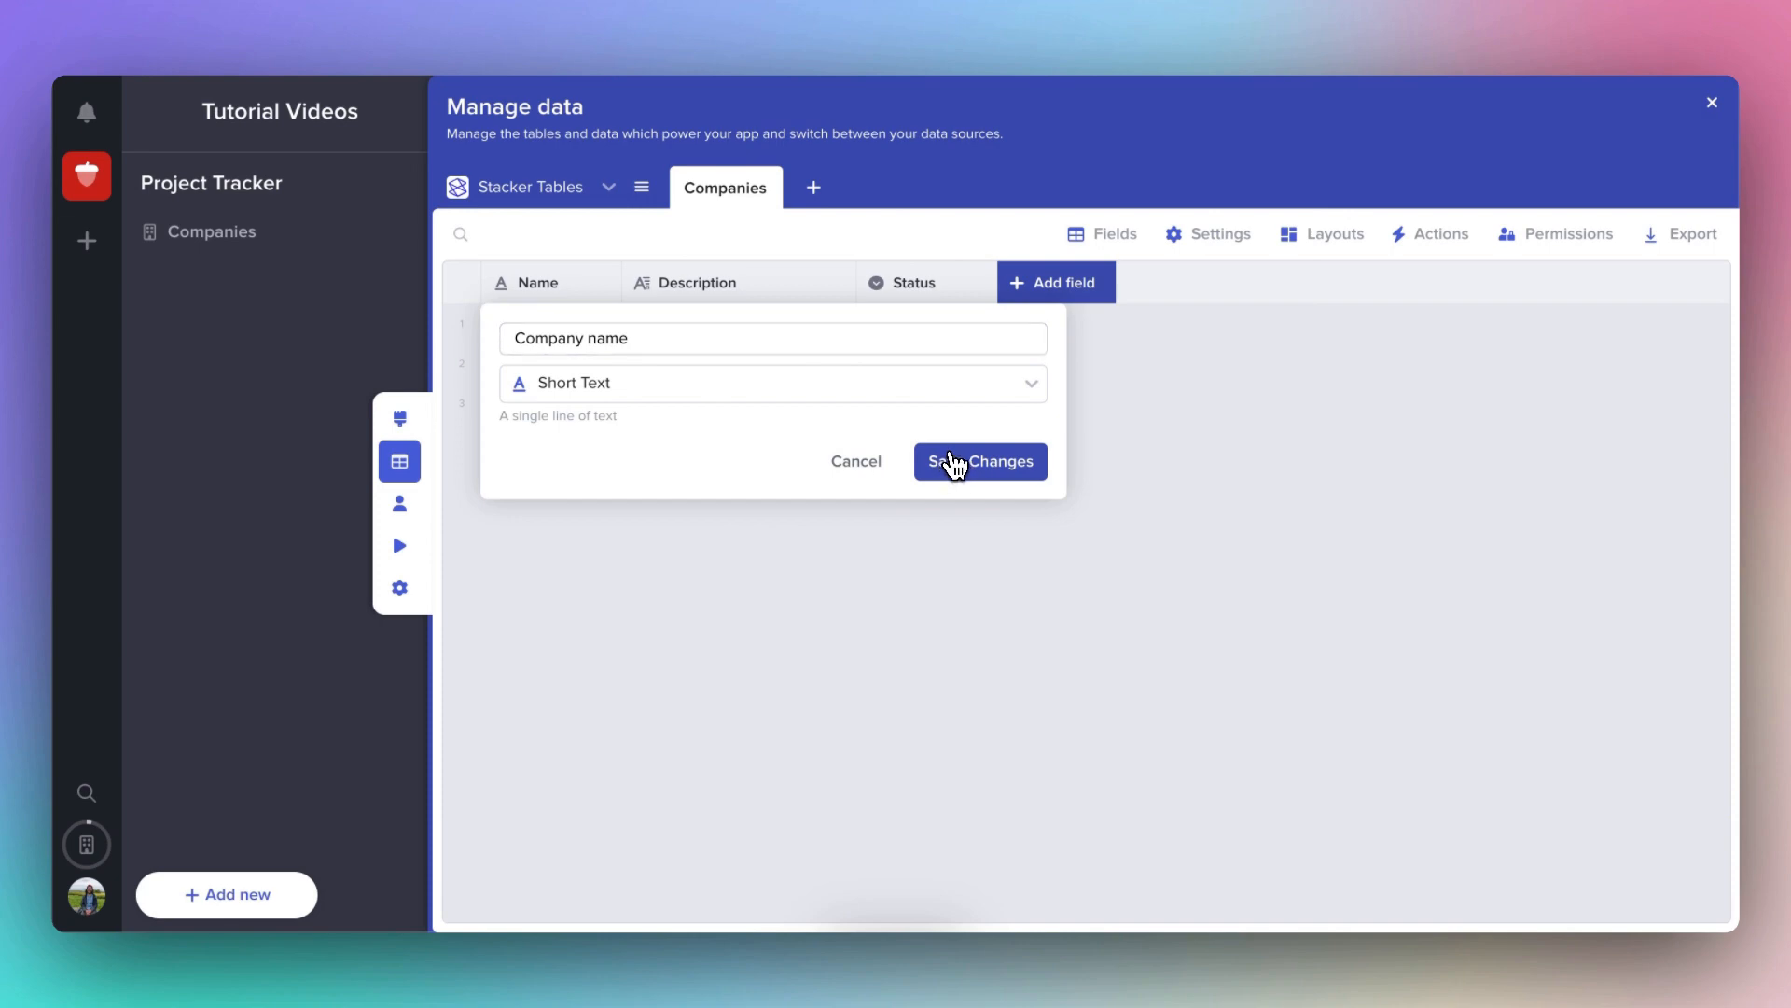
{"action": "left_click", "coordinate": [980, 461]}
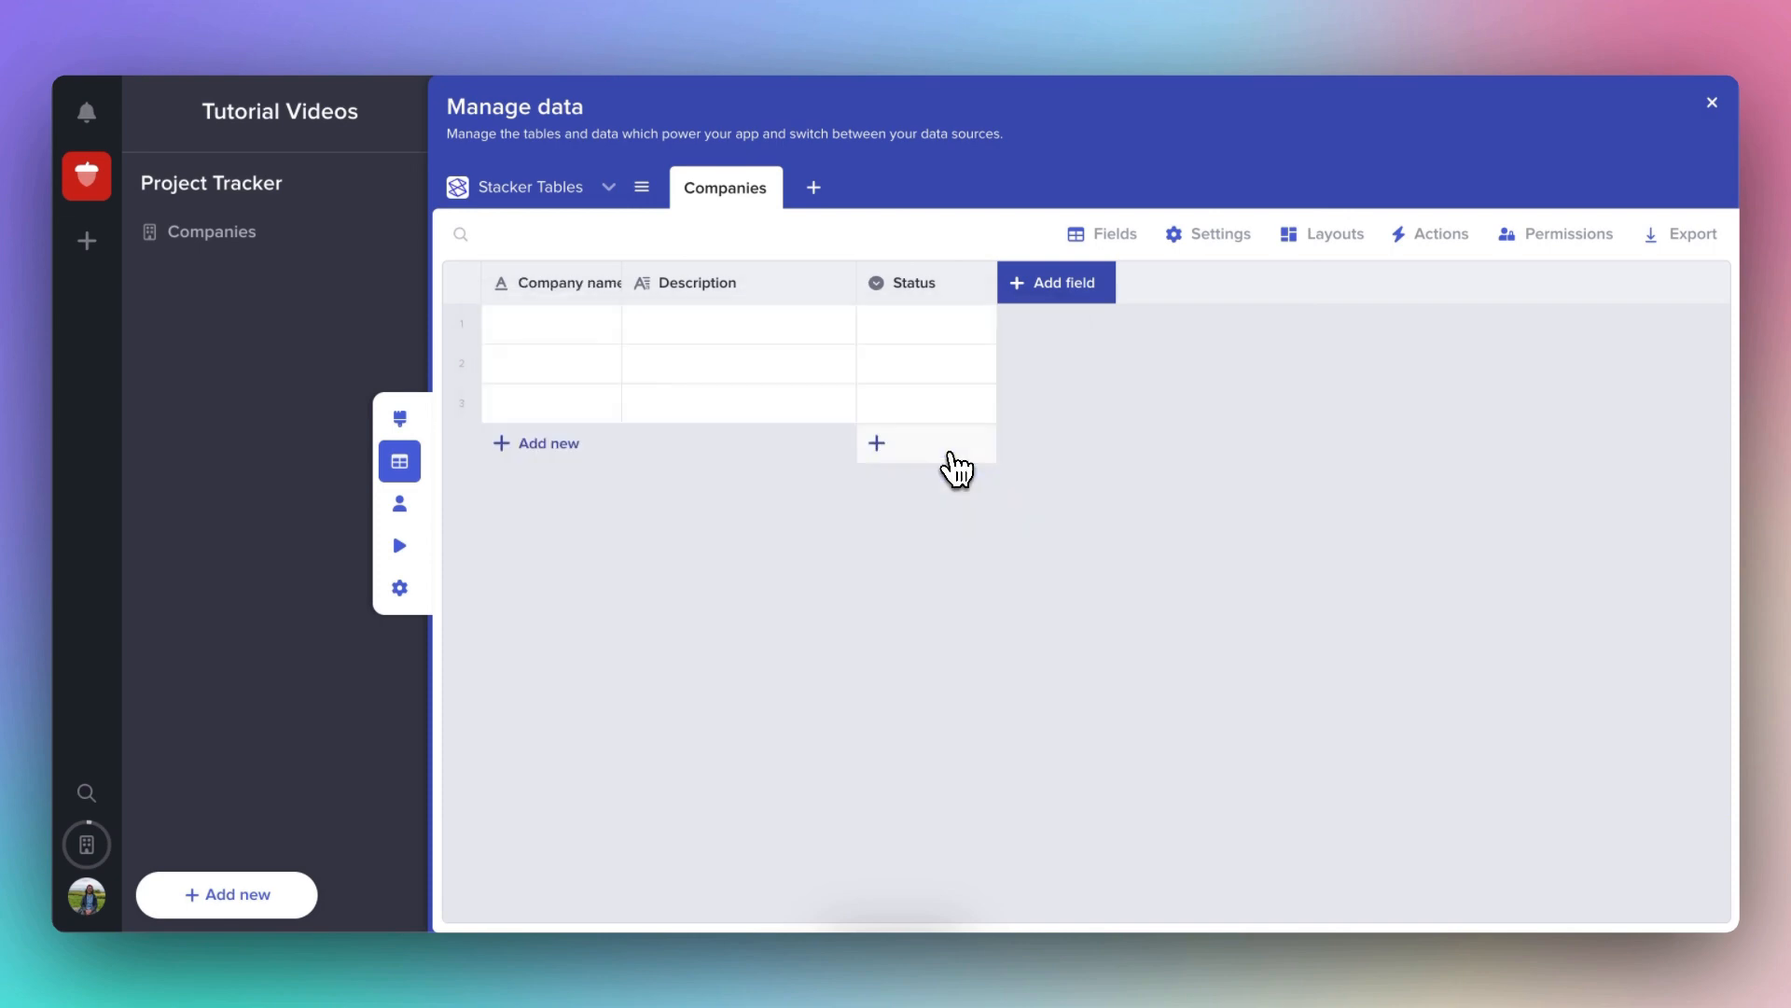
{"action": "mouse_move", "coordinate": [679, 332]}
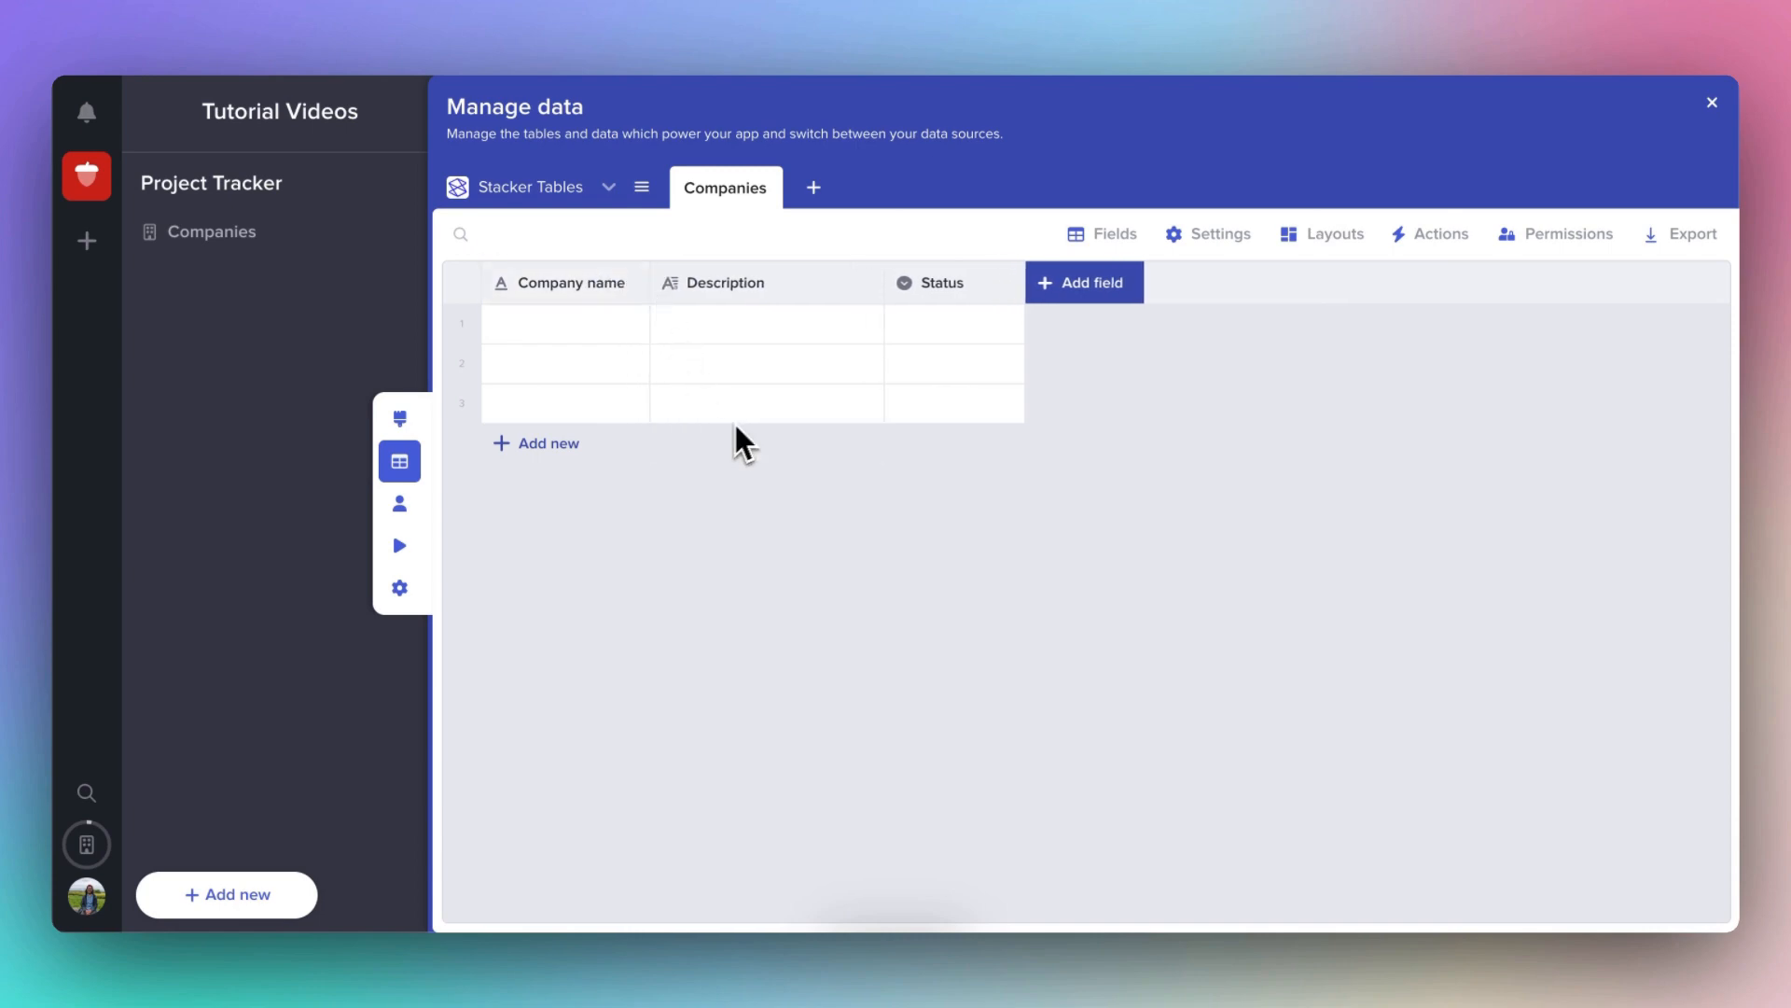
{"action": "mouse_move", "coordinate": [760, 437]}
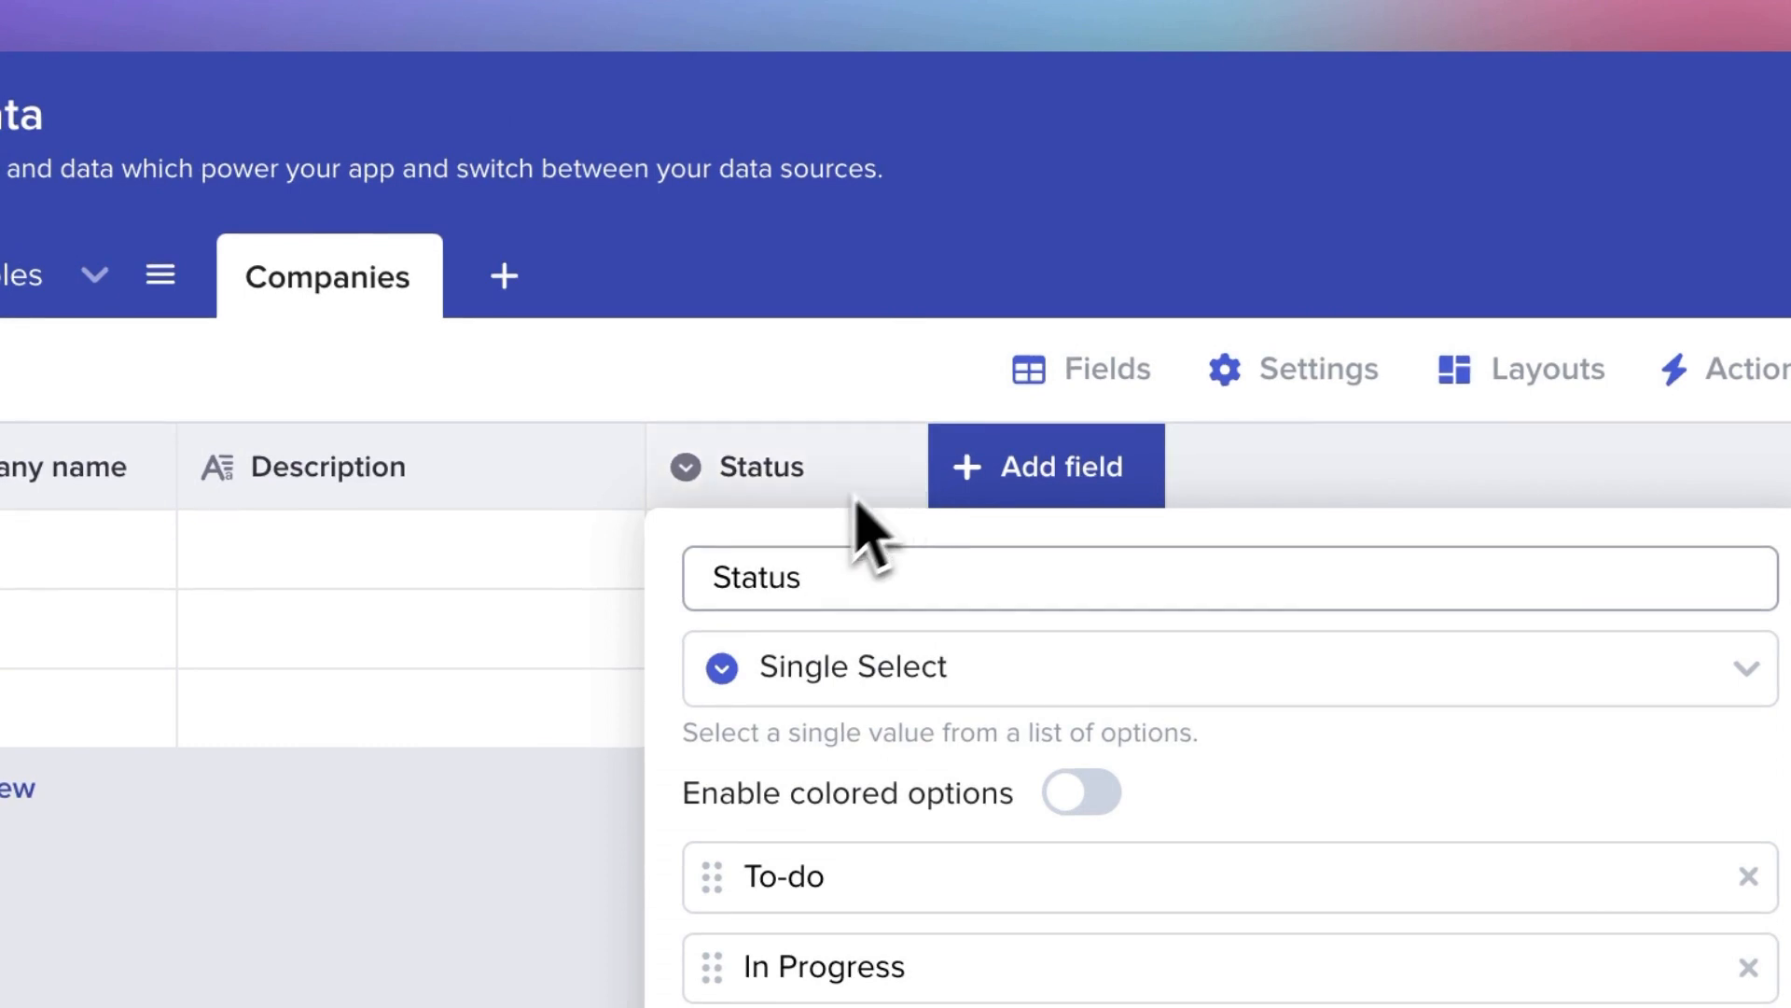
{"action": "mouse_move", "coordinate": [776, 598]}
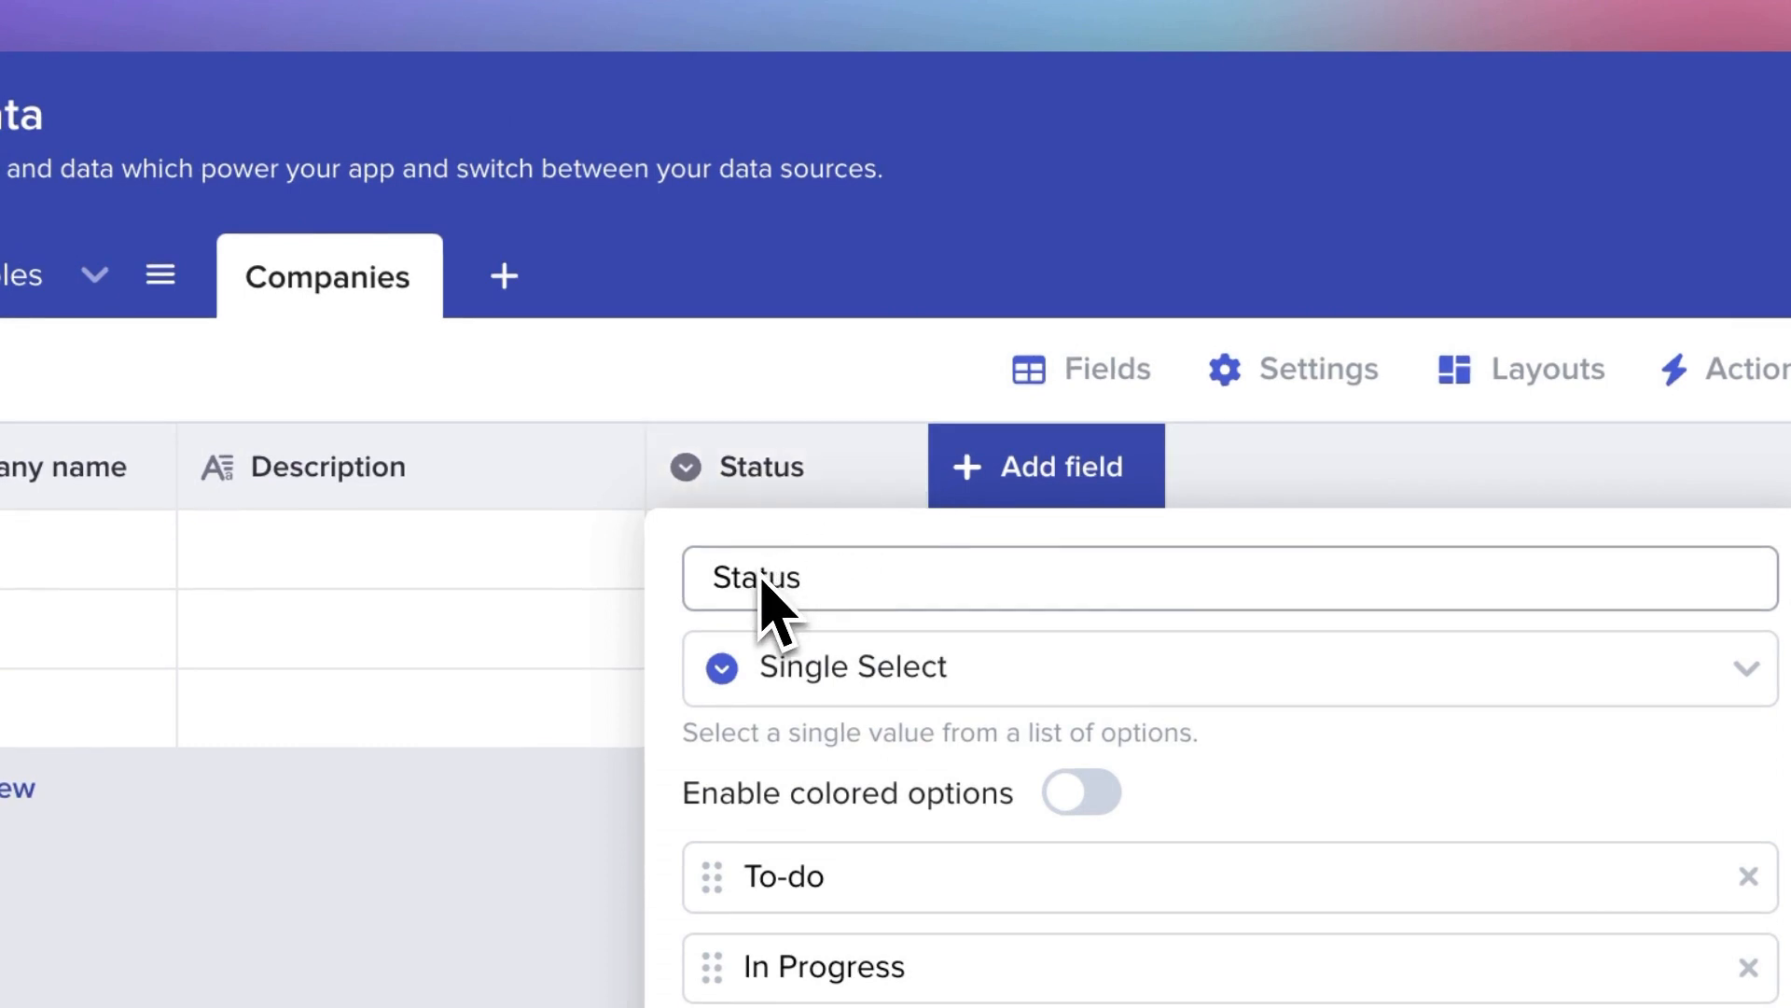
{"action": "mouse_move", "coordinate": [823, 618]}
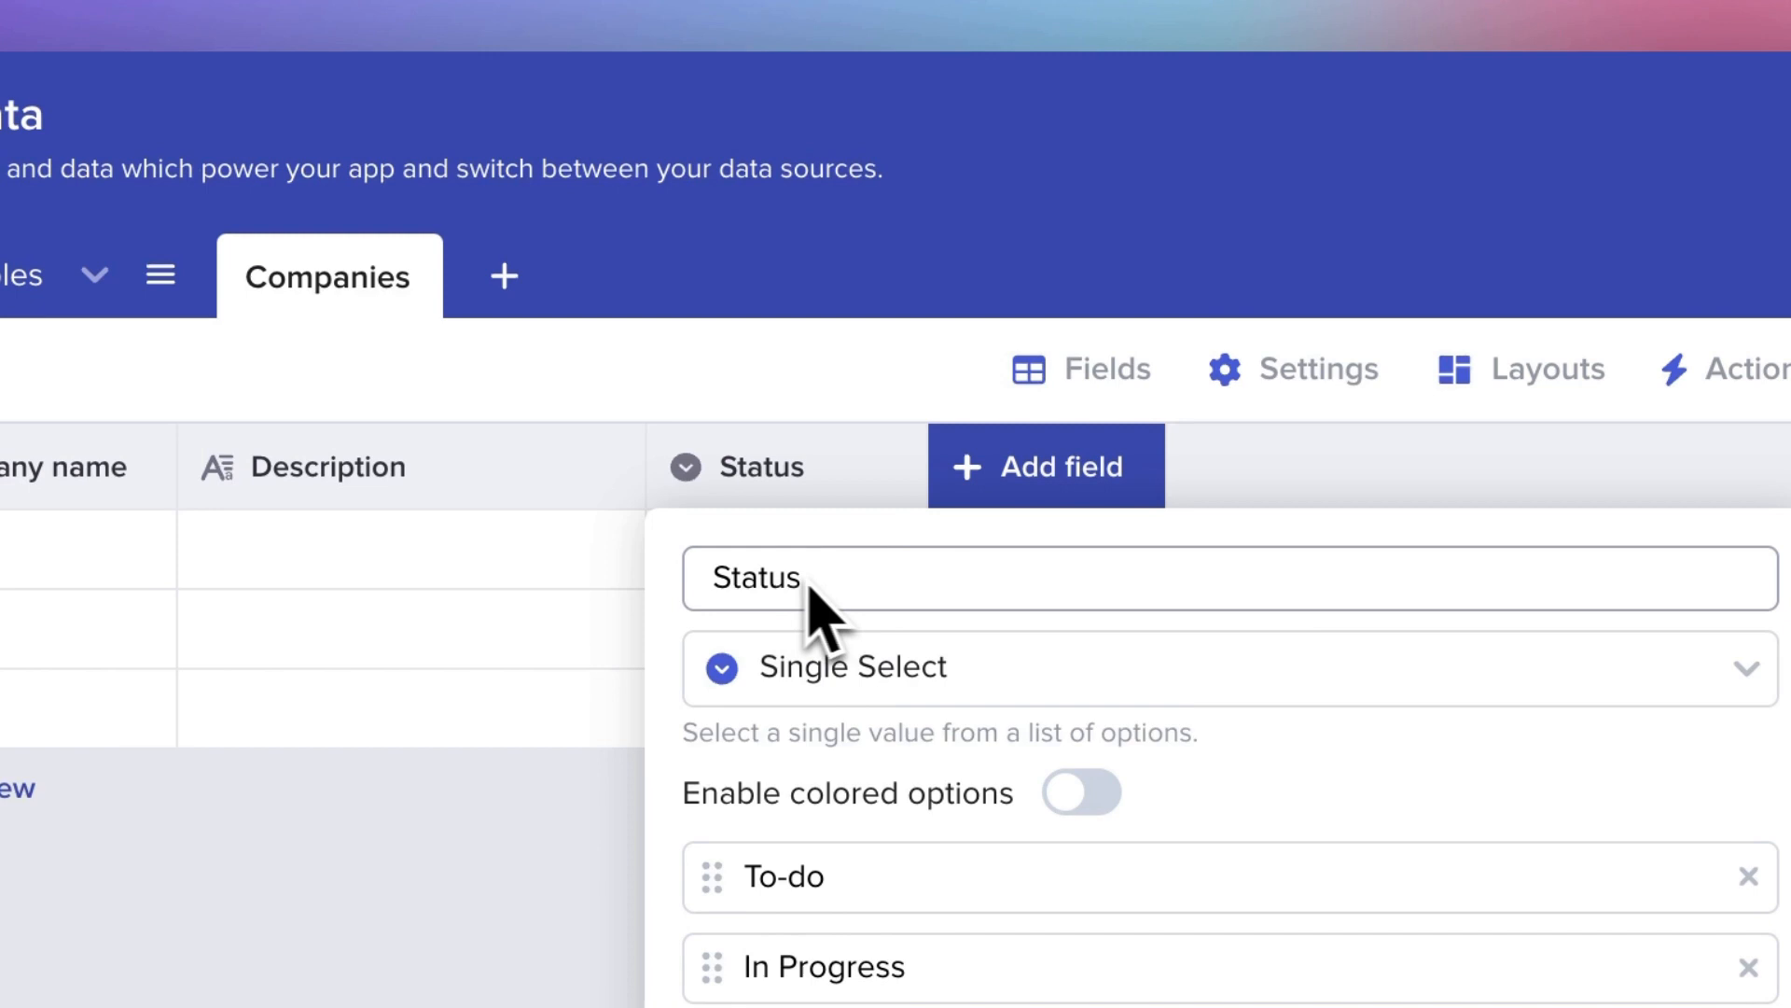
{"action": "mouse_move", "coordinate": [846, 624]}
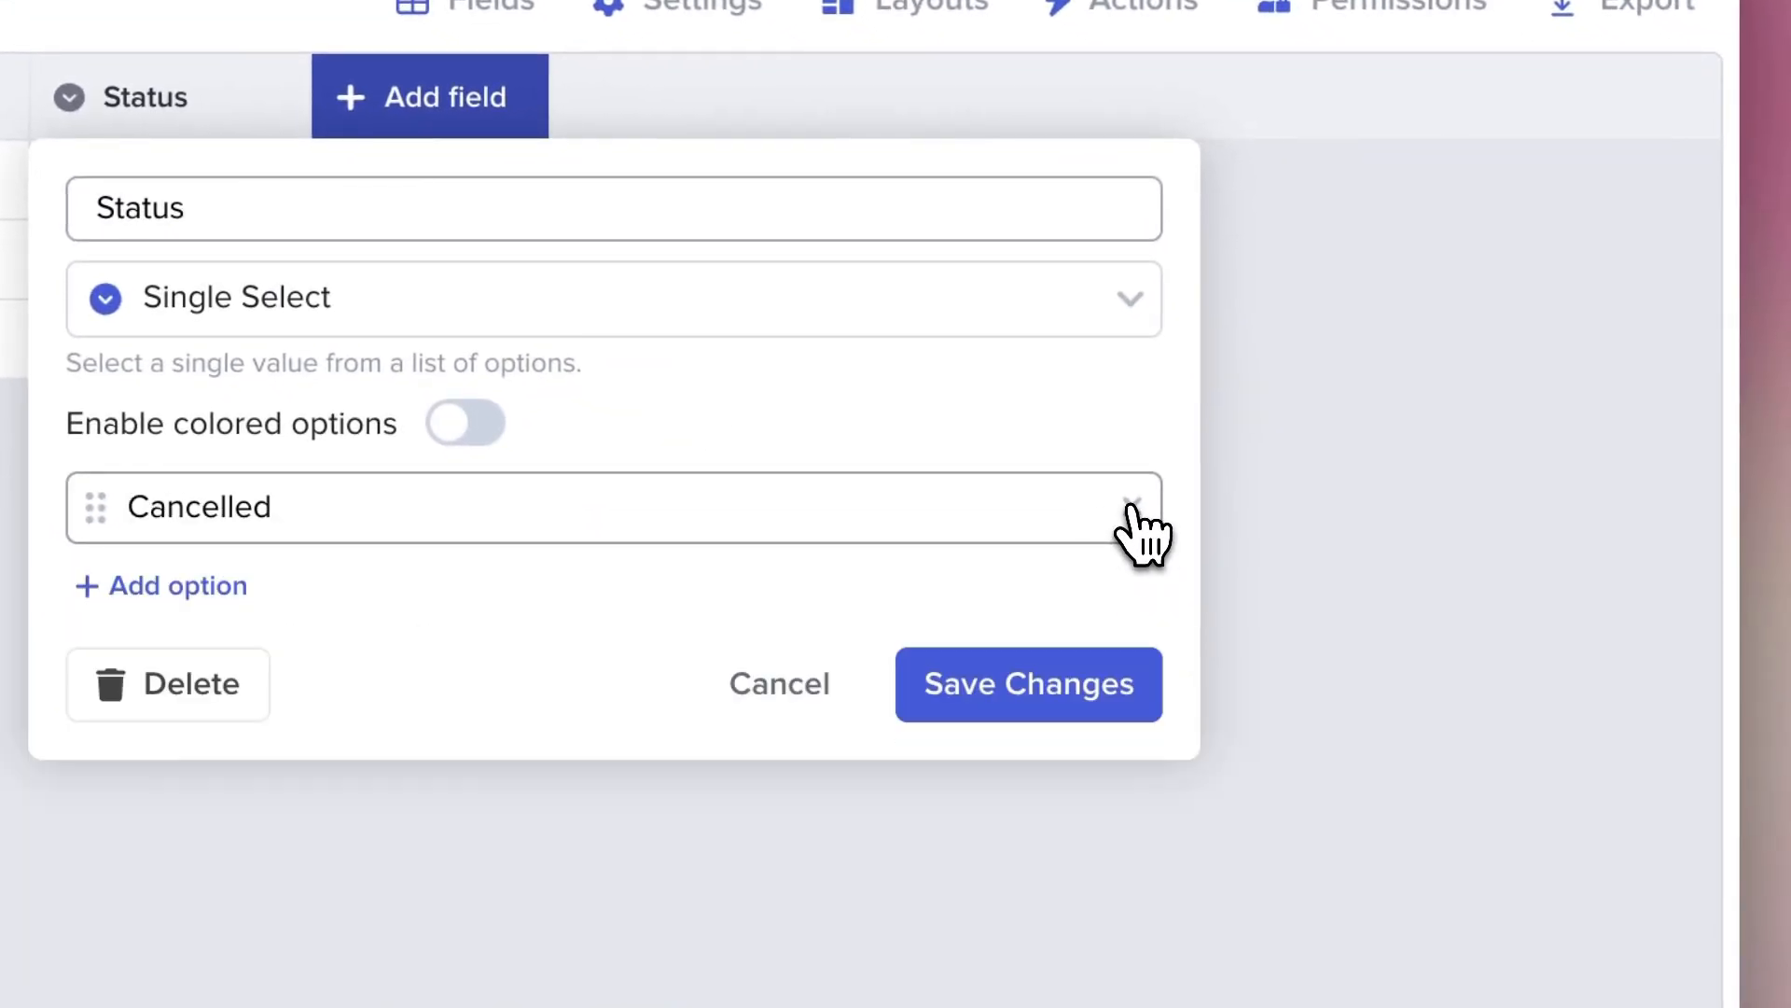
Remove Cancelled, add Active, In discussions and Ended options, enable coloured options and save Status.
{"action": "left_click", "coordinate": [1133, 507]}
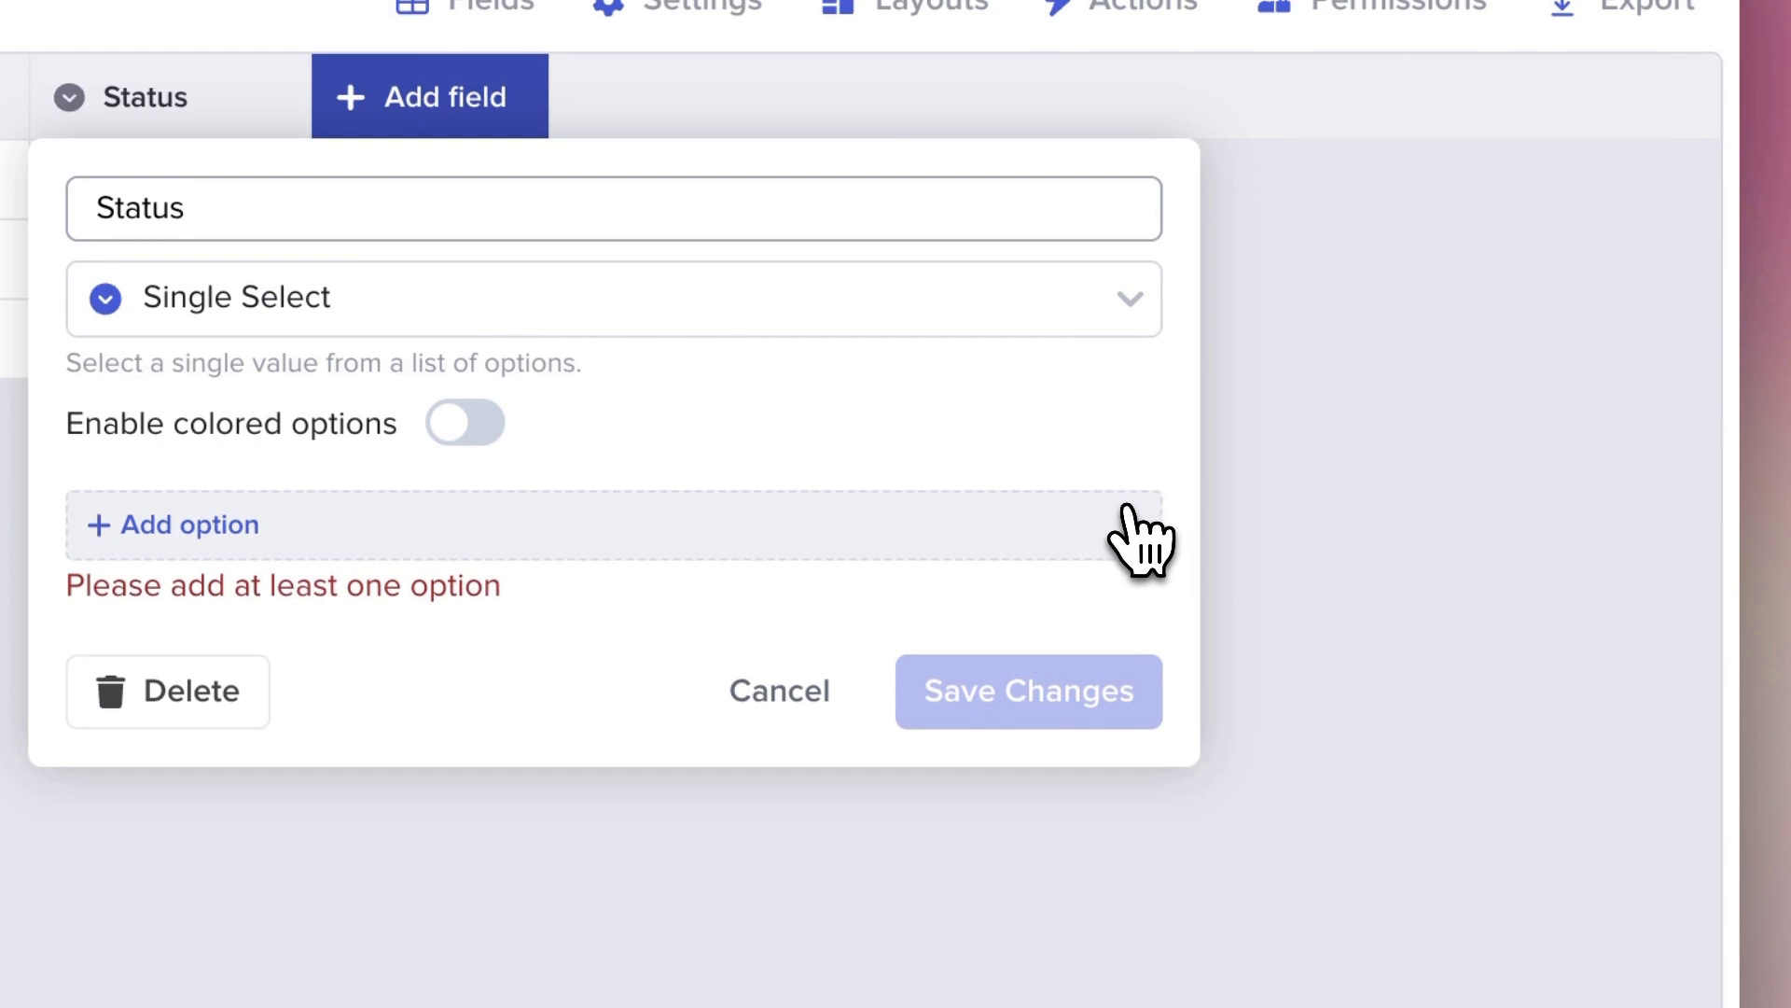
{"action": "mouse_move", "coordinate": [241, 571]}
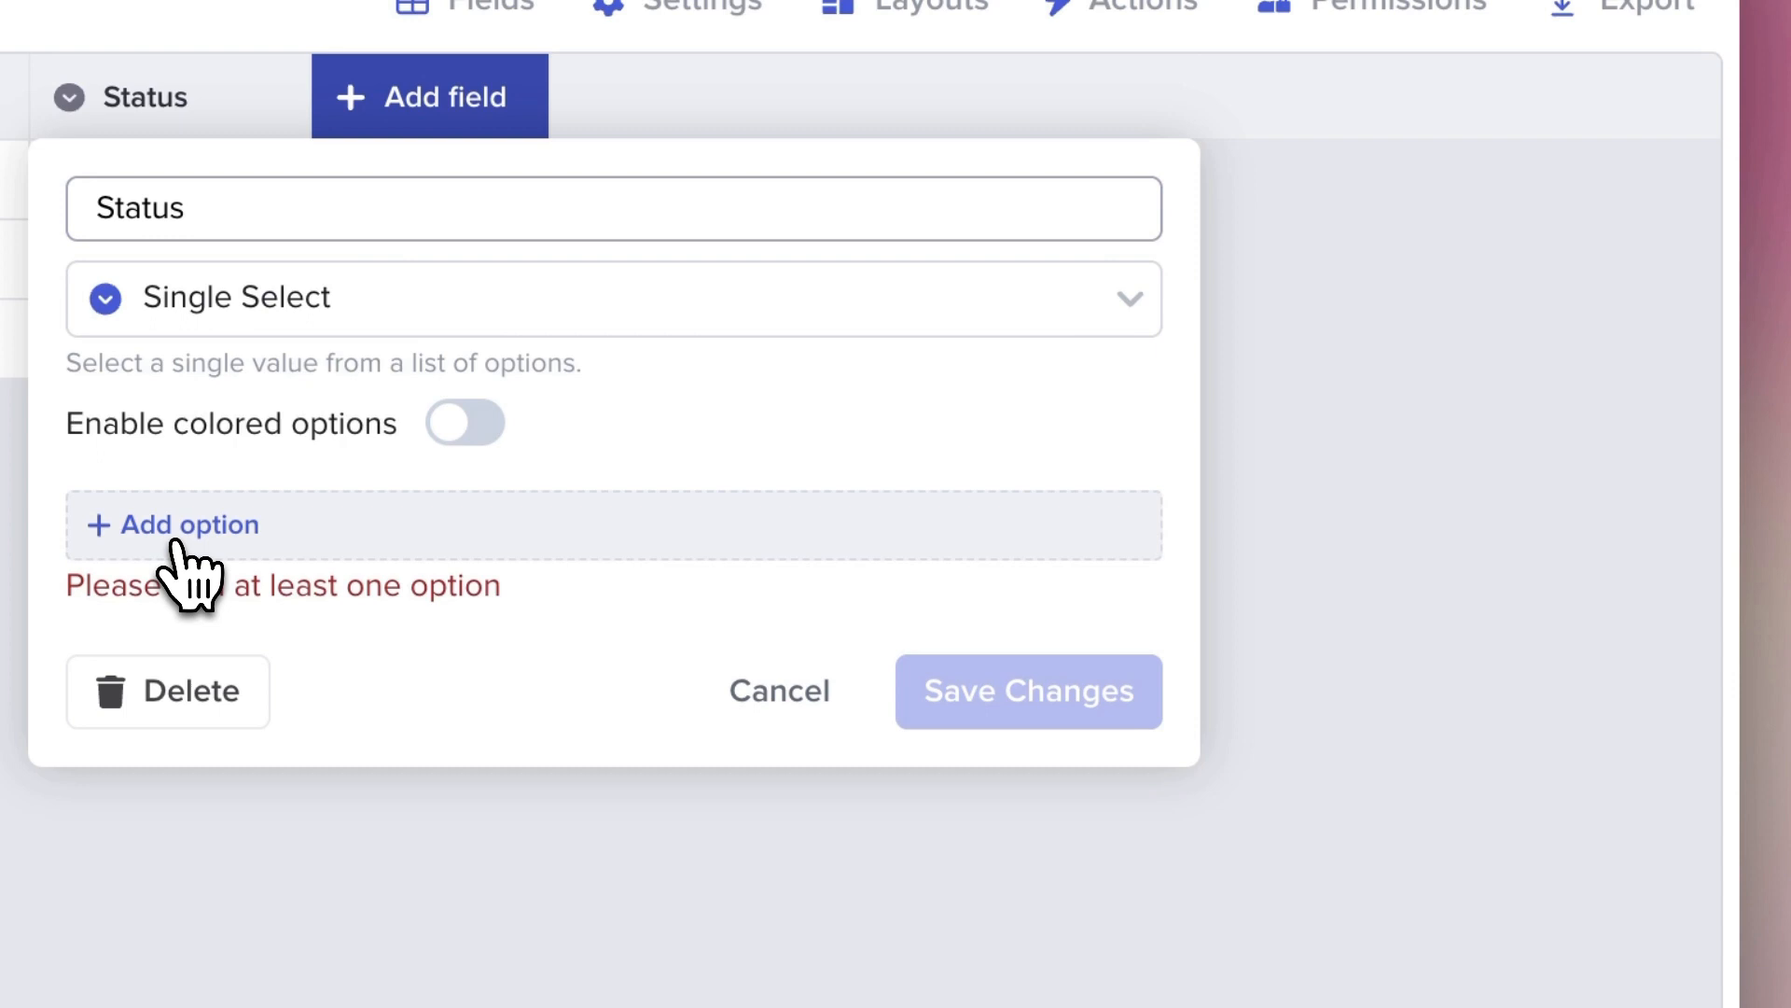
{"action": "left_click", "coordinate": [172, 524]}
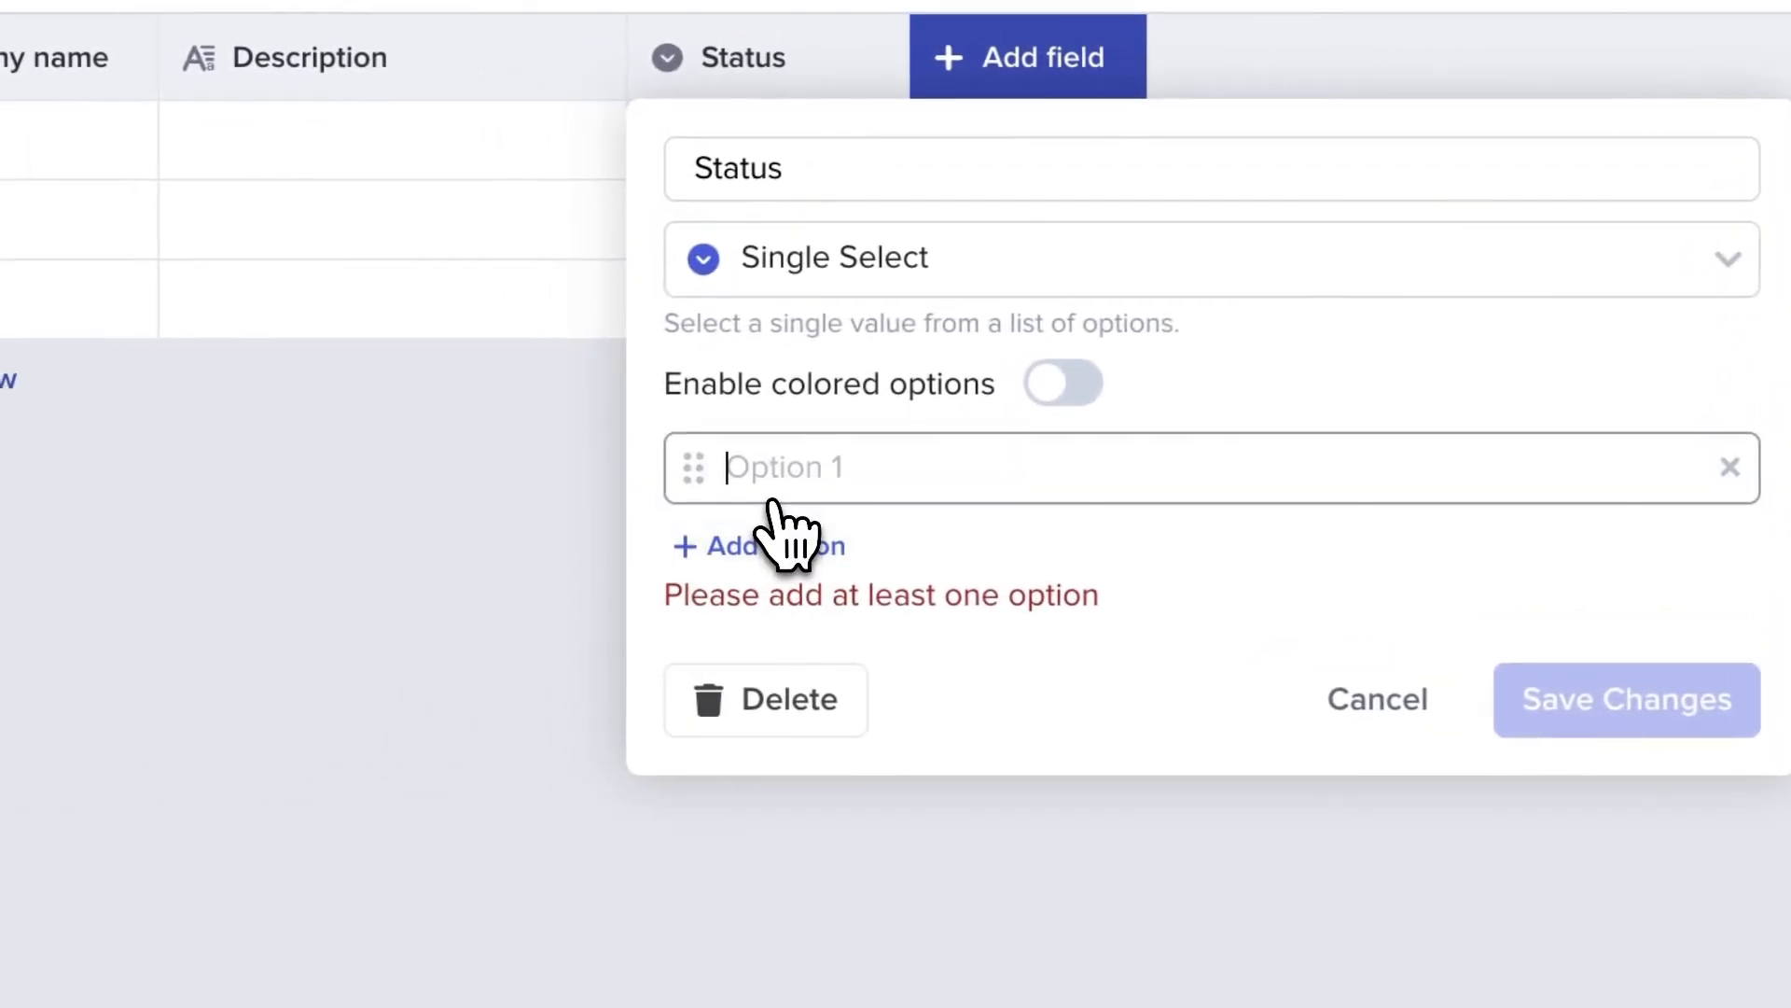
{"action": "type", "text": "Active"}
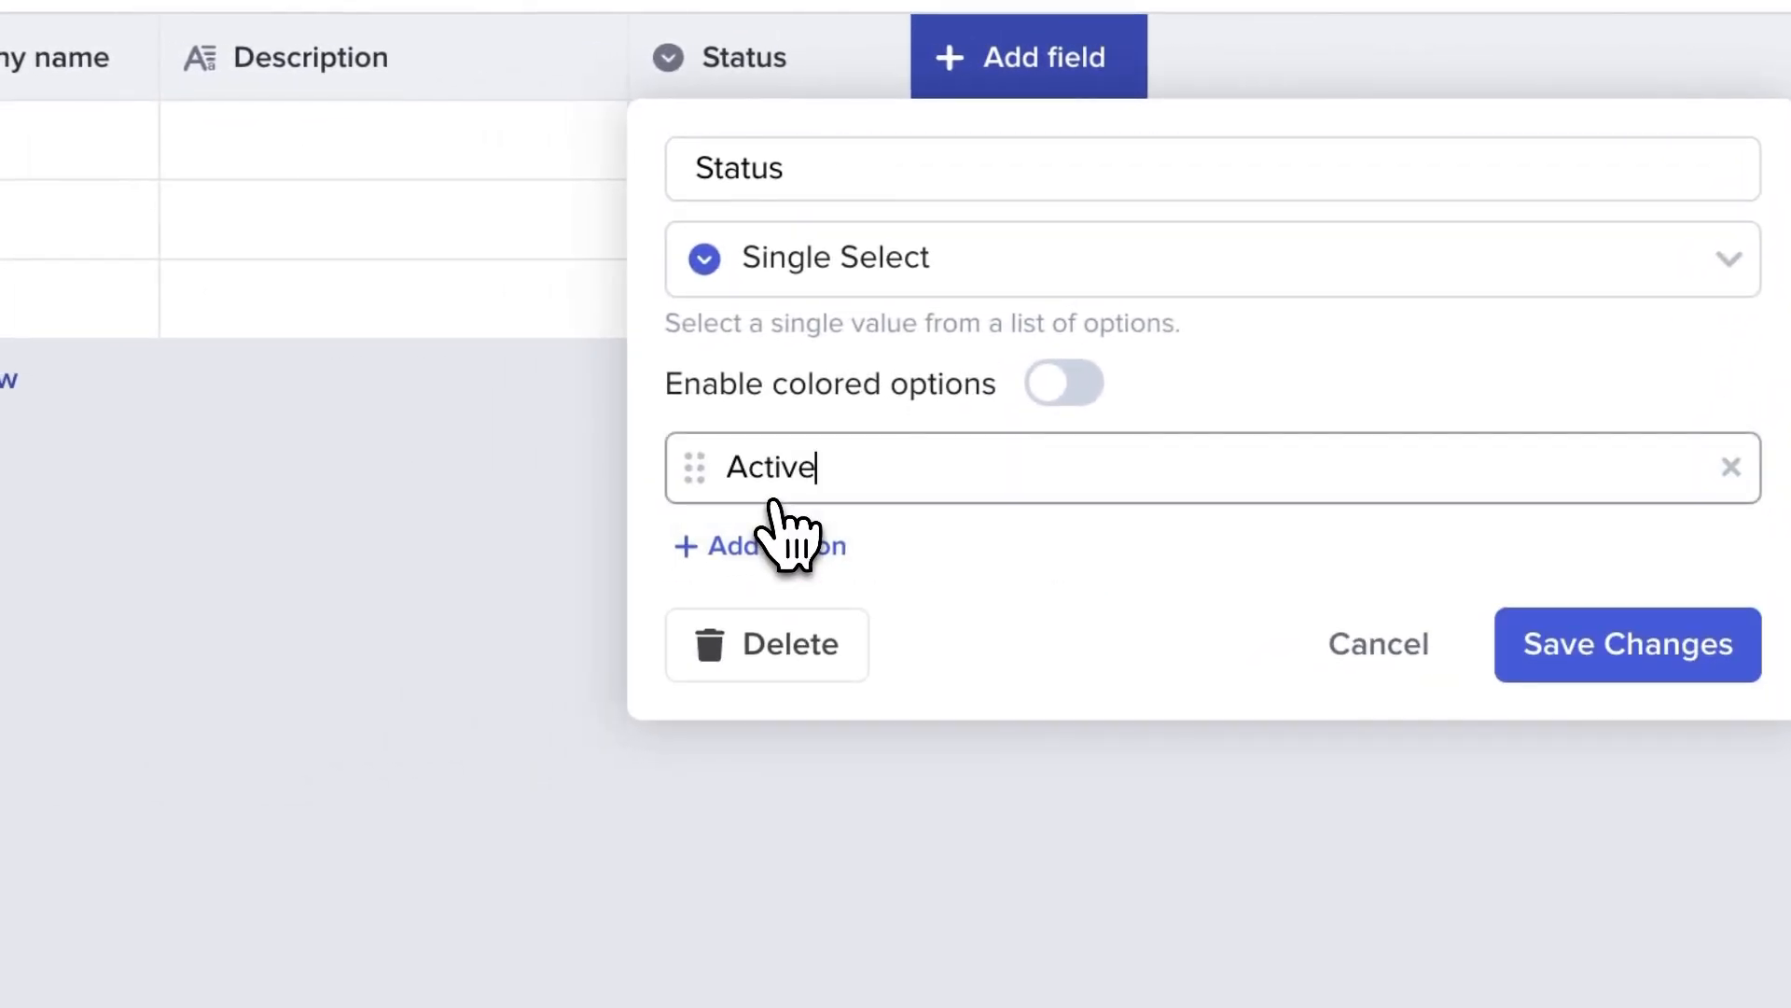
{"action": "left_click", "coordinate": [760, 545]}
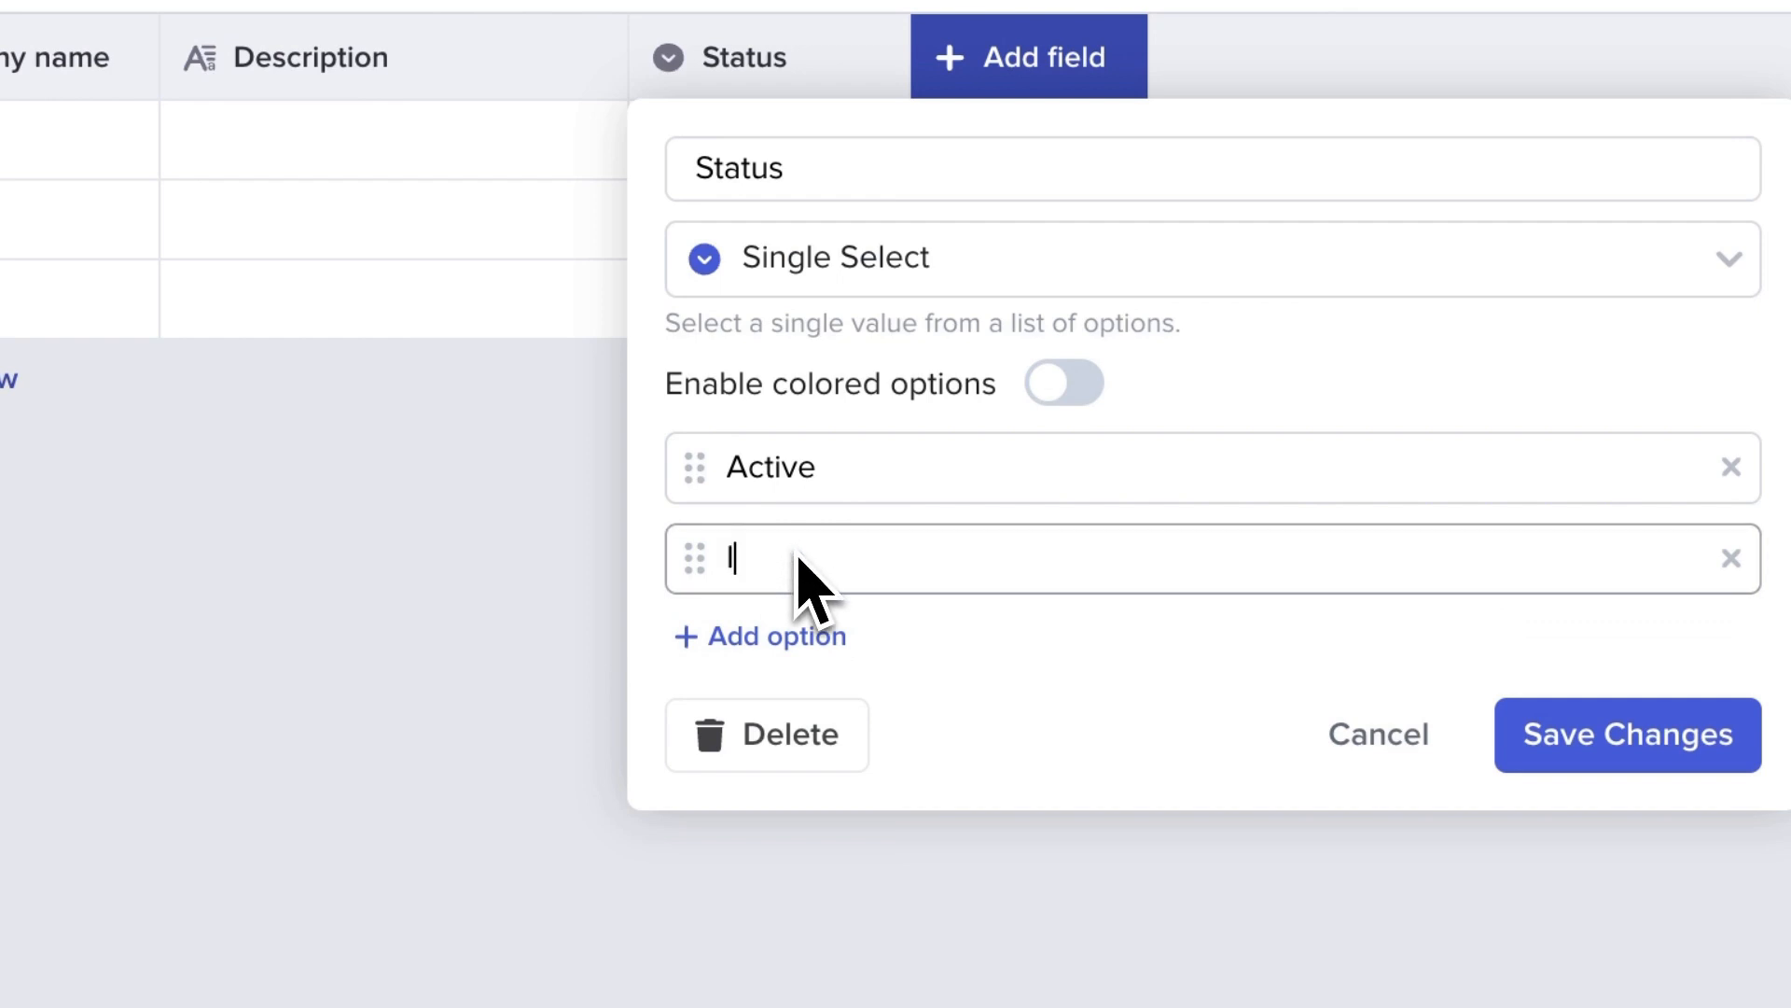
{"action": "type", "text": "In discussions"}
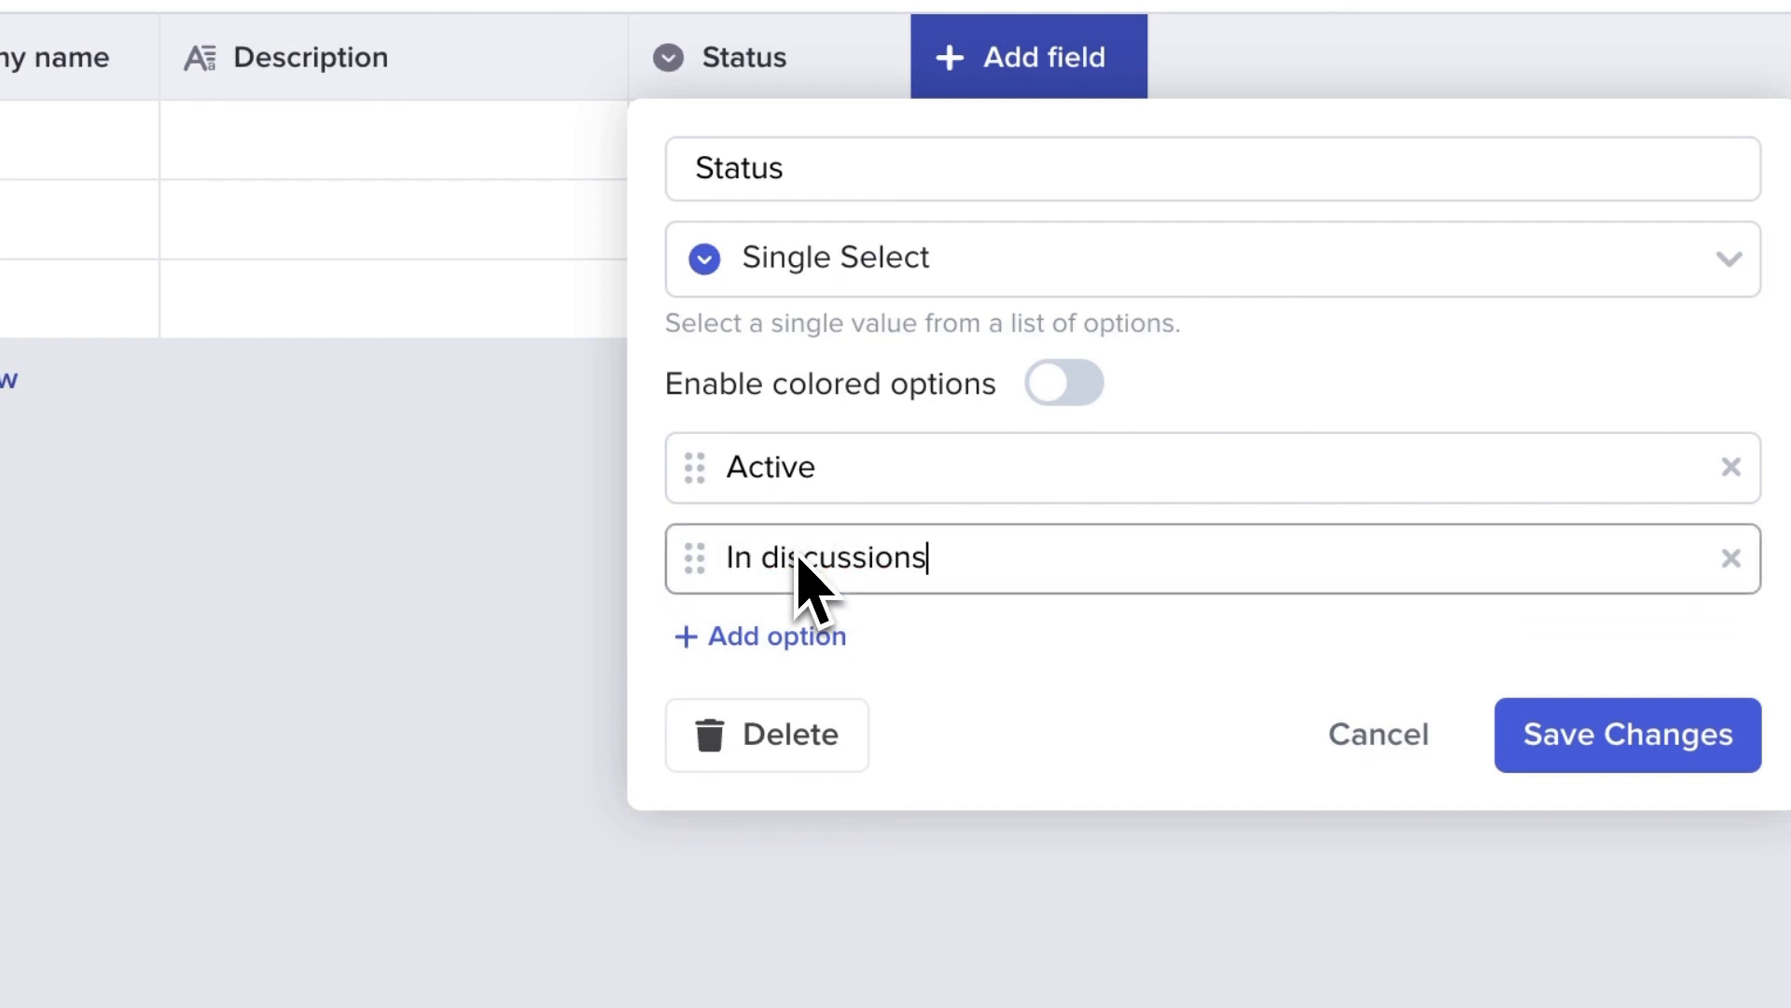
{"action": "type", "text": "Ended"}
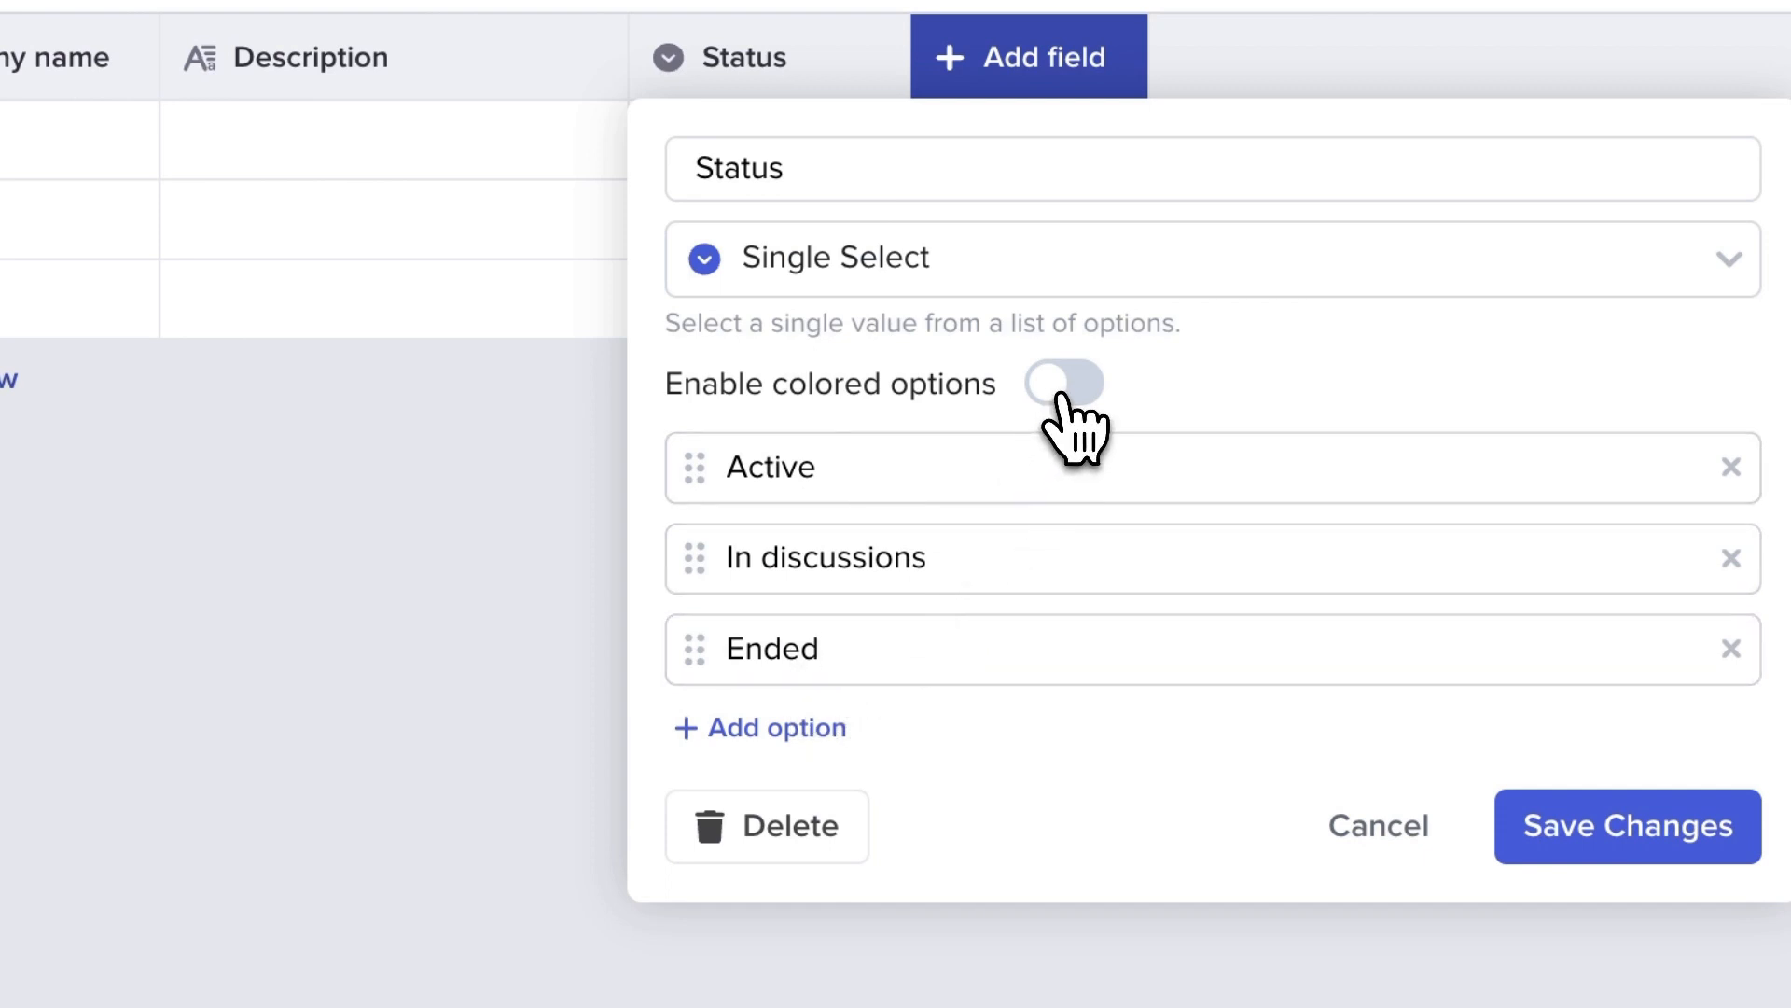
{"action": "left_click", "coordinate": [1064, 383]}
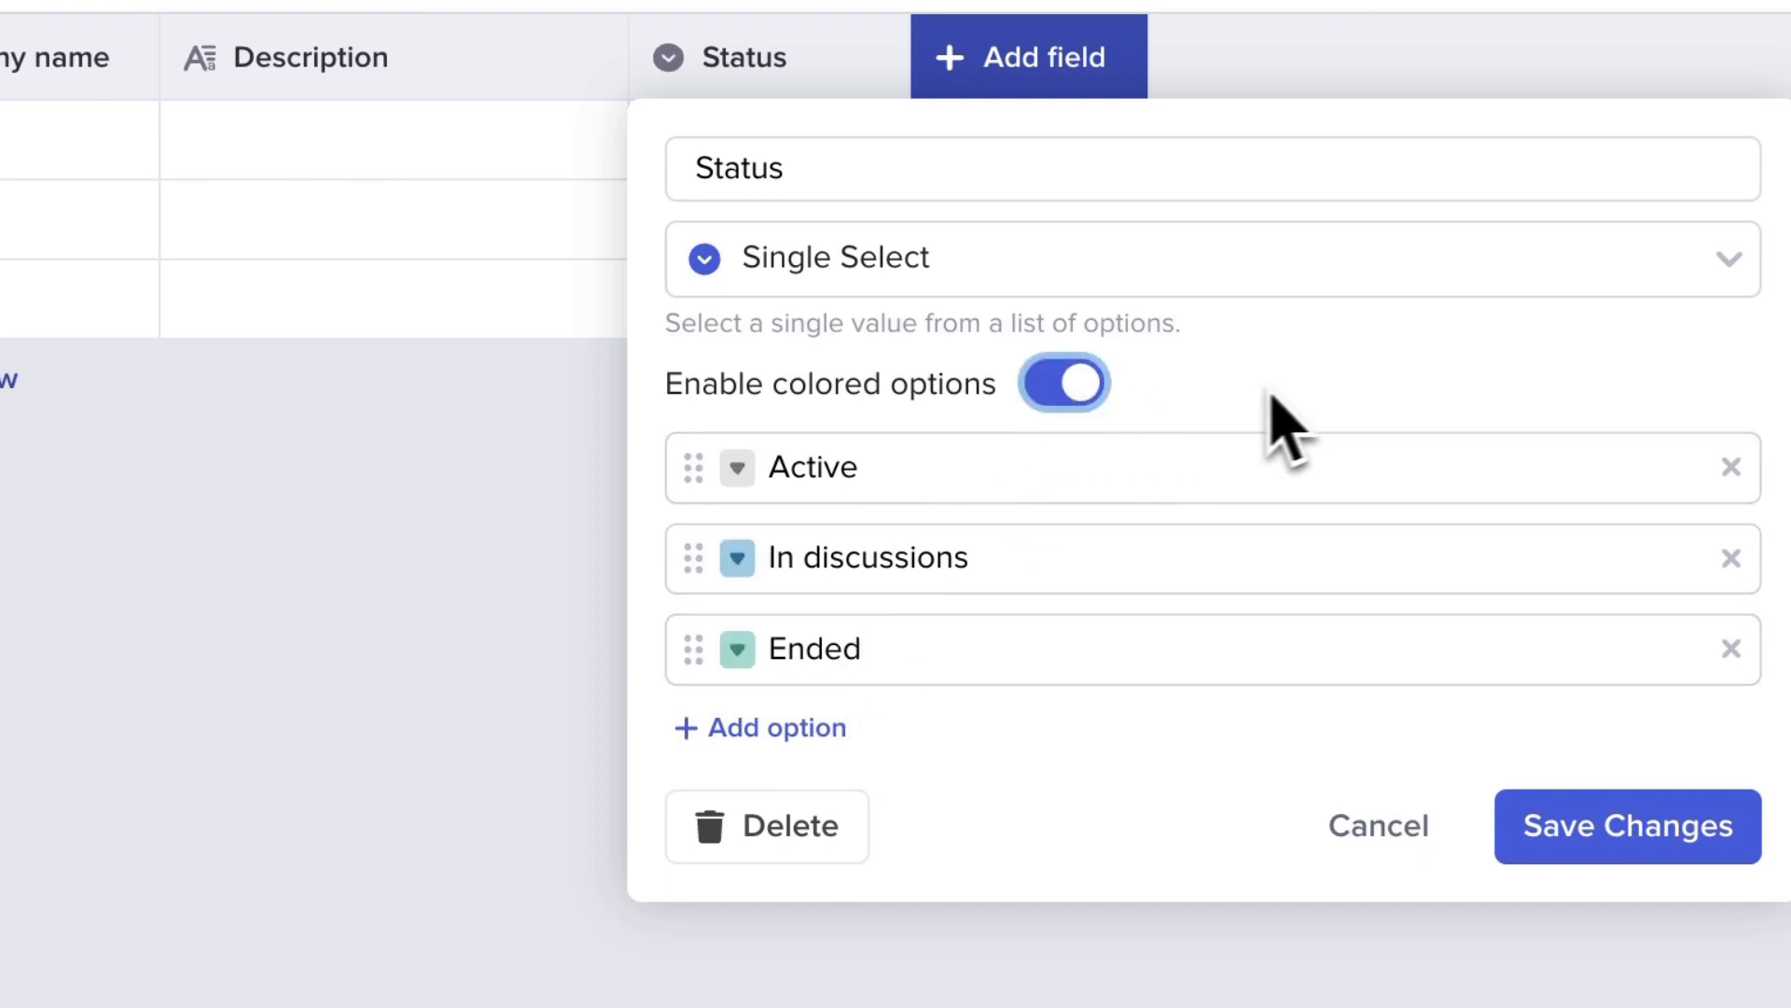
{"action": "mouse_move", "coordinate": [1319, 416]}
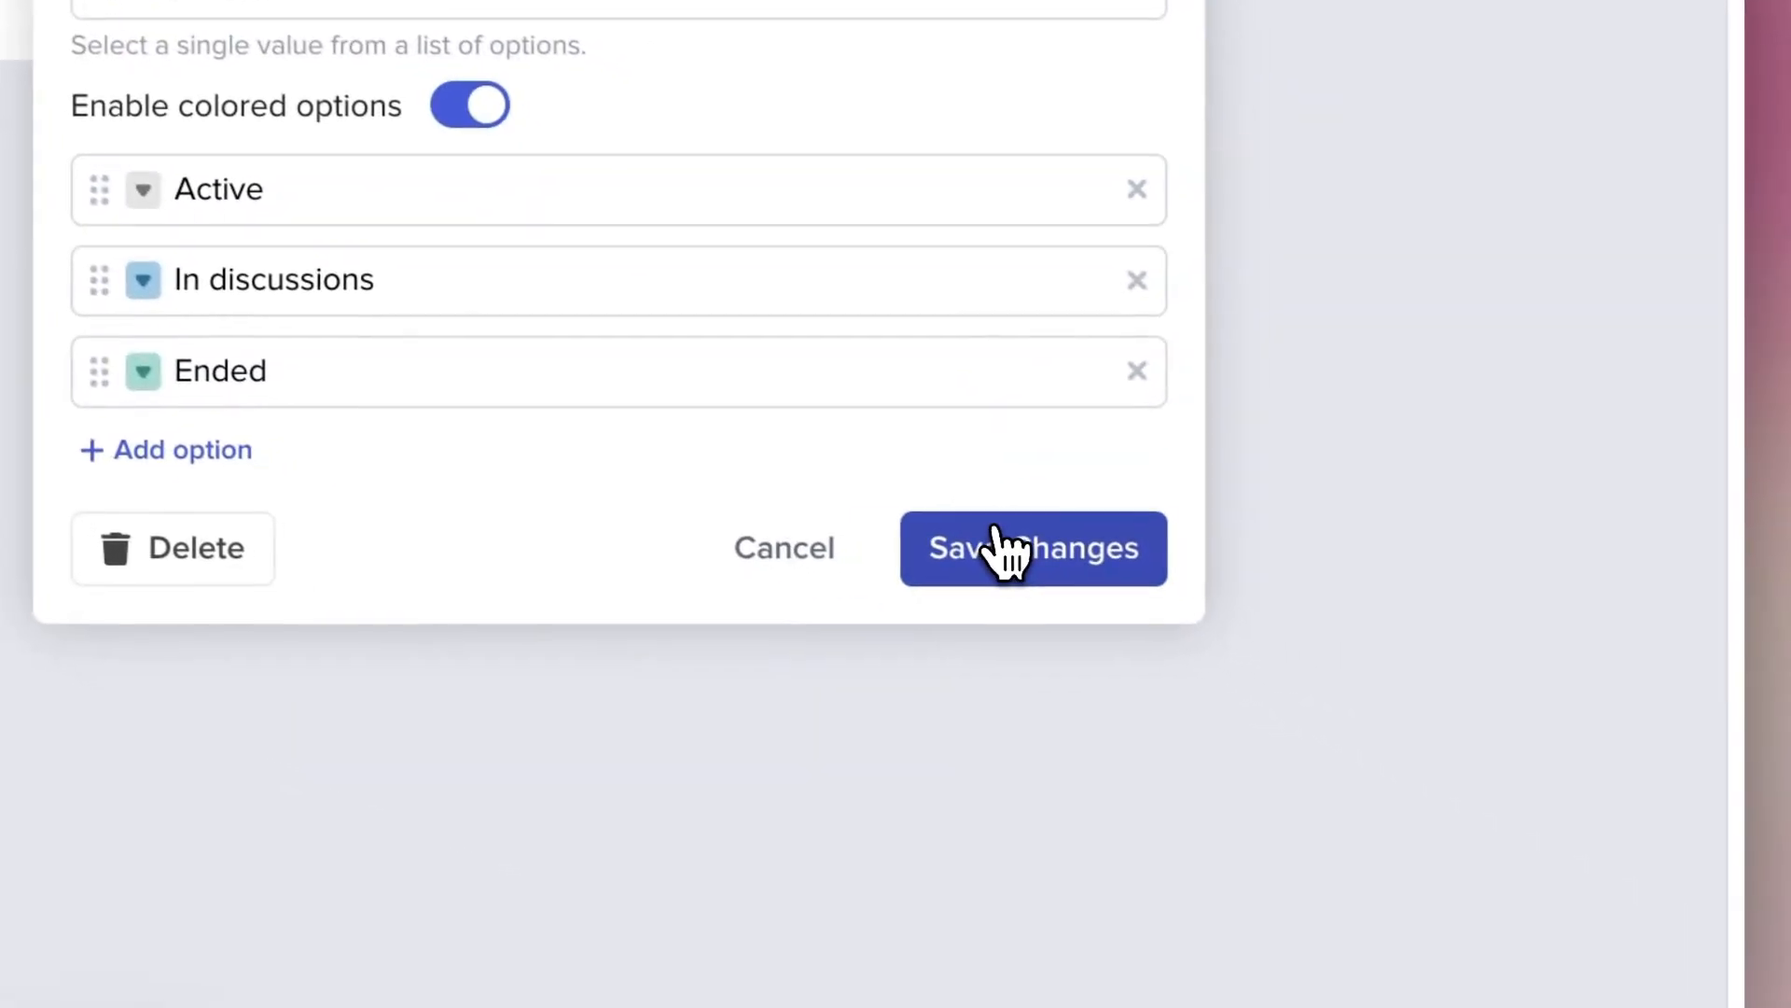
{"action": "left_click", "coordinate": [1030, 548]}
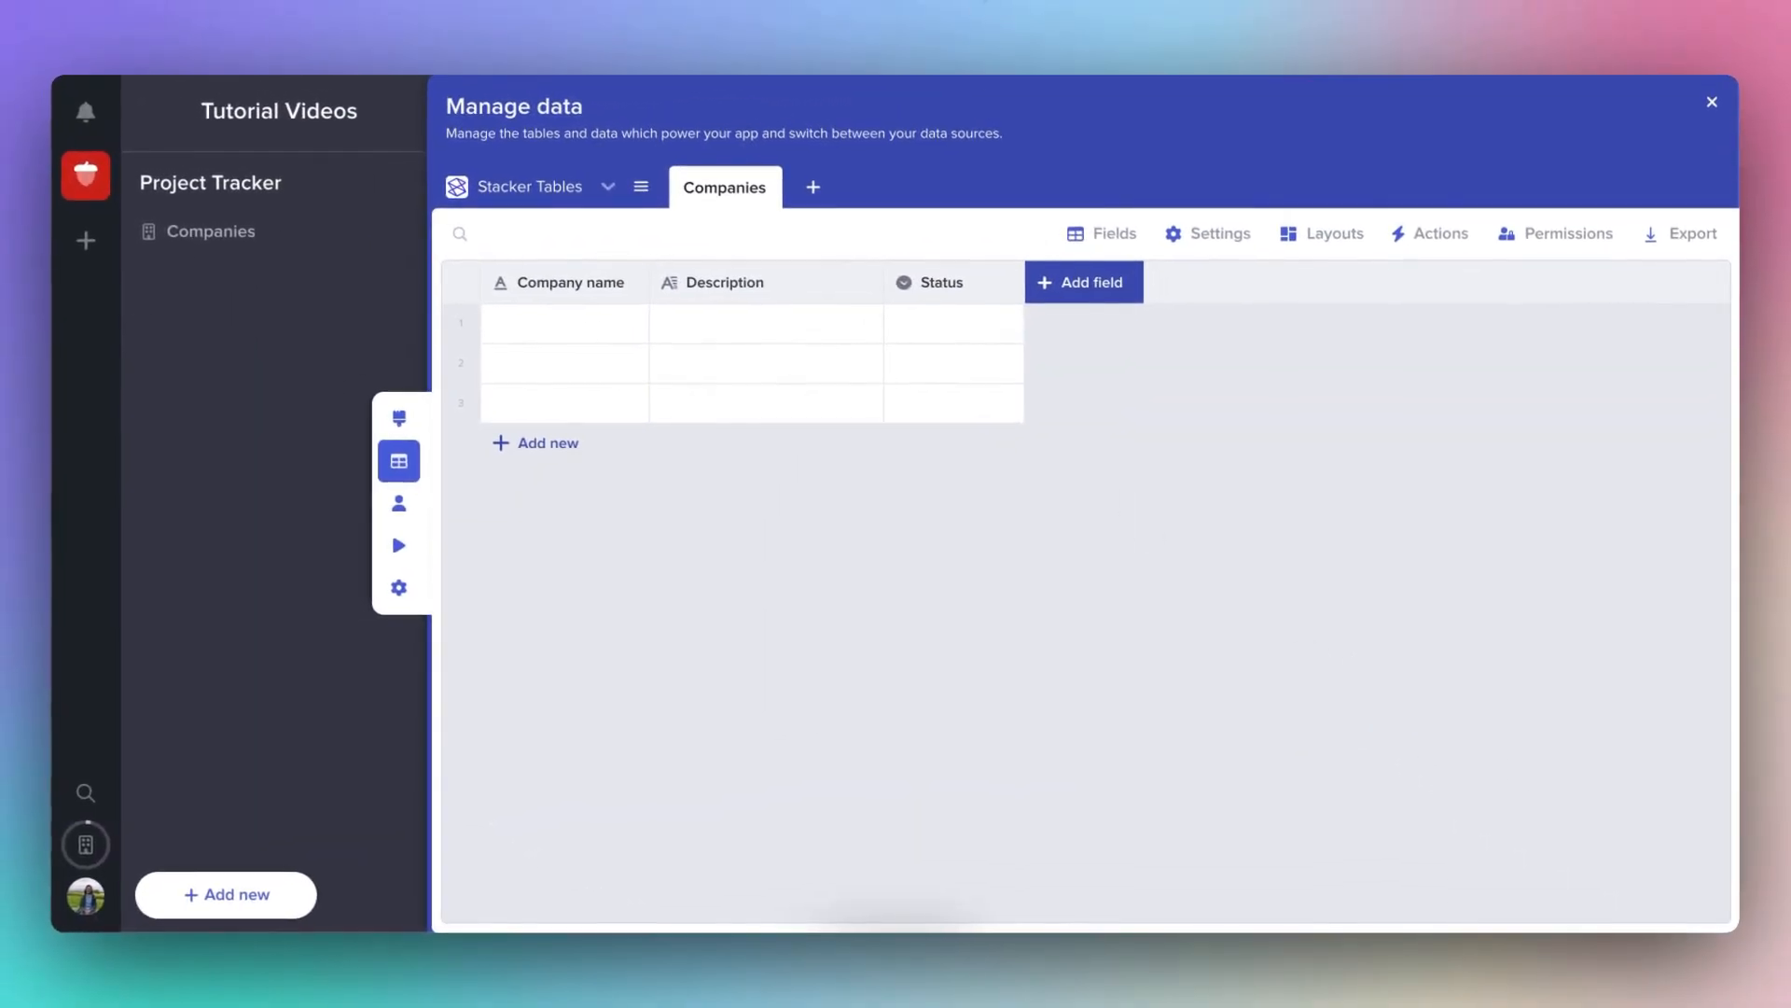
Enter Dunder Mifflin as Active, Wonka Ltd as In discussions and Umbrella Corp as Ended.
{"action": "type", "text": "Dunder Mifflin"}
{"action": "type", "text": "Paper Compa"}
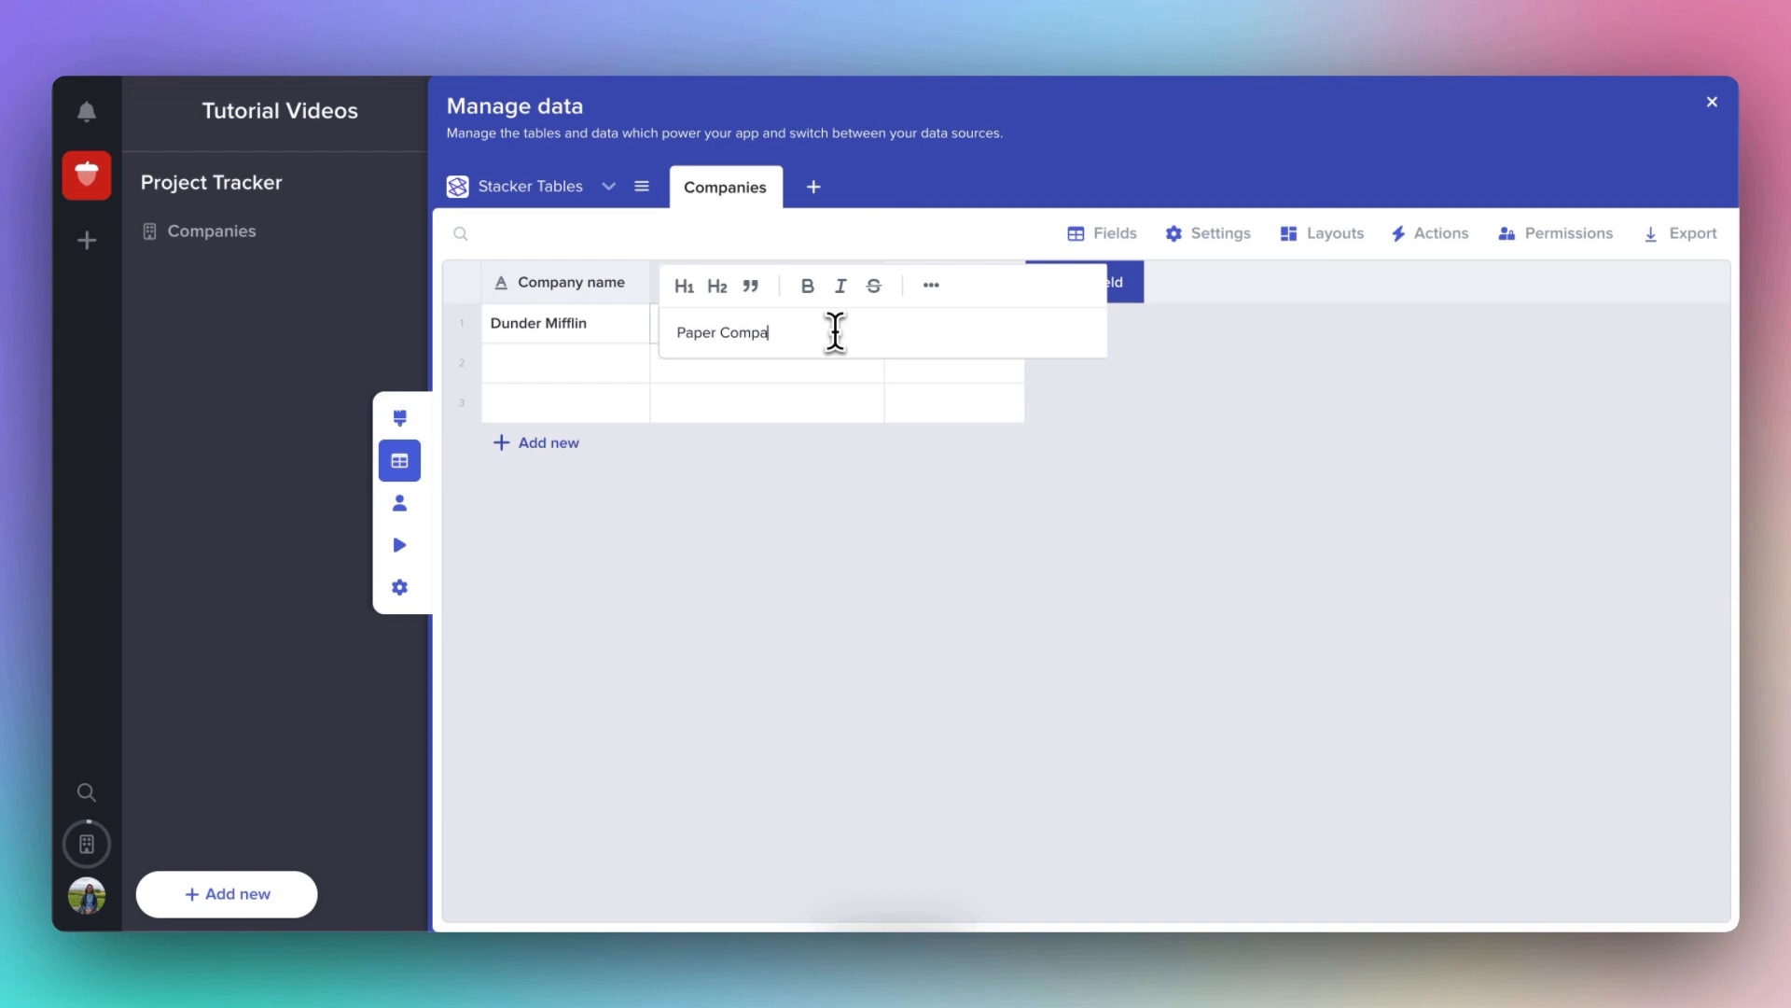
{"action": "left_click", "coordinate": [968, 323]}
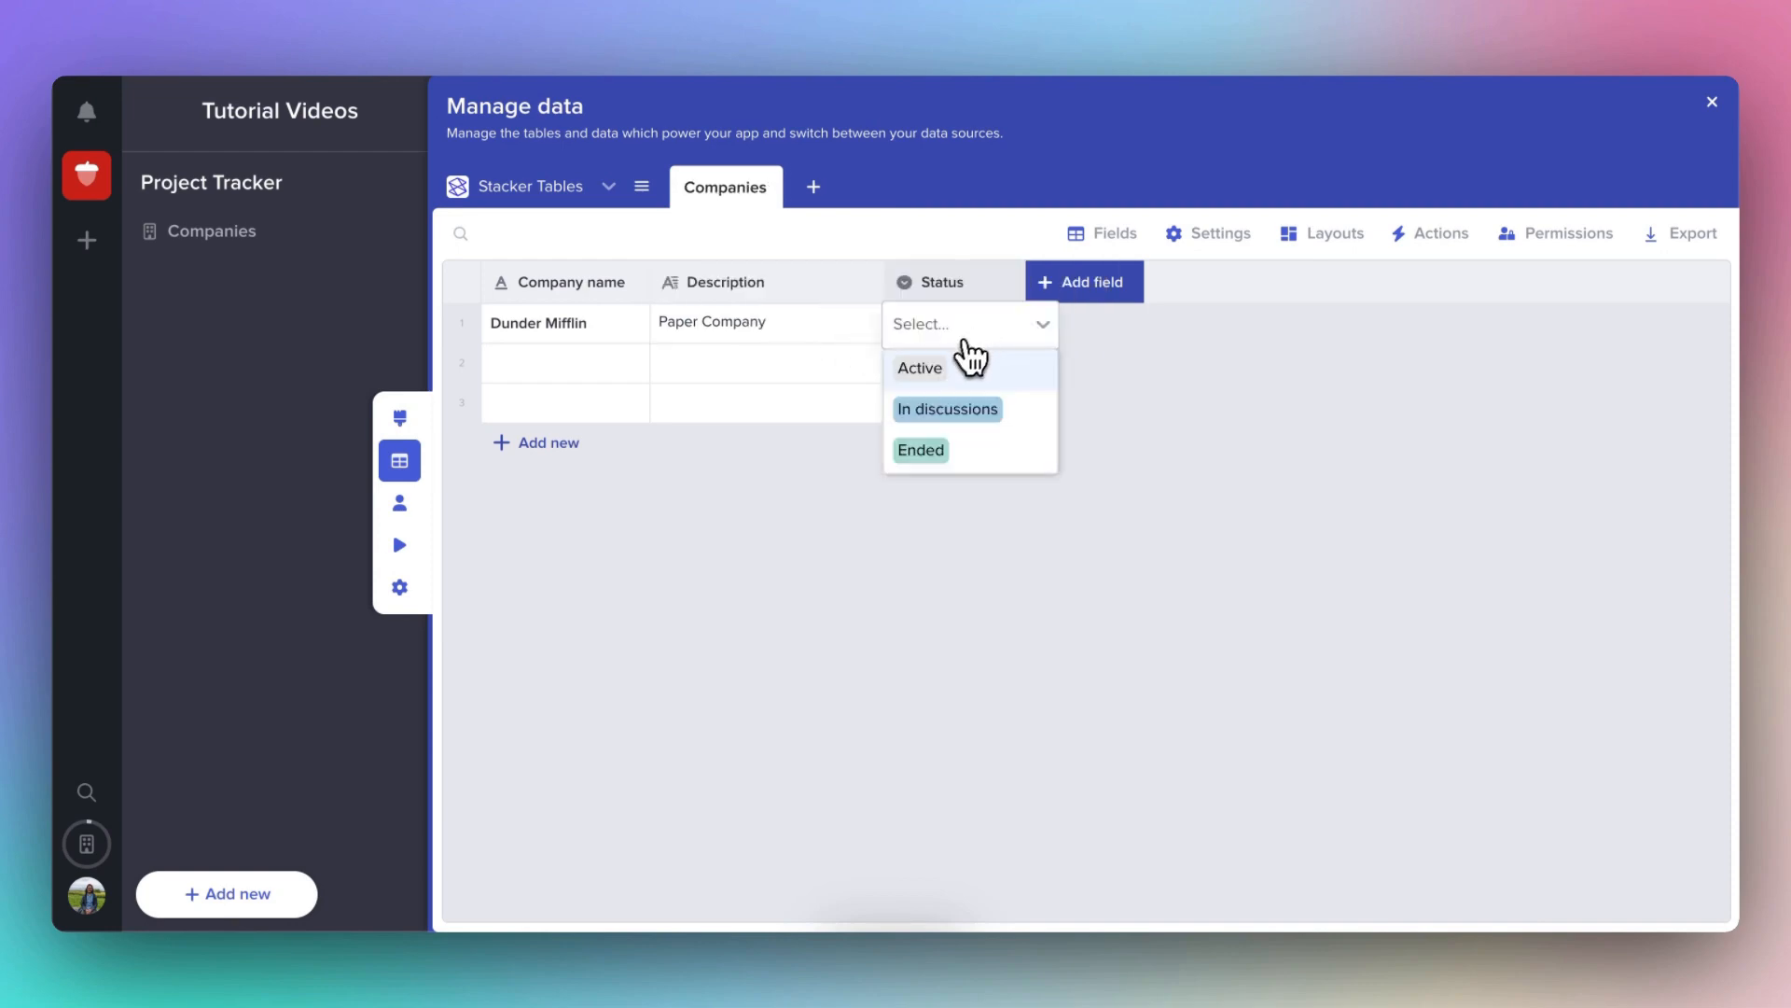
{"action": "left_click", "coordinate": [920, 368]}
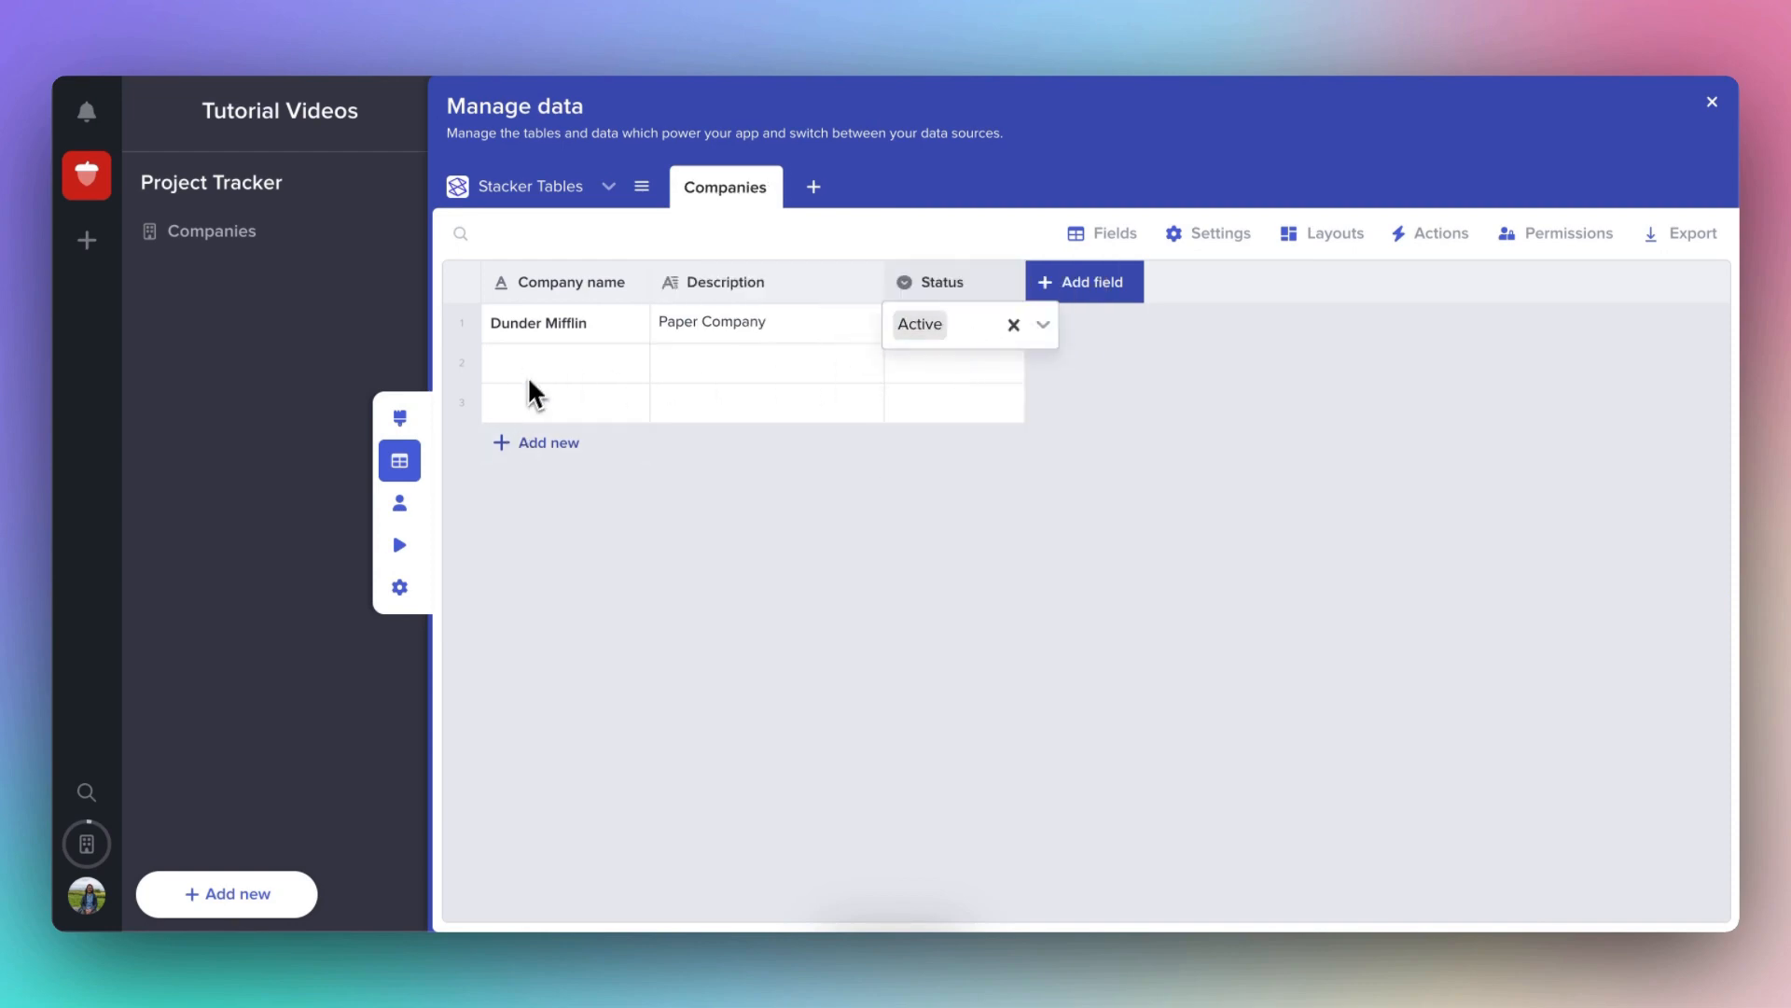
{"action": "type", "text": "Wonka Ltd"}
{"action": "left_click", "coordinate": [767, 362]}
{"action": "type", "text": "Chocolate factory"}
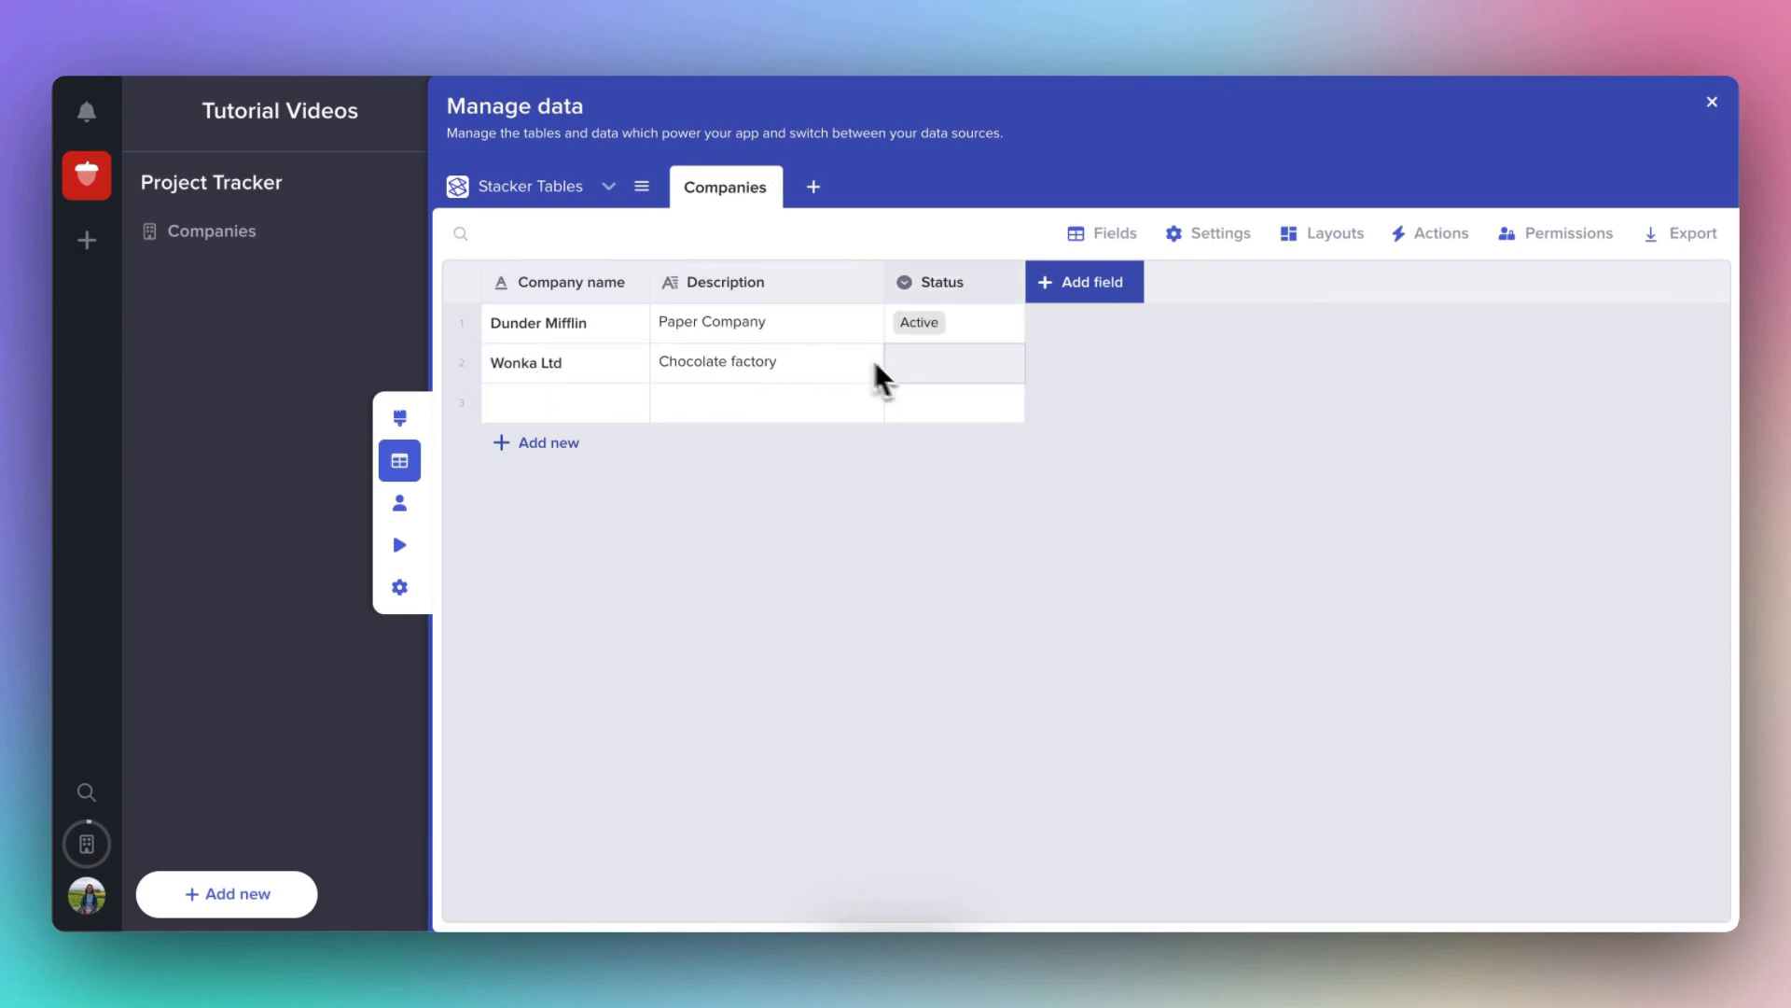
{"action": "left_click", "coordinate": [954, 364]}
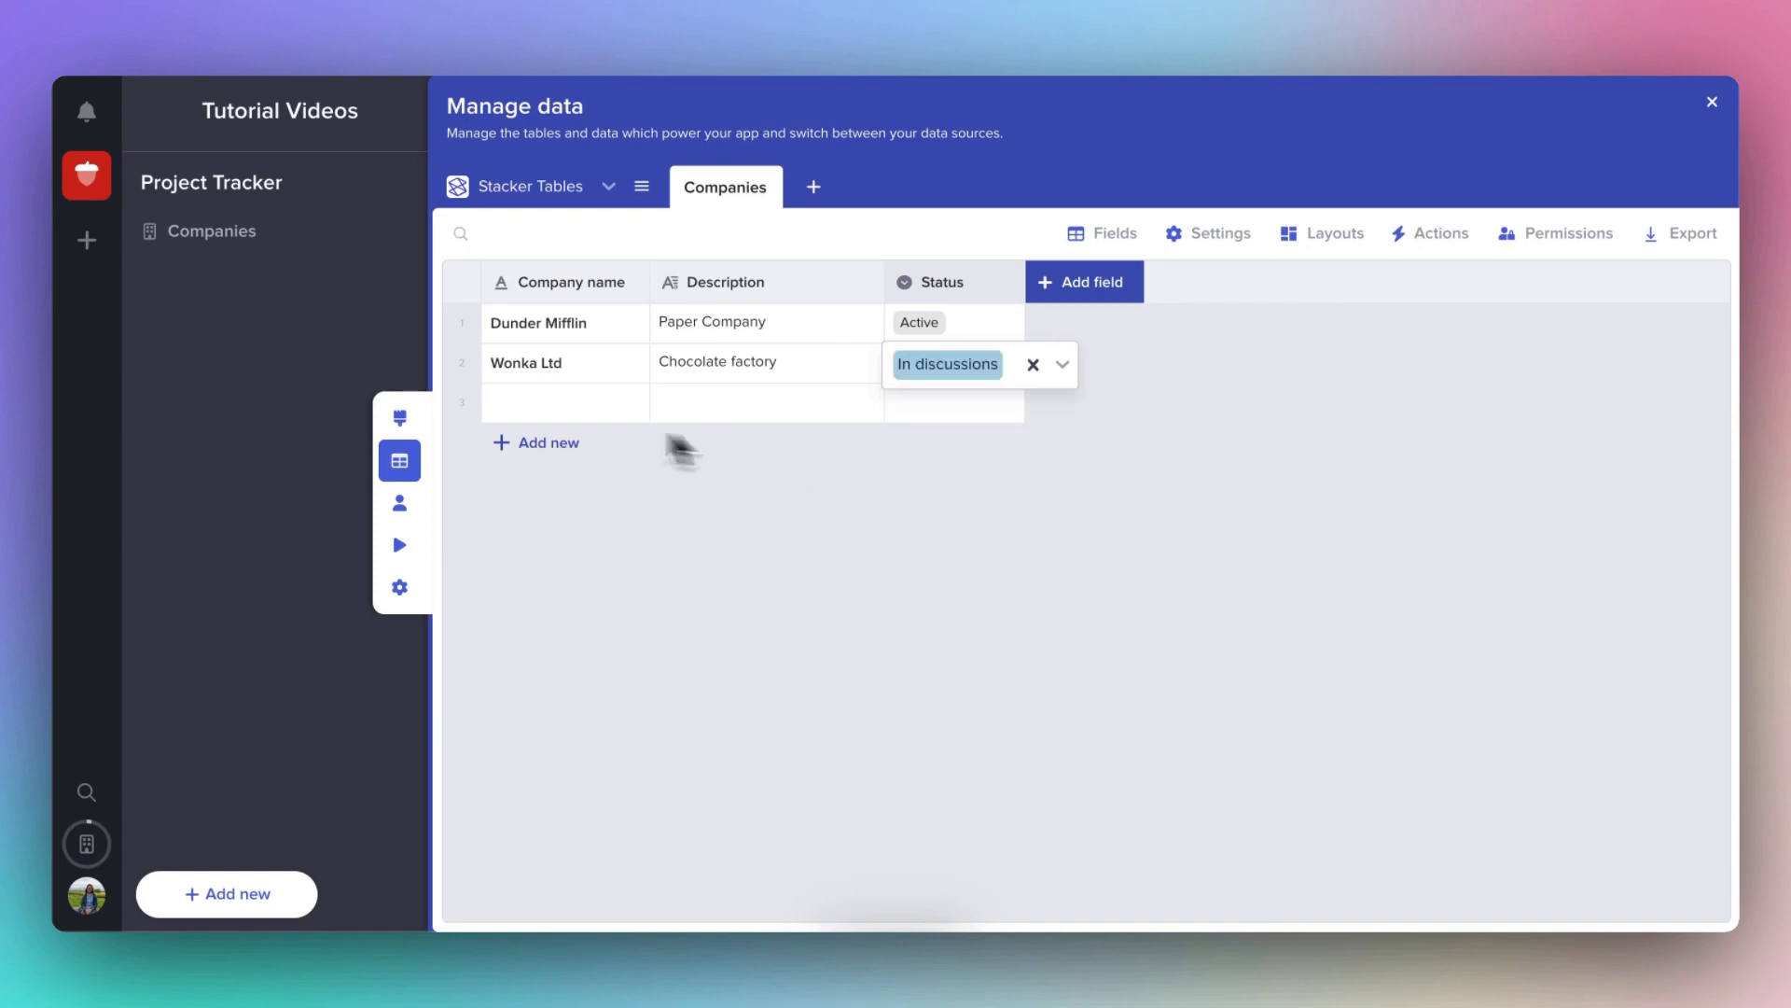
{"action": "type", "text": "Umbrella Corp"}
{"action": "left_click", "coordinate": [767, 404]}
{"action": "type", "text": "Pharmaceuticals"}
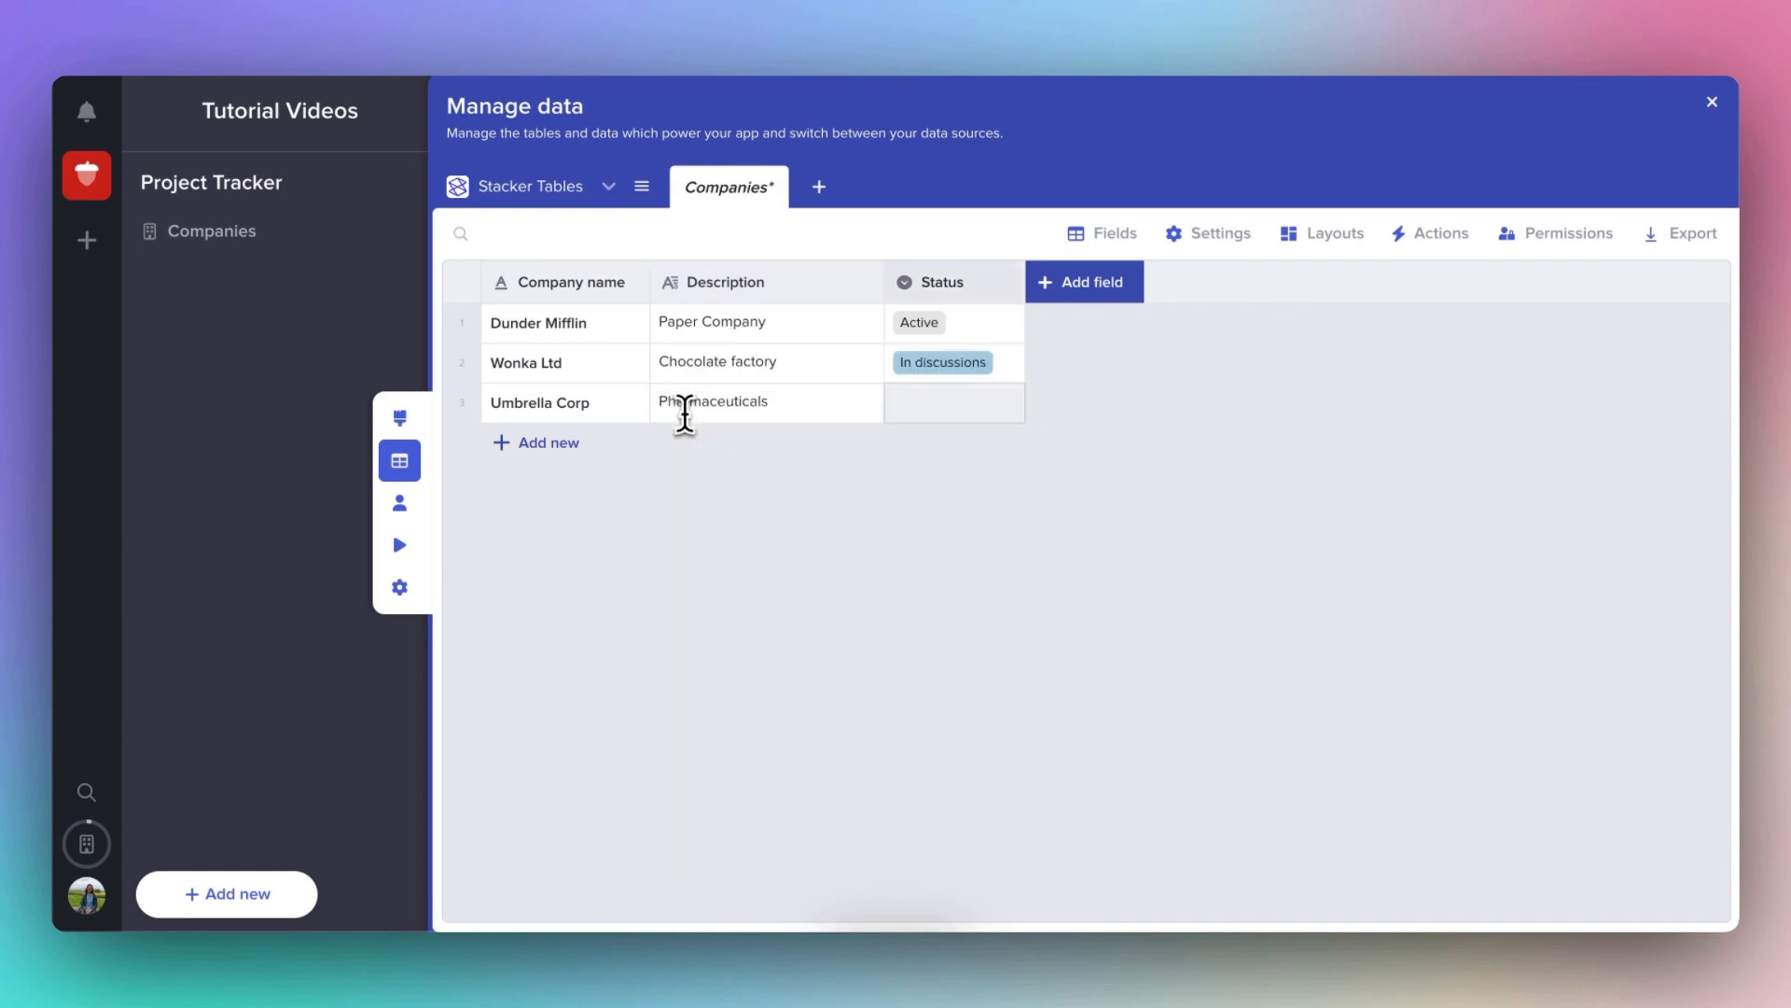
{"action": "left_click", "coordinate": [953, 403]}
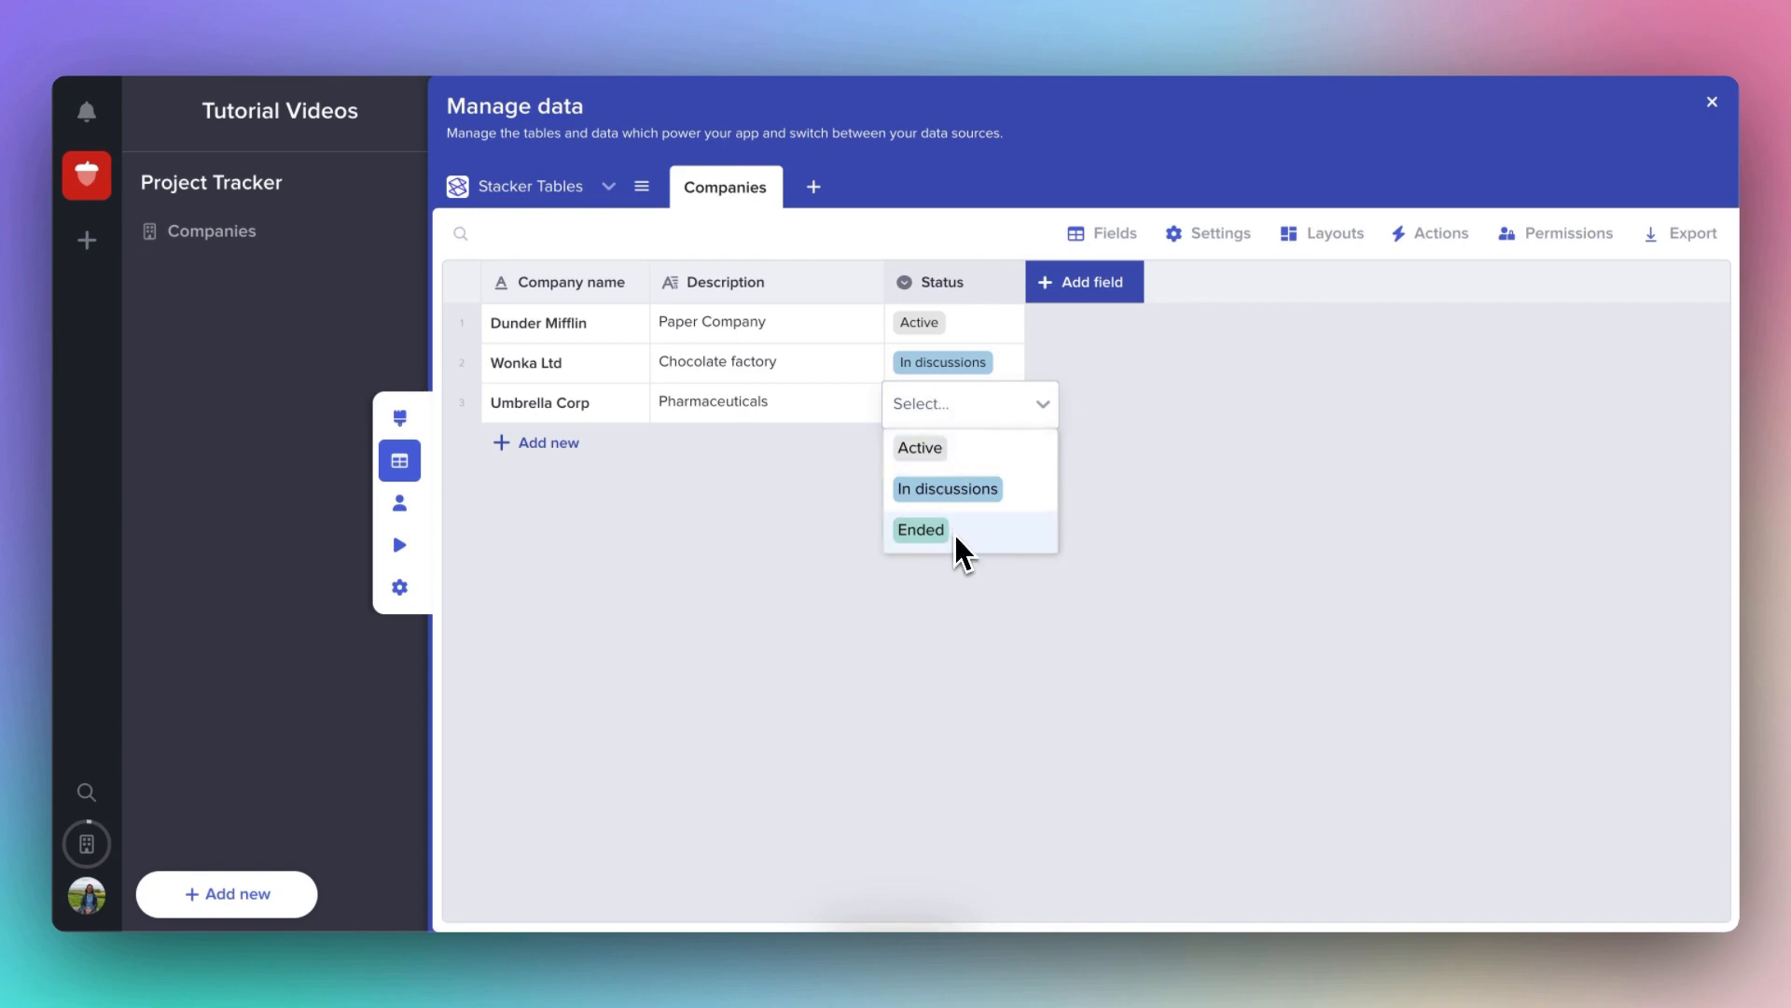
{"action": "left_click", "coordinate": [920, 528]}
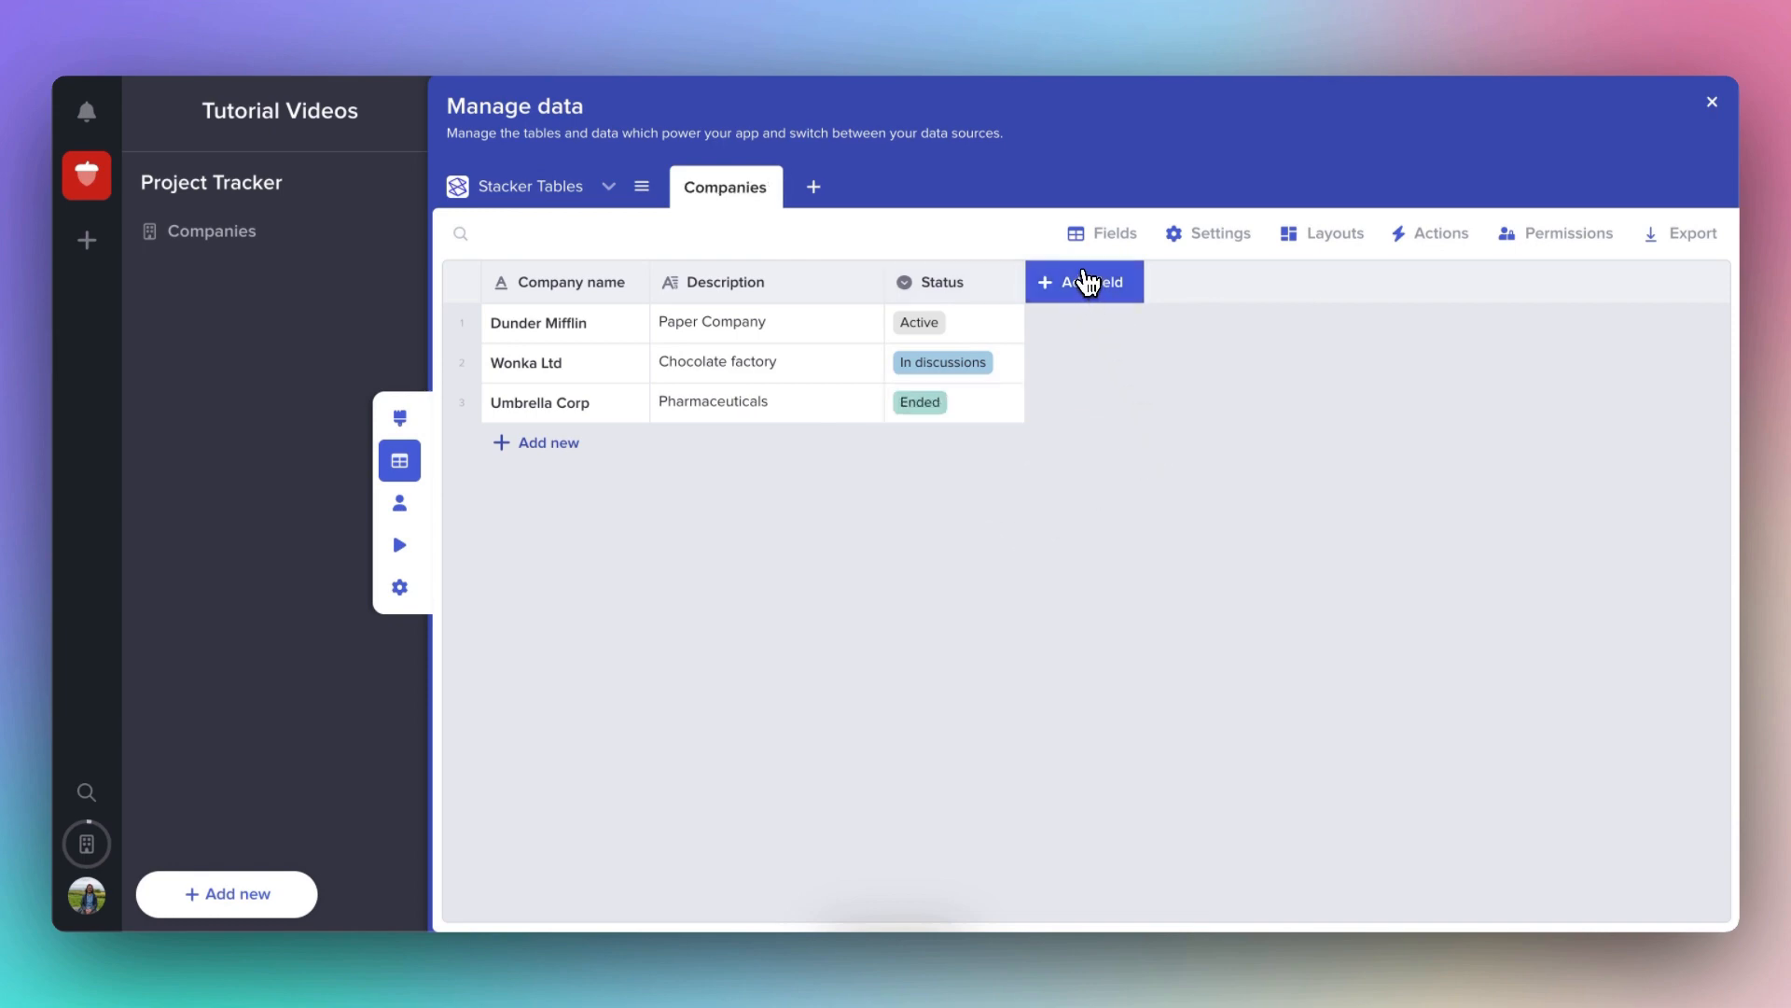
Create a new Companies field named 'Number of employees' with the Number data type.
{"action": "left_click", "coordinate": [1082, 282]}
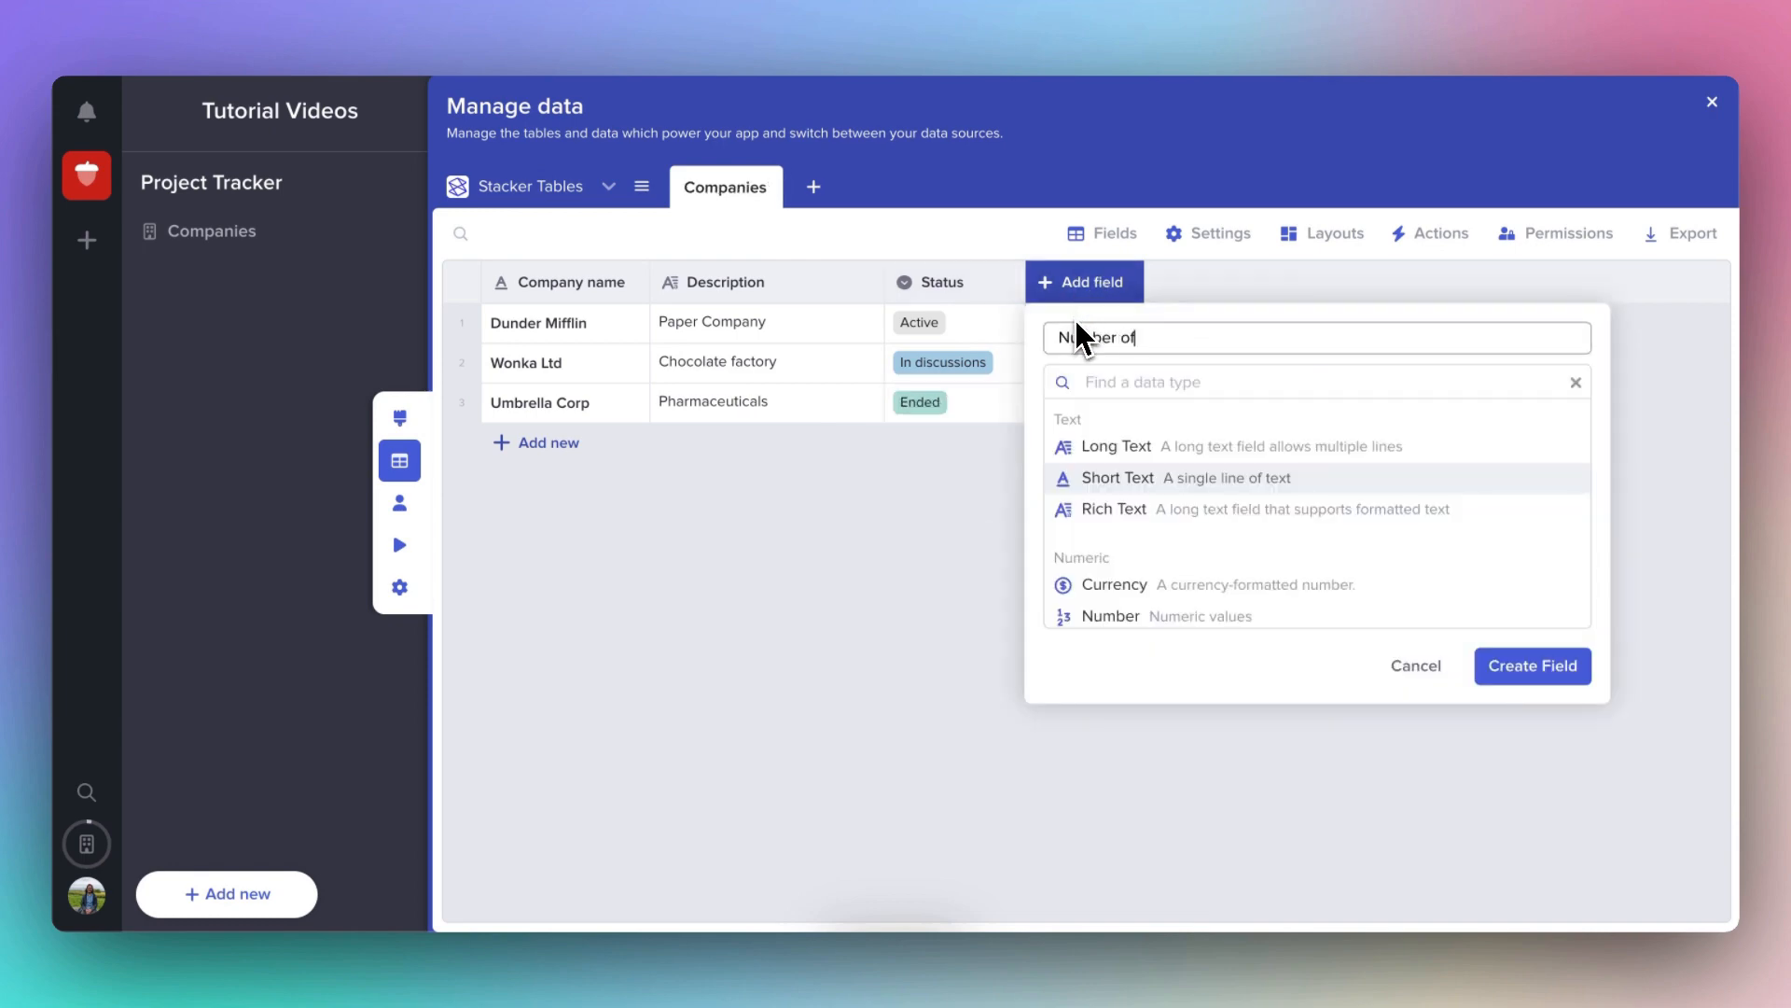
{"action": "type", "text": "employees"}
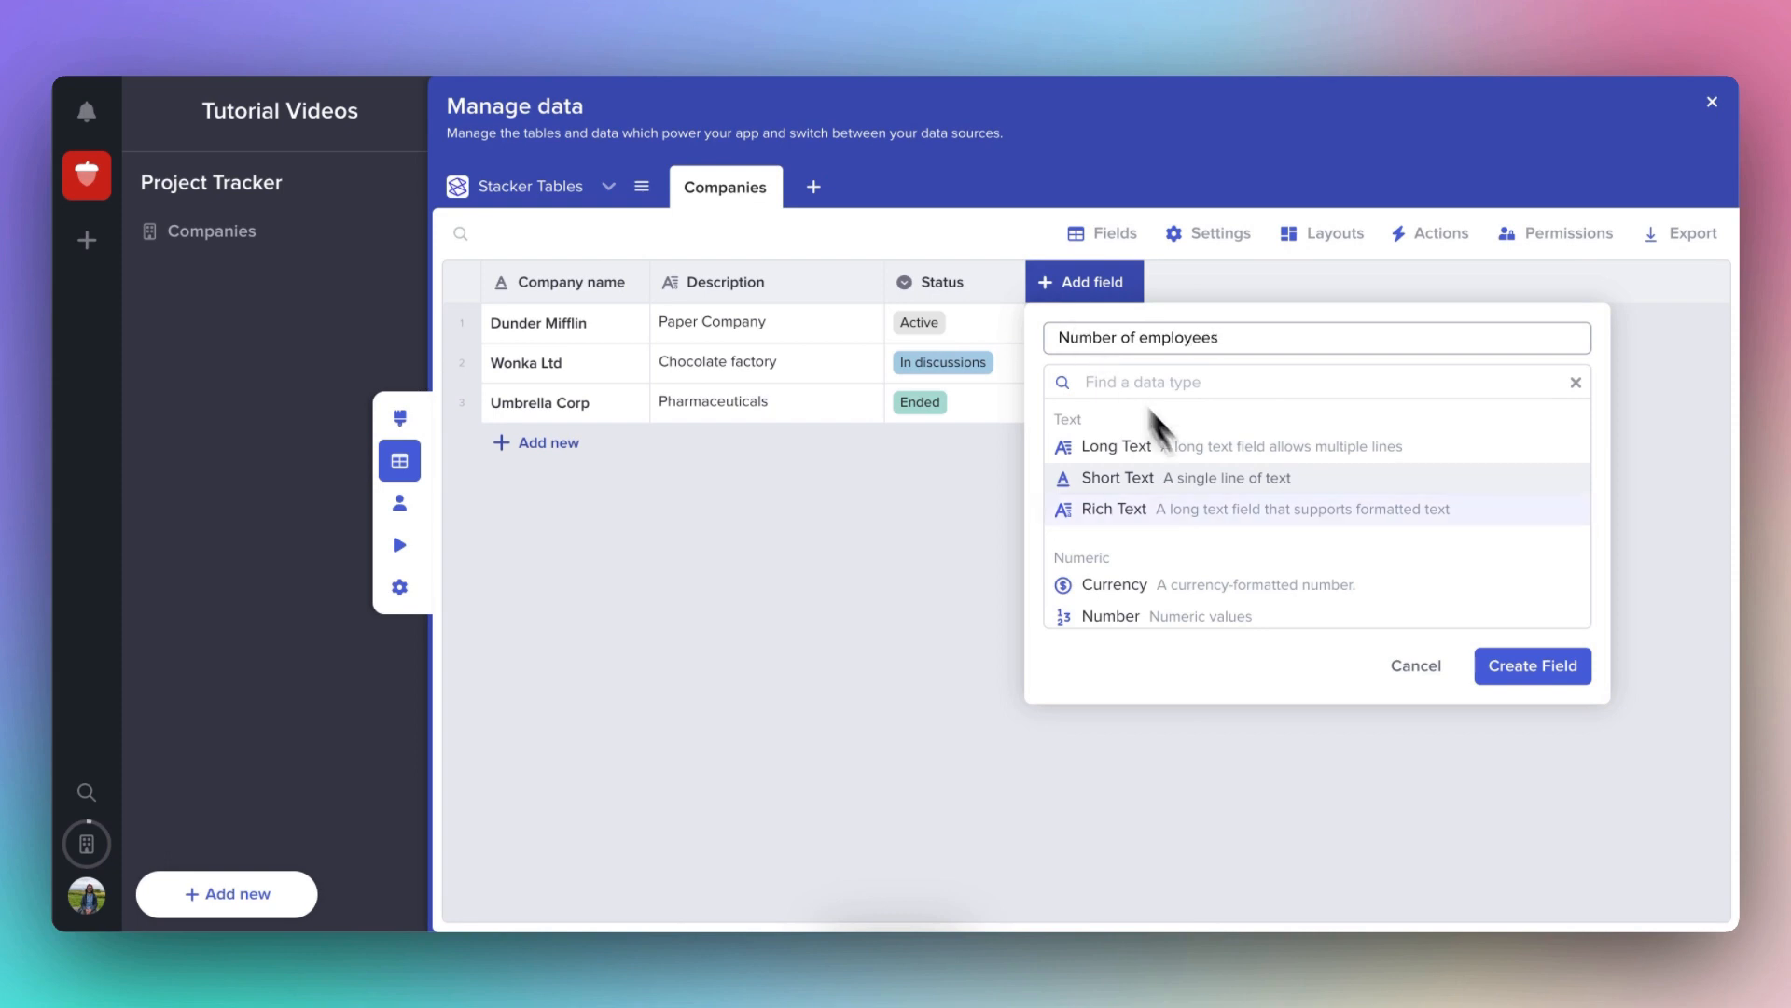
{"action": "scroll", "scroll_direction": "down", "scroll_amount": 3}
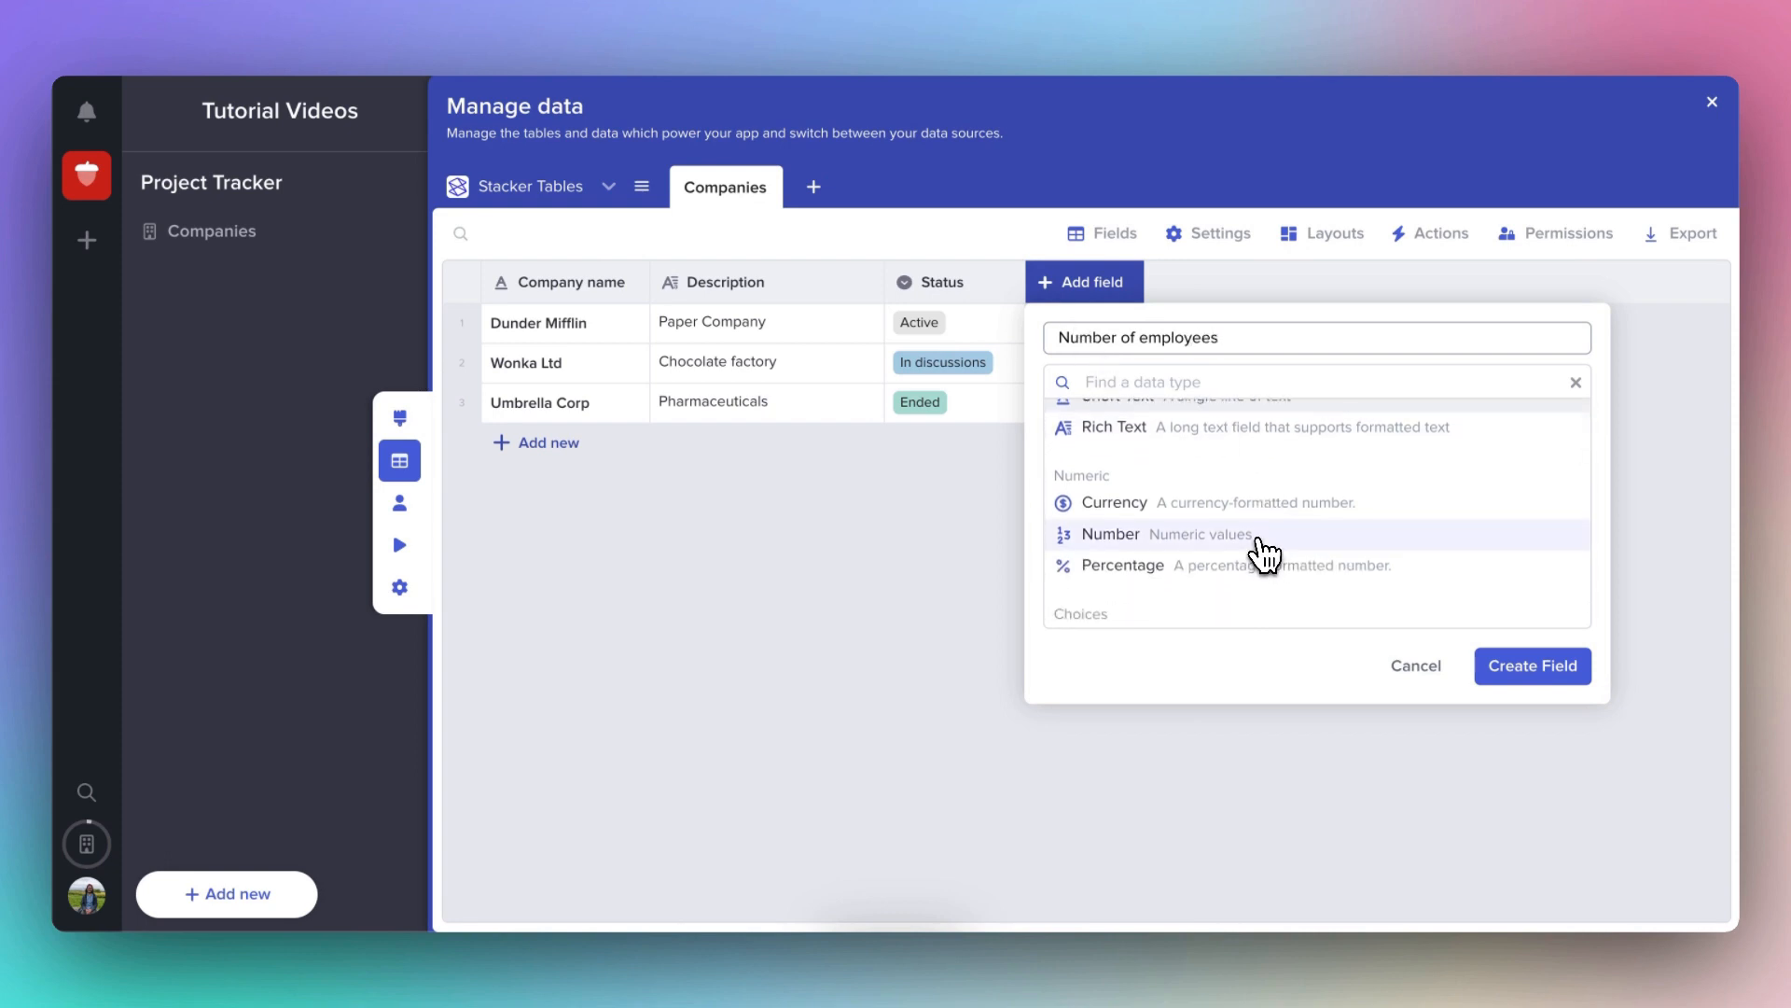
{"action": "left_click", "coordinate": [1109, 533]}
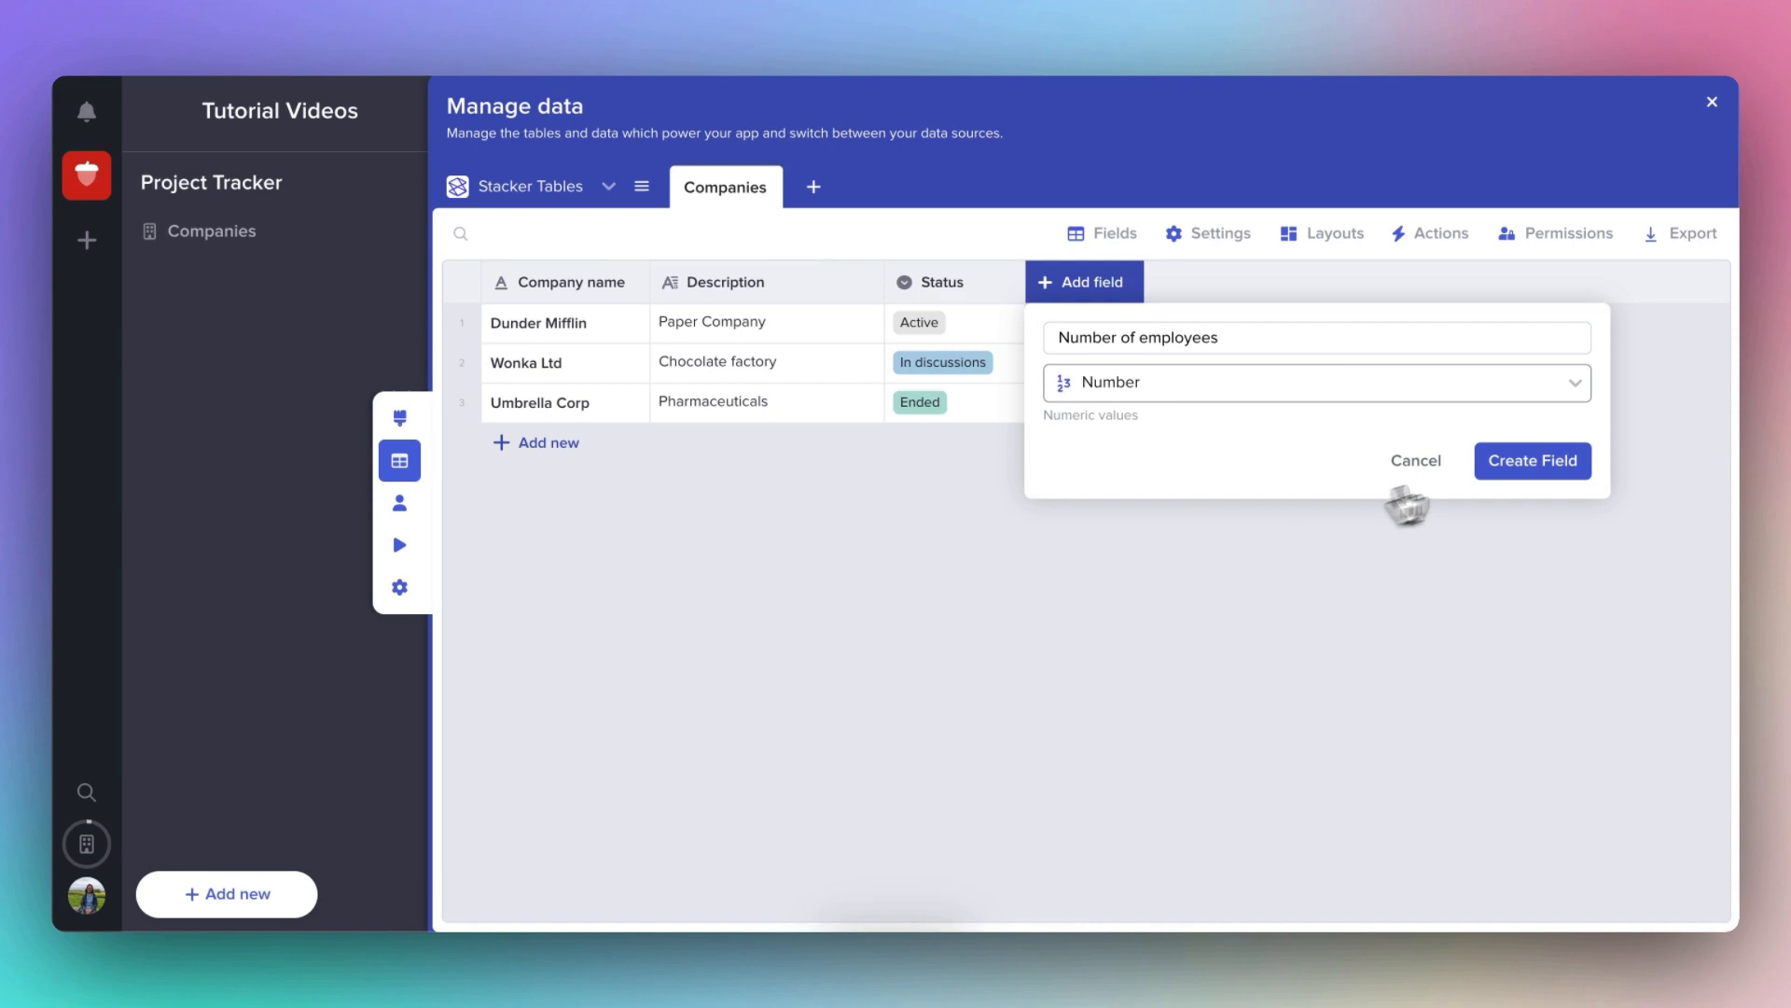
{"action": "left_click", "coordinate": [1530, 460]}
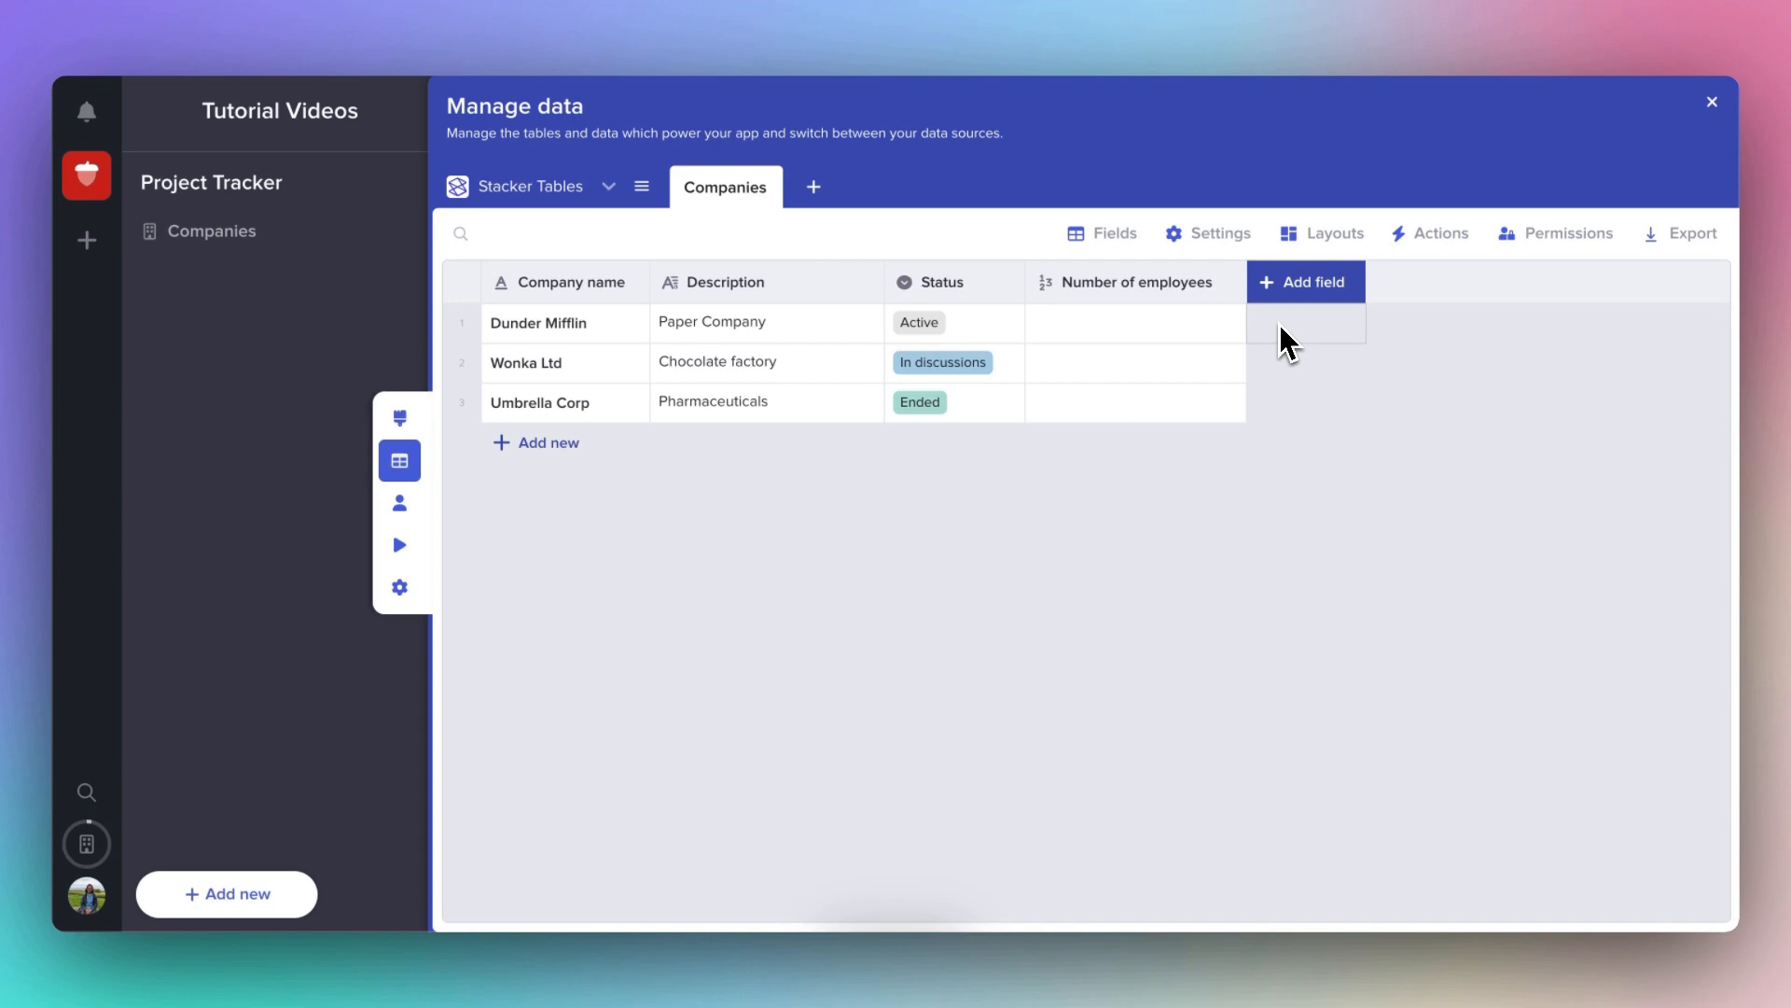
{"action": "mouse_move", "coordinate": [1304, 281]}
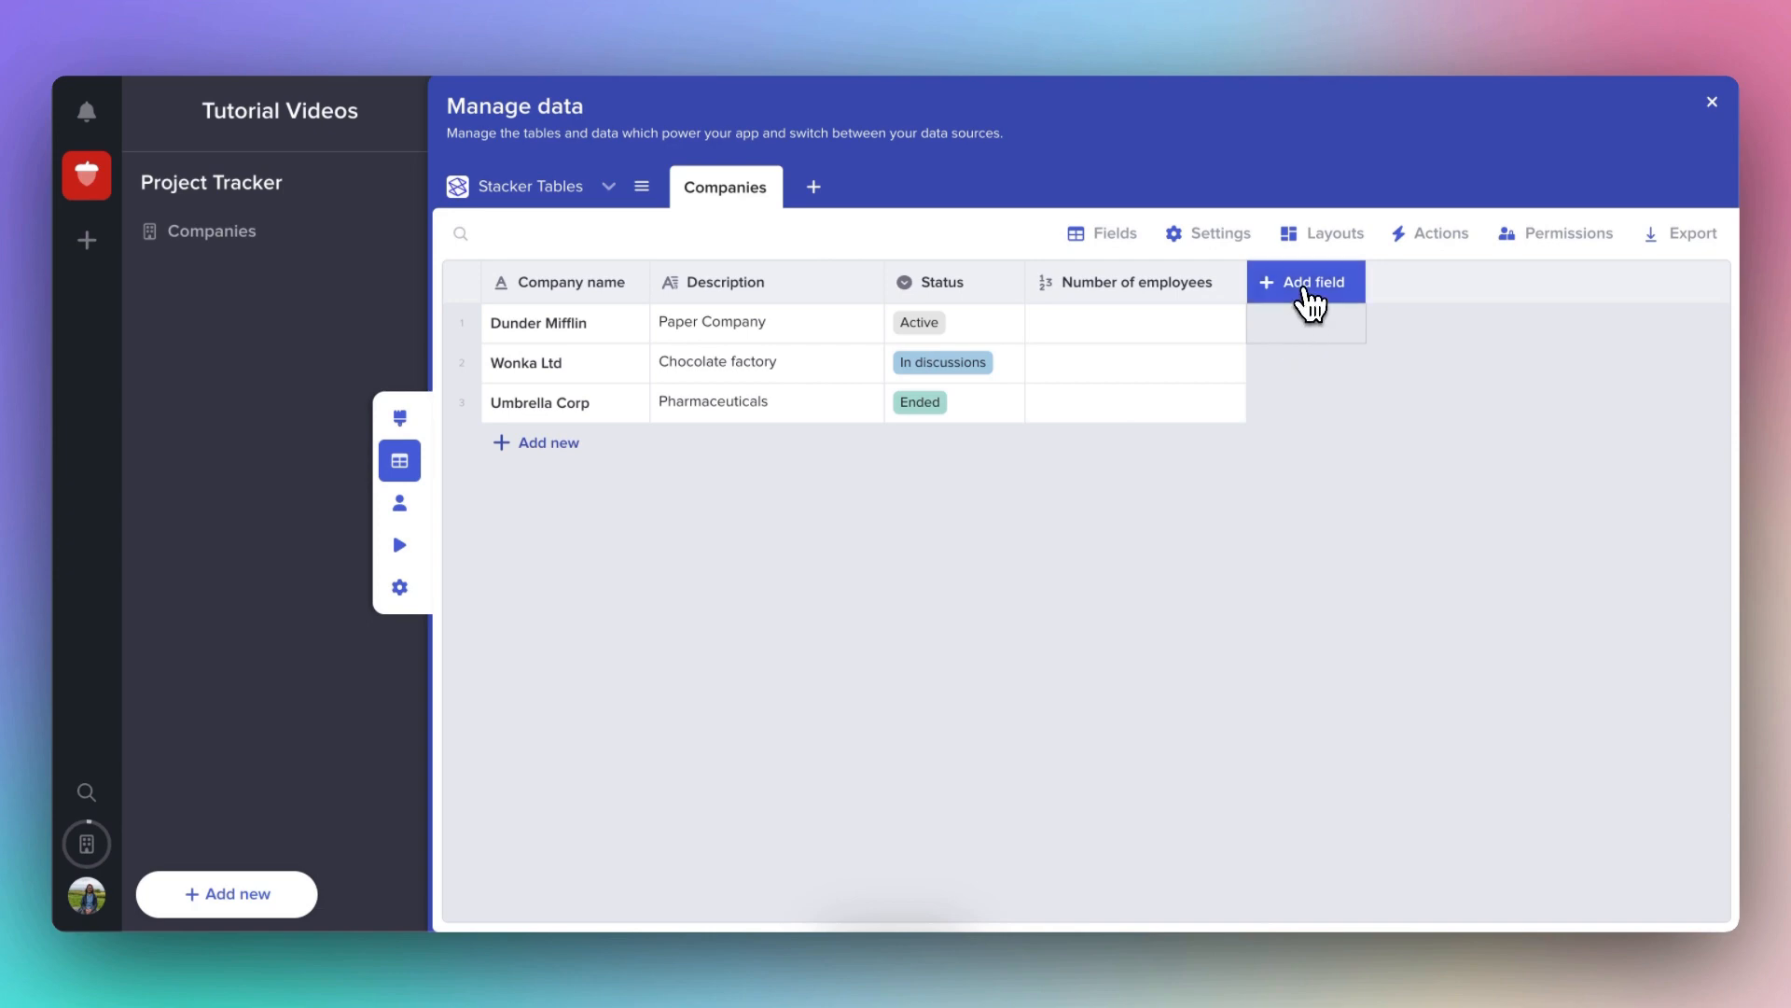
Create a Checkbox field named 'Christmas card list?' in Companies.
{"action": "left_click", "coordinate": [1304, 282]}
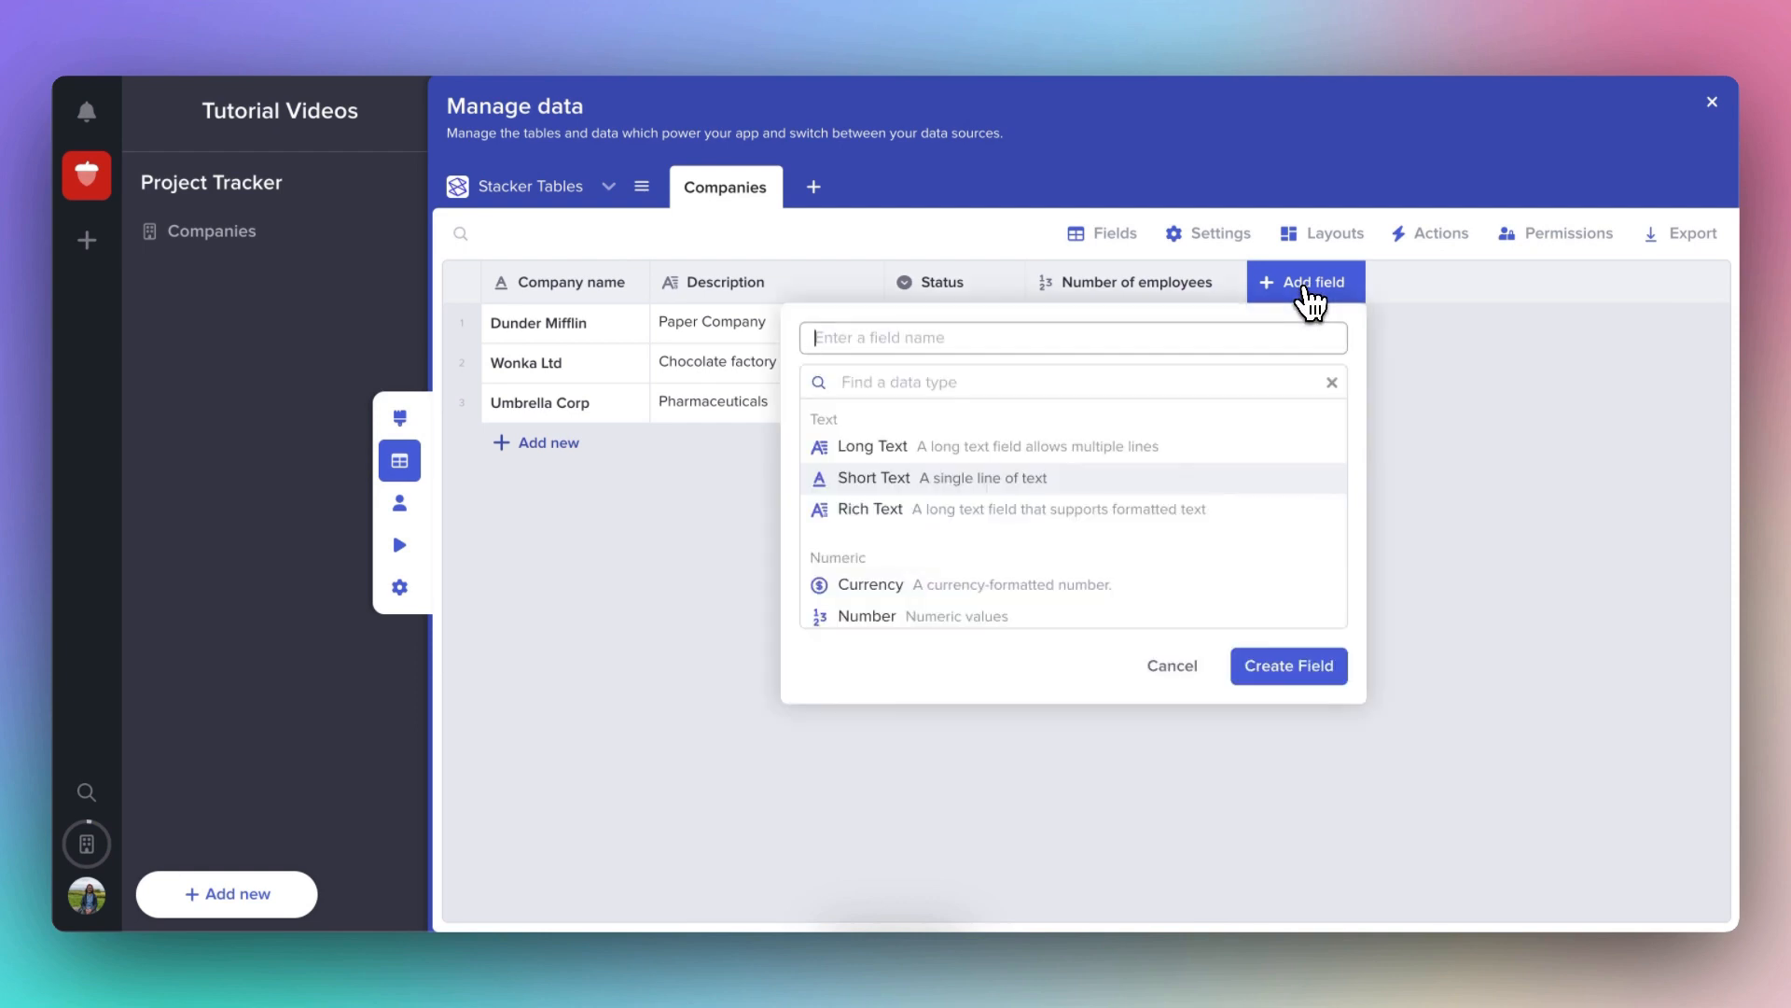
{"action": "type", "text": "Chris"}
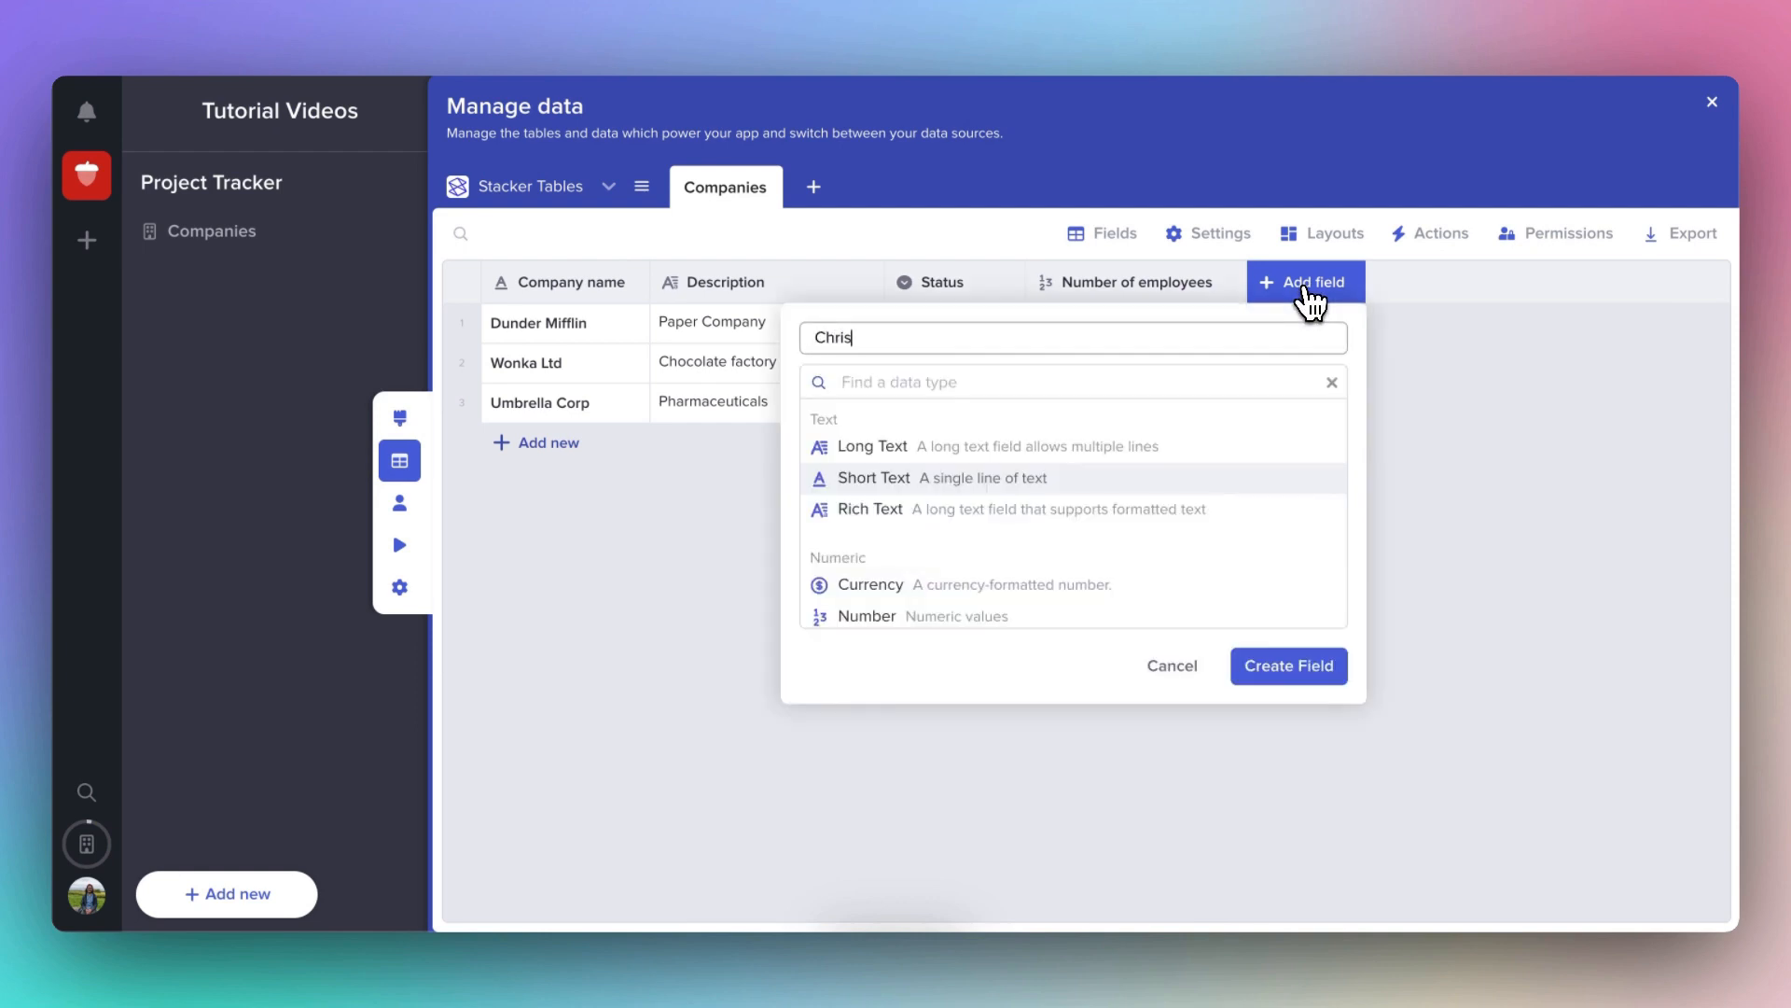
{"action": "type", "text": "tmas card list?"}
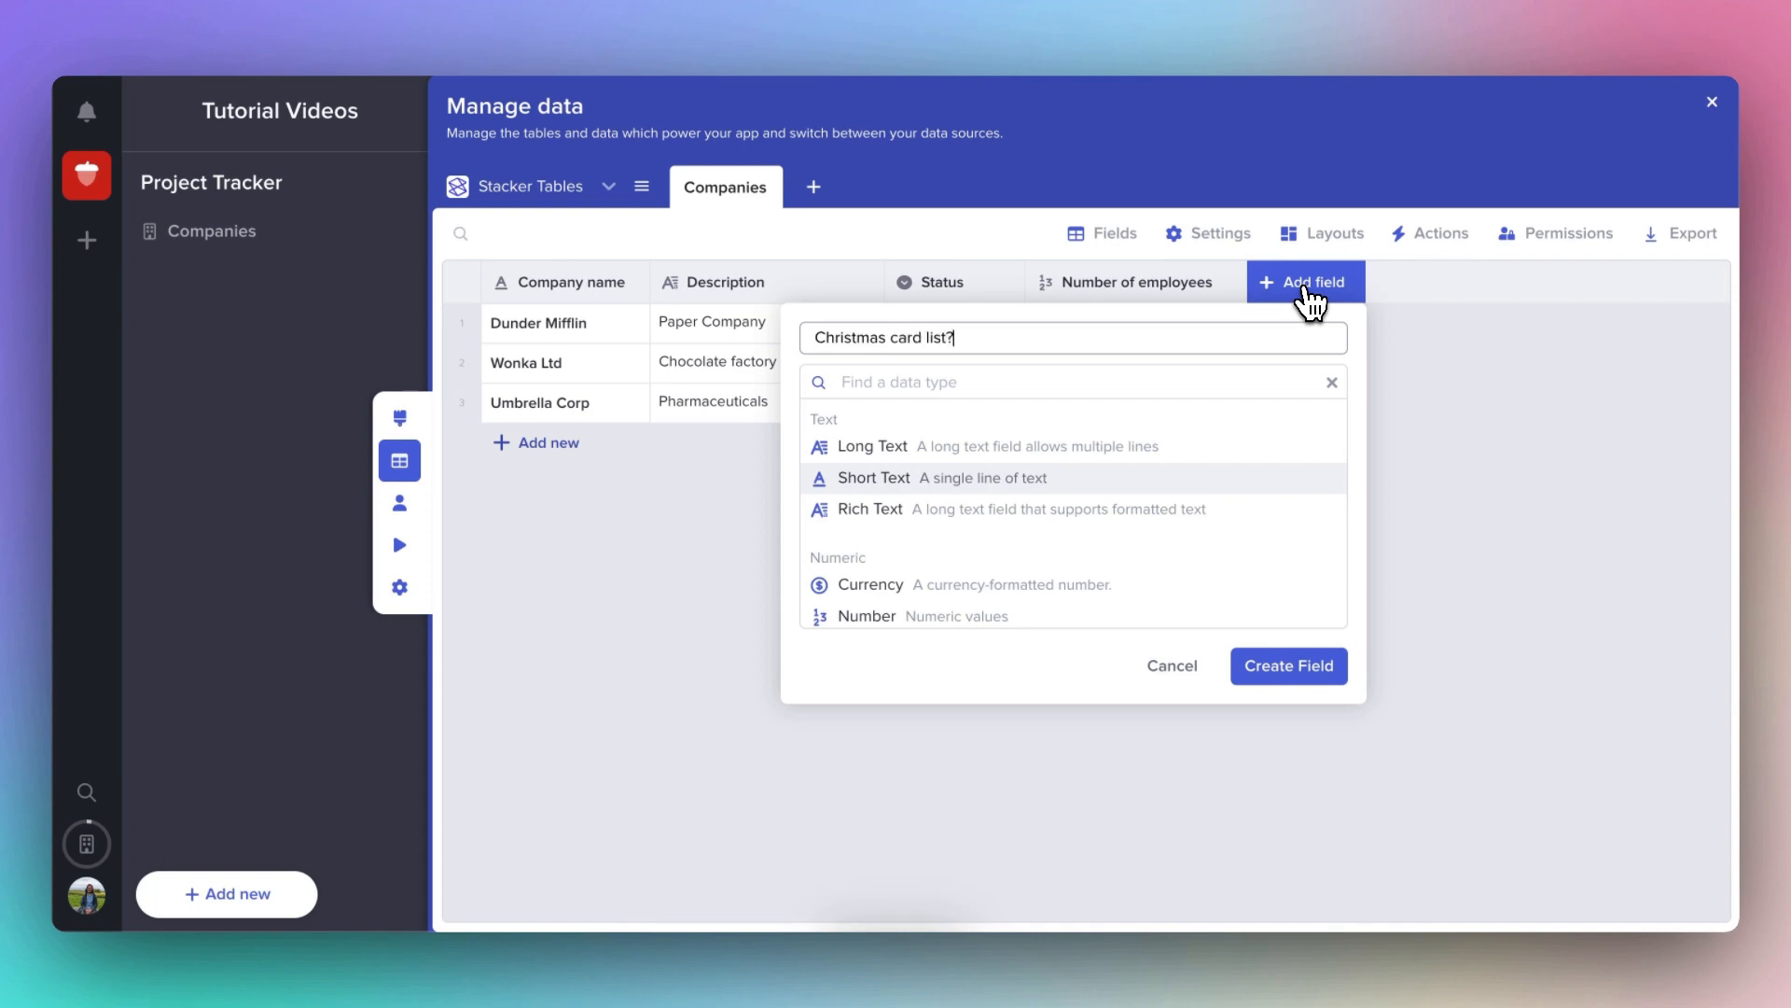
{"action": "scroll", "scroll_direction": "down", "scroll_amount": 3}
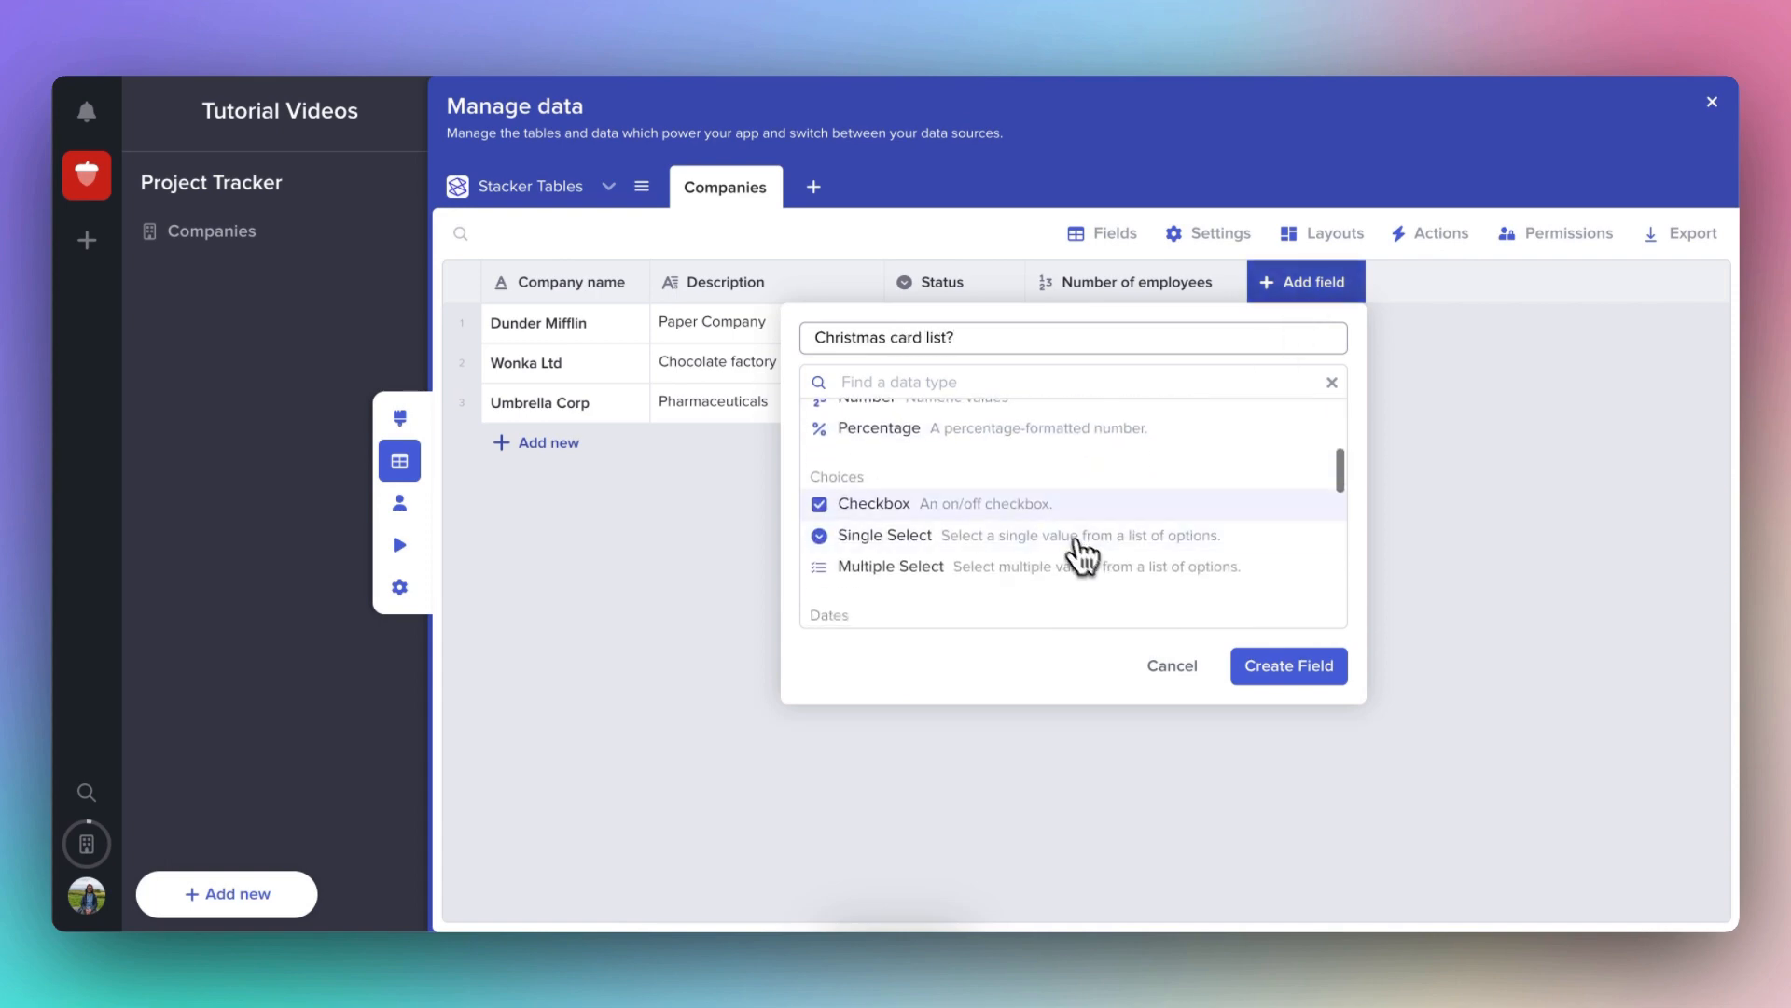
{"action": "left_click", "coordinate": [873, 504]}
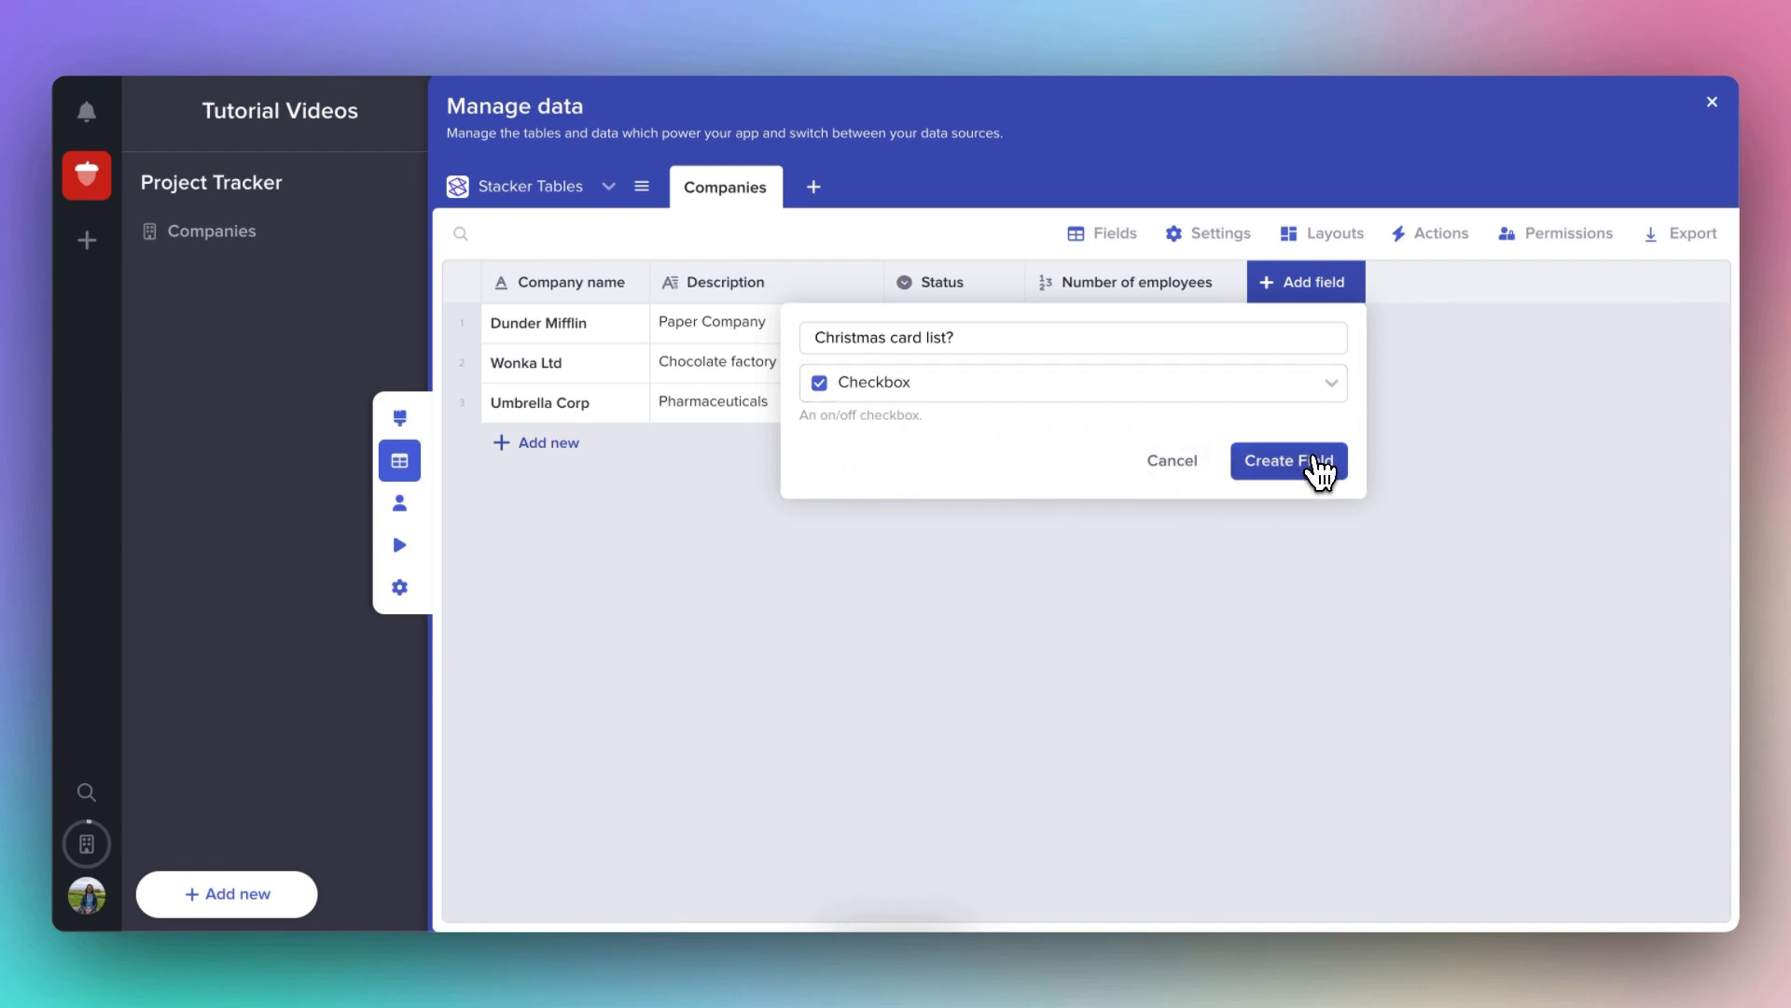
{"action": "left_click", "coordinate": [1288, 461]}
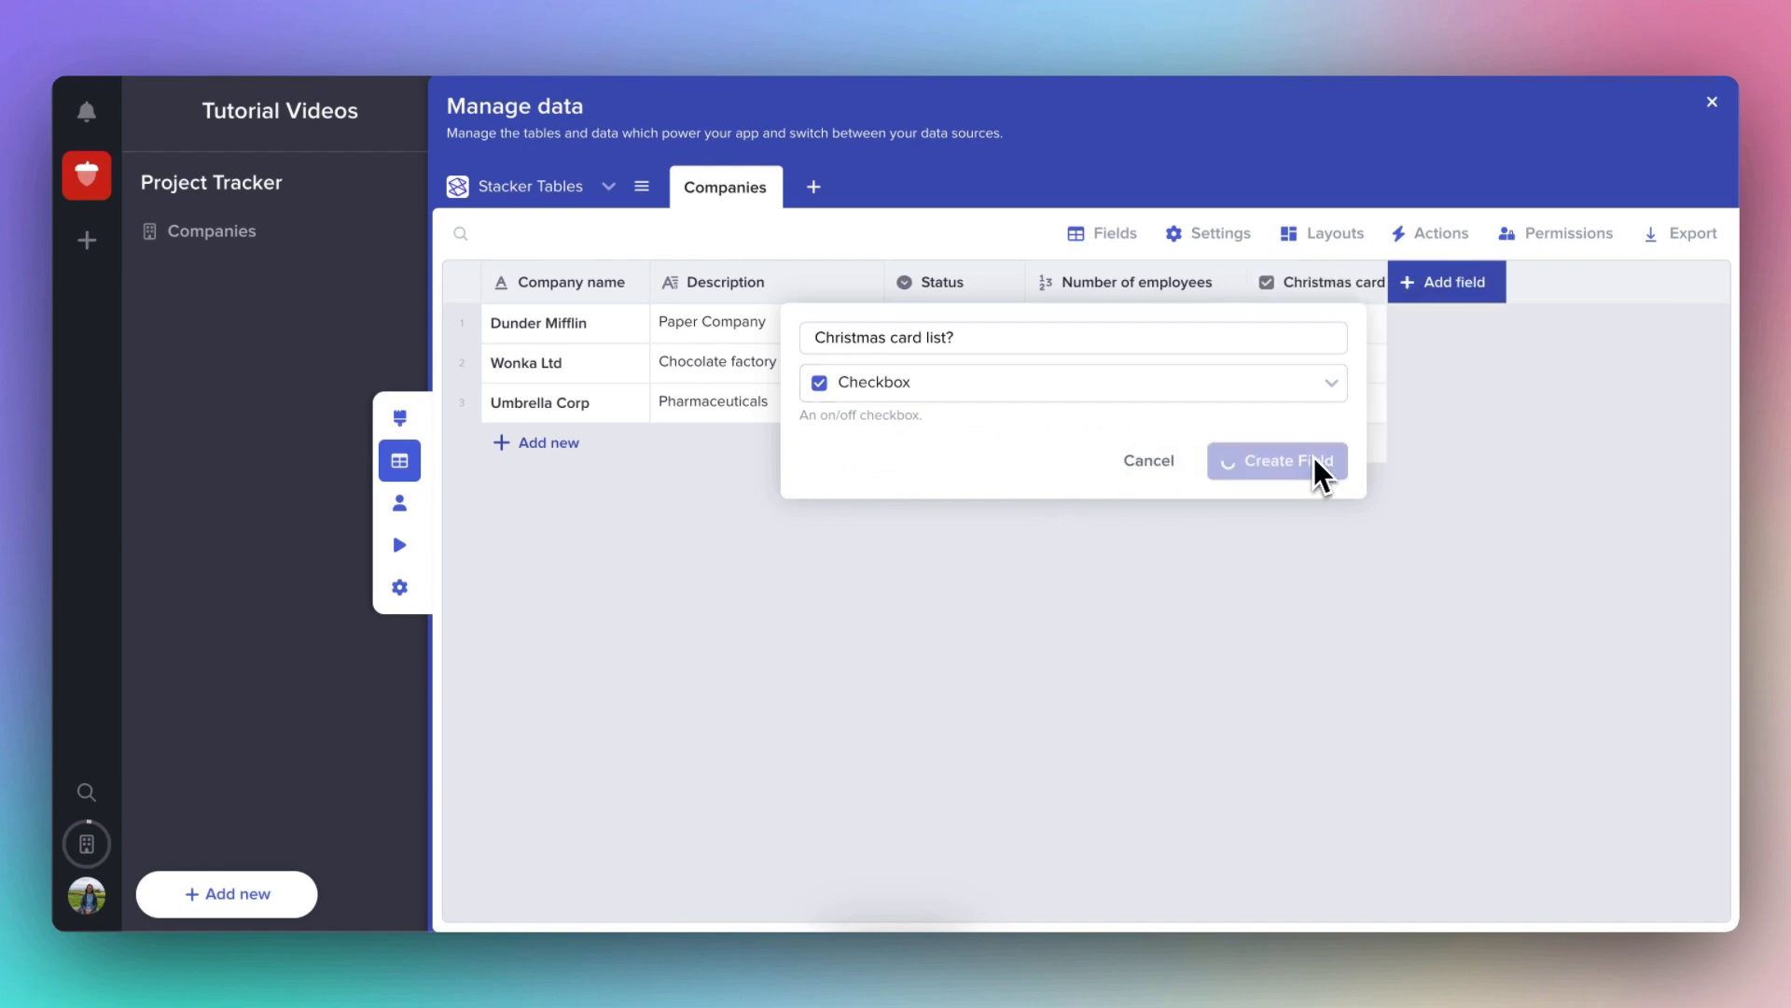
{"action": "left_click", "coordinate": [1276, 461]}
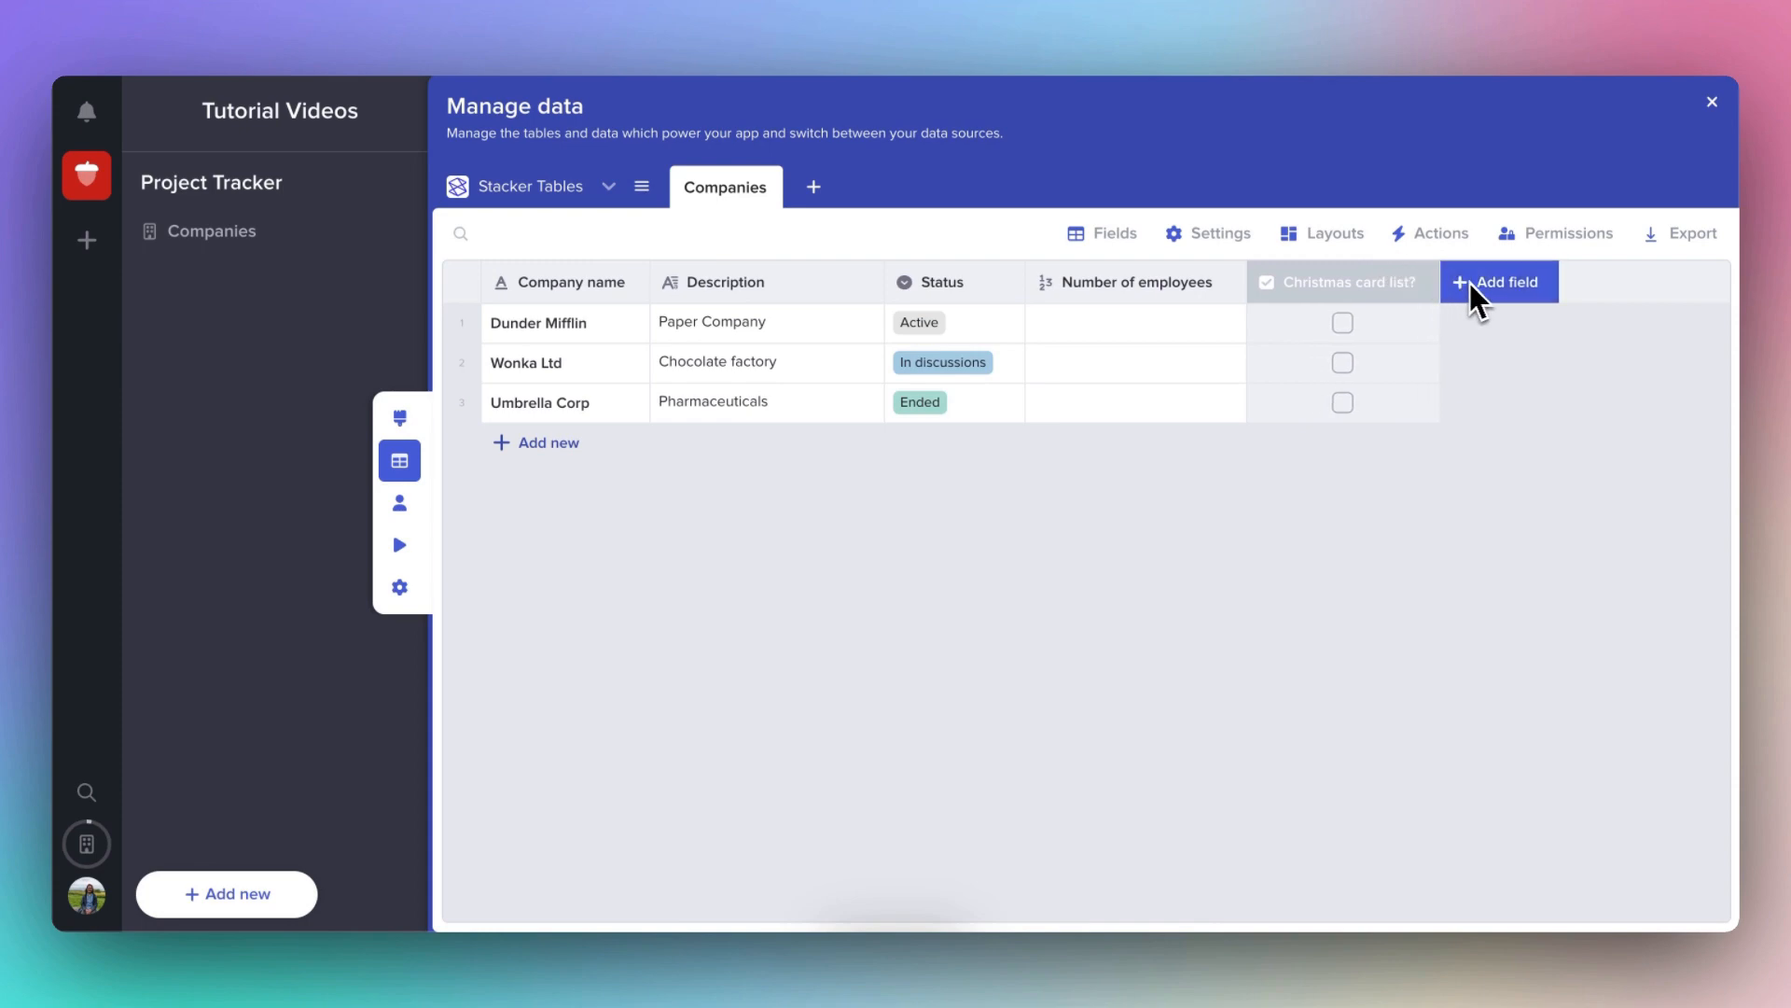
{"action": "mouse_move", "coordinate": [1341, 335]}
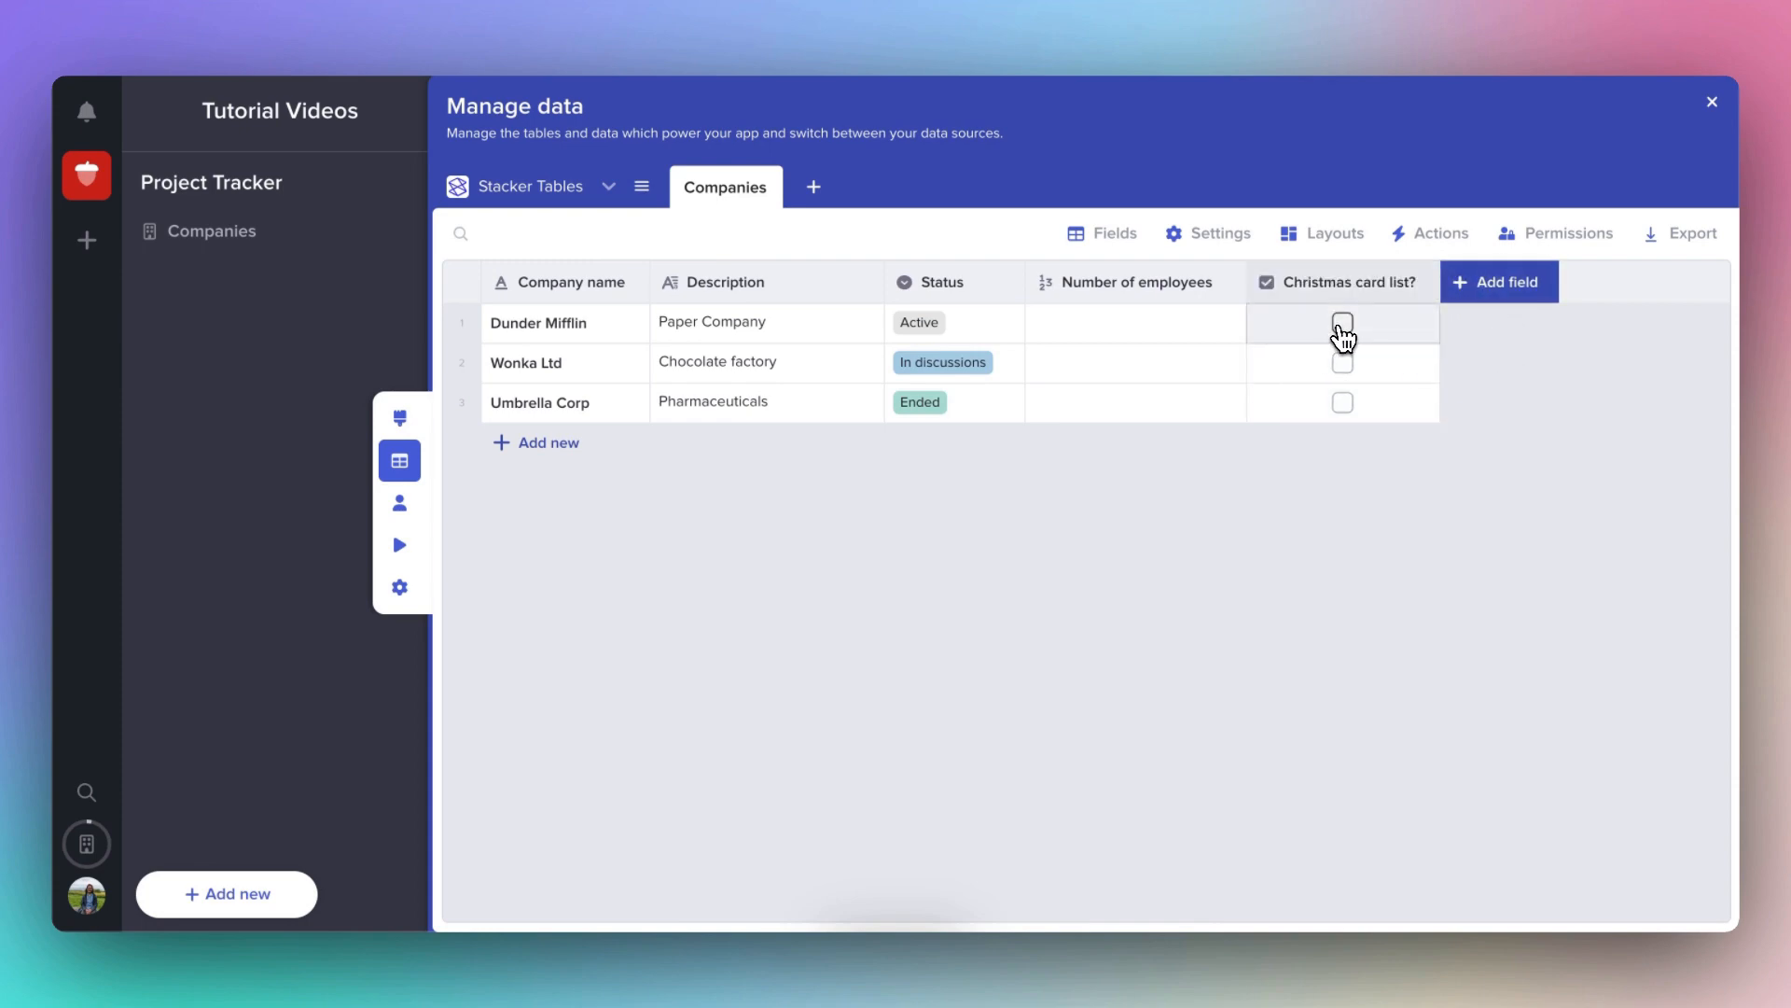
{"action": "mouse_move", "coordinate": [1400, 343]}
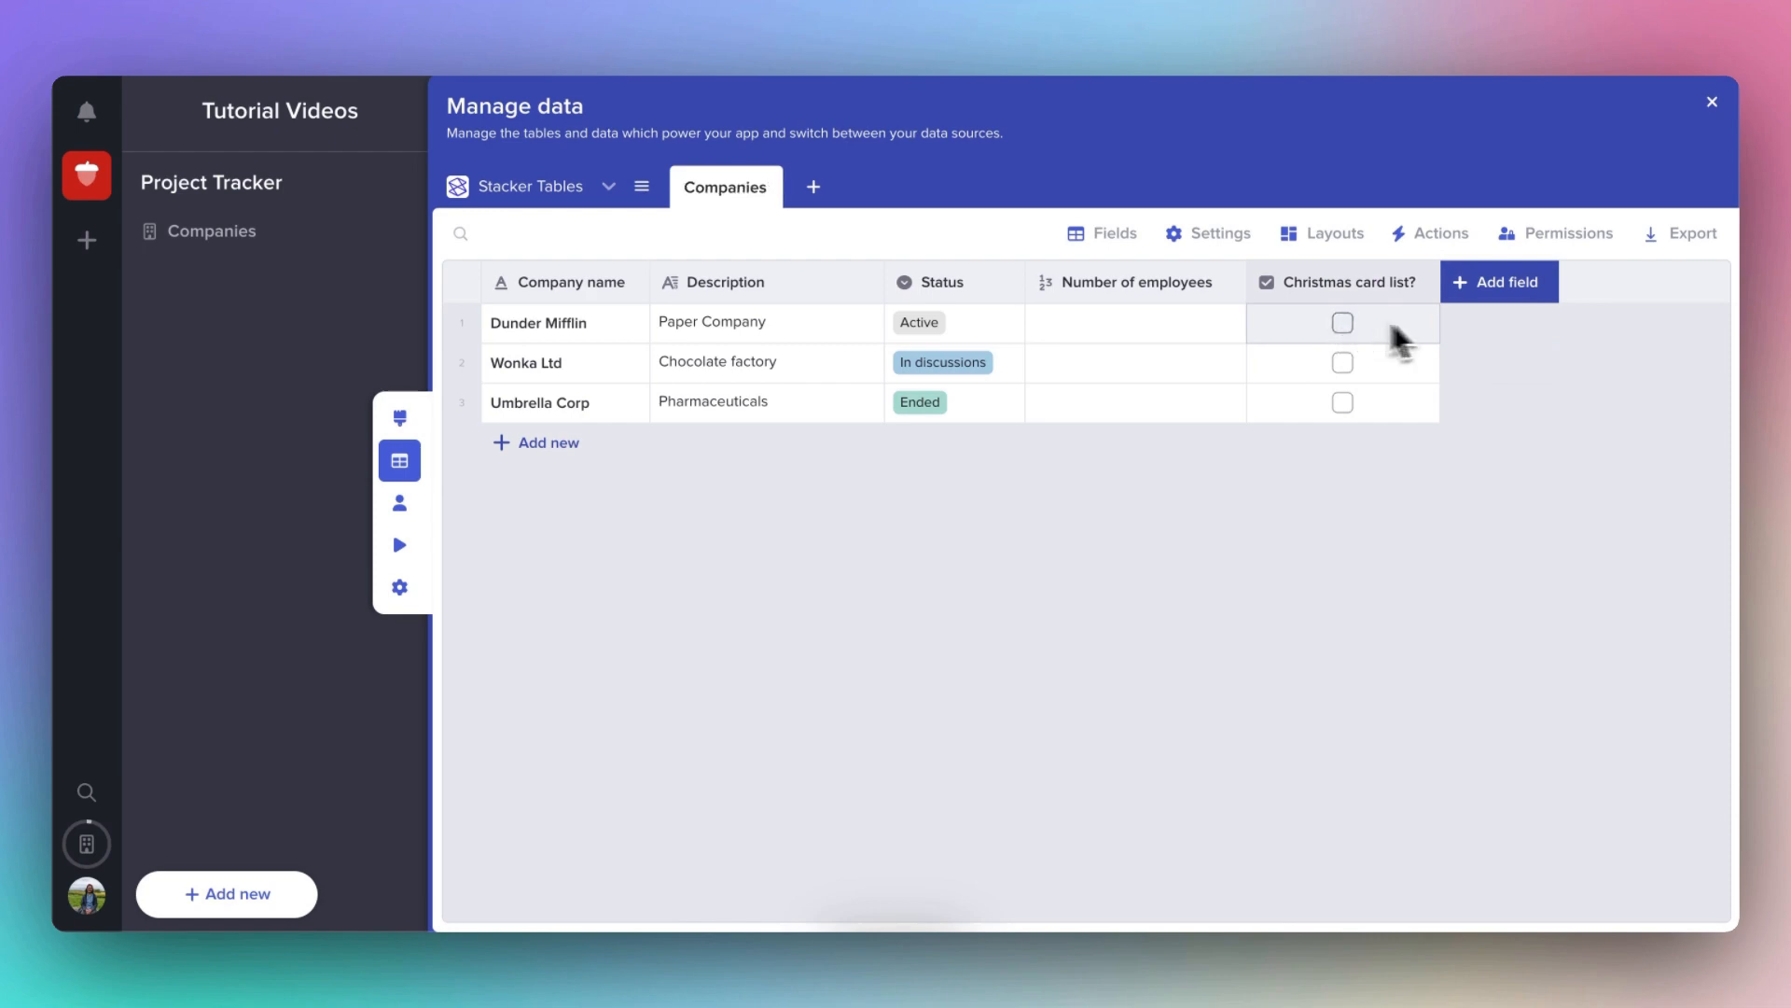
{"action": "mouse_move", "coordinate": [1524, 361]}
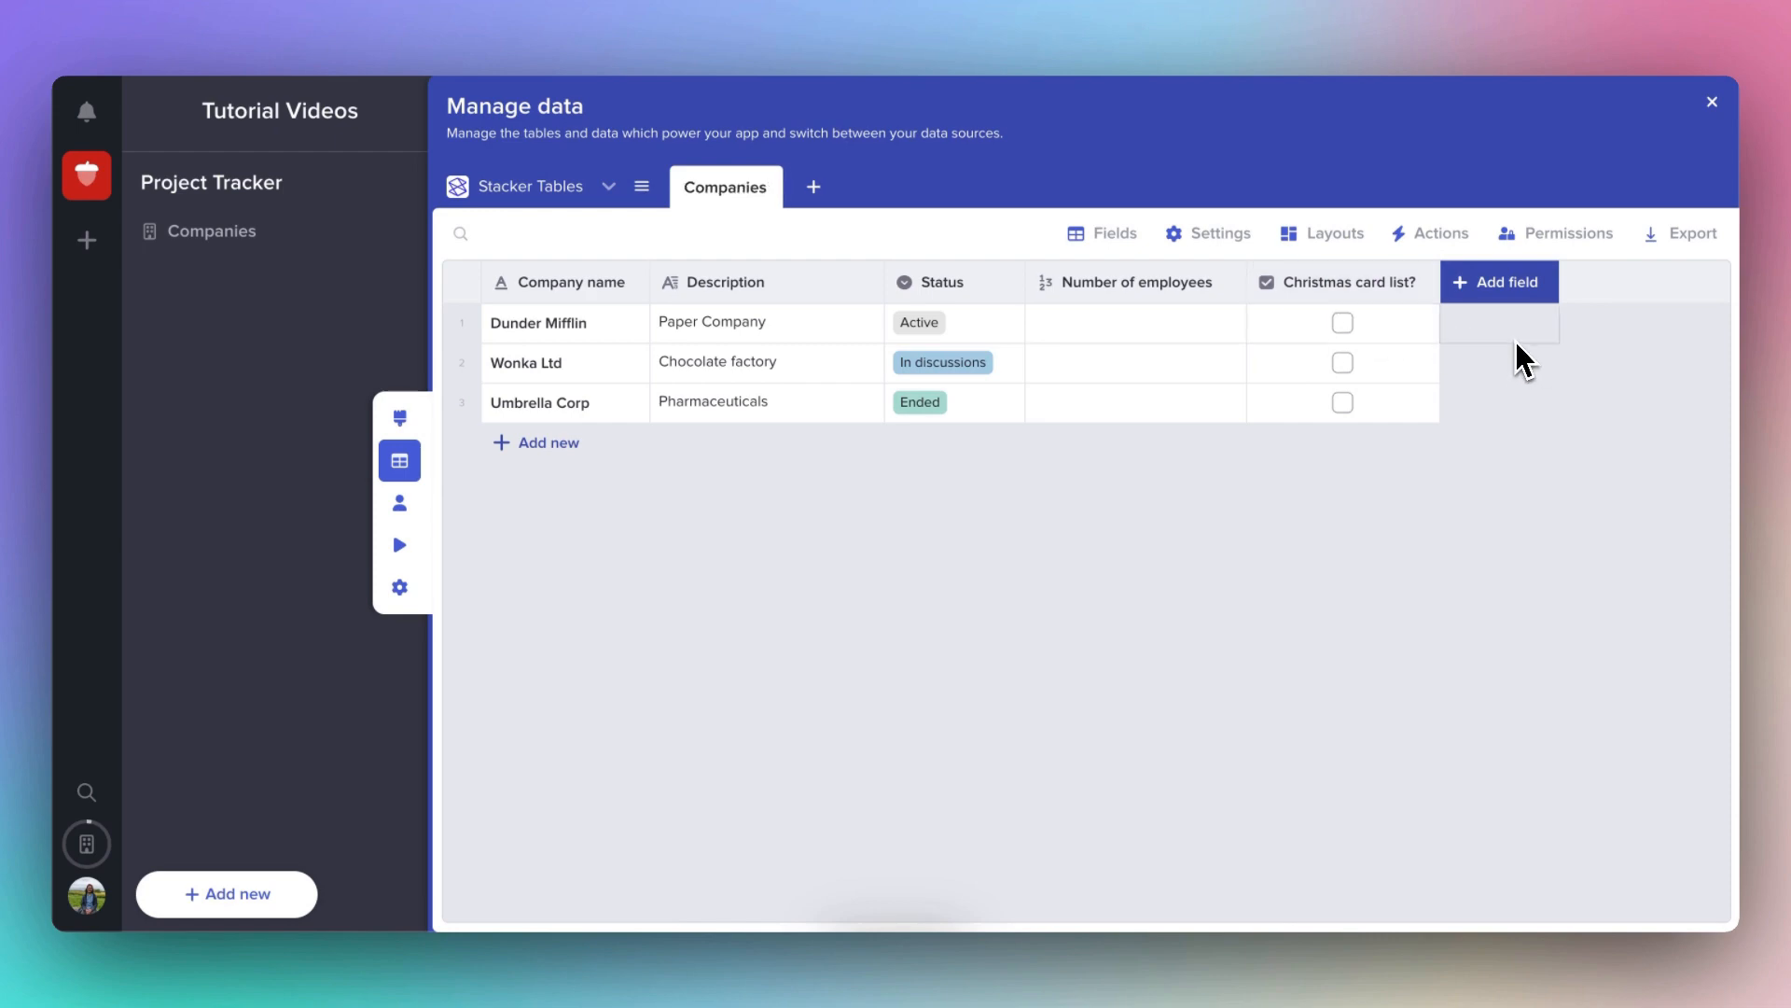
Create an Attachments field named 'Logo' in Companies.
{"action": "left_click", "coordinate": [1498, 281]}
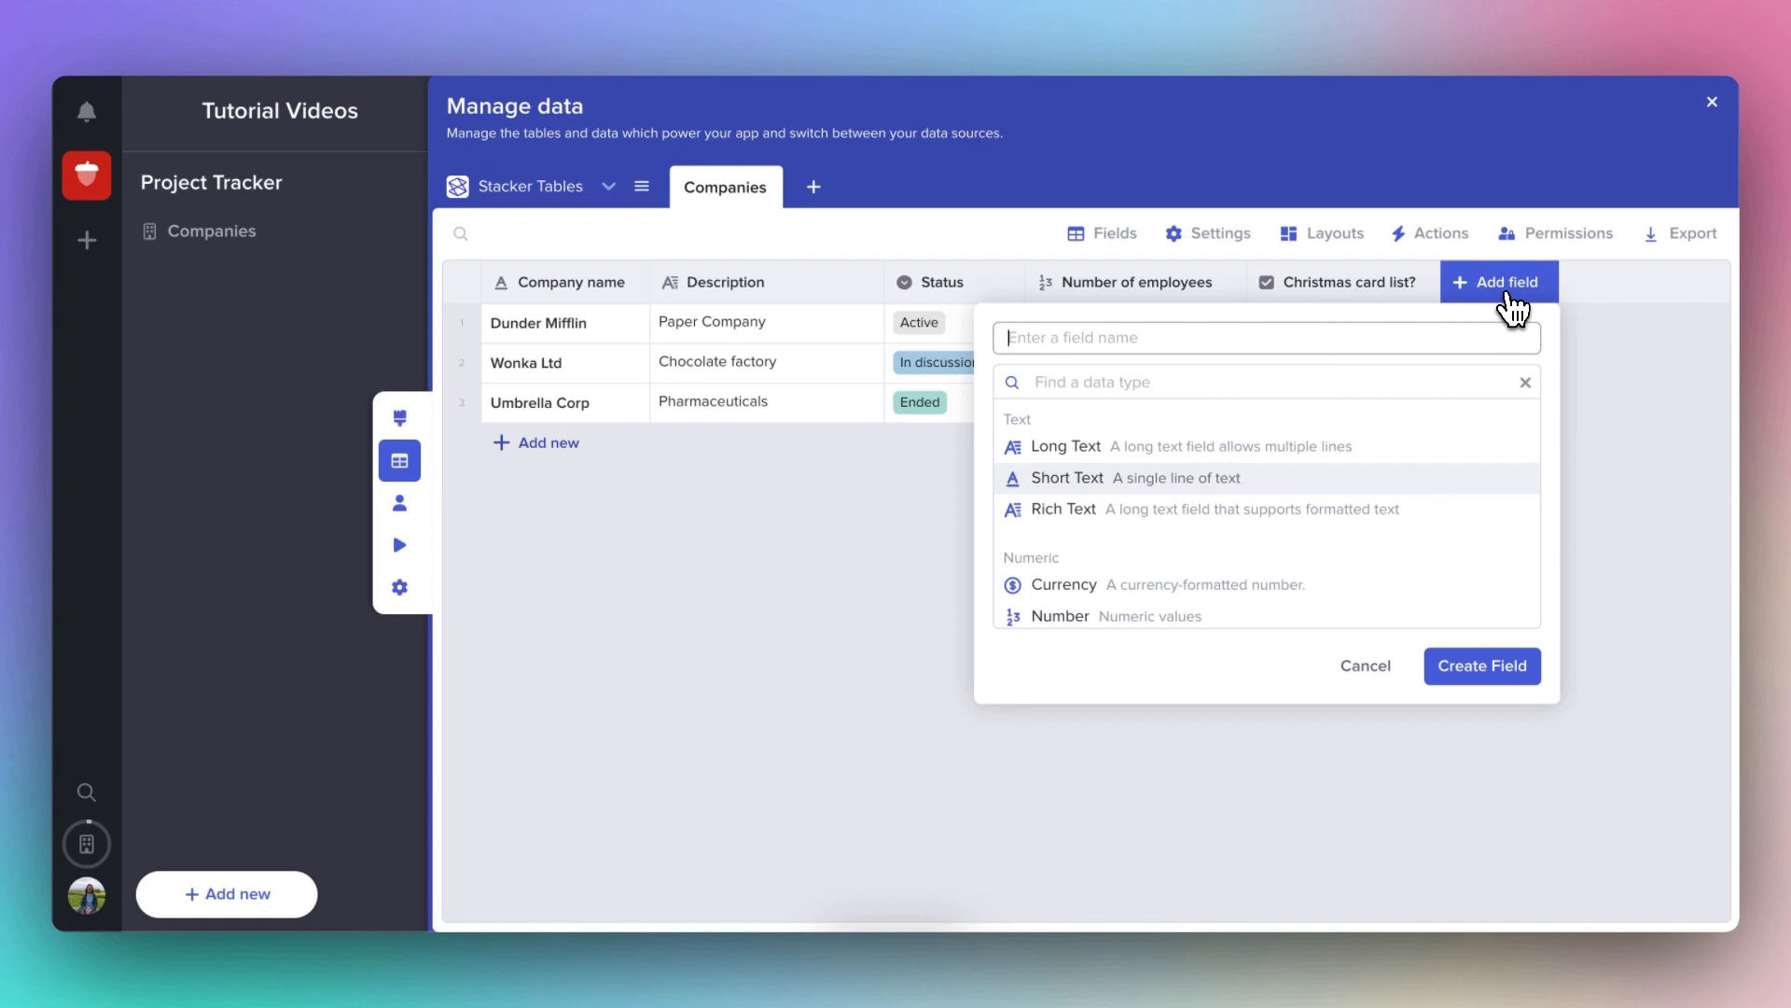
{"action": "type", "text": "Logo"}
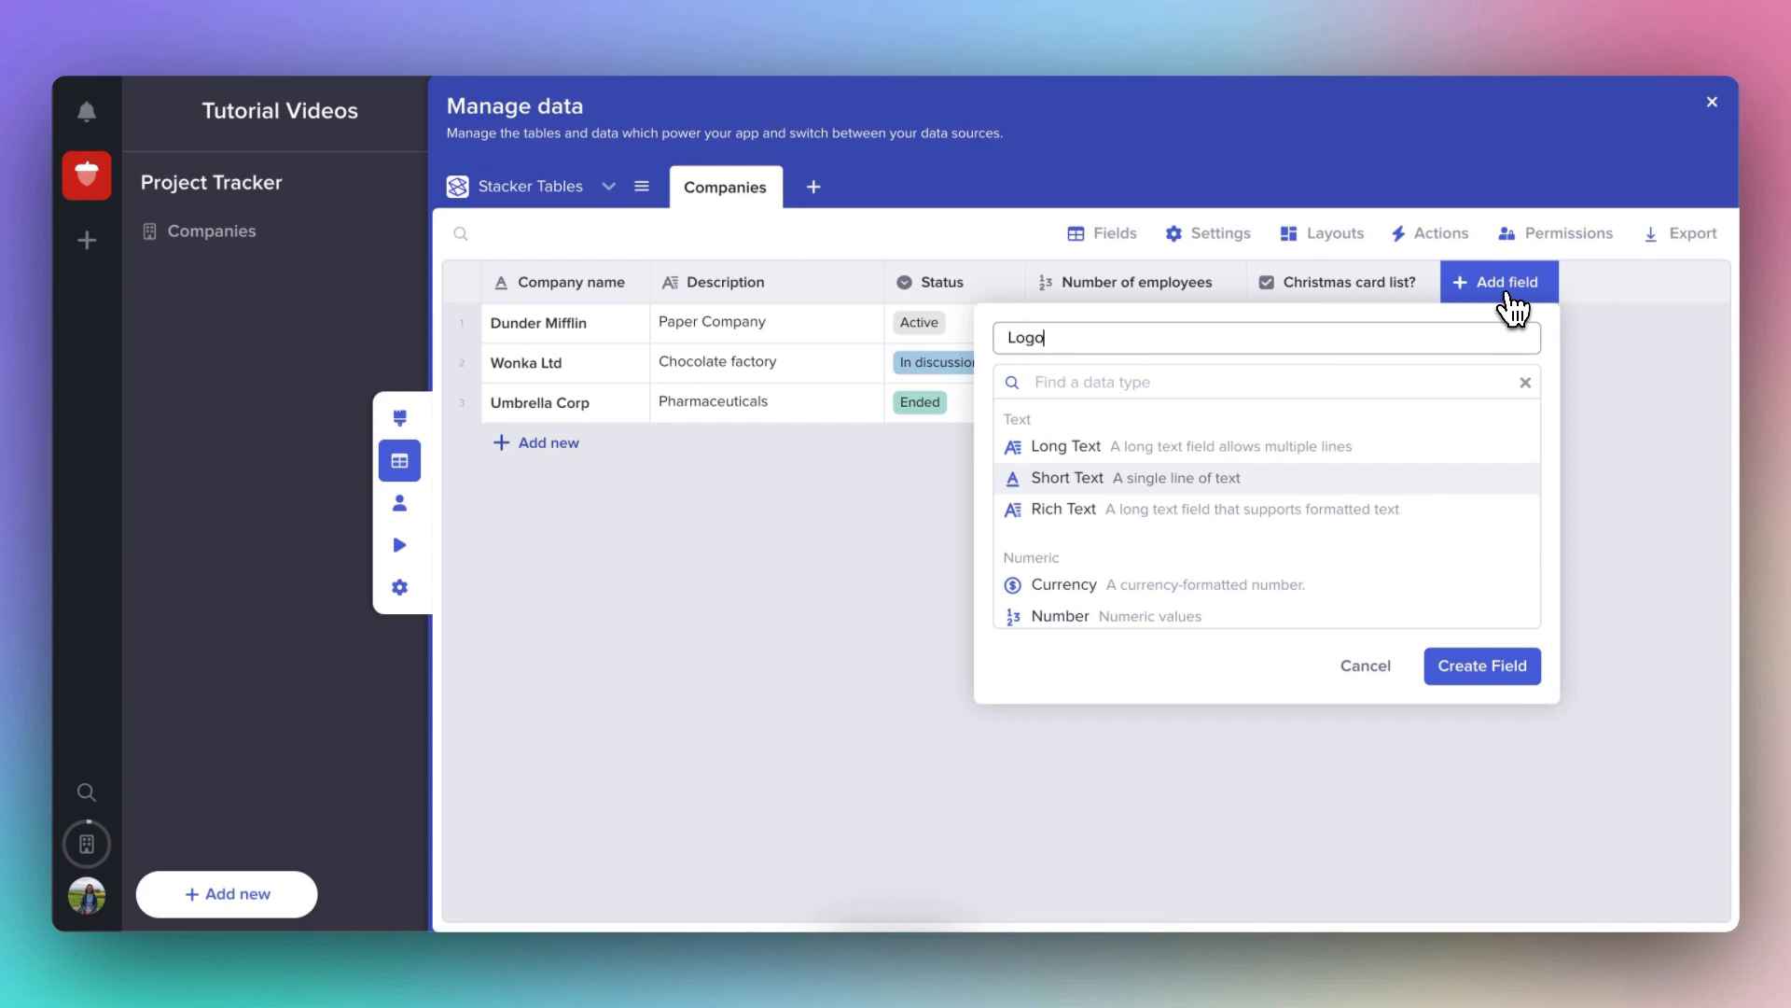
{"action": "scroll", "scroll_direction": "down", "scroll_amount": 3}
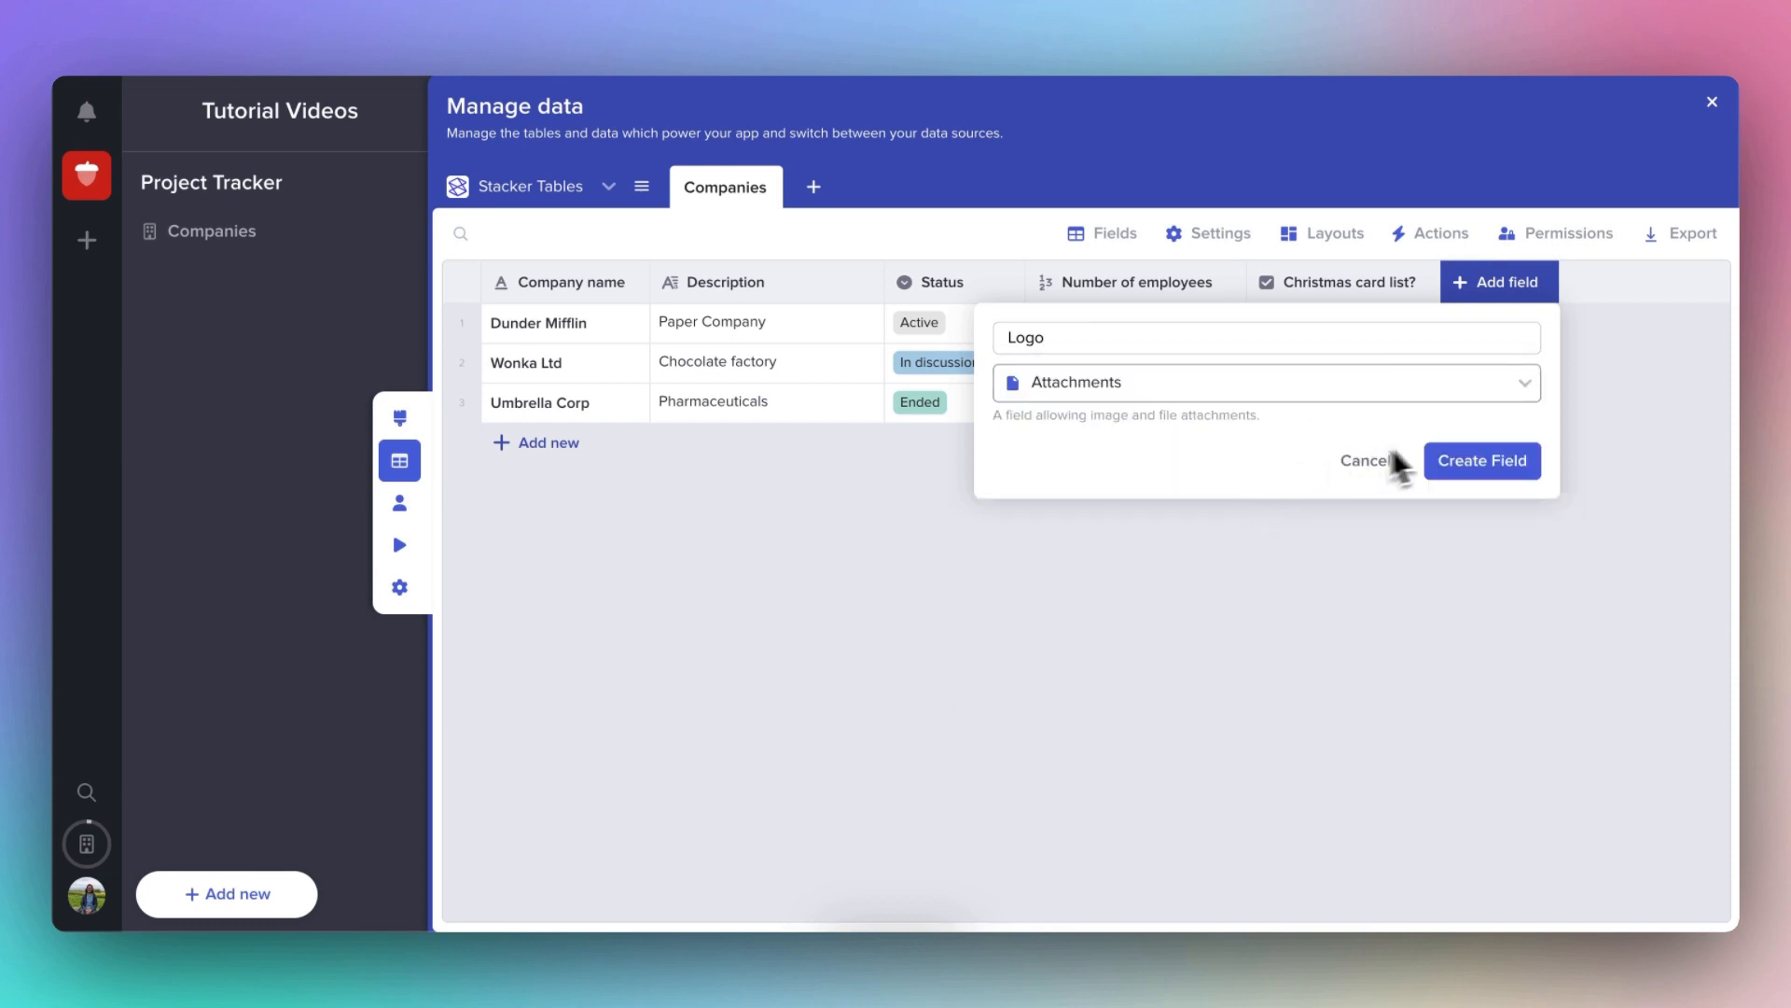
{"action": "left_click", "coordinate": [1480, 461]}
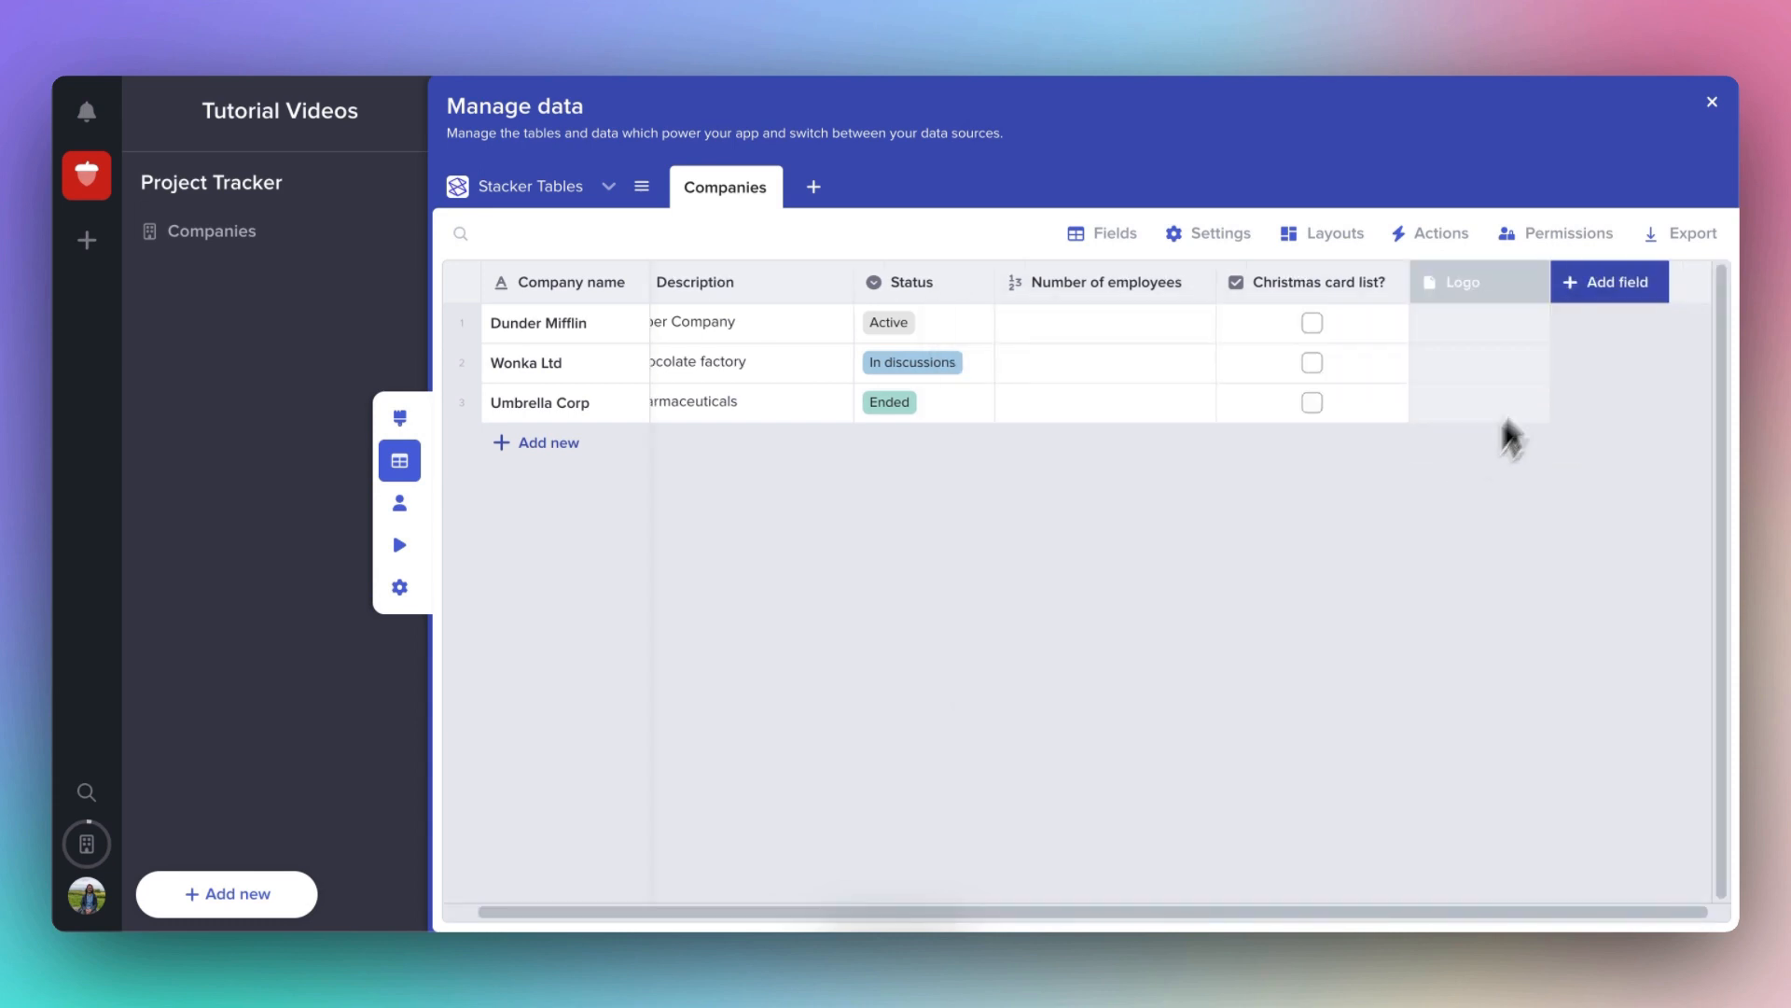
{"action": "mouse_move", "coordinate": [1534, 282]}
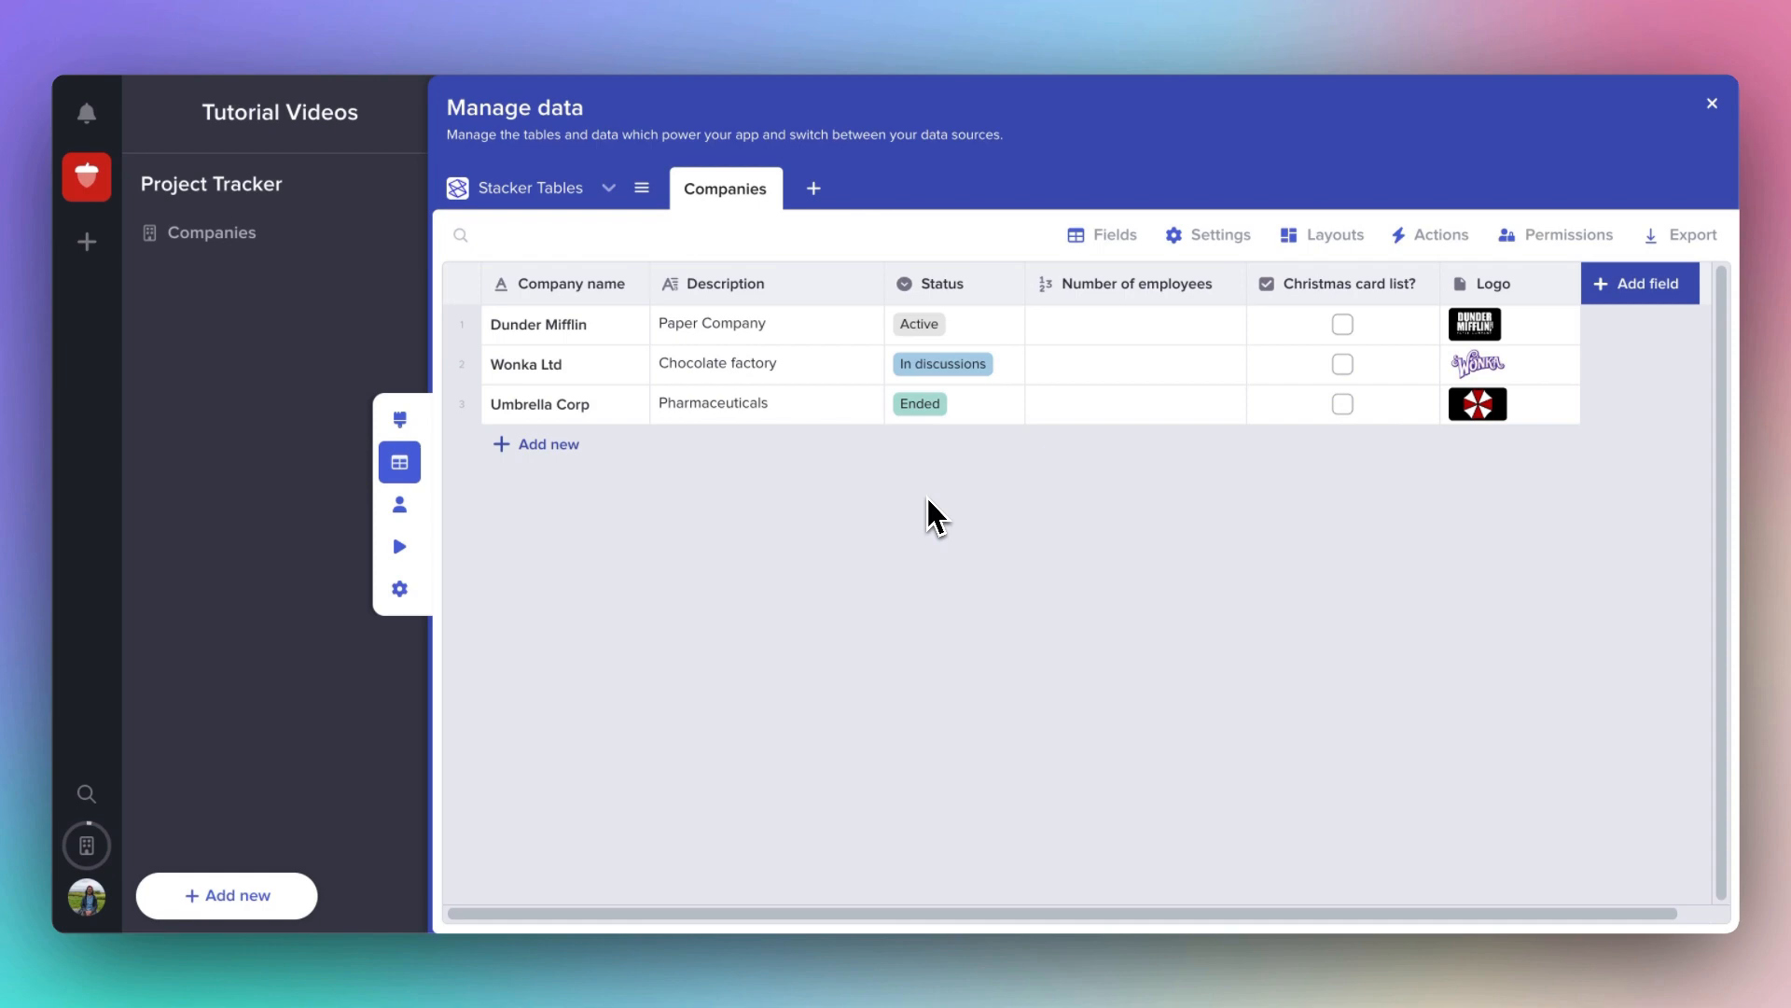
{"action": "mouse_move", "coordinate": [927, 512]}
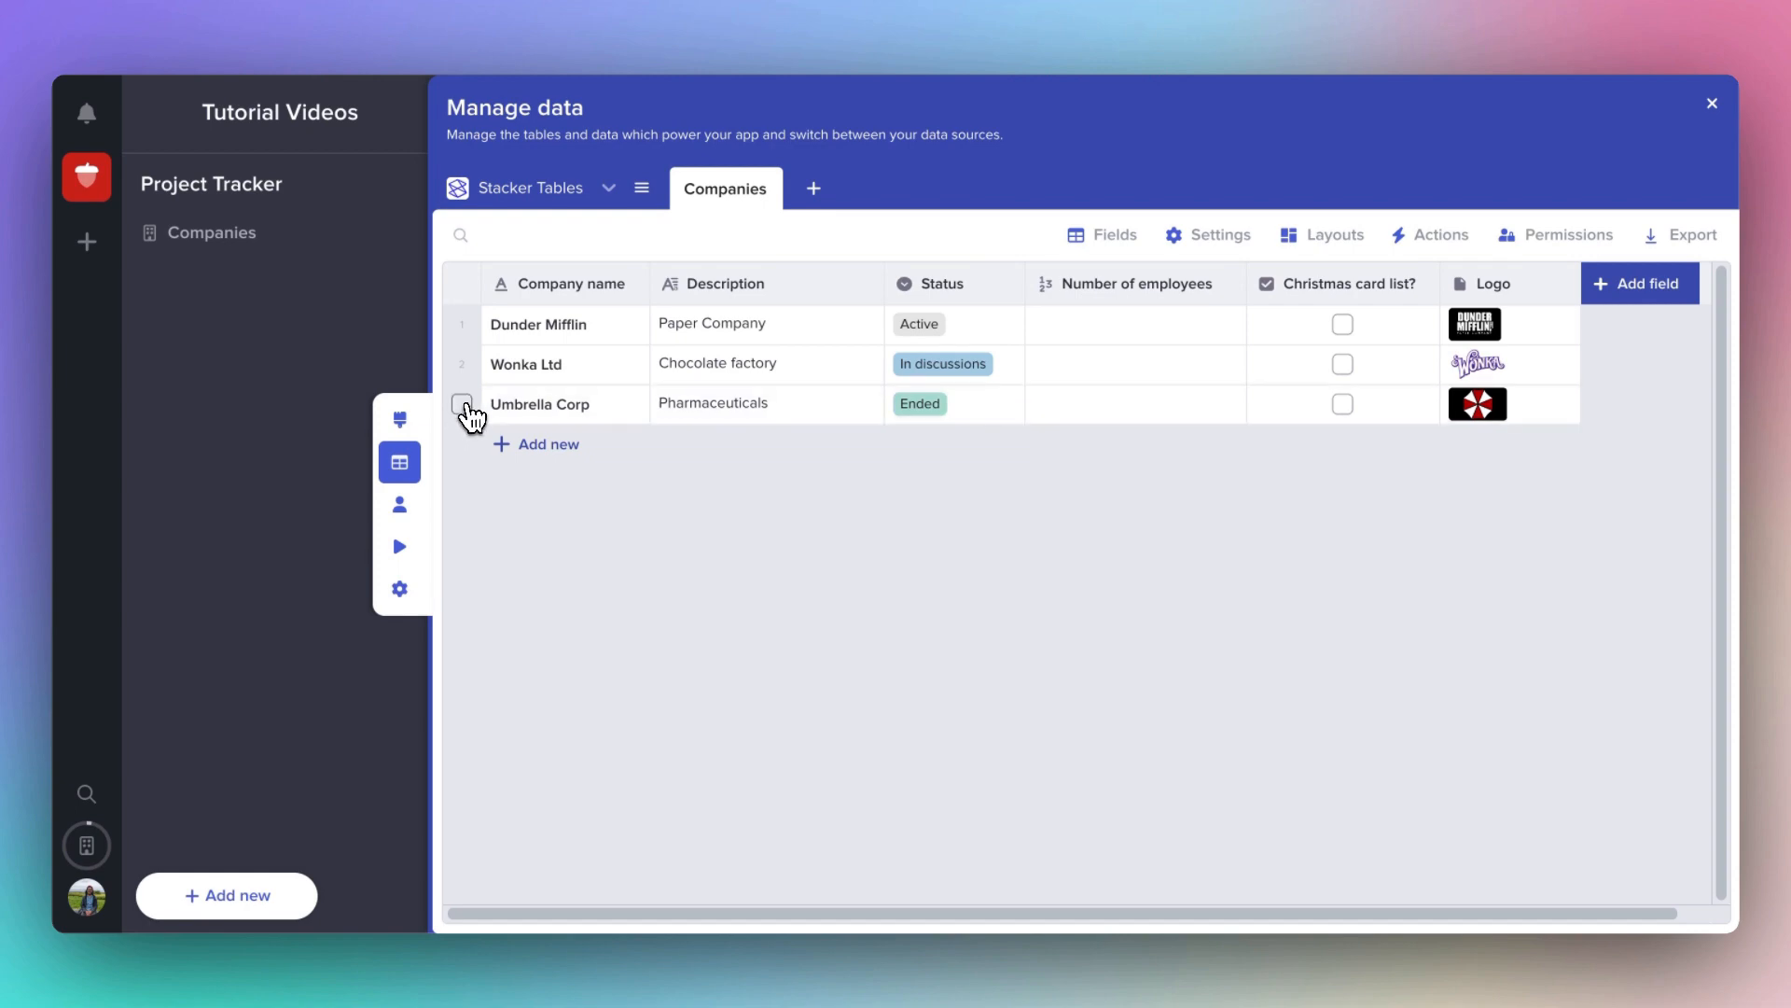
{"action": "left_click", "coordinate": [461, 403]}
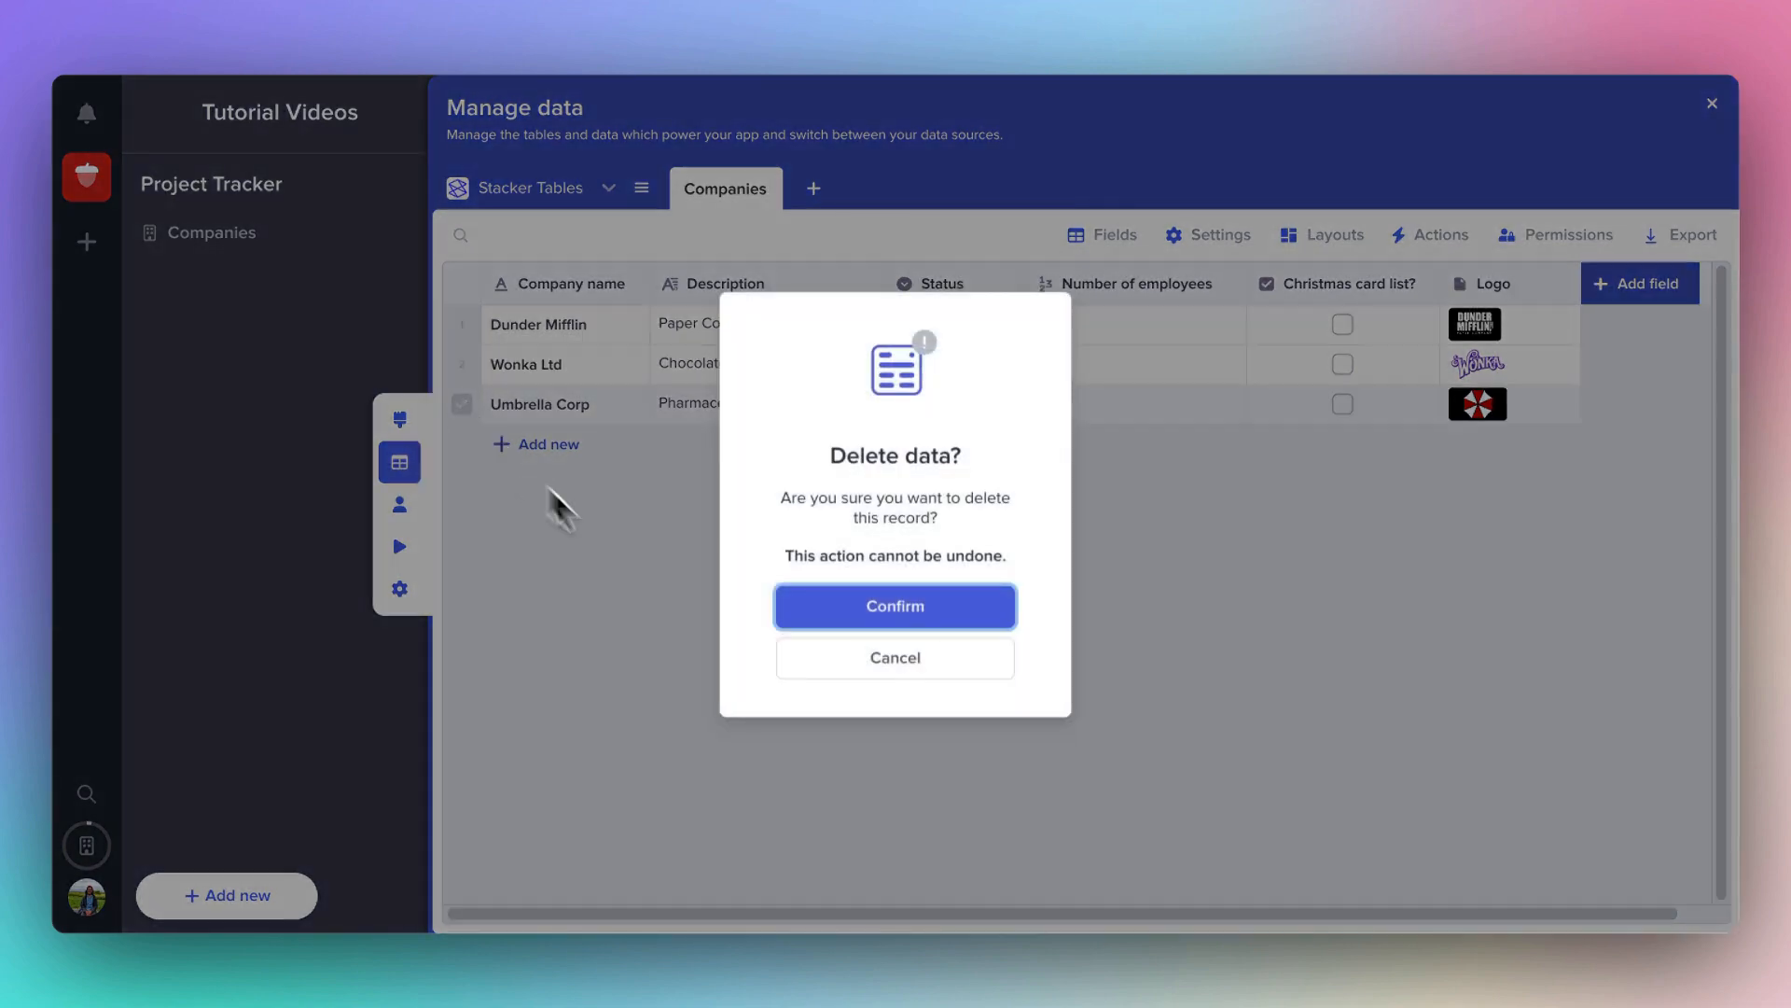
{"action": "left_click", "coordinate": [894, 657]}
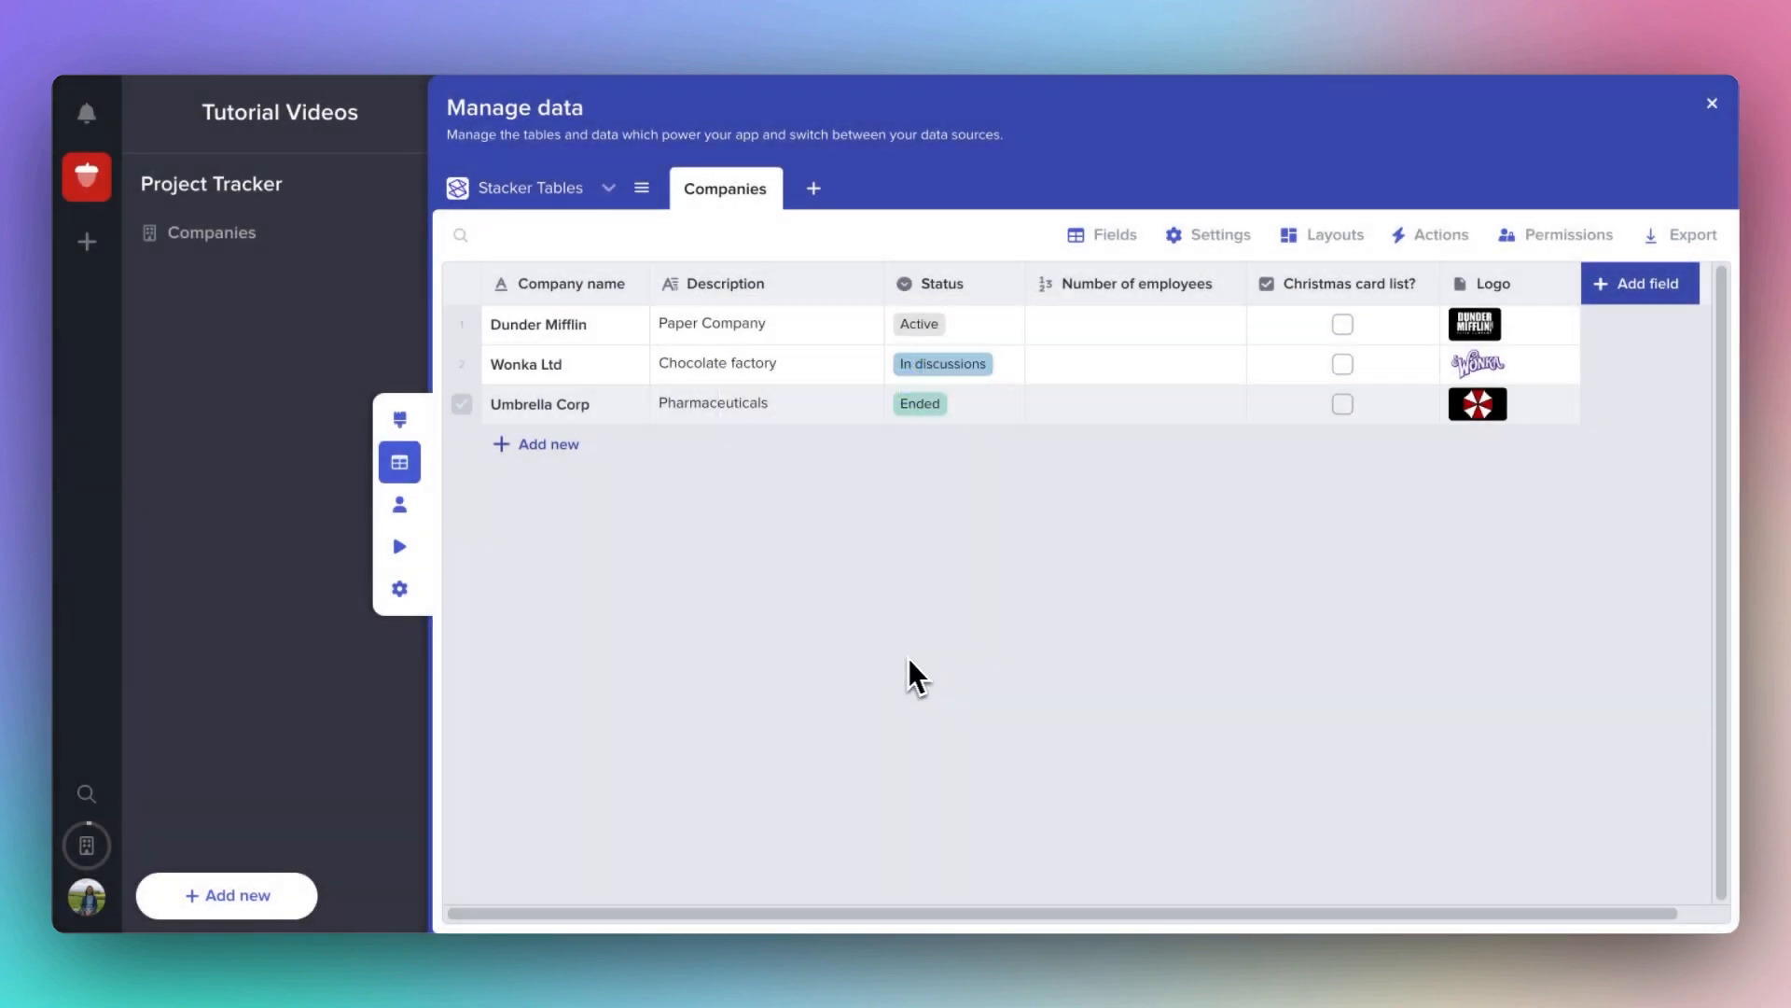
{"action": "mouse_move", "coordinate": [1067, 627]}
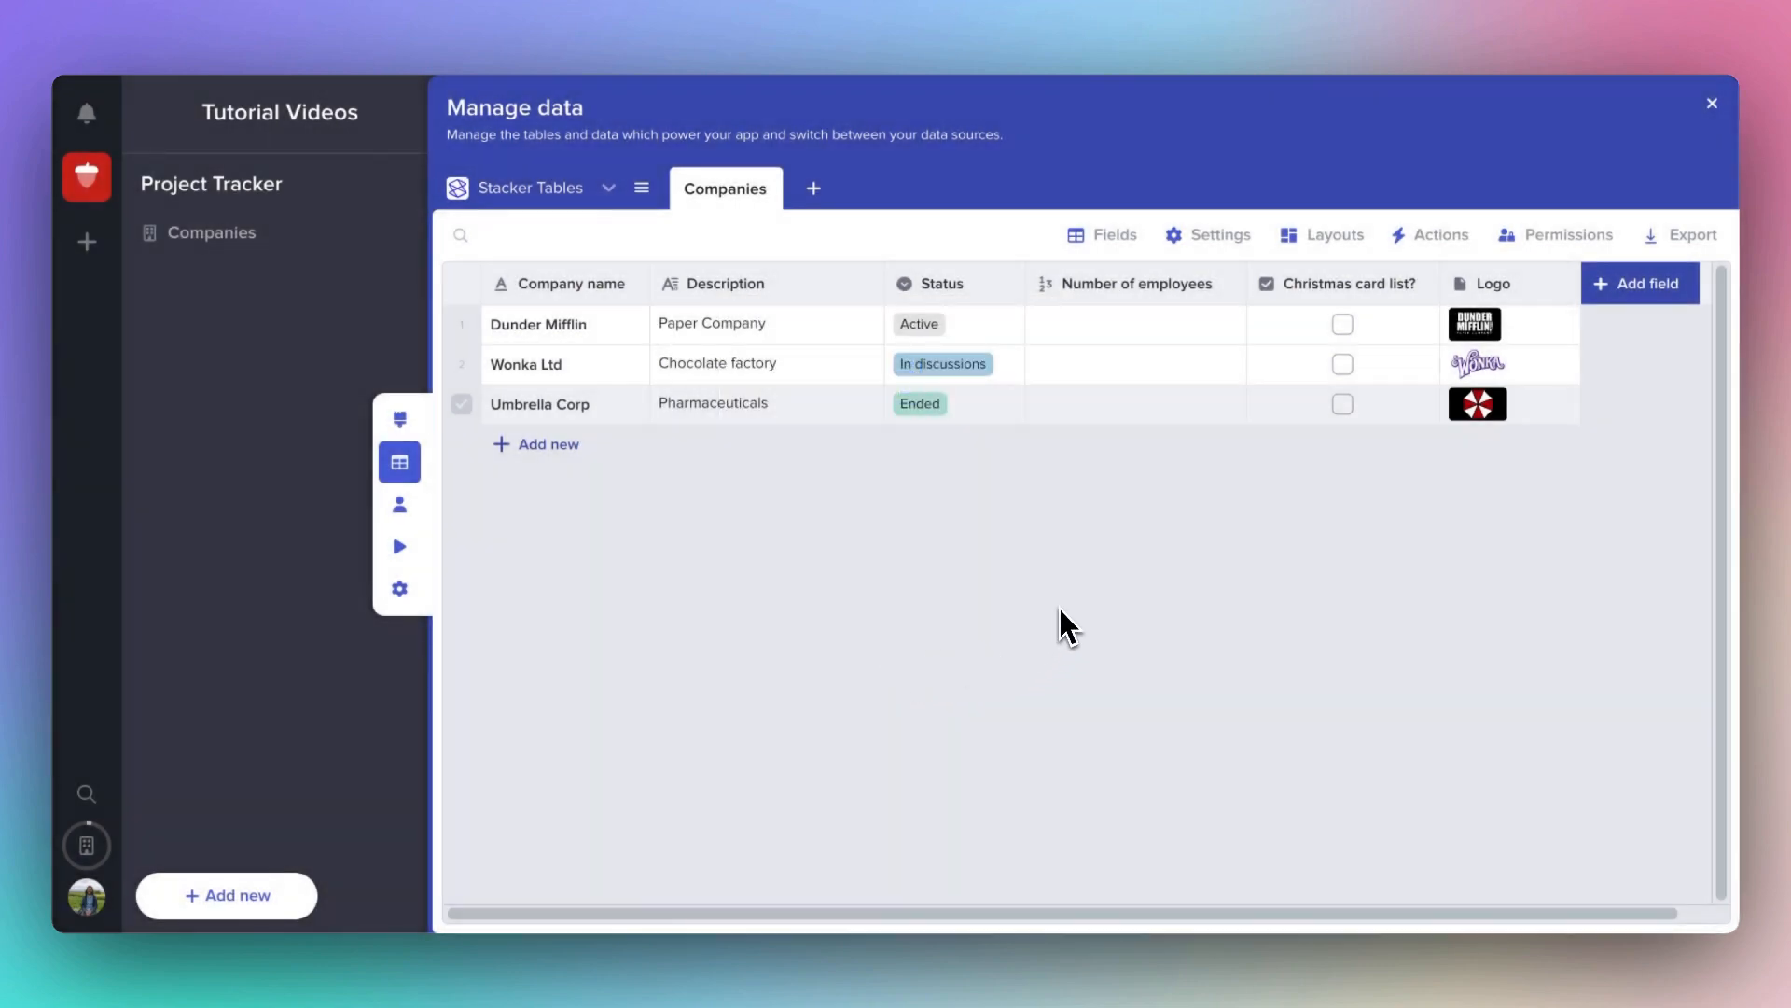
{"action": "mouse_move", "coordinate": [1208, 235]}
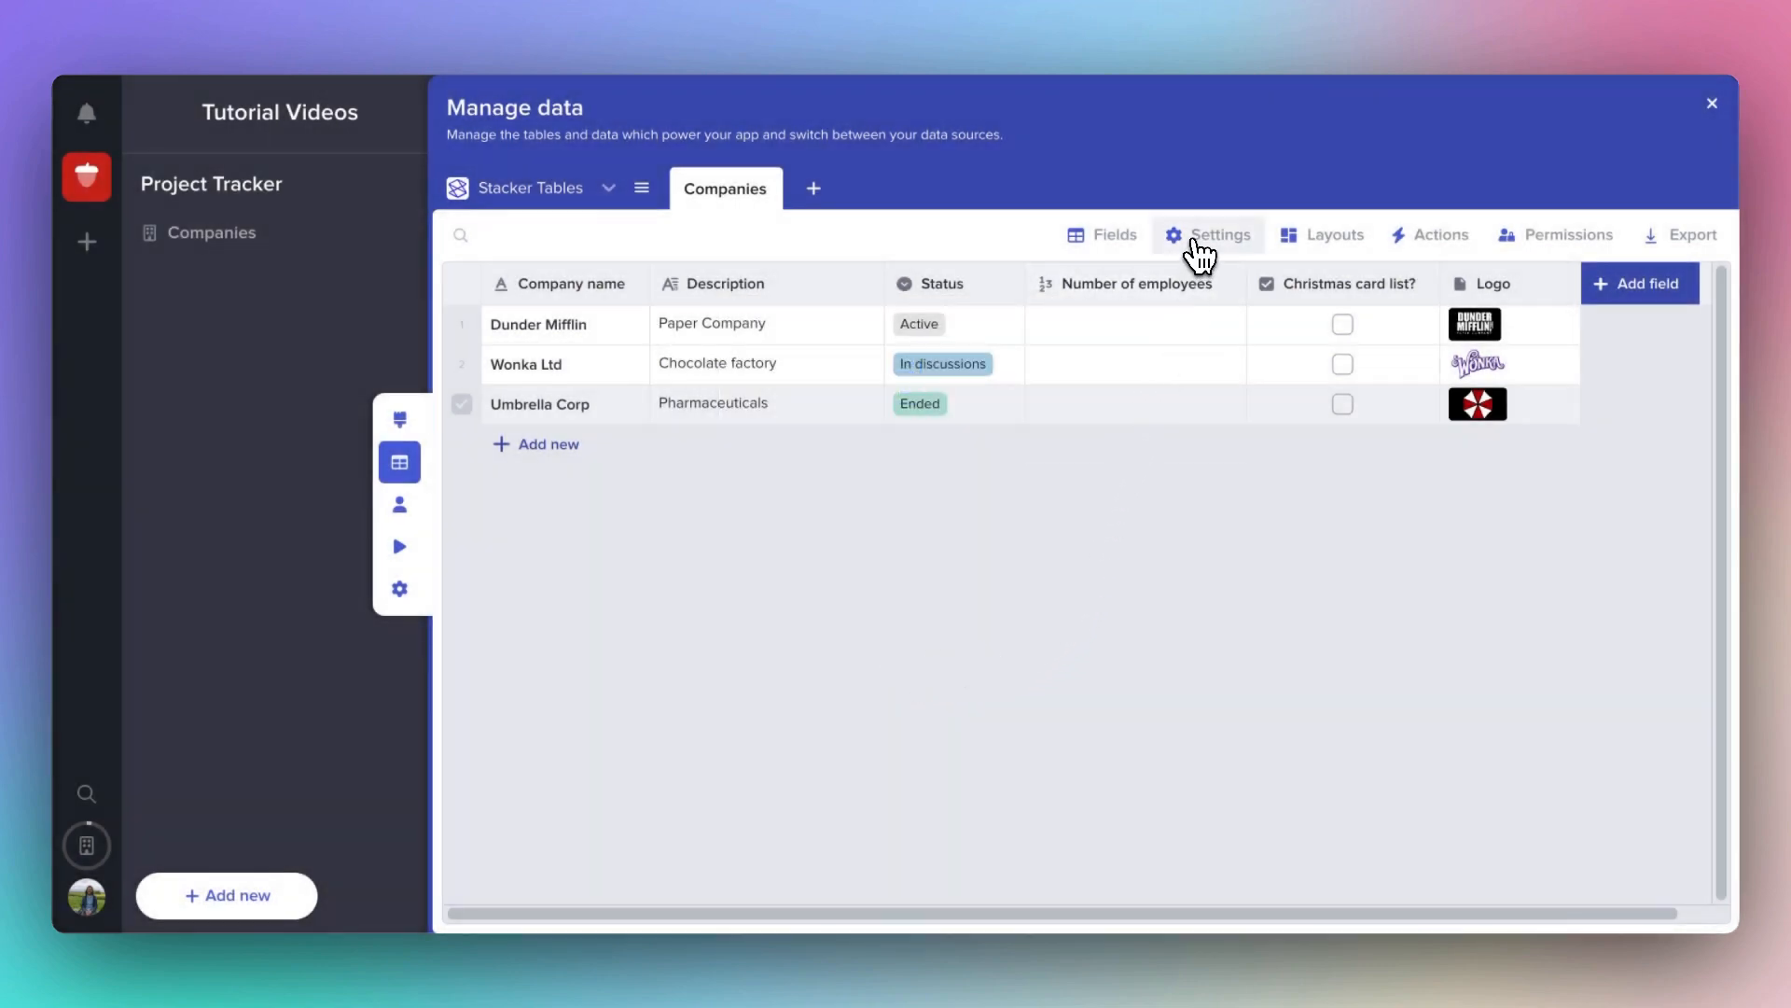
{"action": "left_click", "coordinate": [1217, 235]}
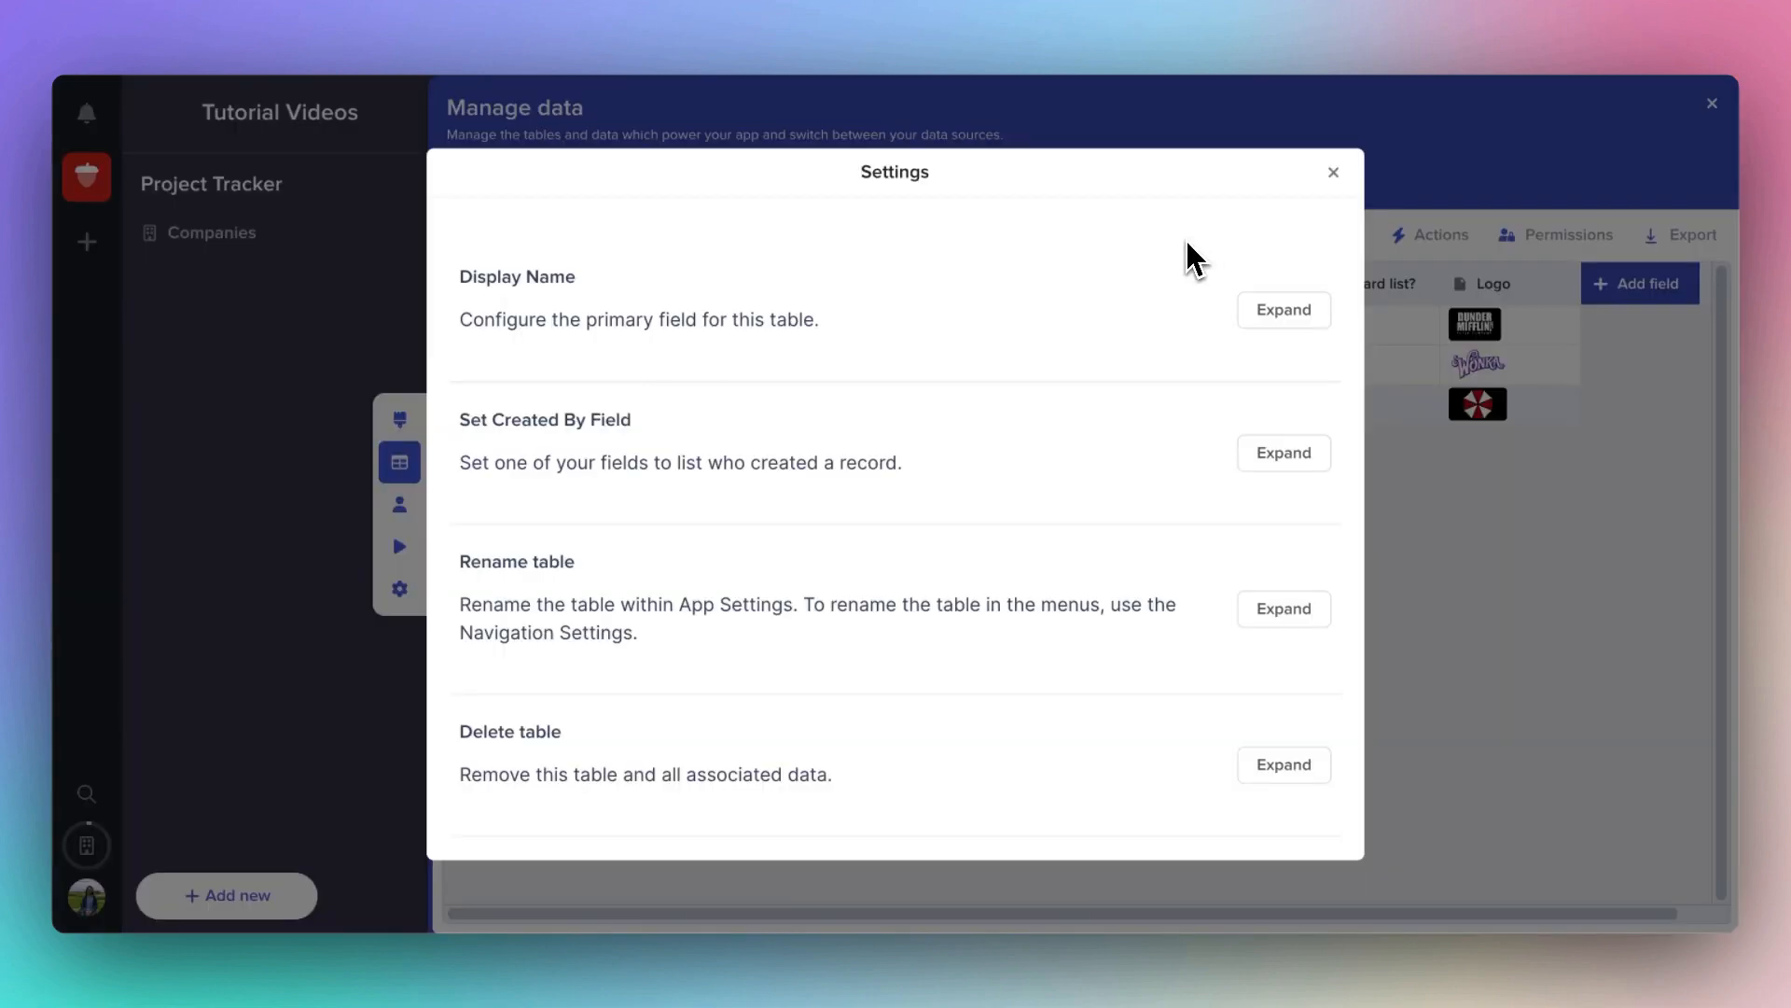
{"action": "mouse_move", "coordinate": [1123, 720]}
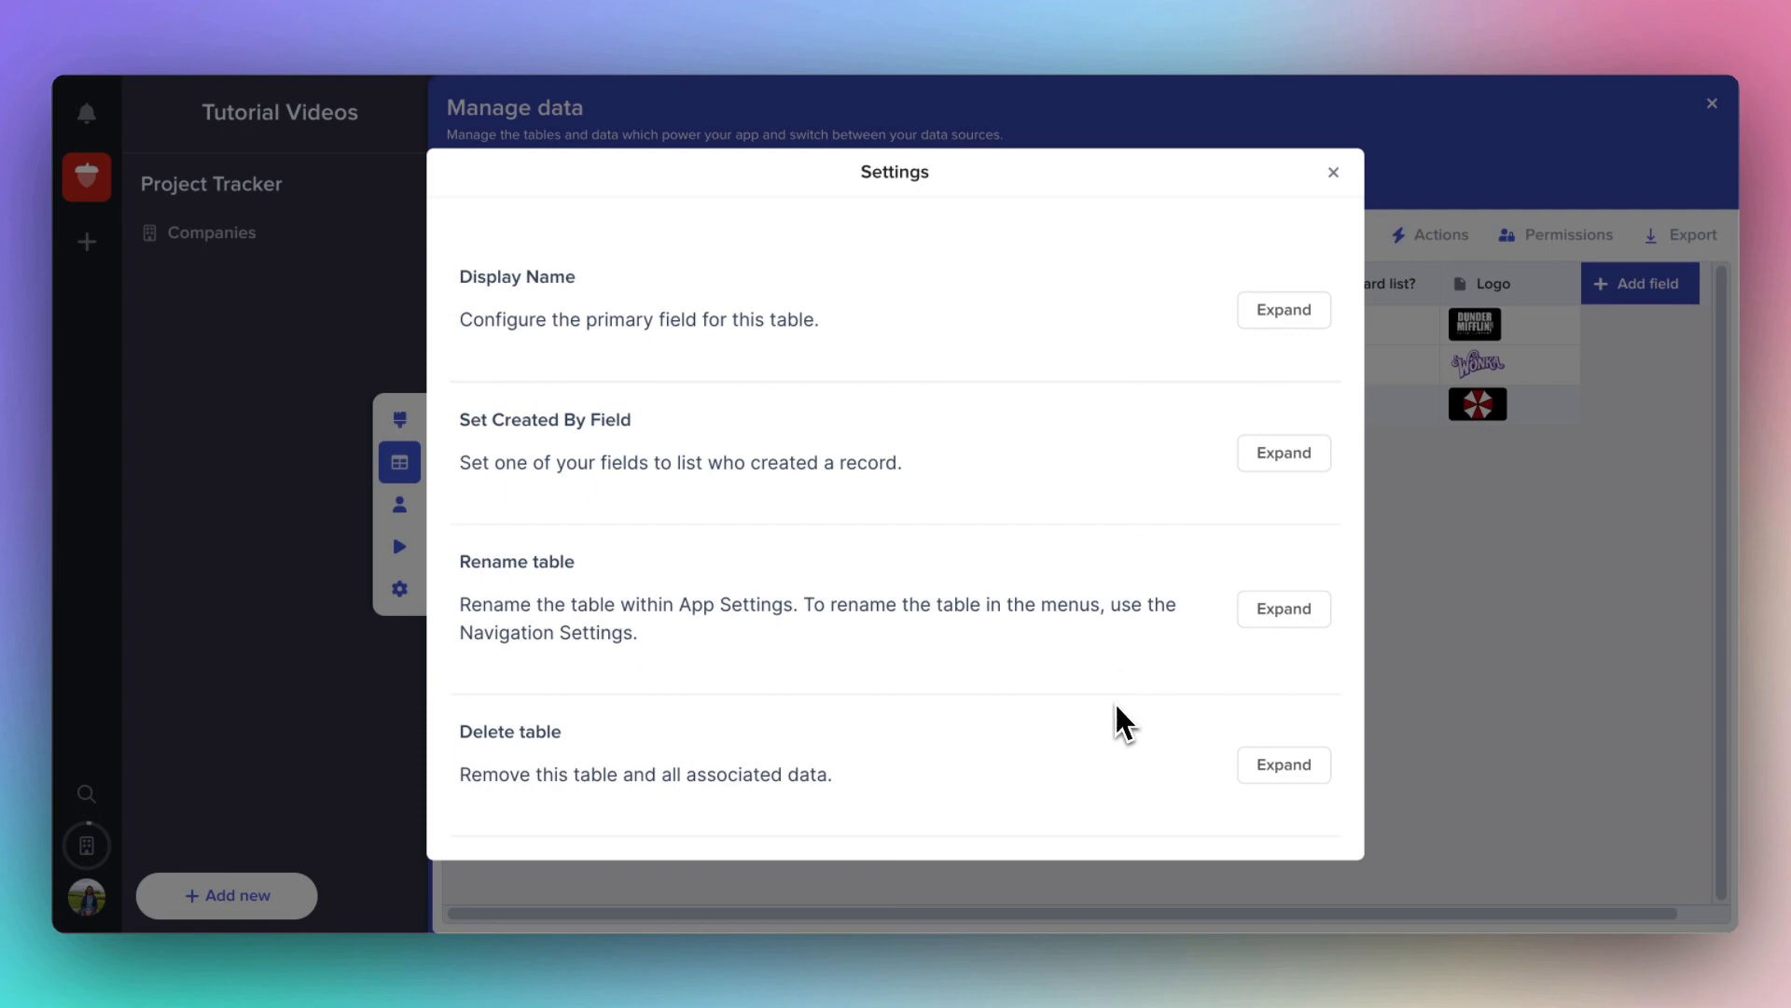
{"action": "left_click", "coordinate": [1330, 172]}
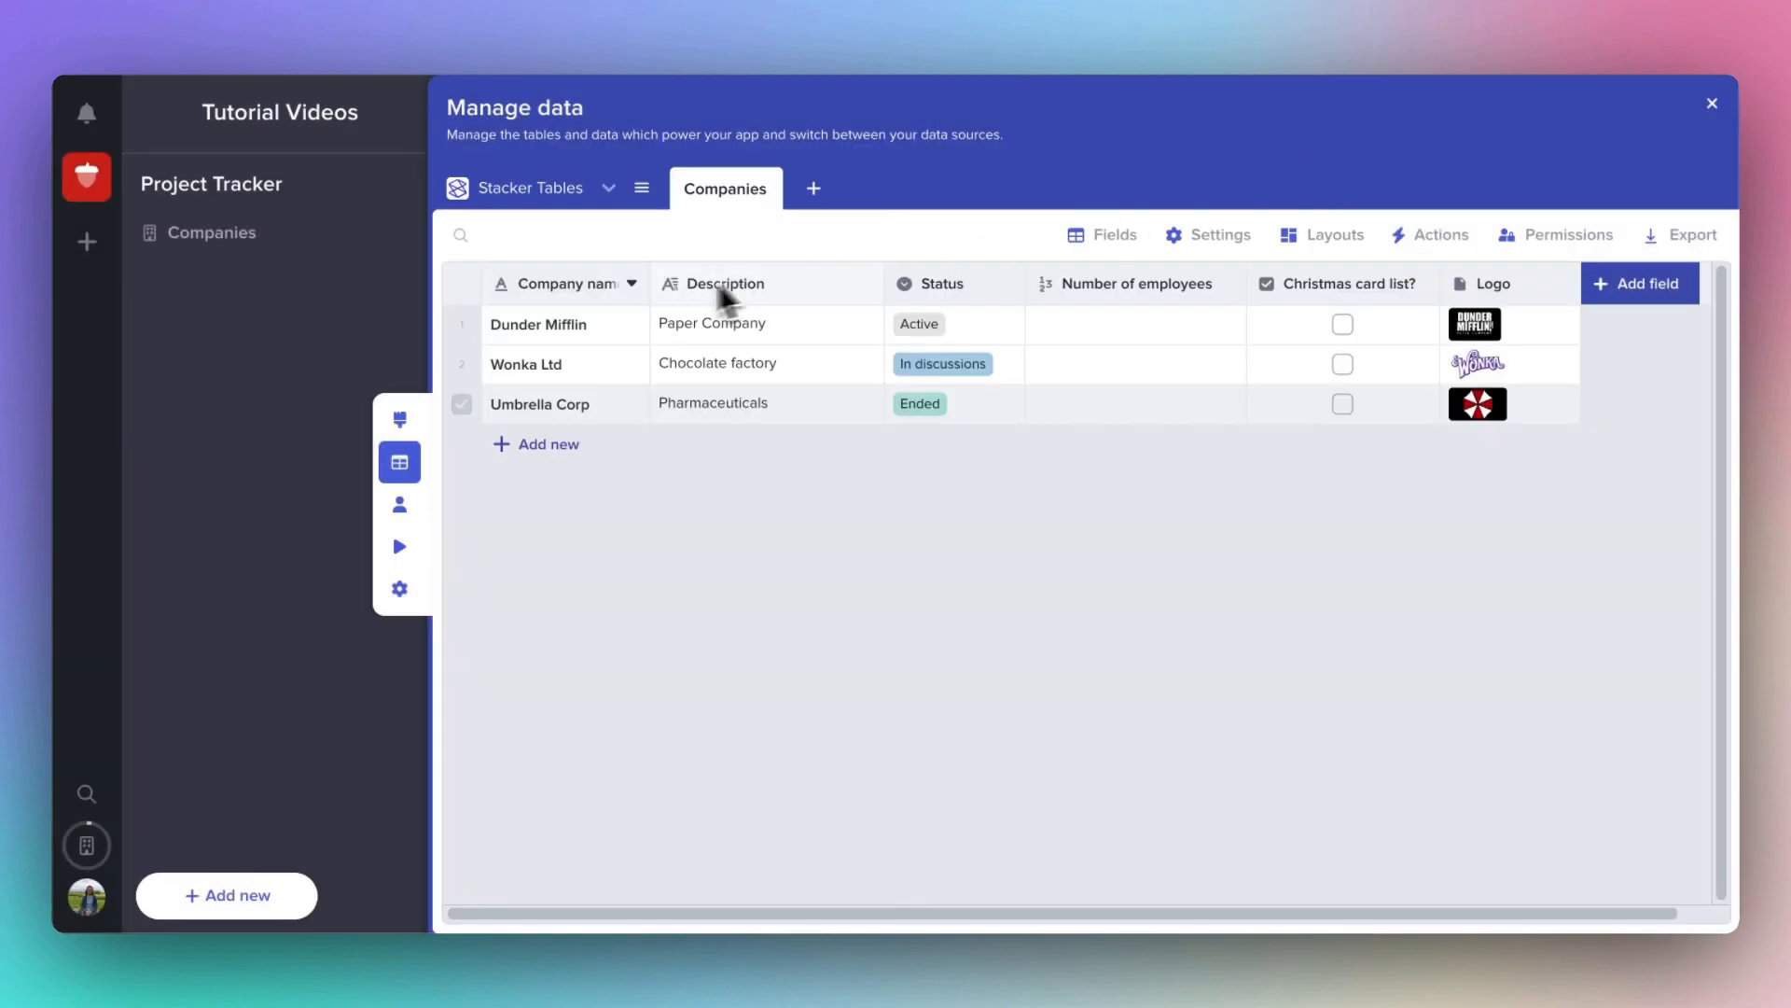
{"action": "left_click", "coordinate": [633, 284]}
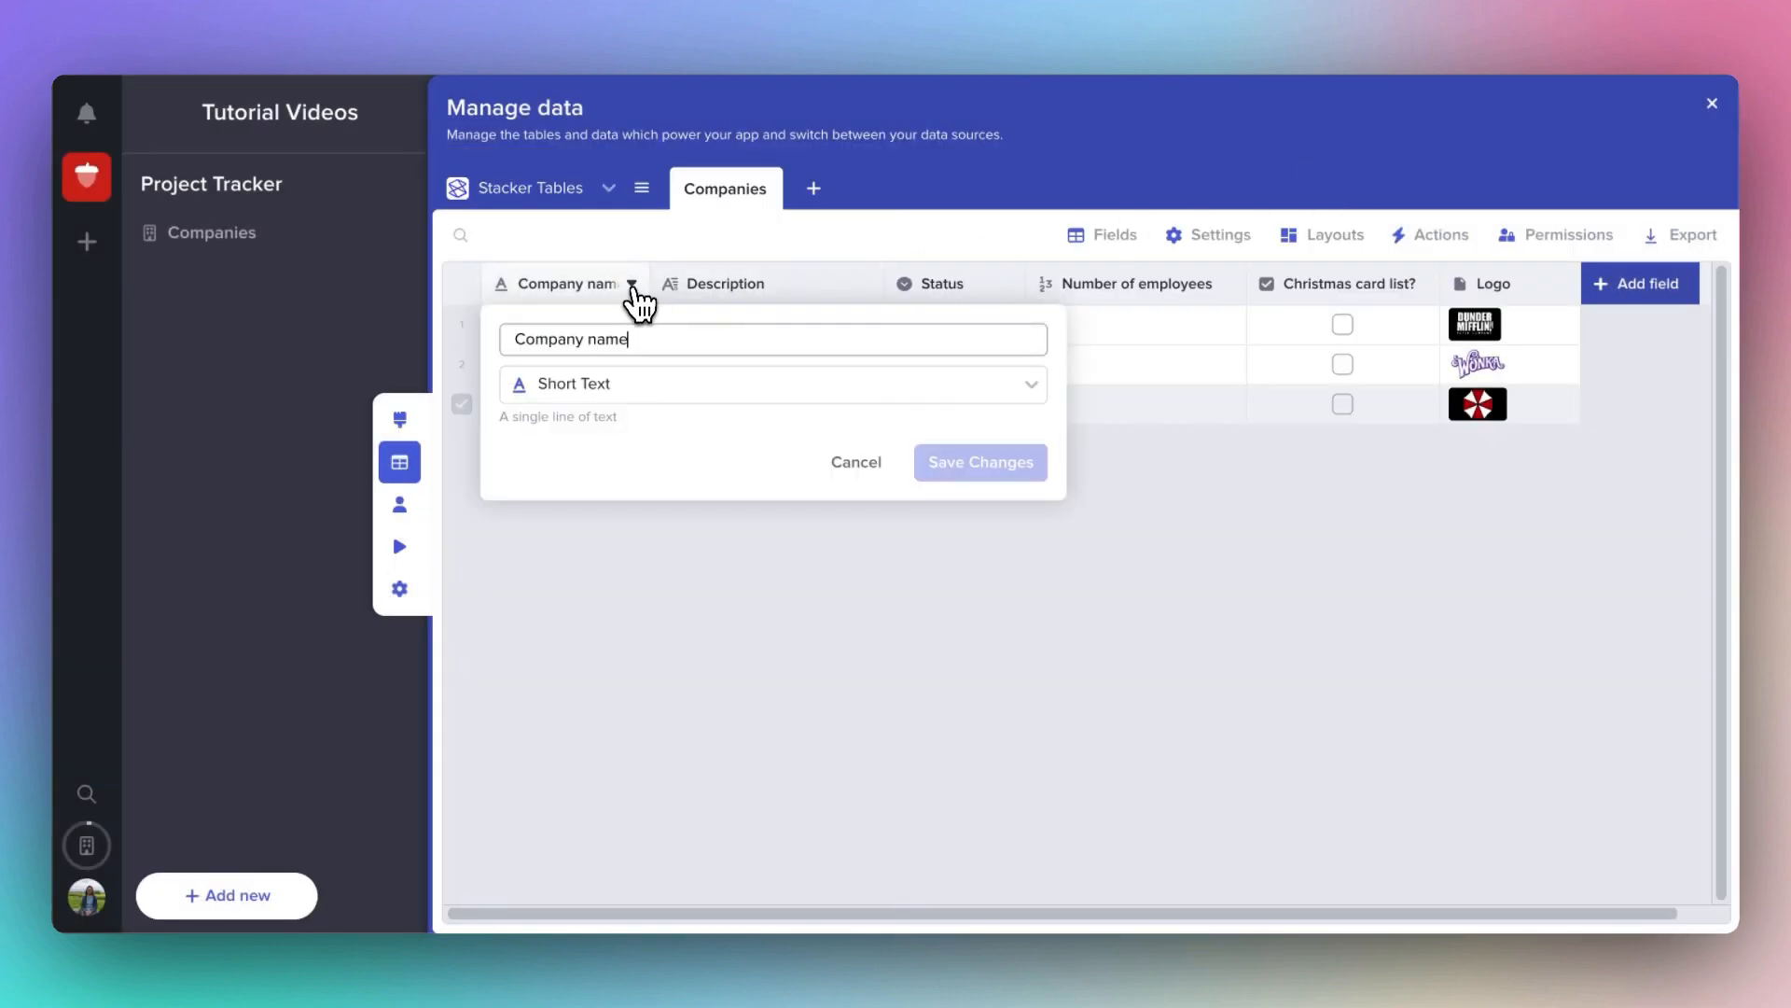
{"action": "mouse_move", "coordinate": [594, 477]}
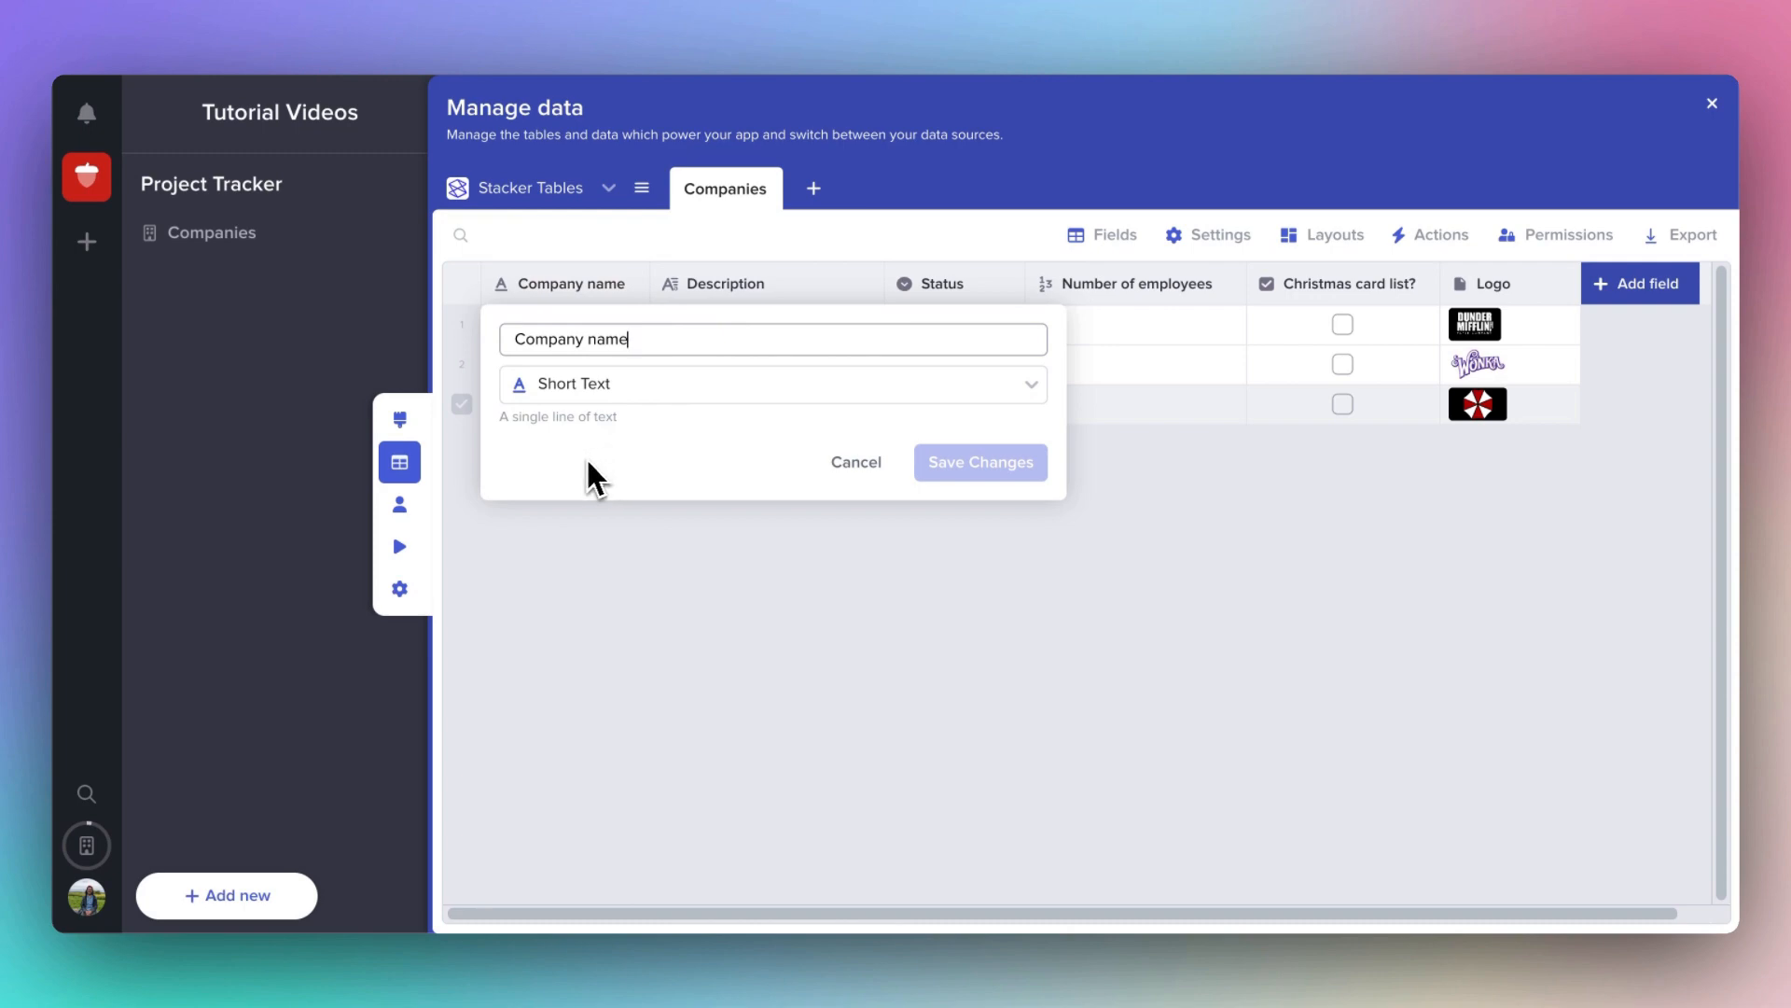
{"action": "left_click", "coordinate": [855, 461]}
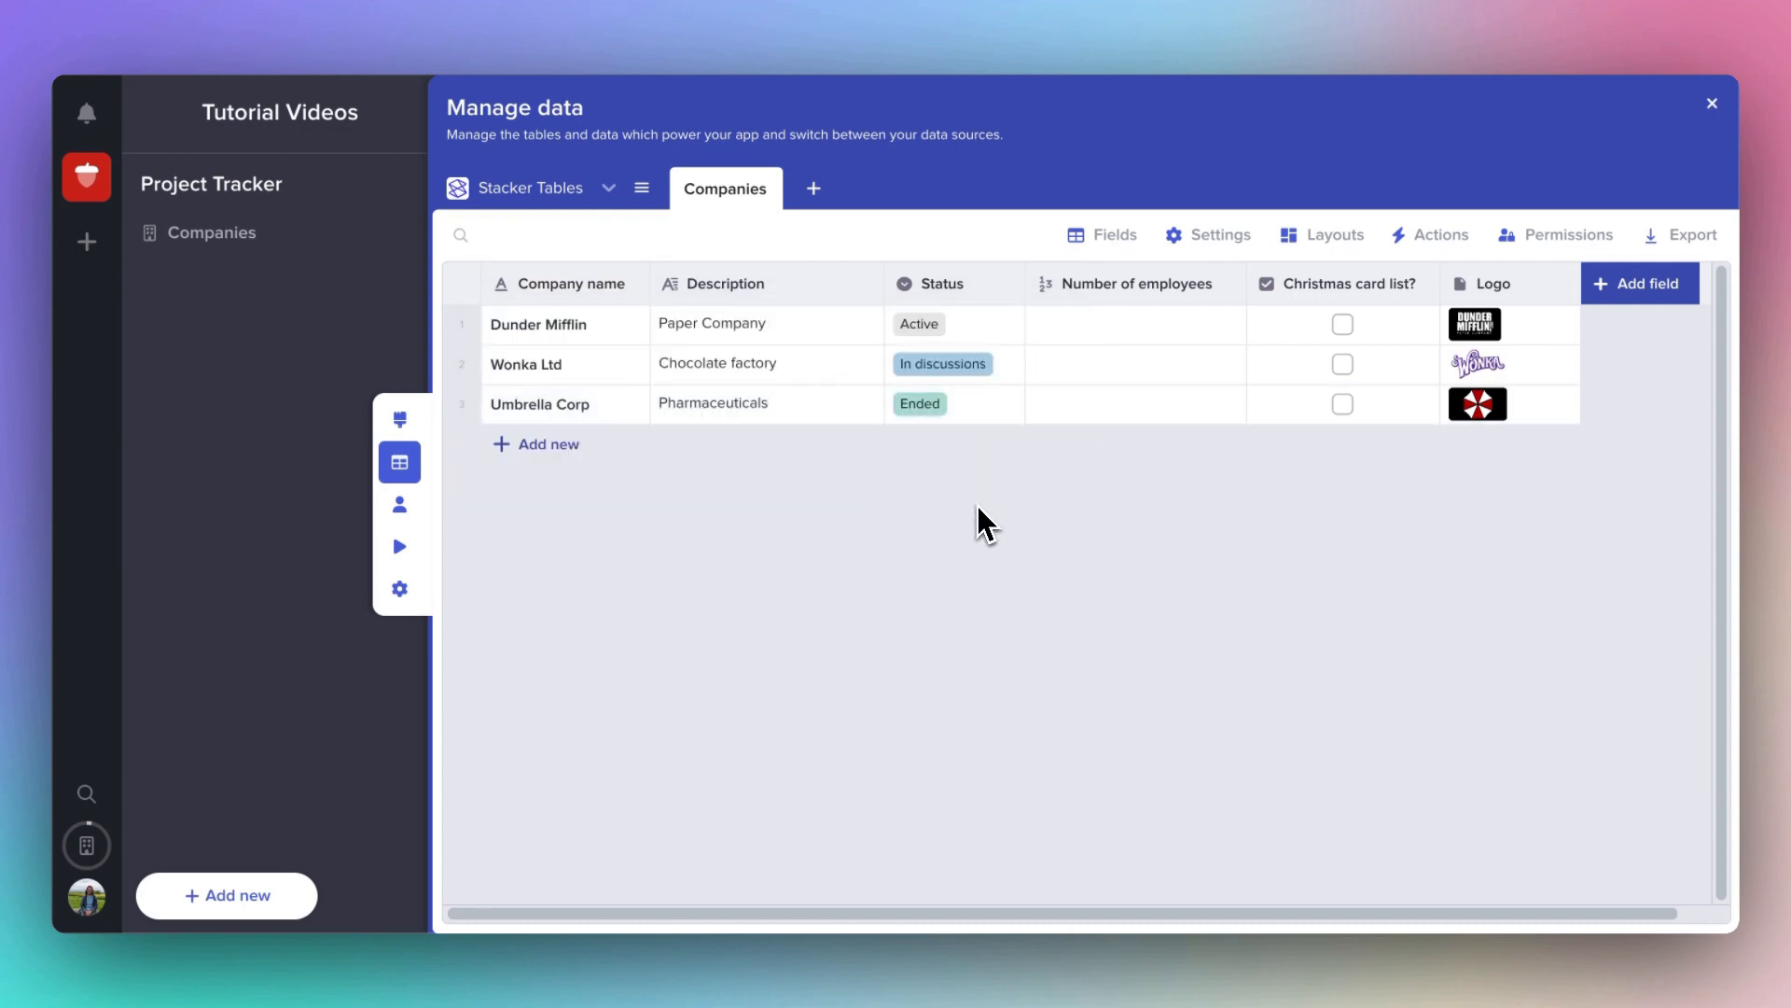
{"action": "mouse_move", "coordinate": [997, 520]}
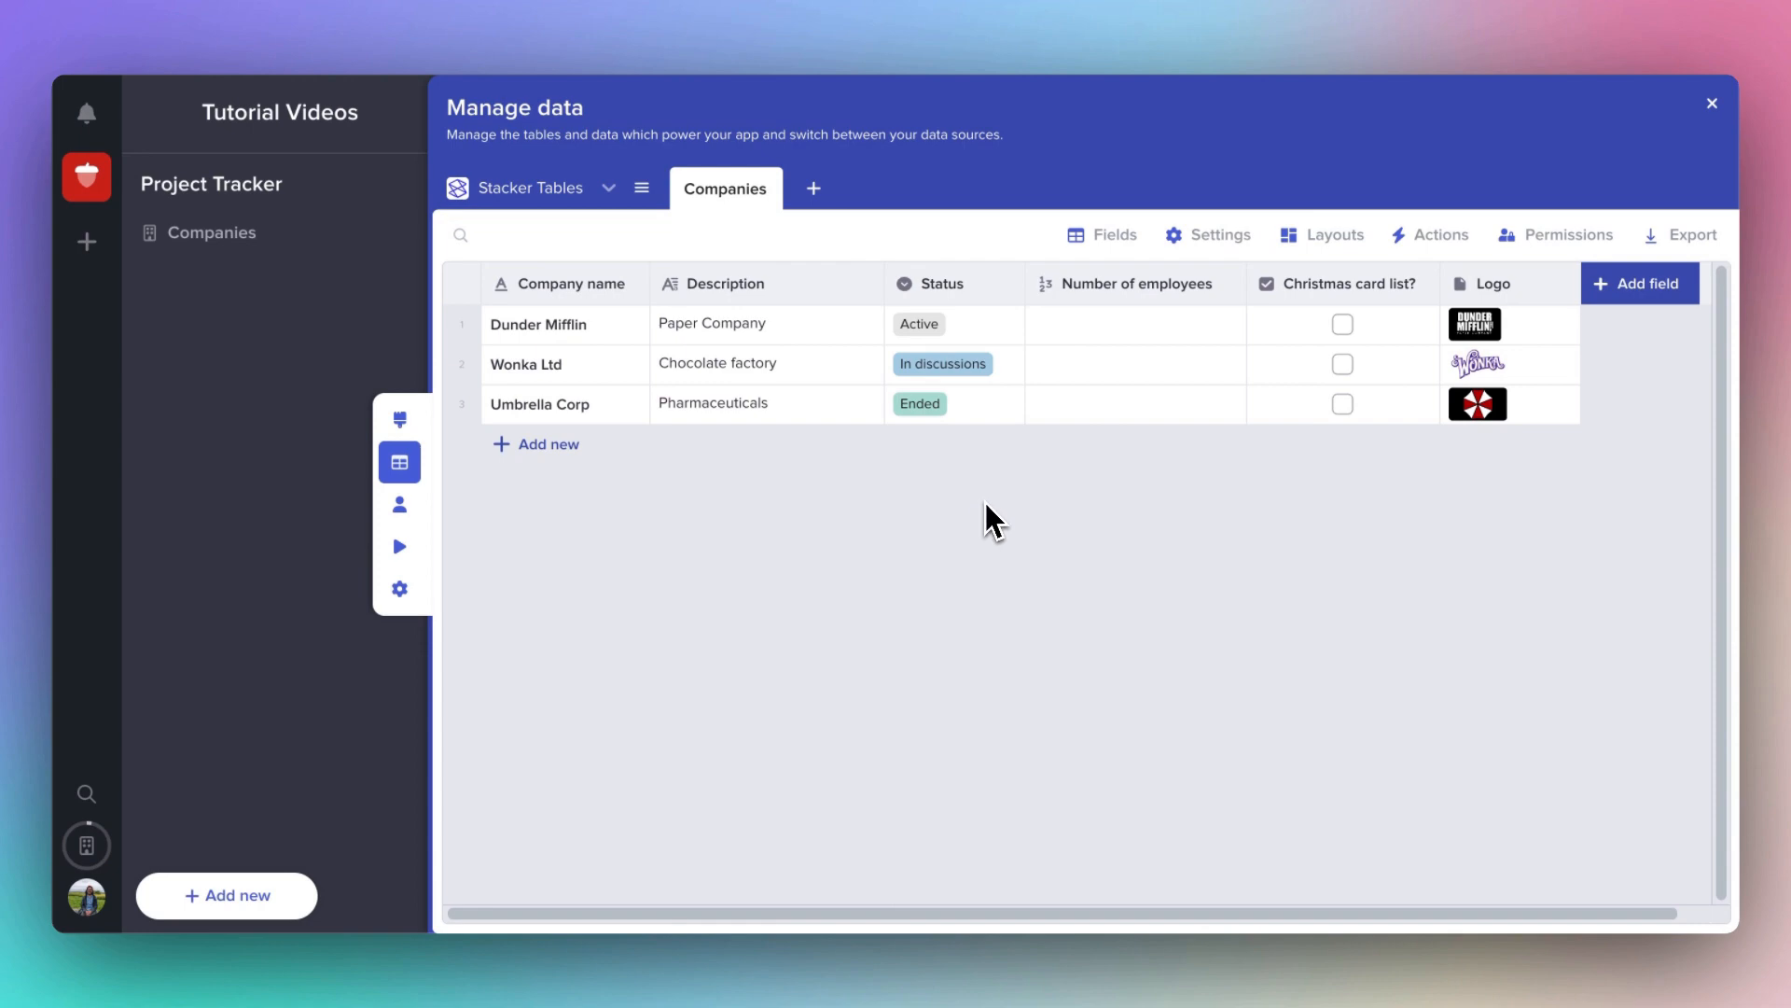
{"action": "mouse_move", "coordinate": [985, 523]}
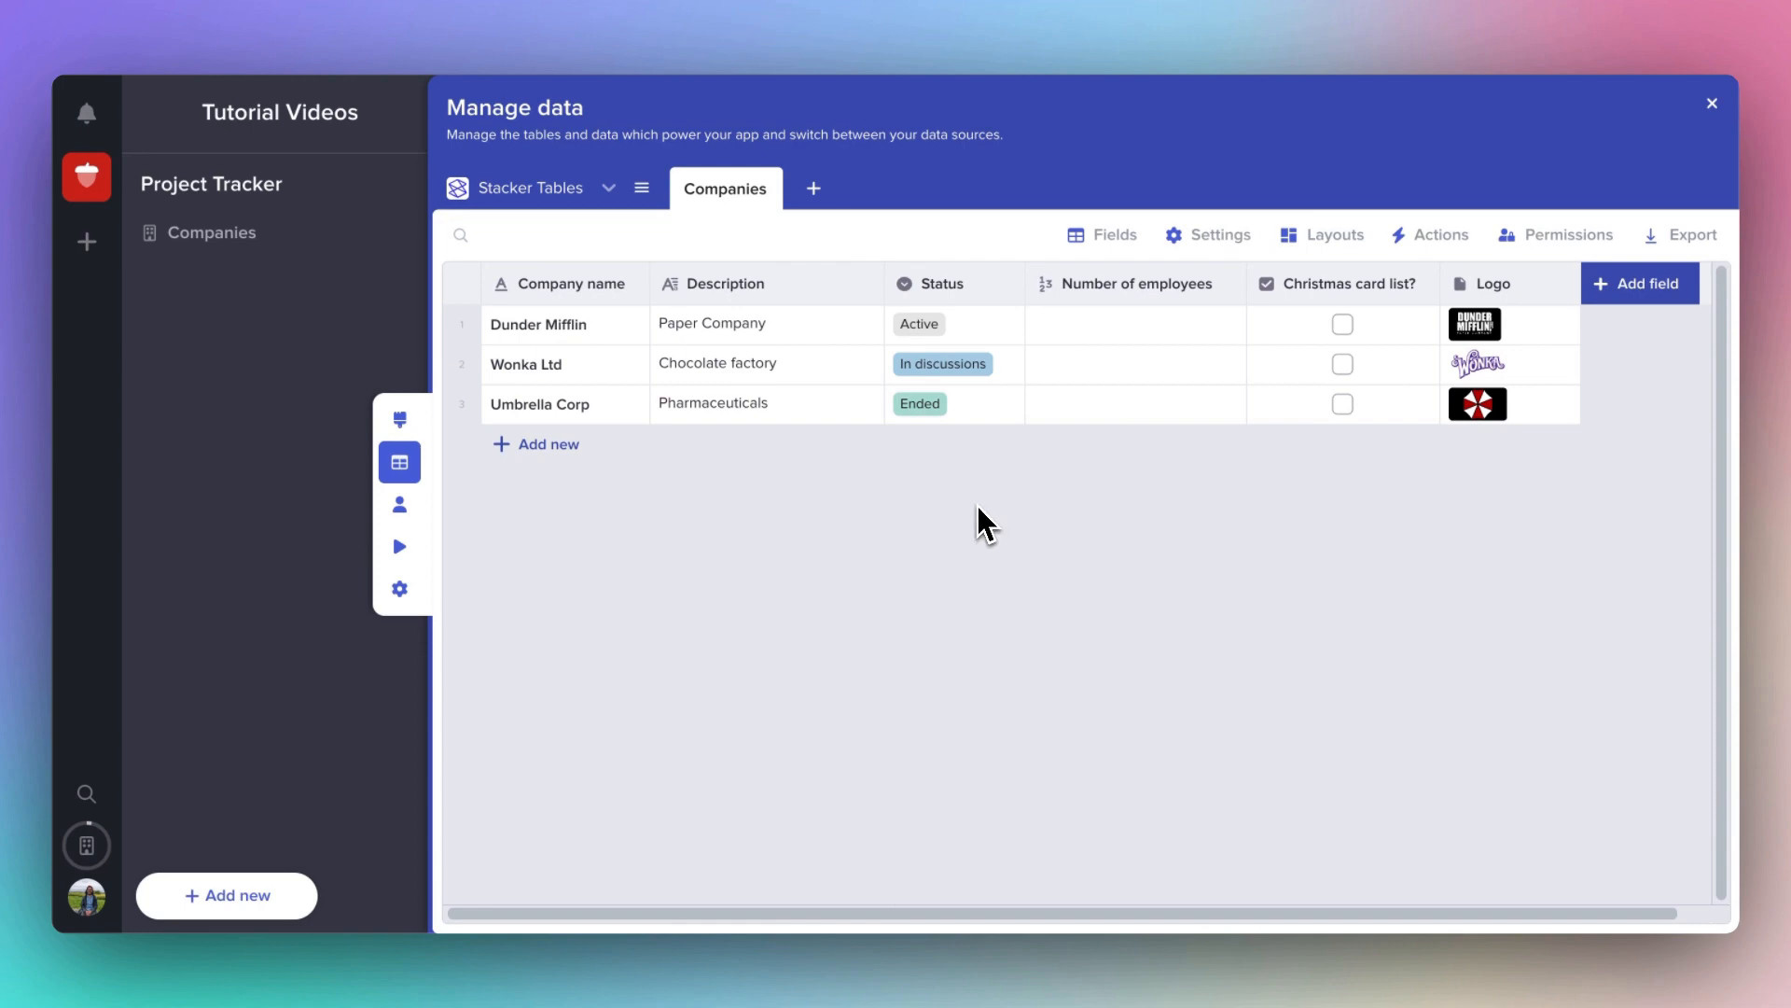
{"action": "mouse_move", "coordinate": [989, 521]}
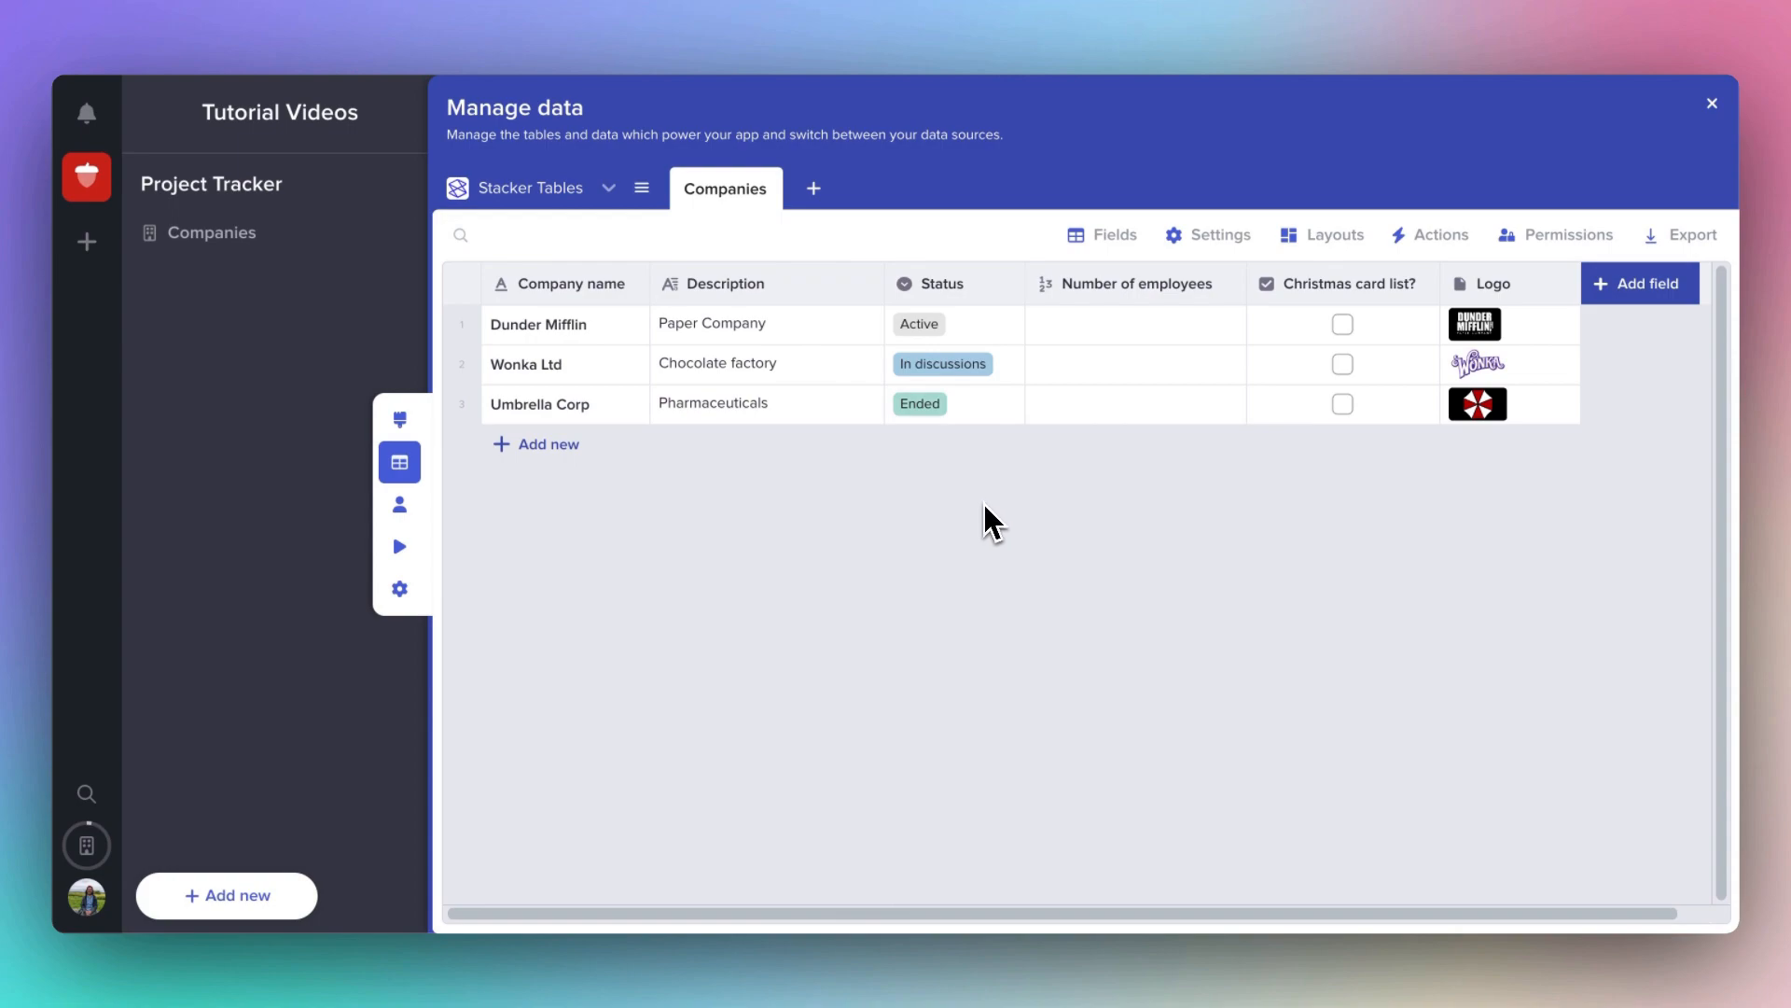
{"action": "left_click", "coordinate": [812, 188]}
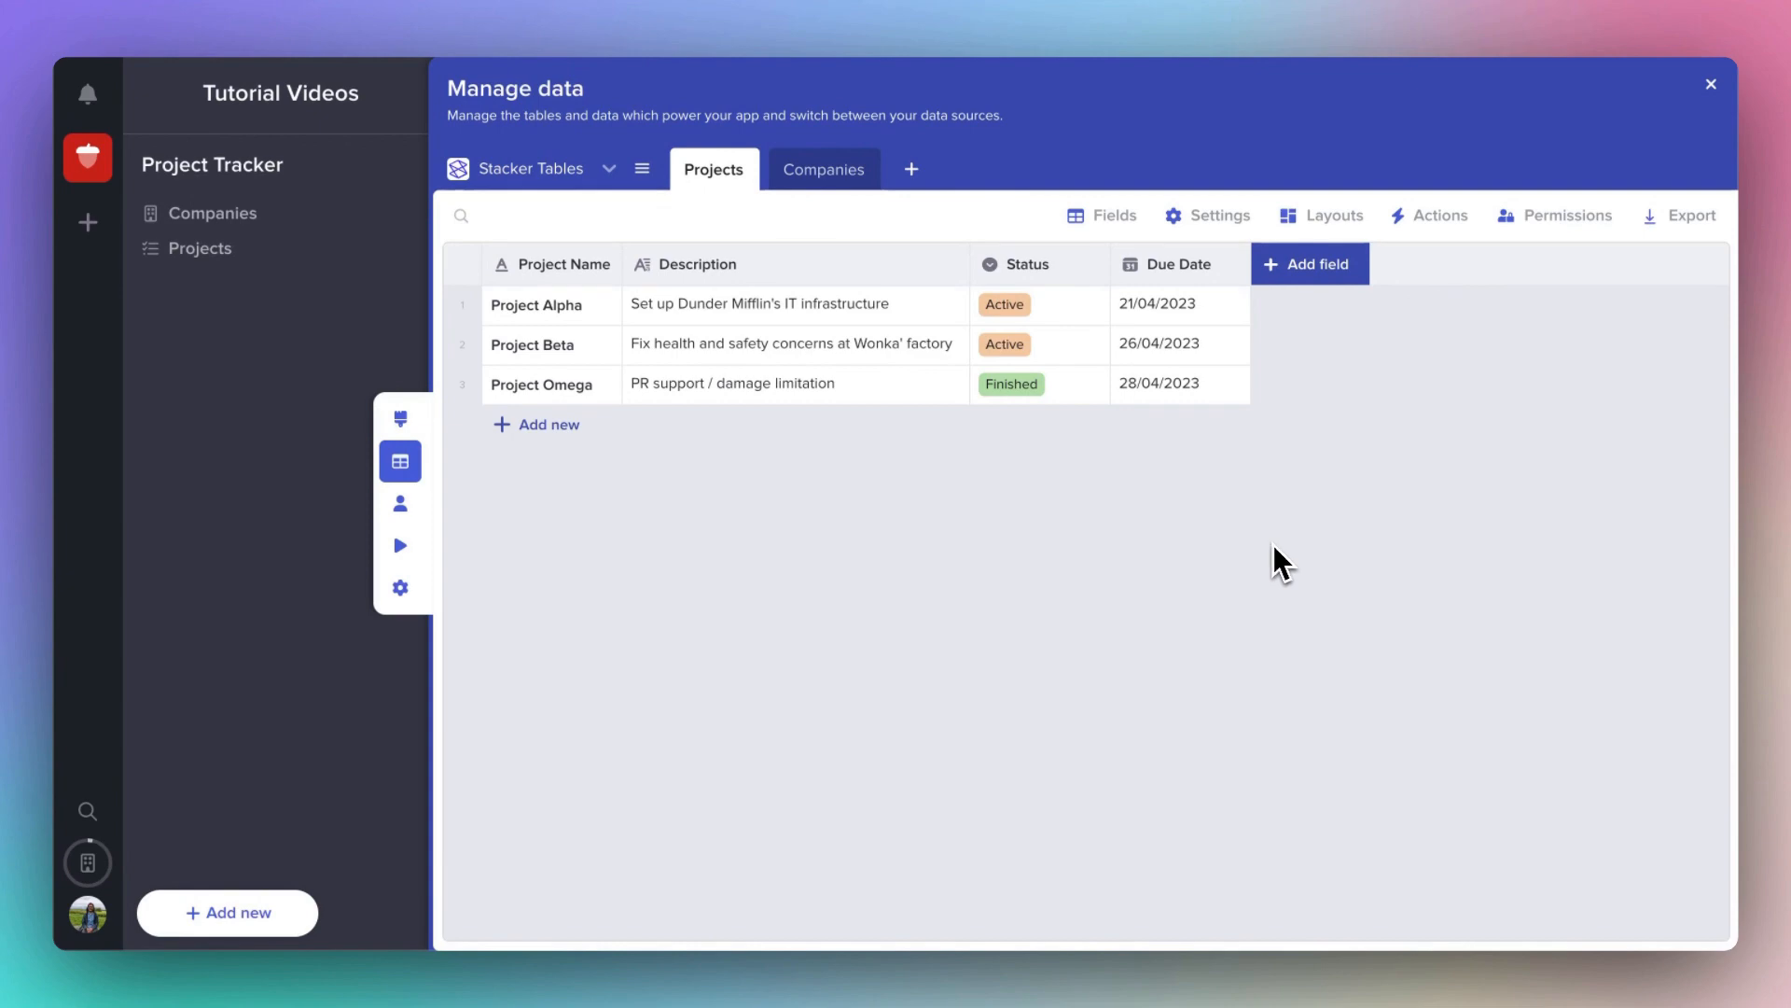
{"action": "mouse_move", "coordinate": [1271, 559]}
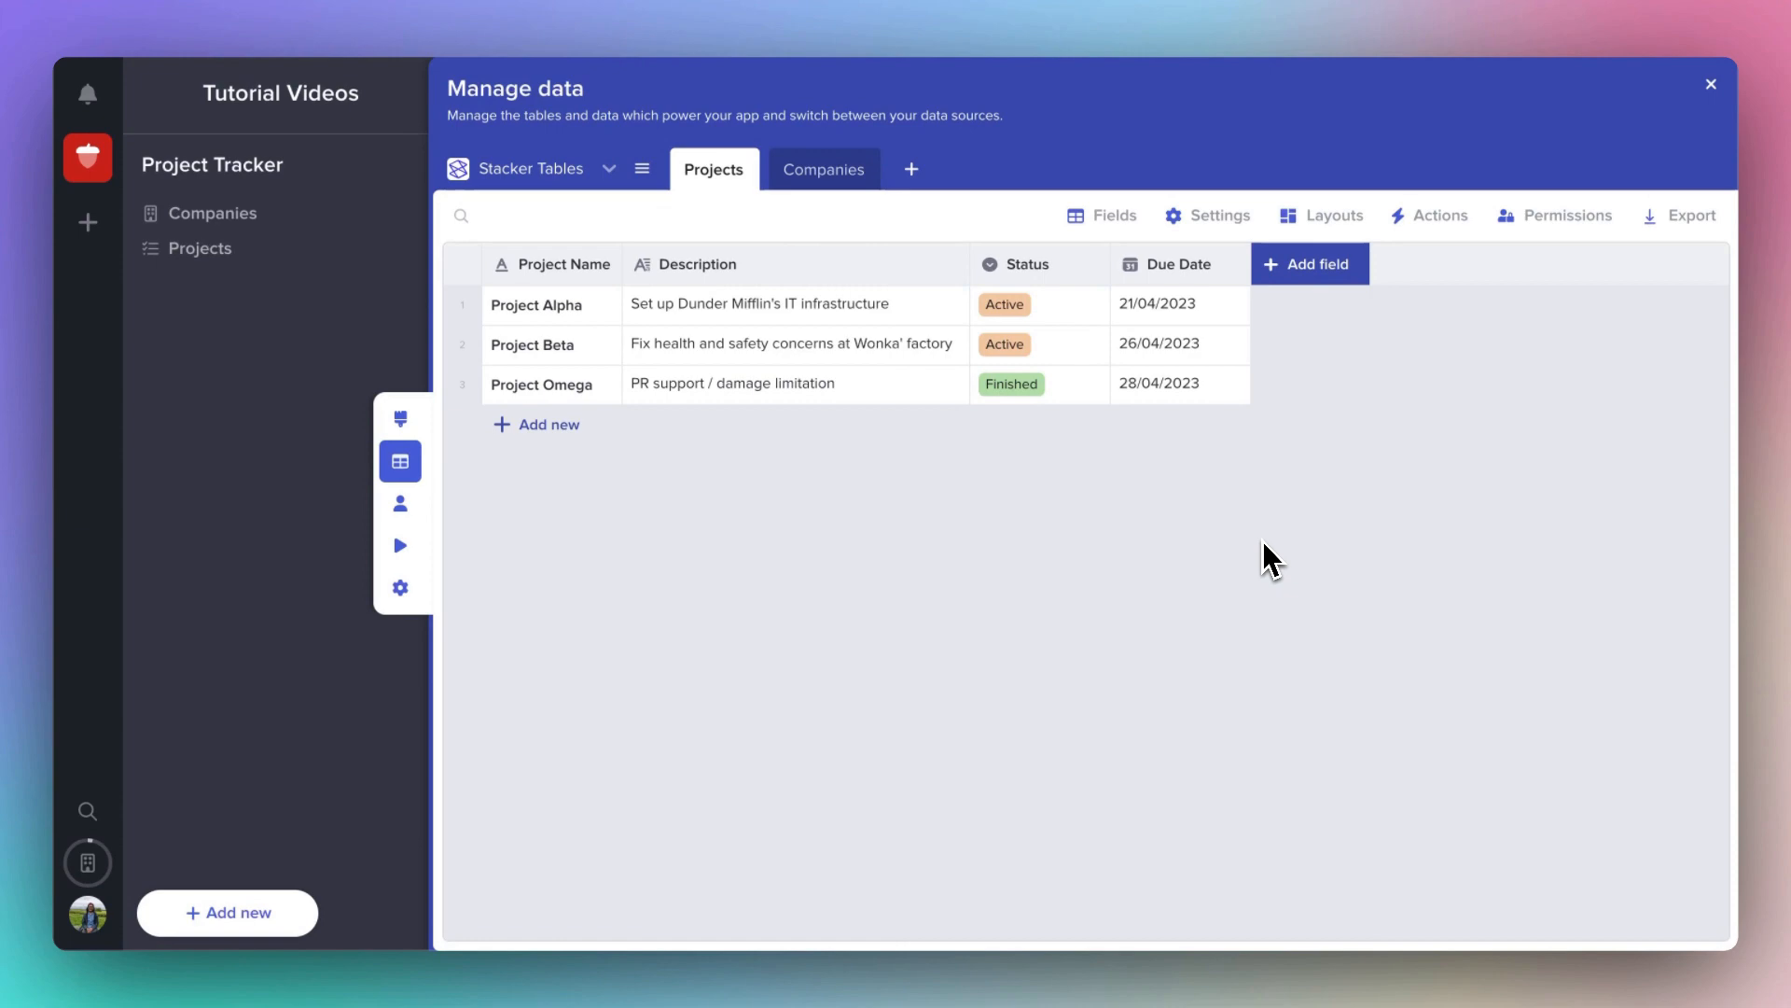
Create a 'Company link' field of type Link to Another Record pointing at Companies.
{"action": "left_click", "coordinate": [1309, 263]}
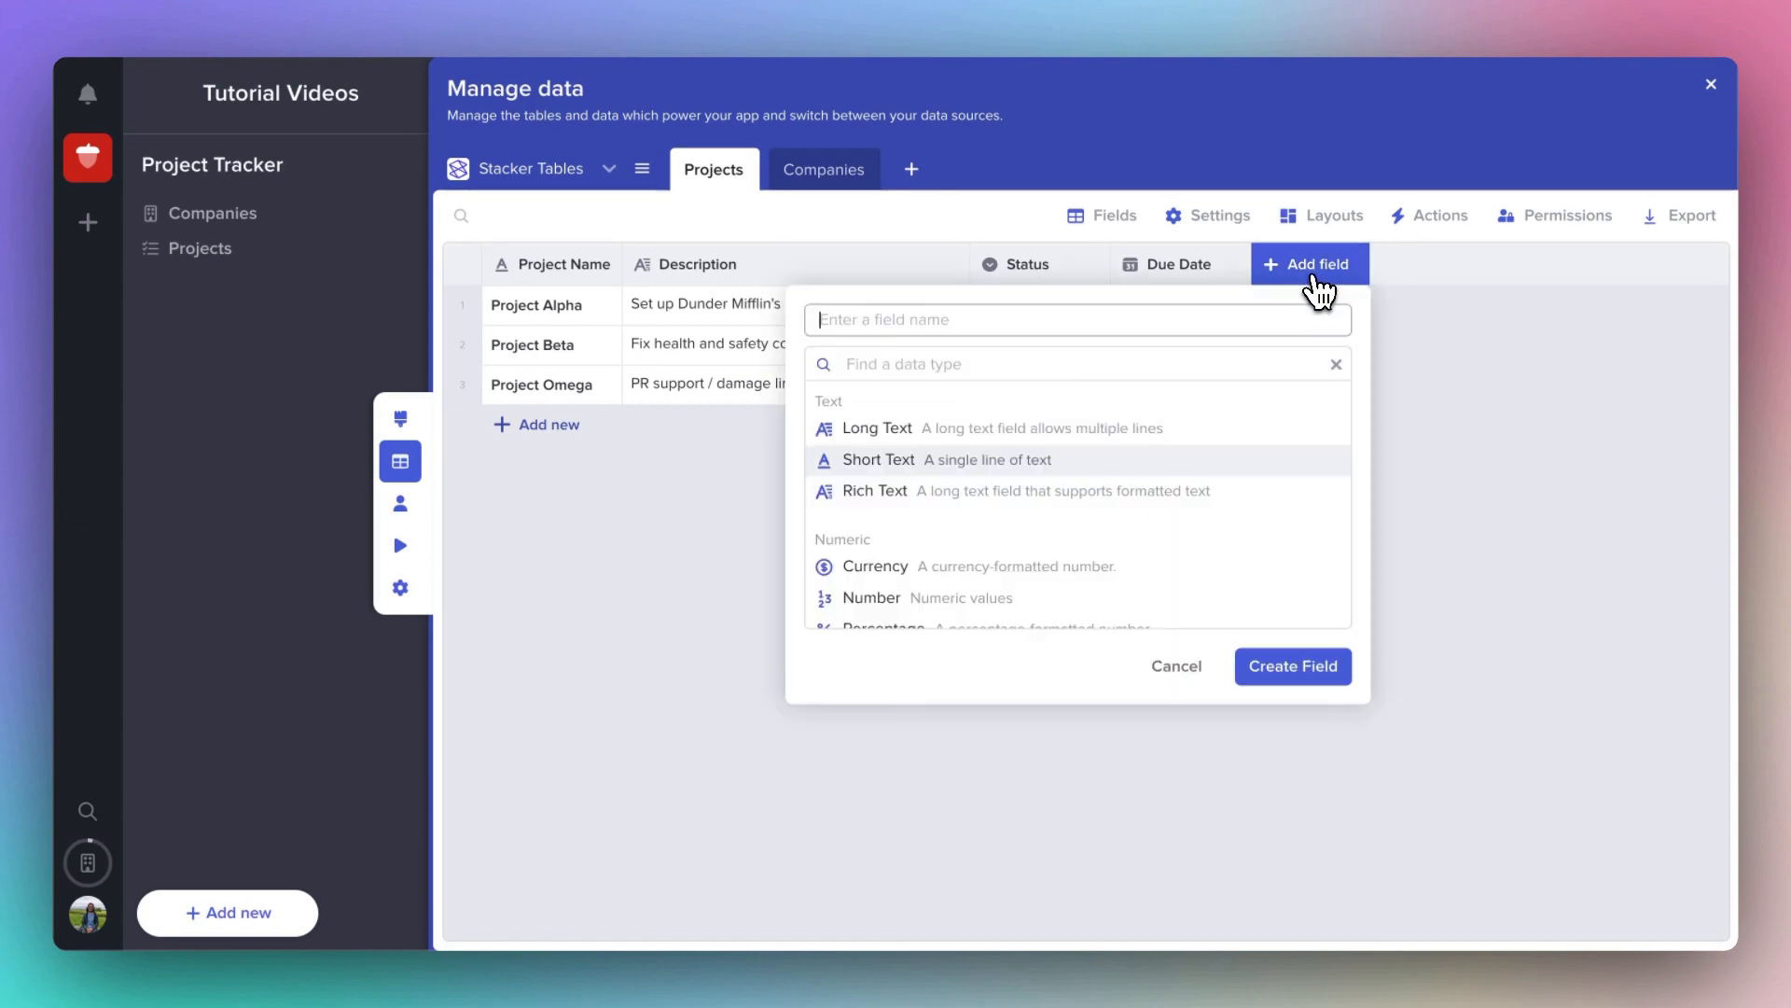
{"action": "type", "text": "Co"}
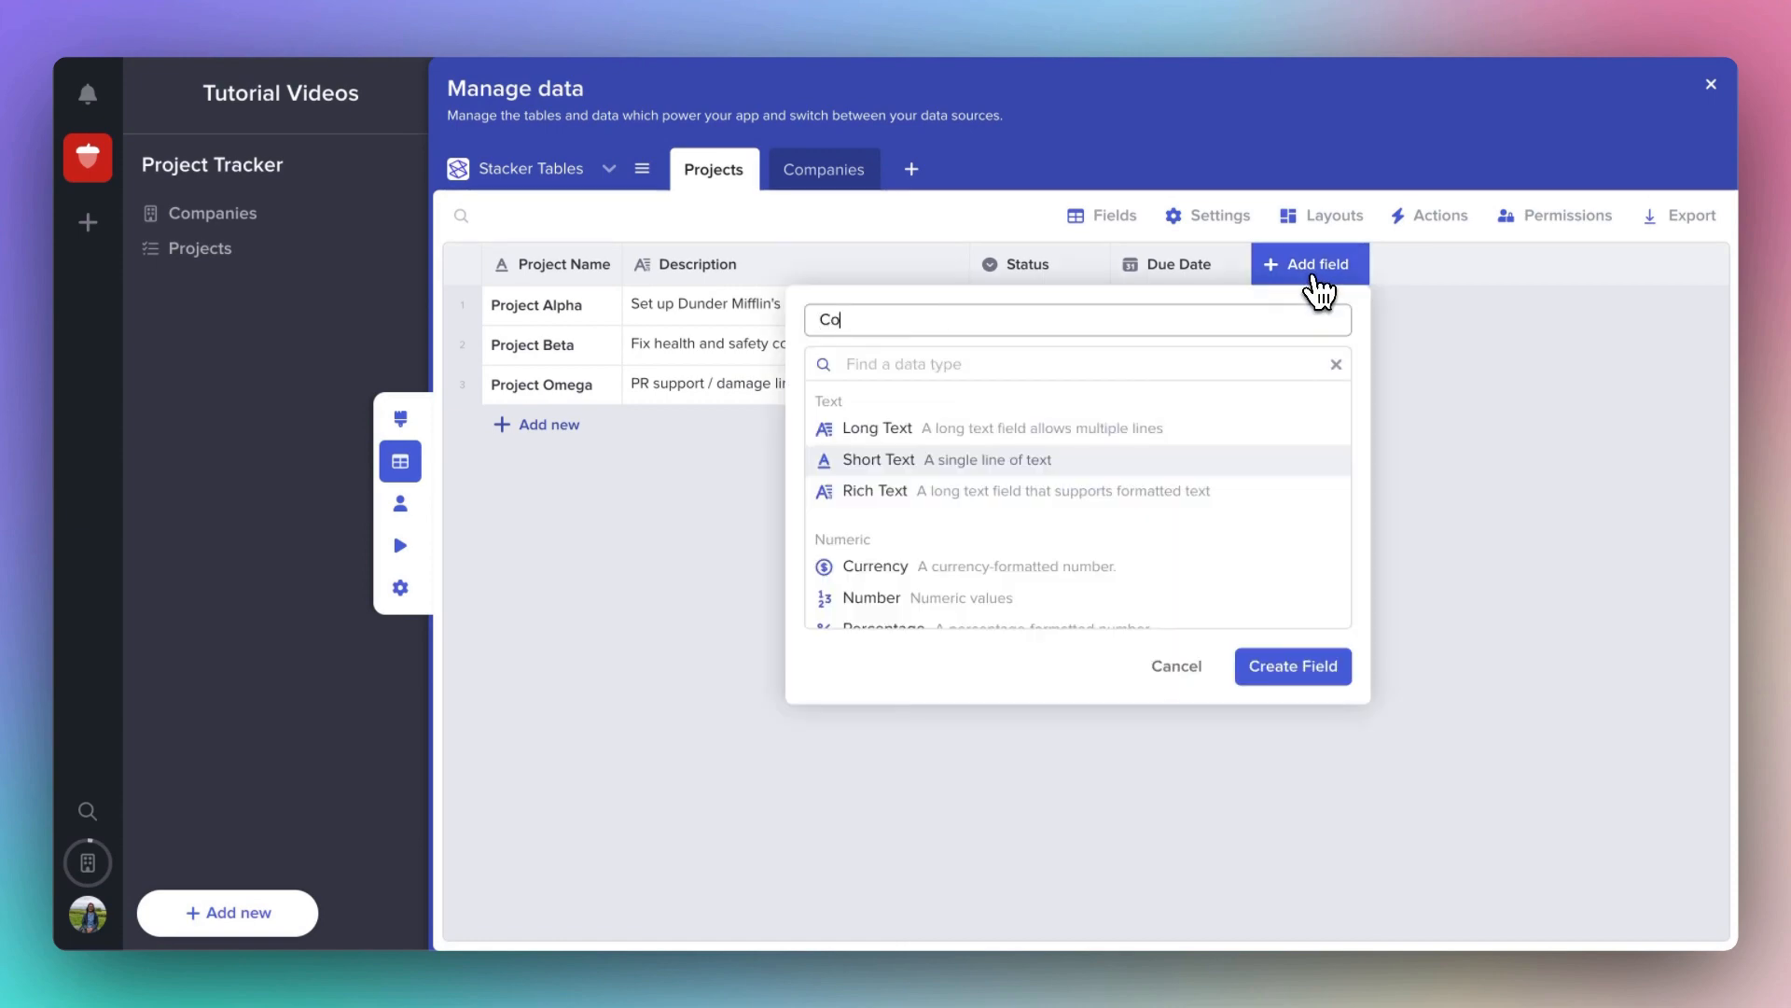
{"action": "type", "text": "mpany"}
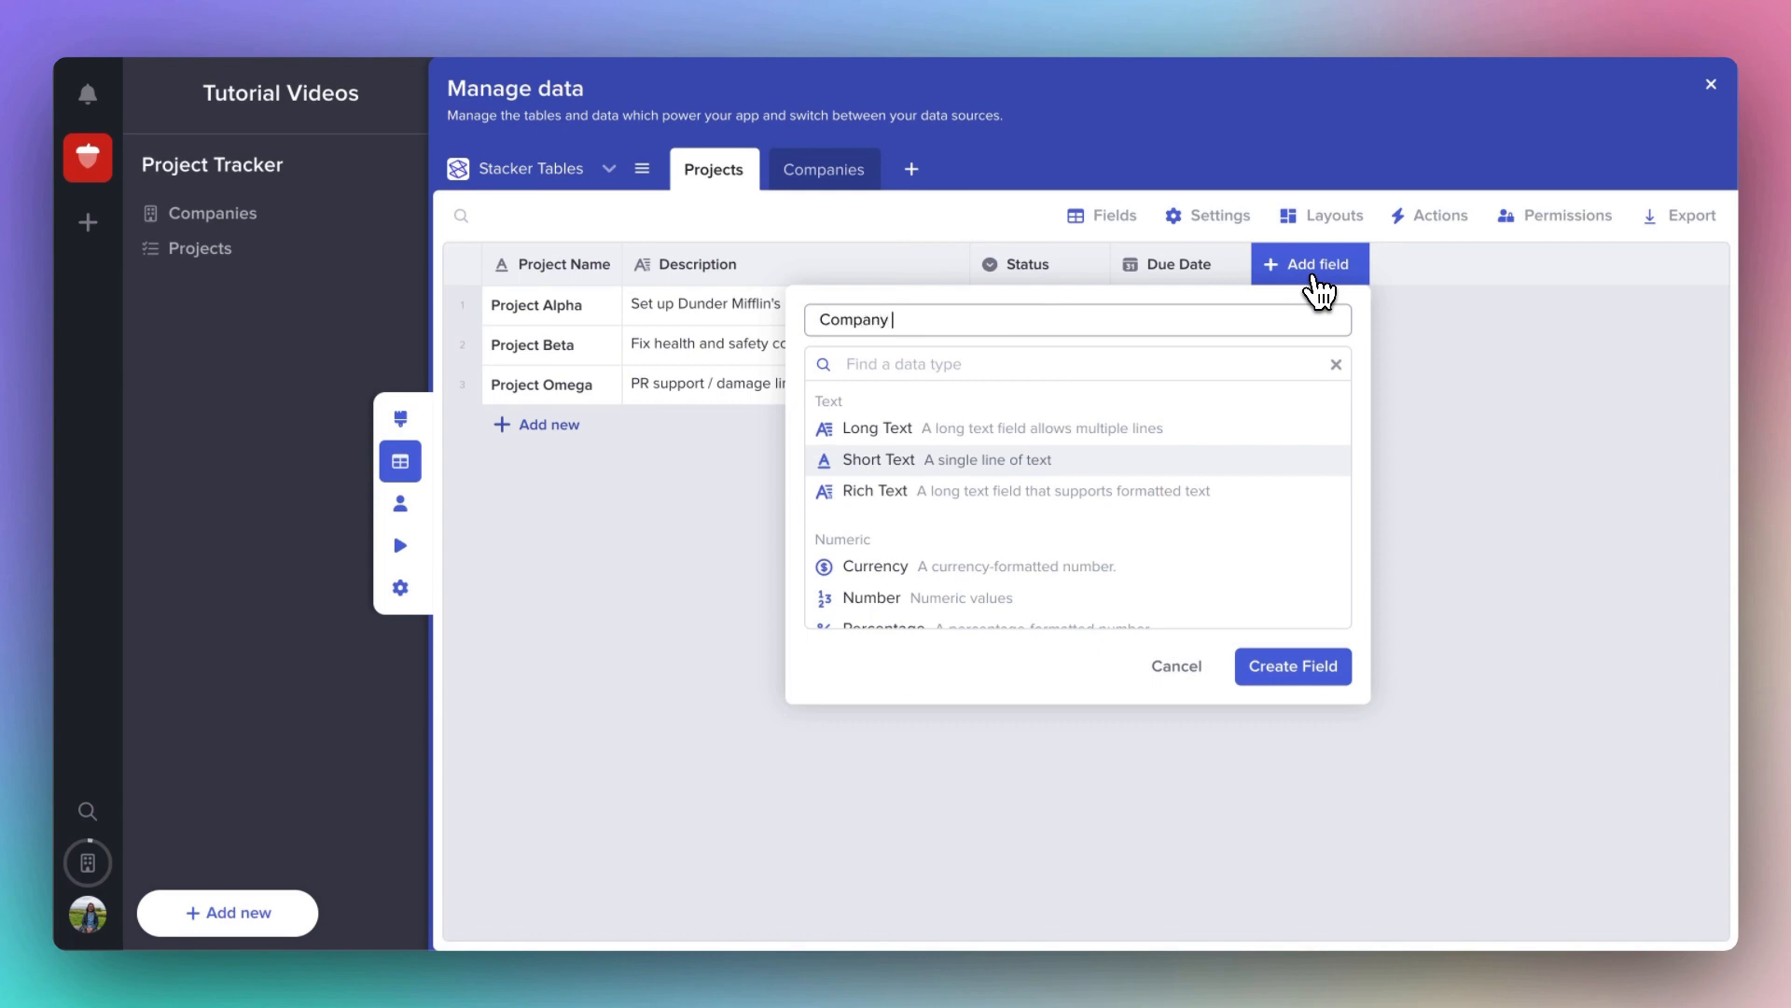
{"action": "type", "text": "link"}
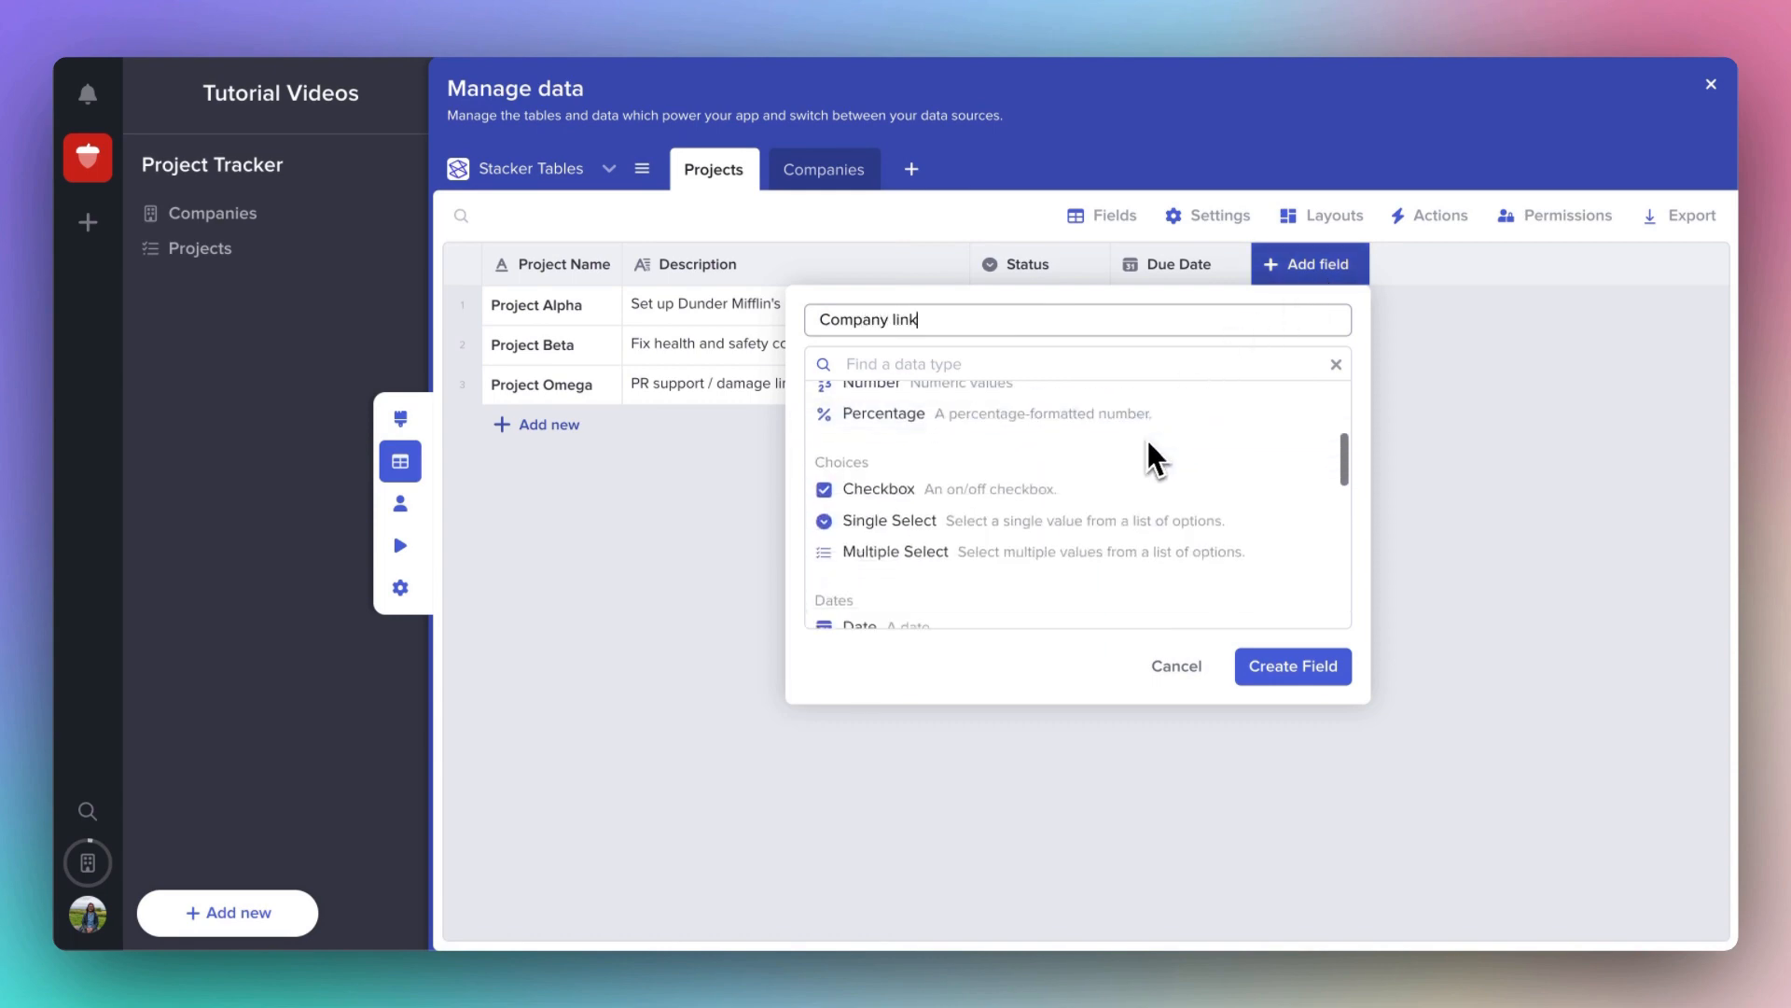
{"action": "scroll", "scroll_direction": "down", "scroll_amount": 3}
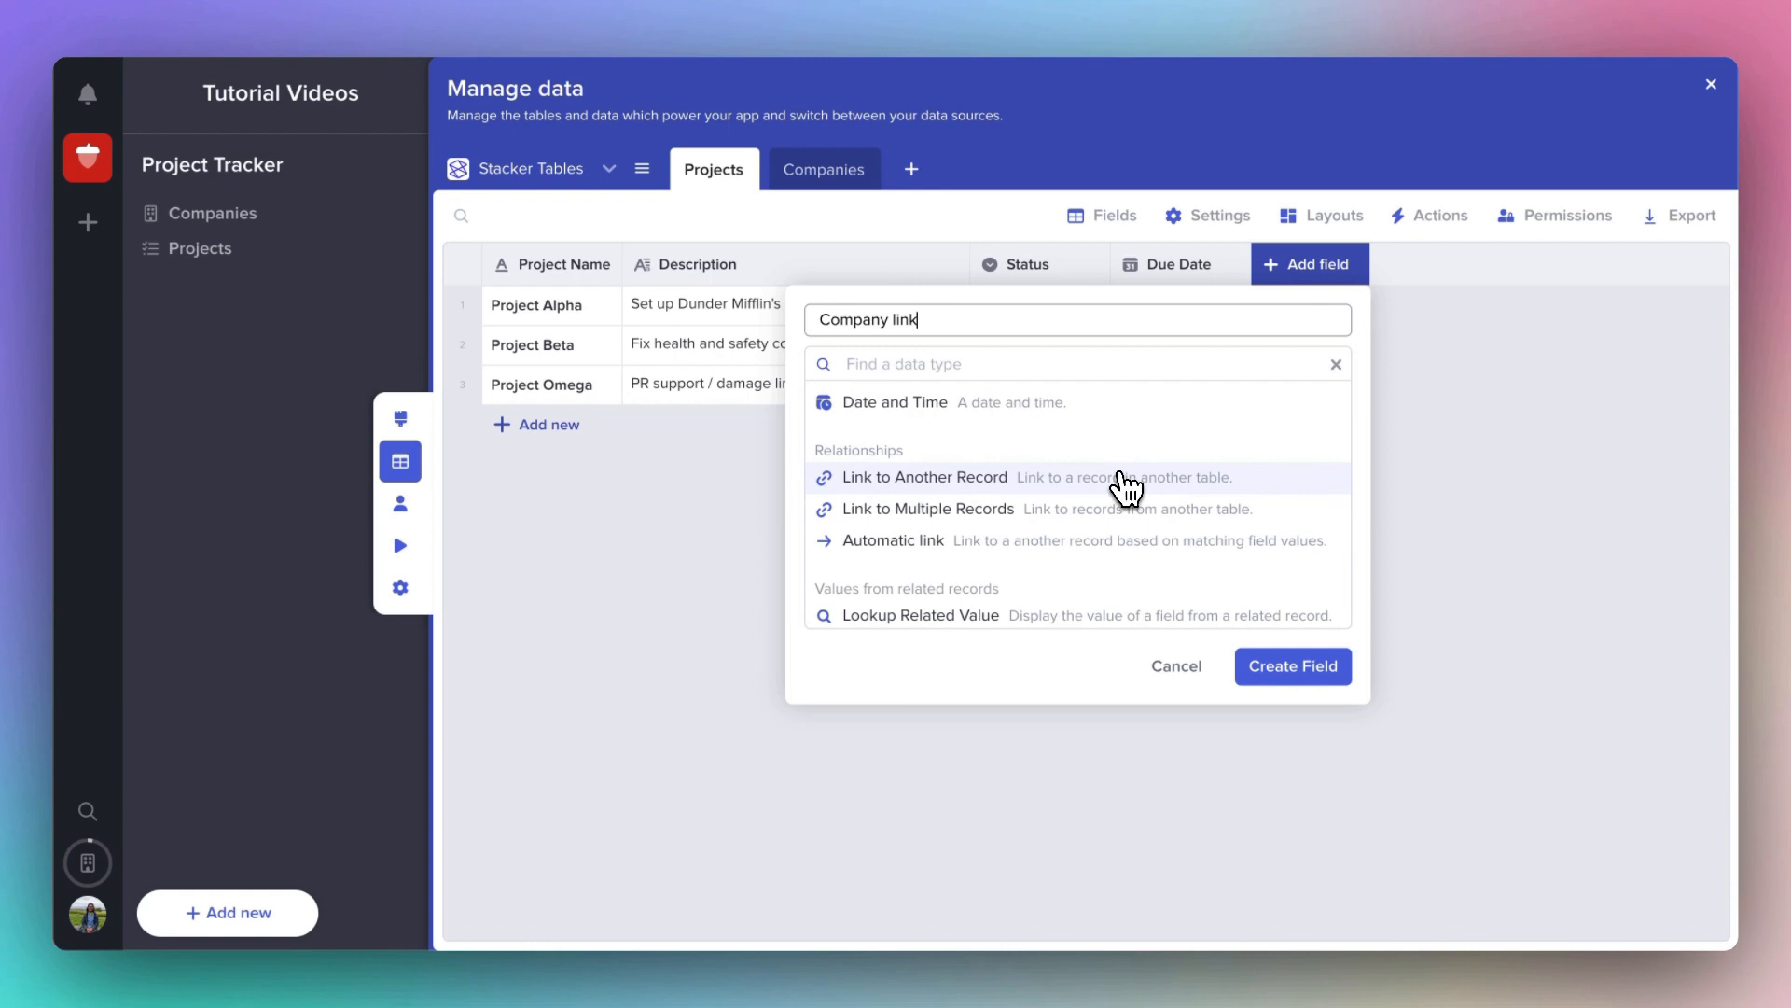
{"action": "mouse_move", "coordinate": [1126, 507]}
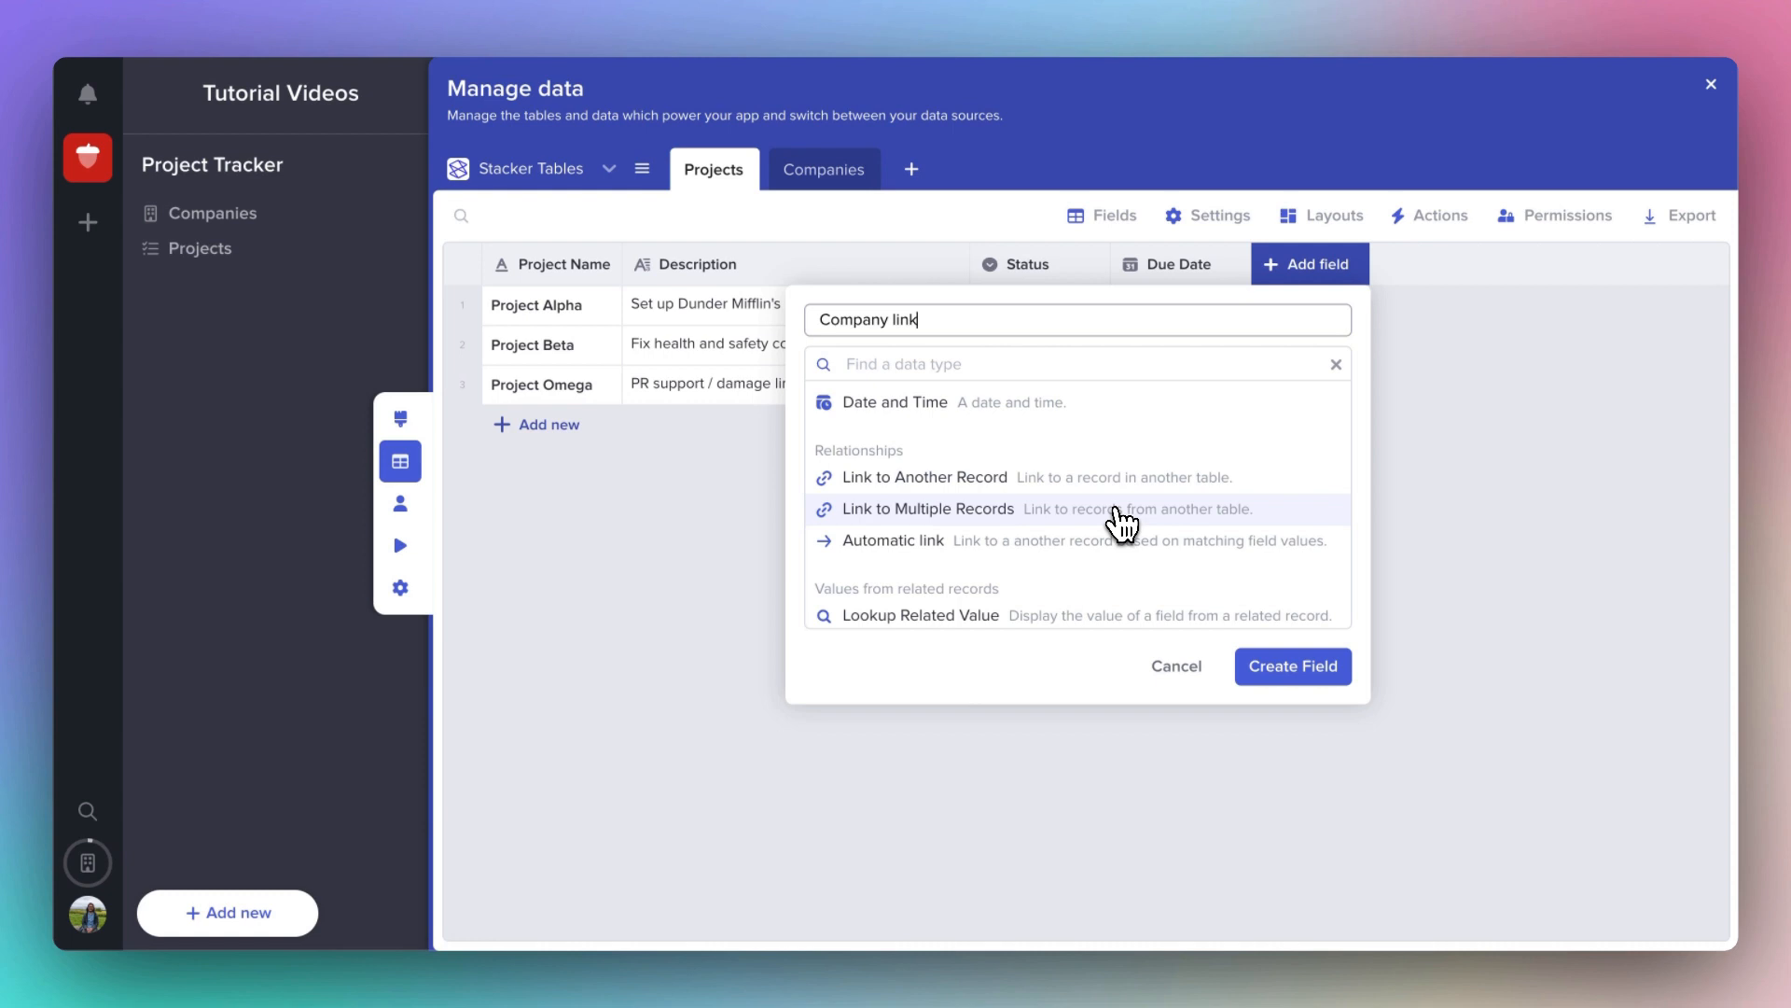
{"action": "mouse_move", "coordinate": [1128, 500]}
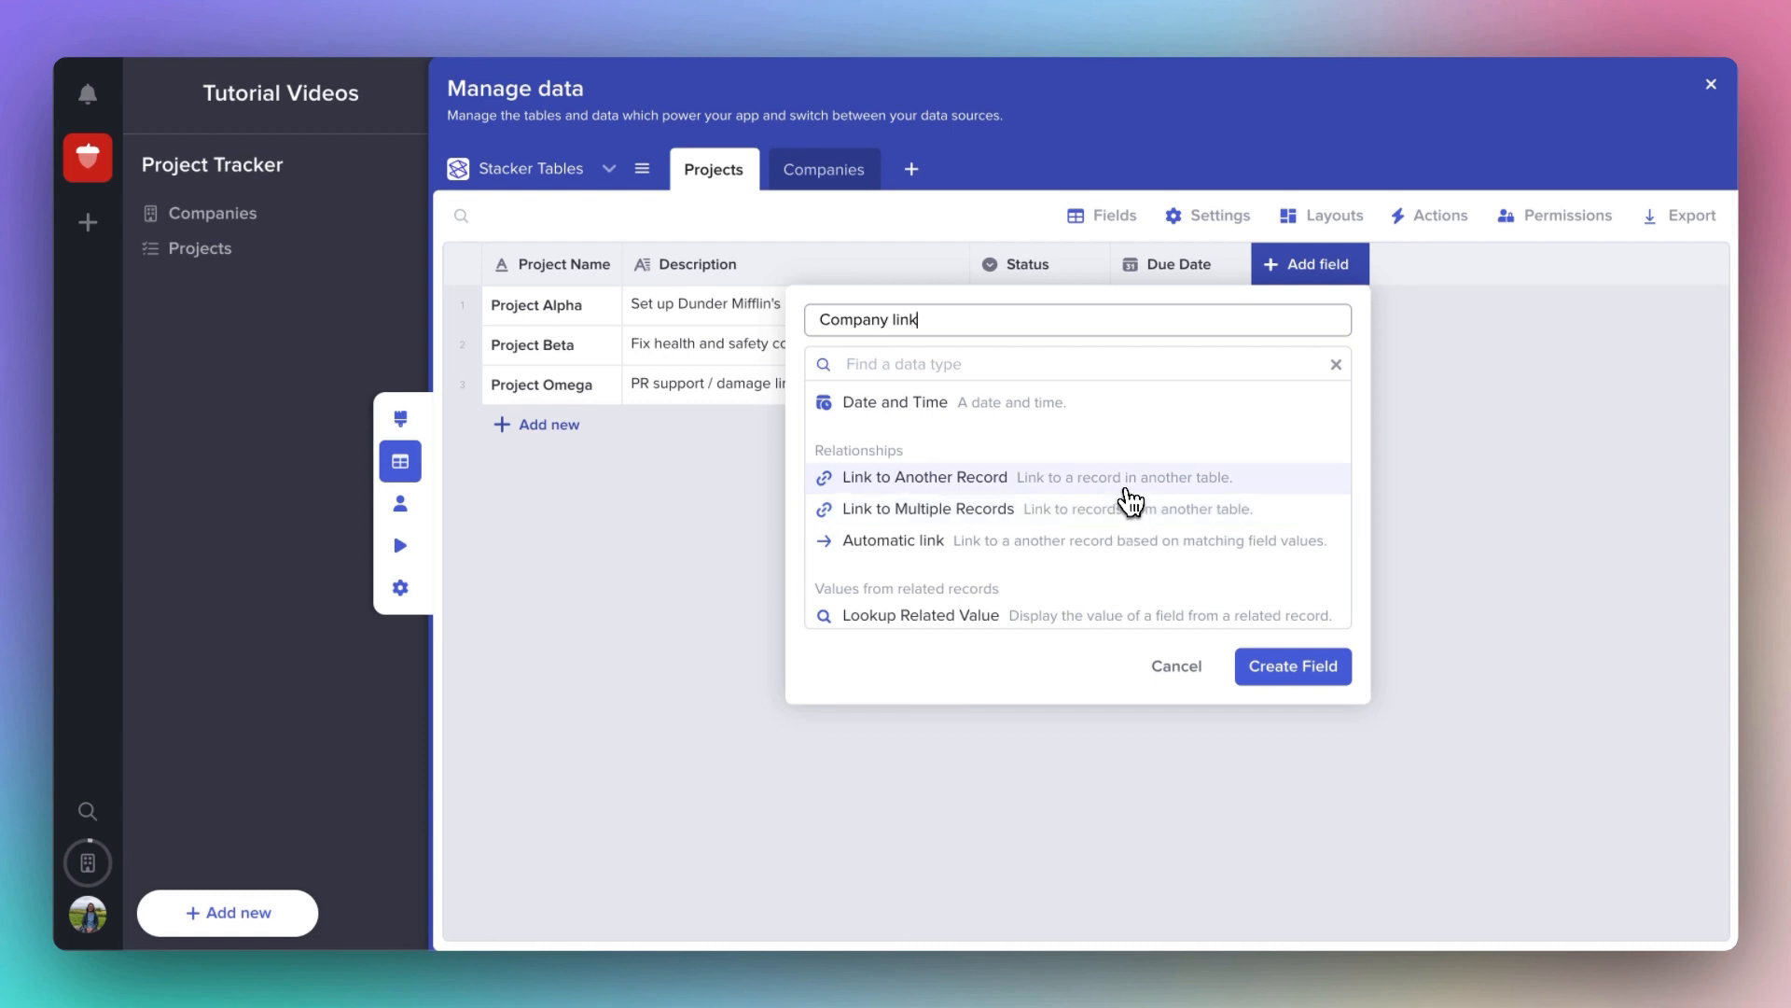
{"action": "left_click", "coordinate": [923, 476]}
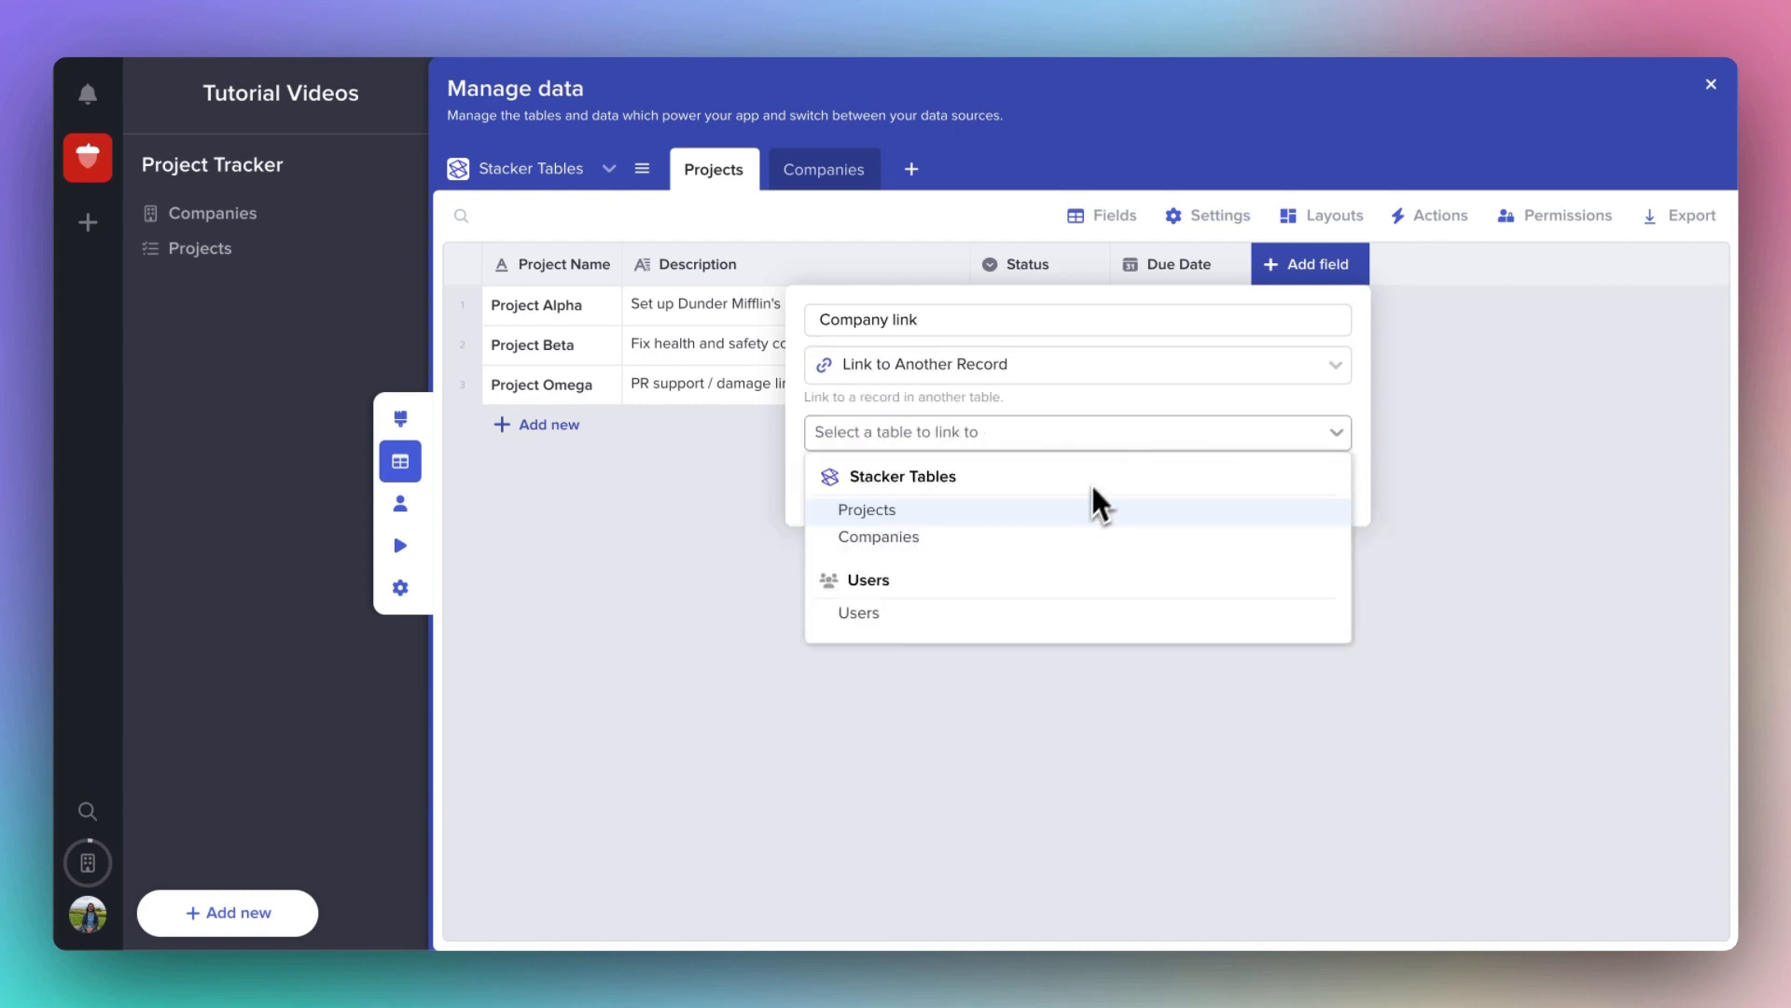
{"action": "left_click", "coordinate": [879, 538]}
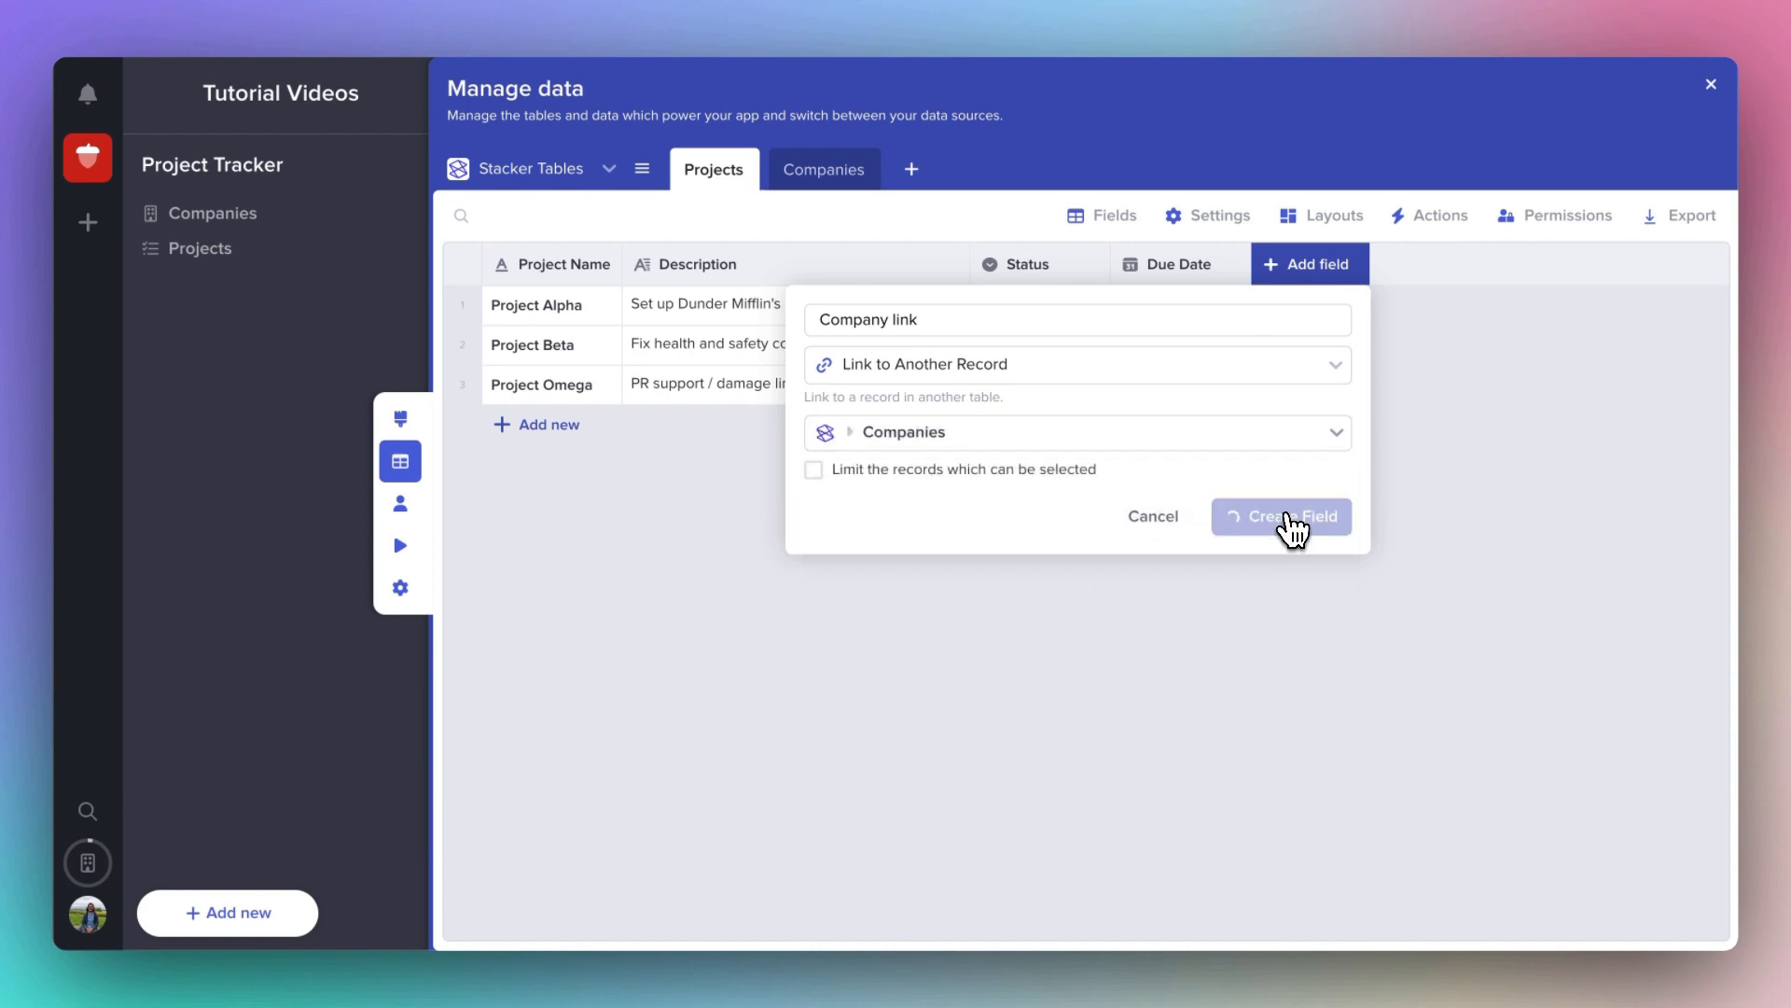
{"action": "left_click", "coordinate": [1280, 517]}
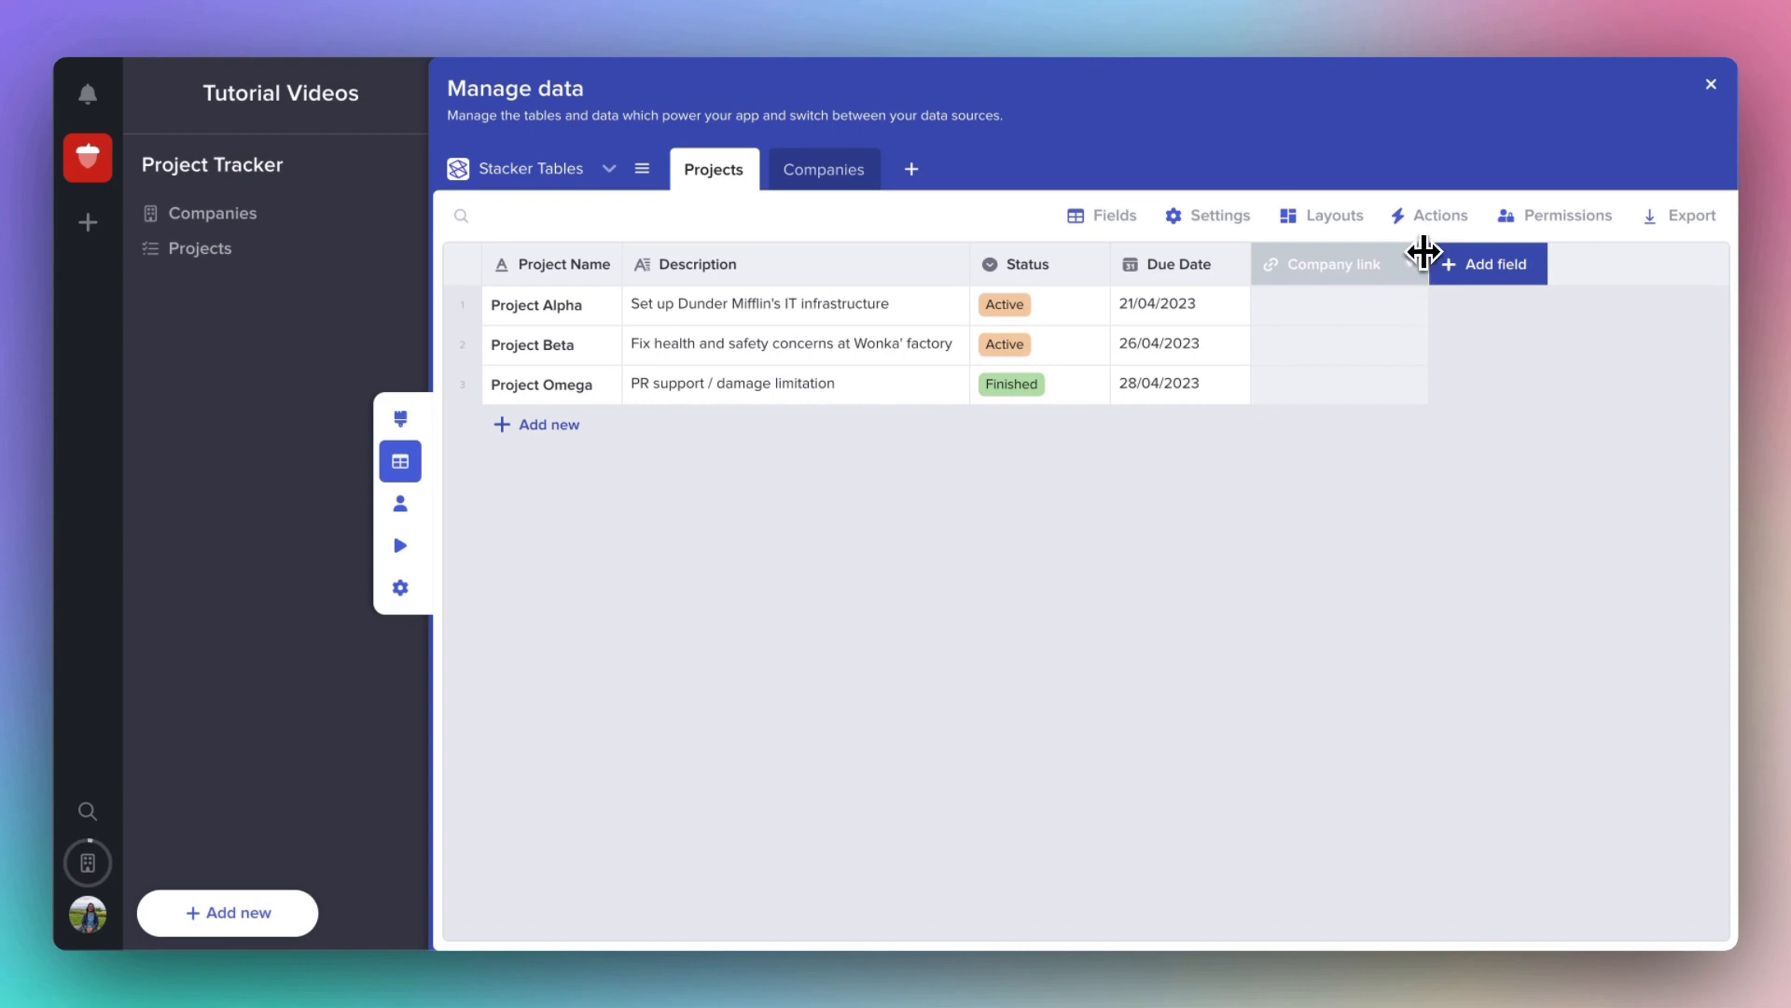
{"action": "mouse_move", "coordinate": [1397, 332]}
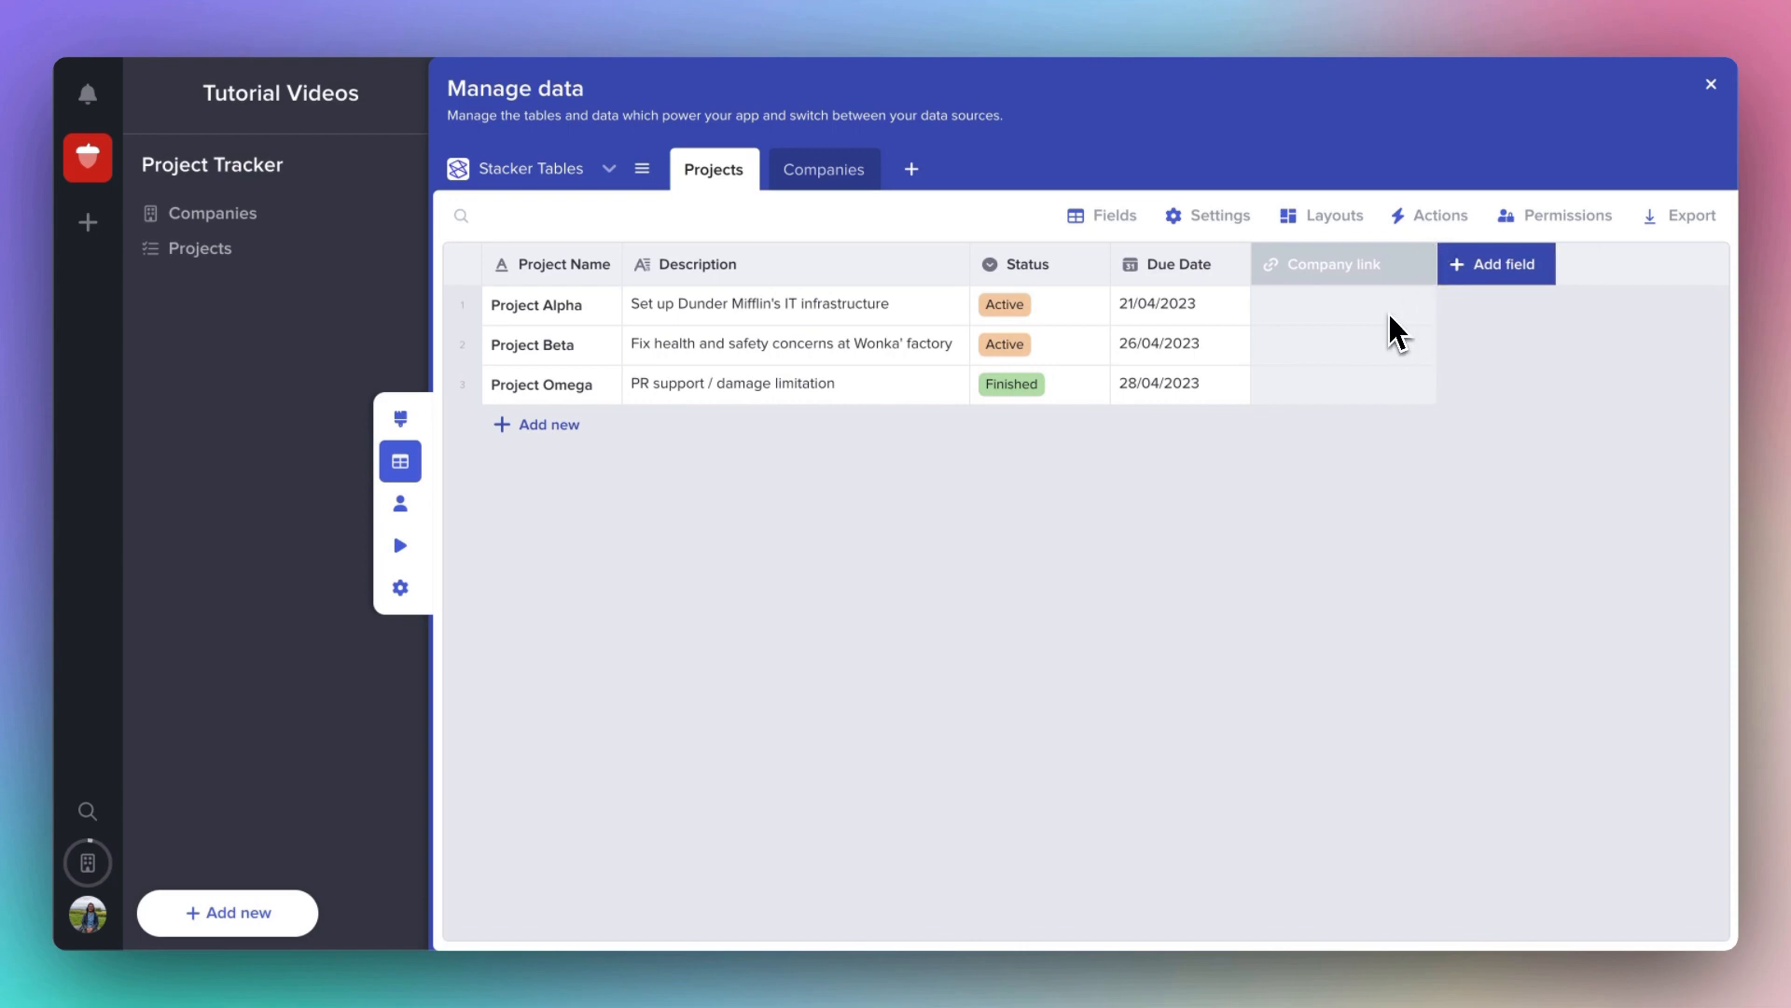
{"action": "mouse_move", "coordinate": [1394, 333]}
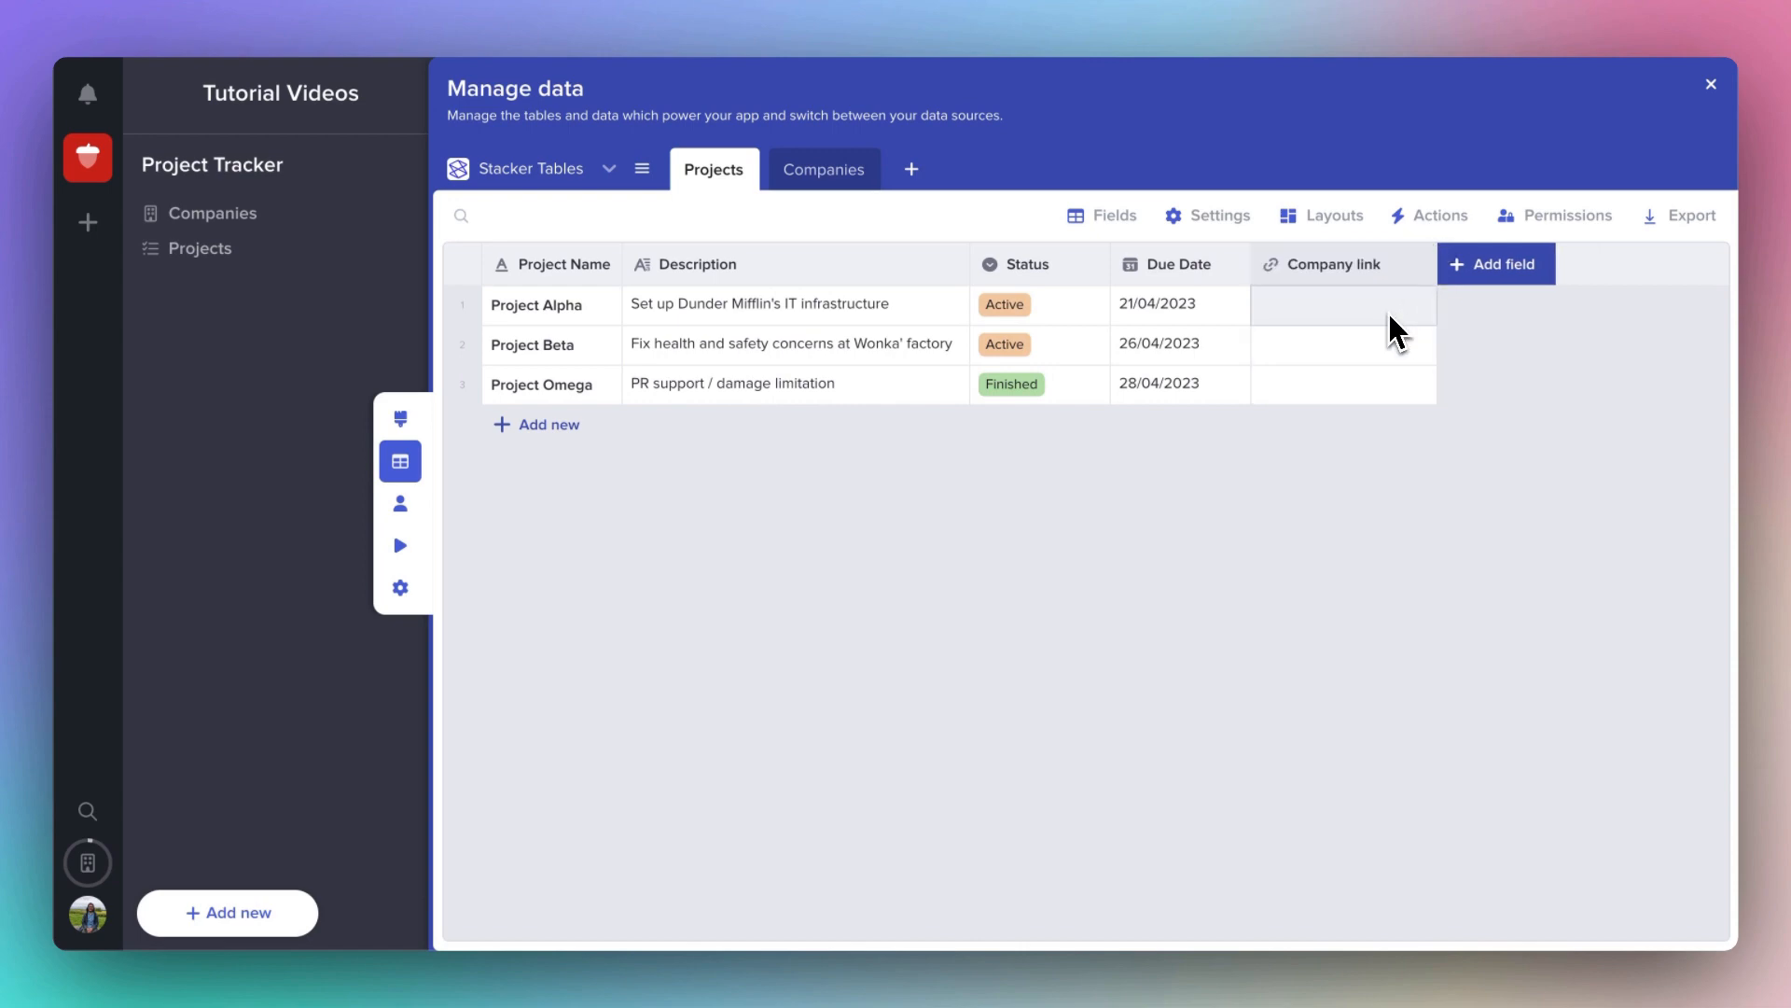
Set Company link to Dunder Mifflin for Alpha, Wonka Ltd for Beta, Umbrella Corp for Omega.
{"action": "left_click", "coordinate": [1342, 304]}
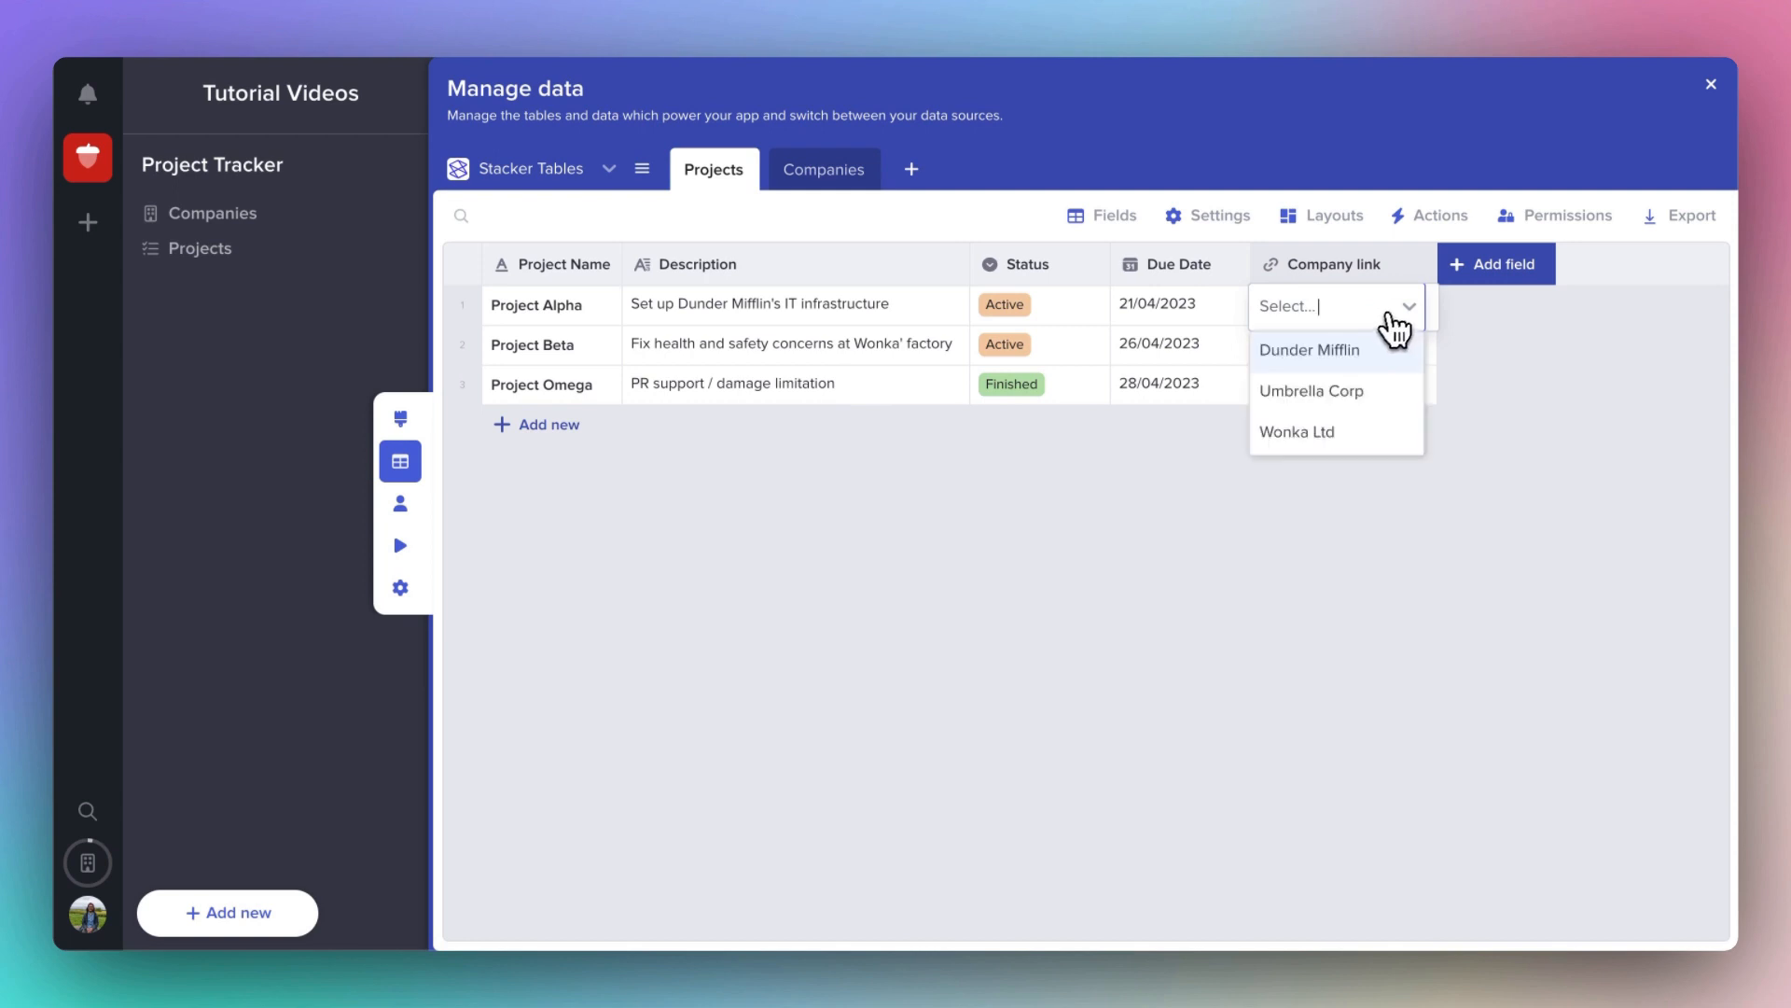
{"action": "left_click", "coordinate": [1310, 349]}
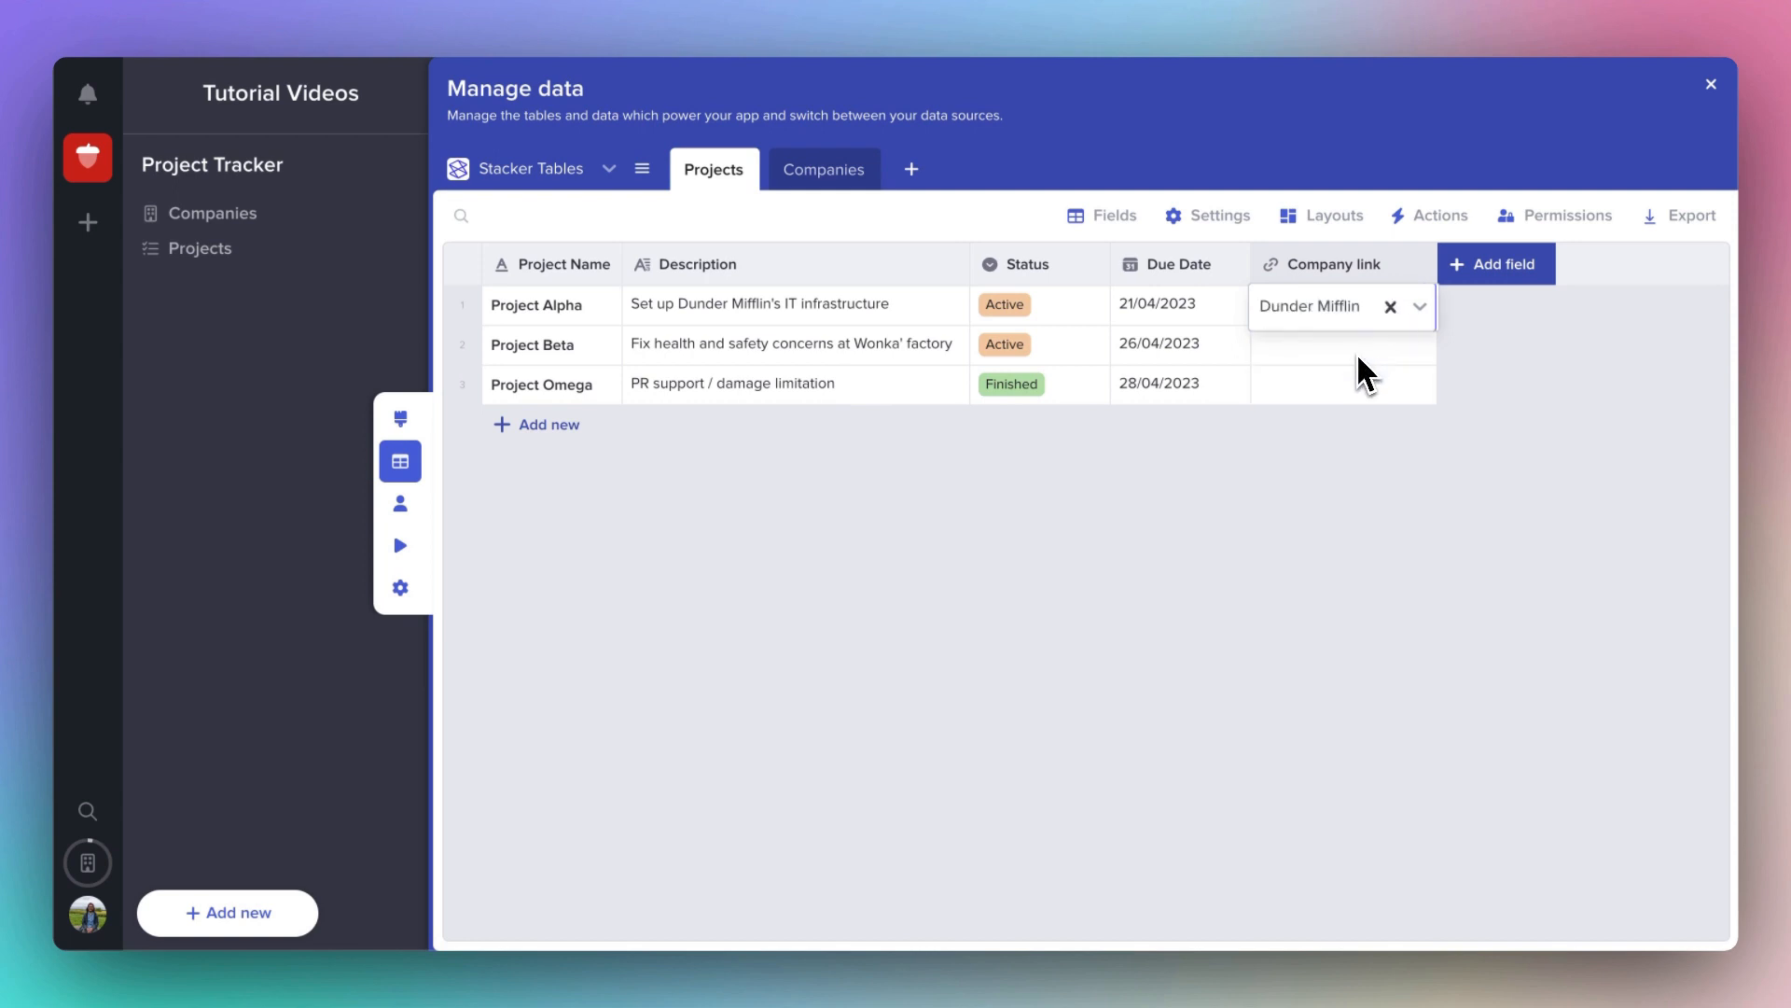
{"action": "left_click", "coordinate": [1336, 343]}
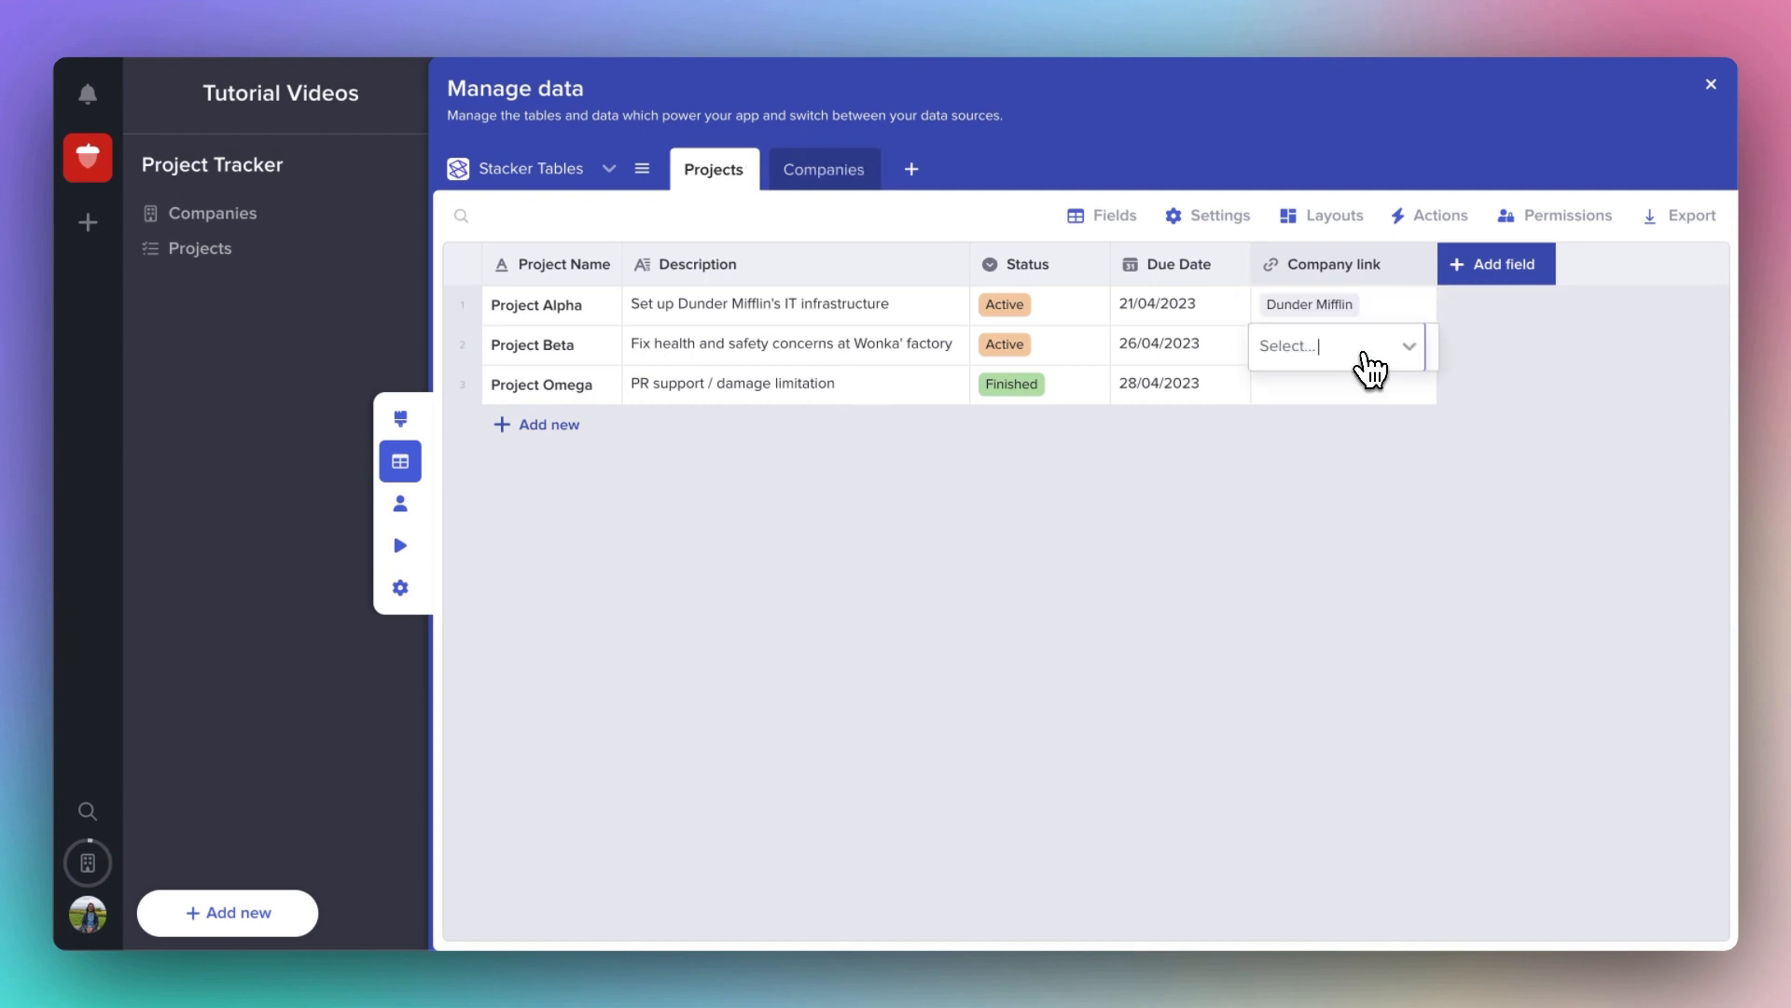
{"action": "left_click", "coordinate": [1332, 346]}
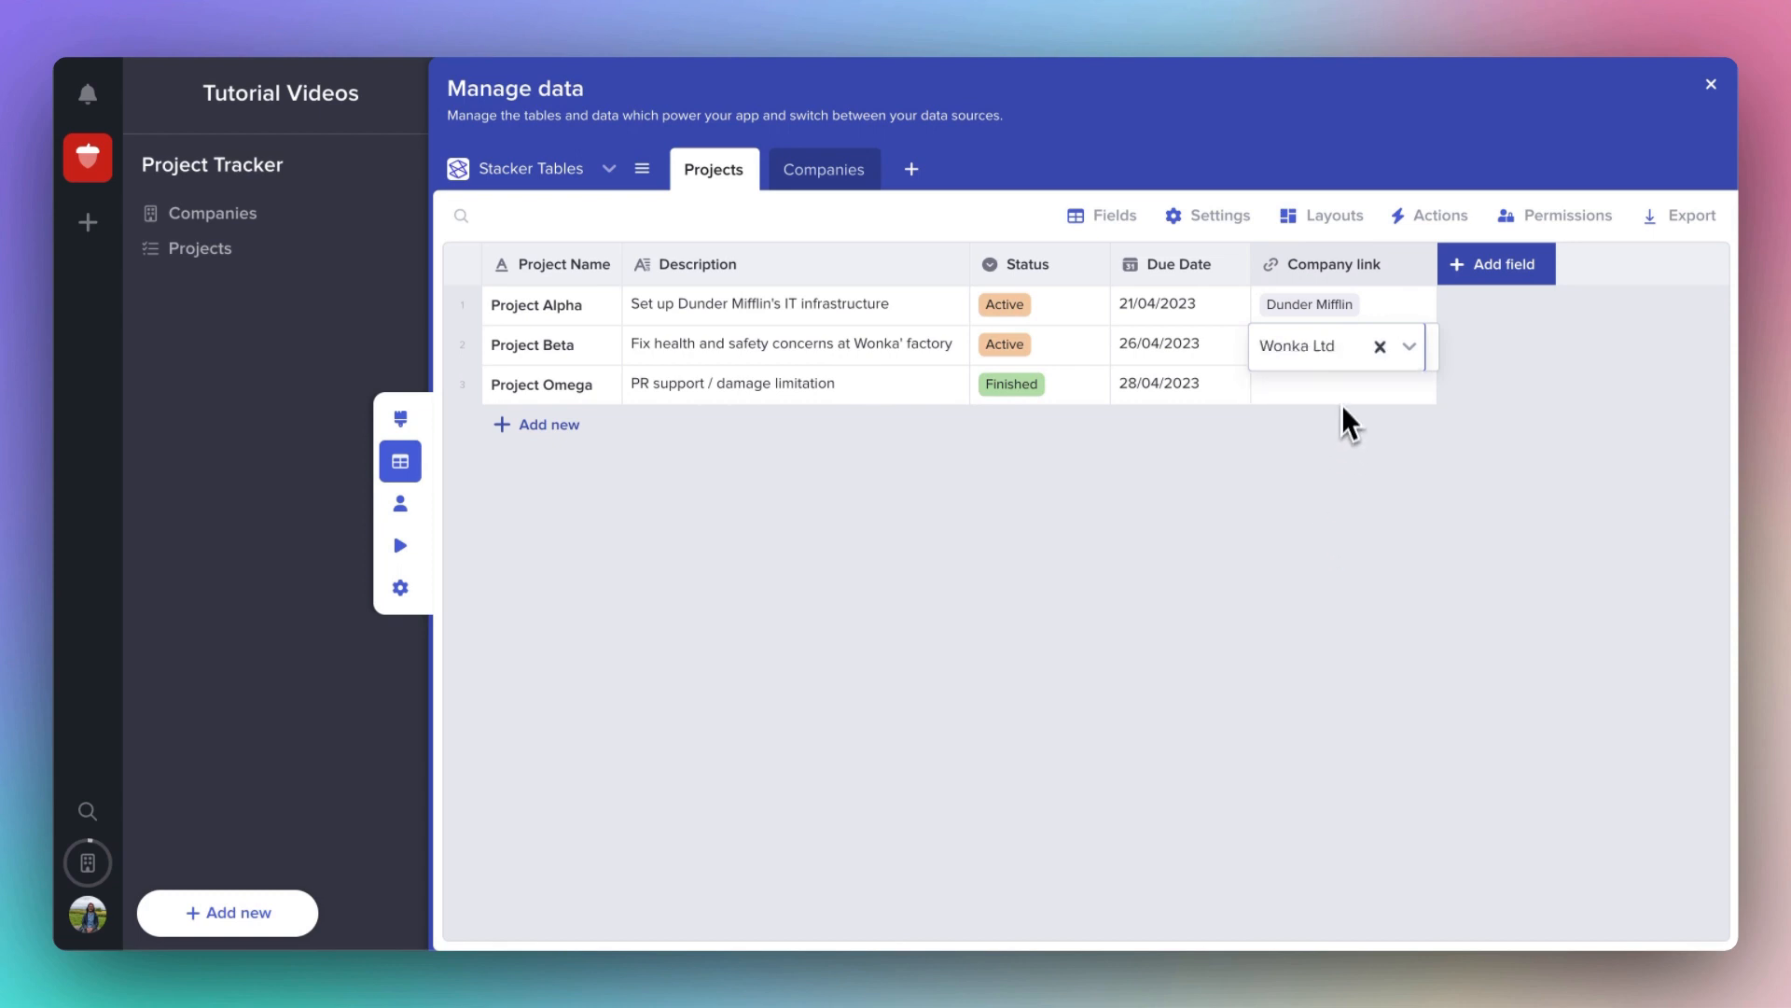
{"action": "left_click", "coordinate": [1334, 384]}
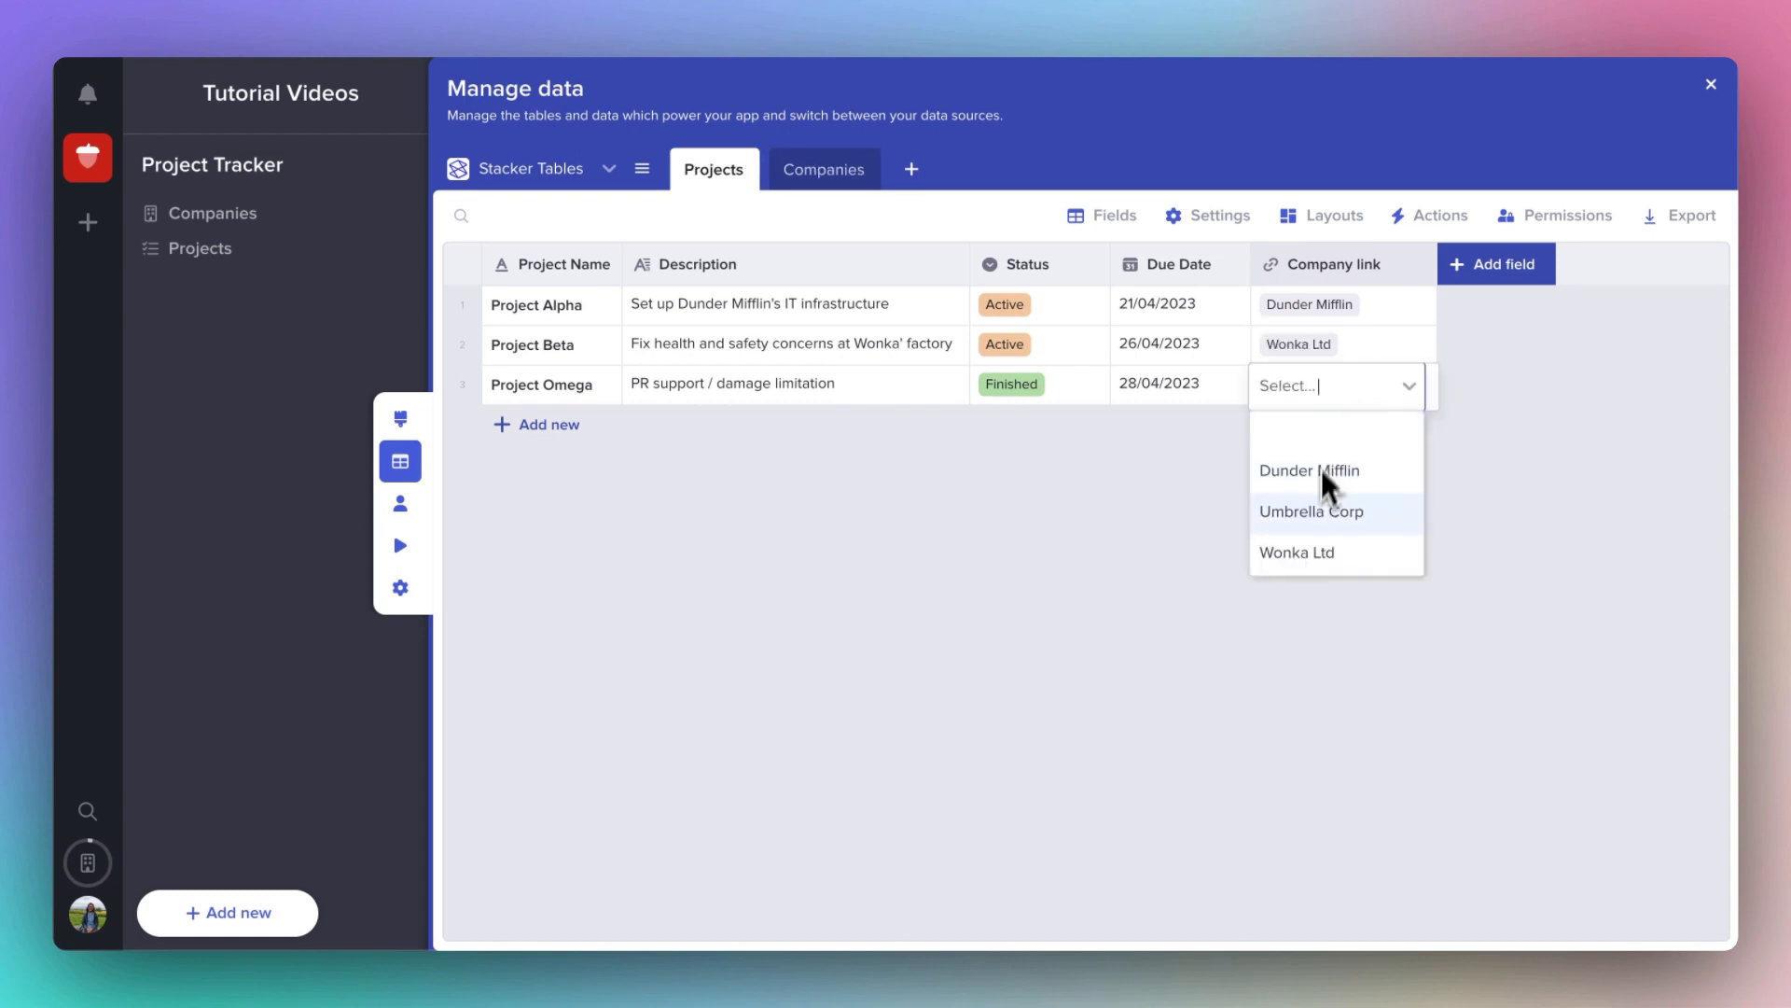
{"action": "left_click", "coordinate": [1312, 512]}
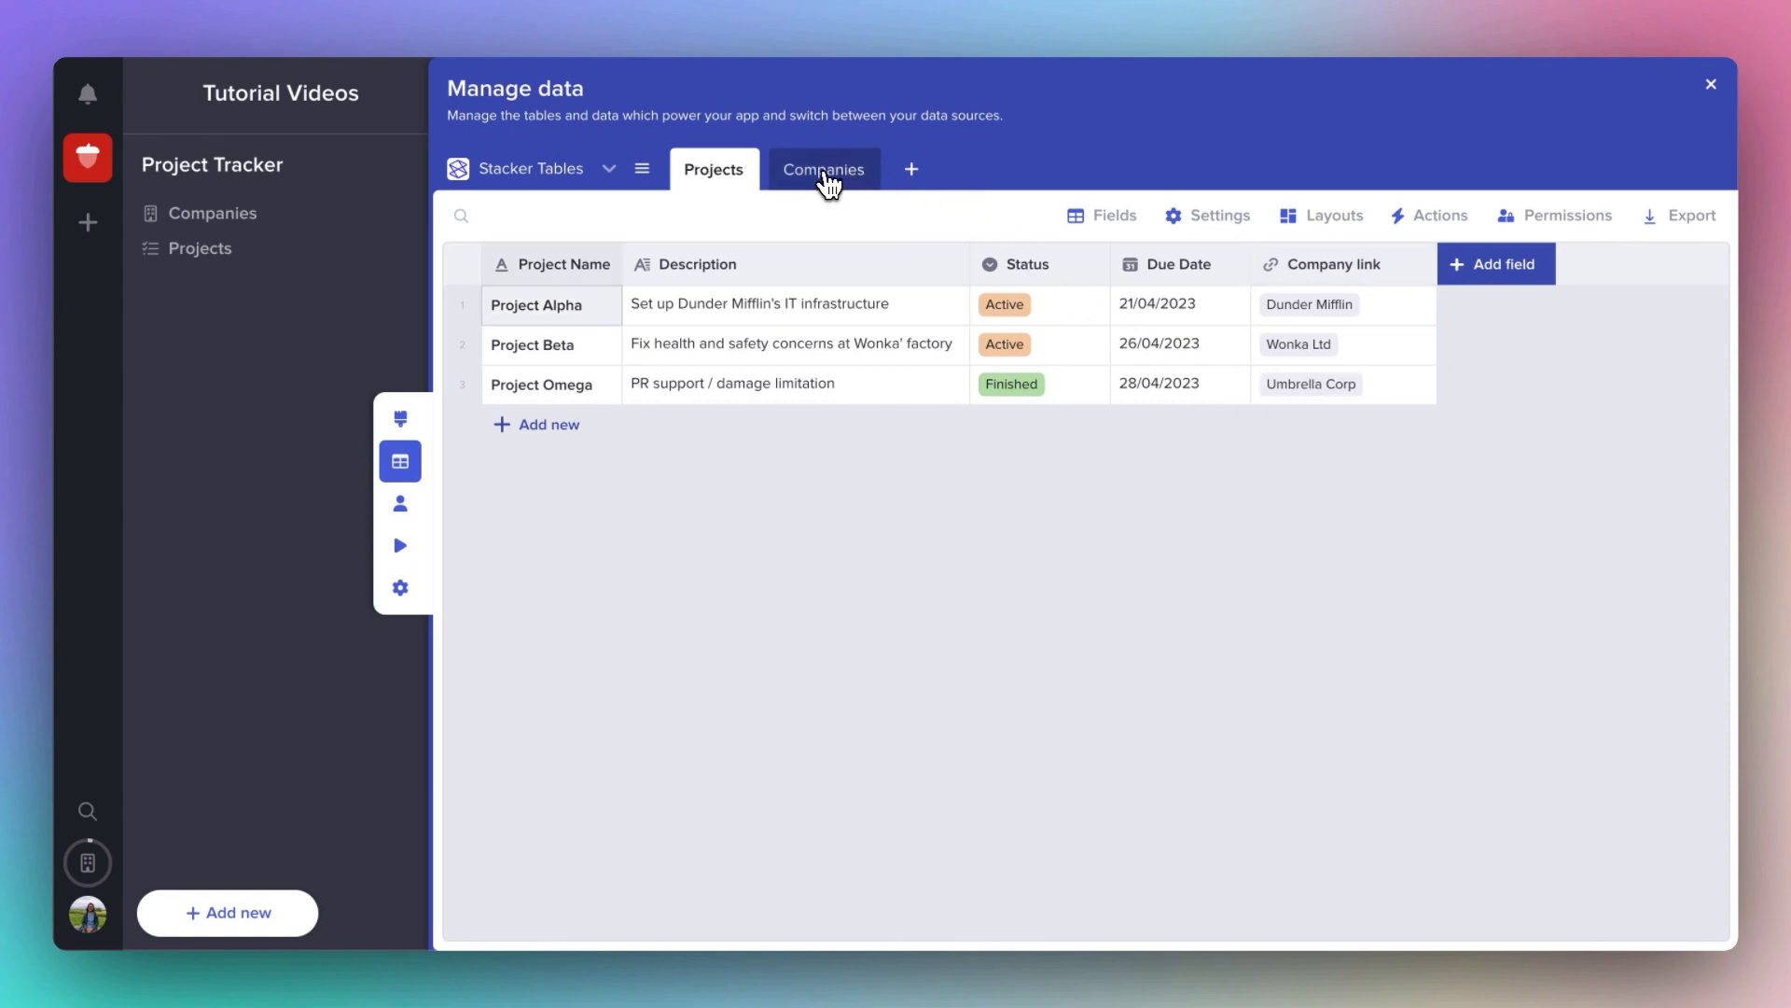
View the Companies table showing the Projects records field with Alpha, Beta and Omega.
{"action": "left_click", "coordinate": [823, 170]}
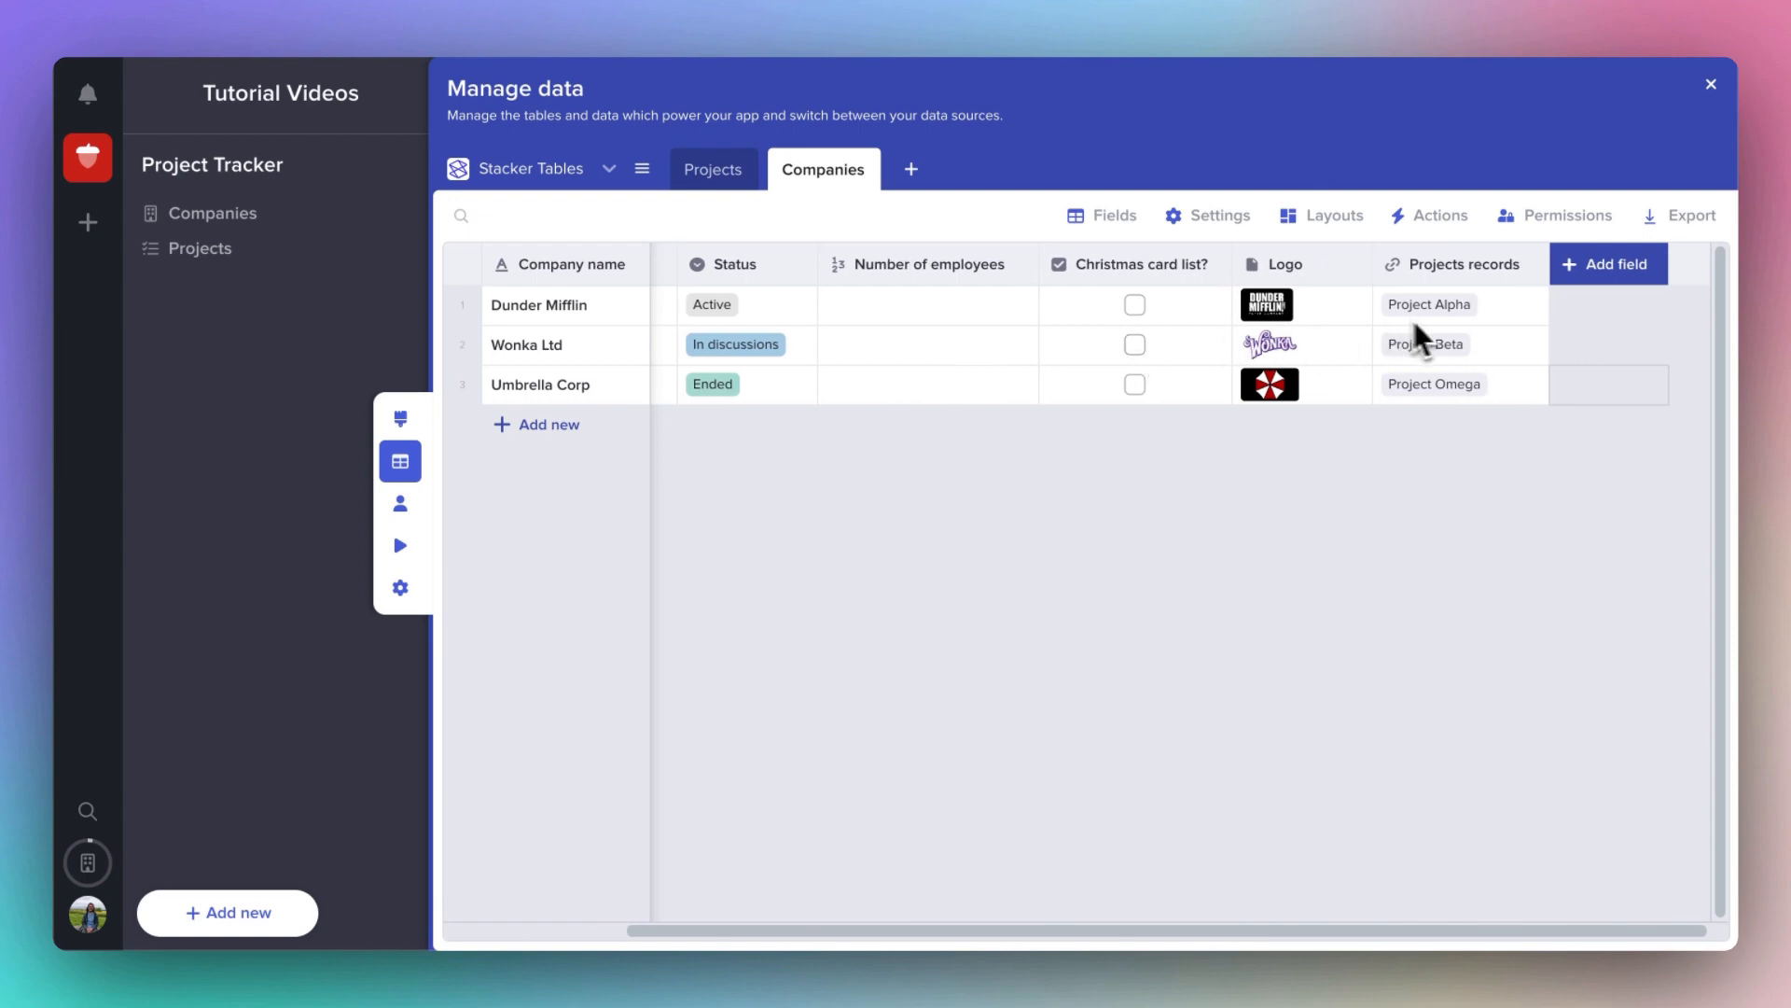
{"action": "mouse_move", "coordinate": [1515, 347]}
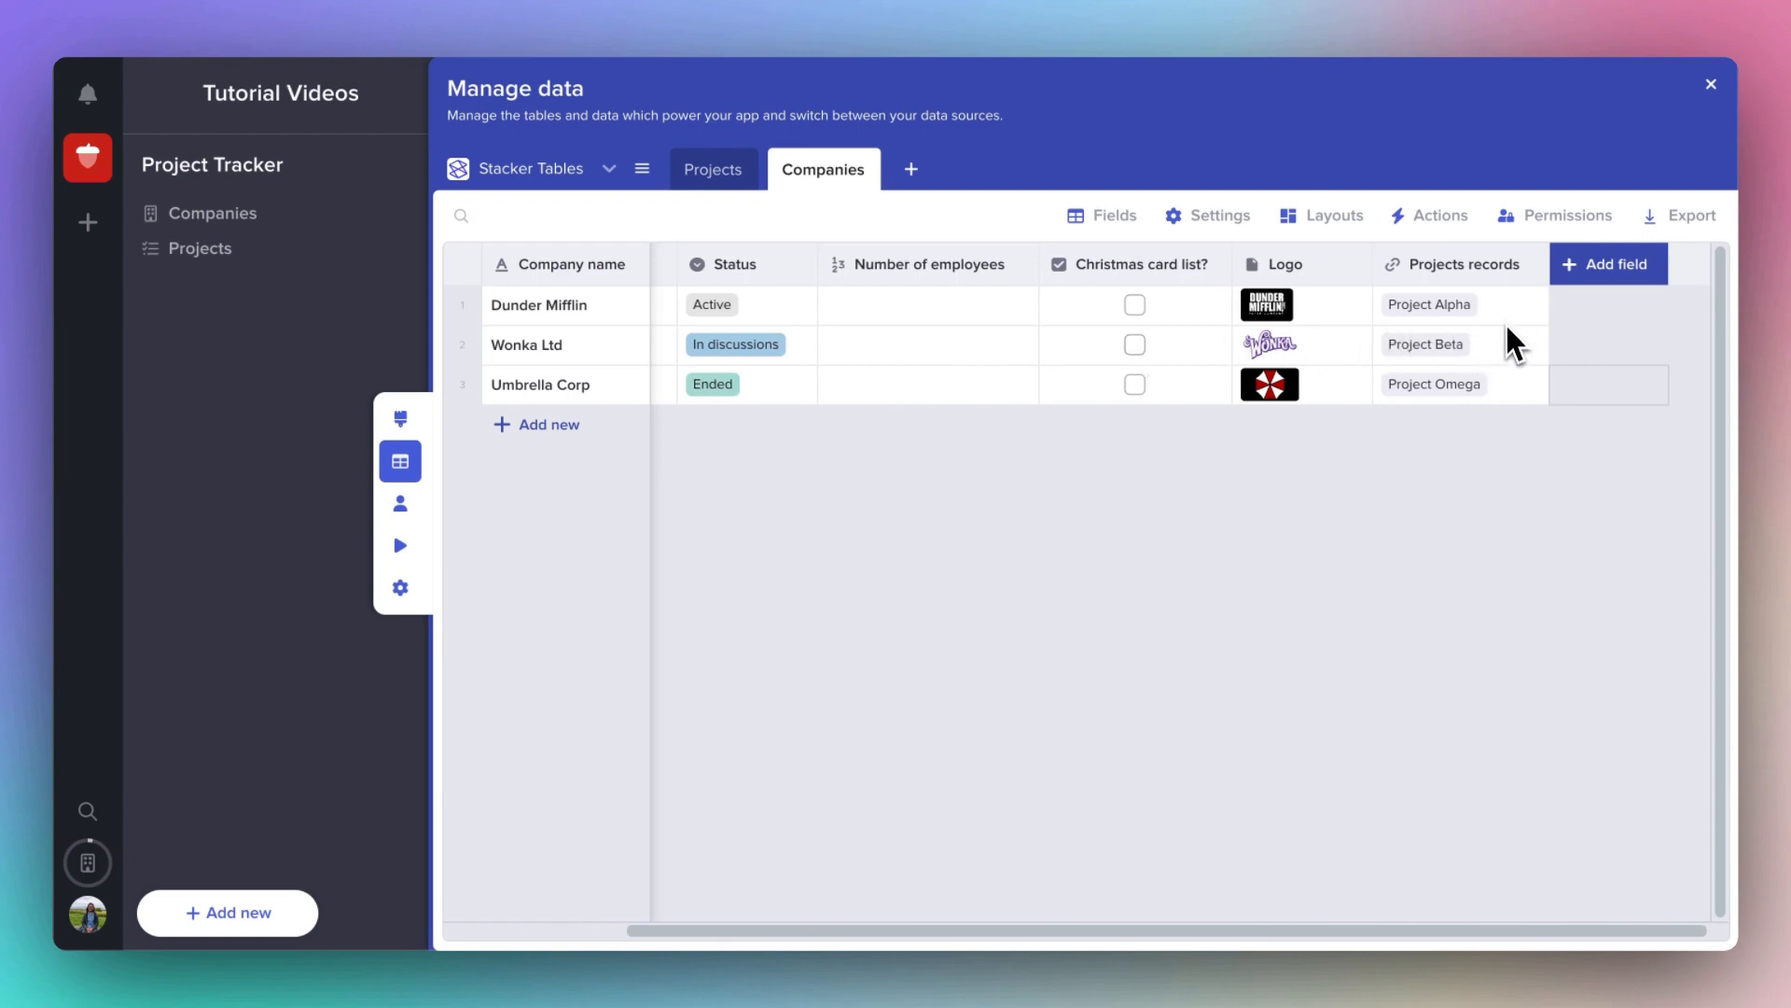
{"action": "mouse_move", "coordinate": [1512, 394]}
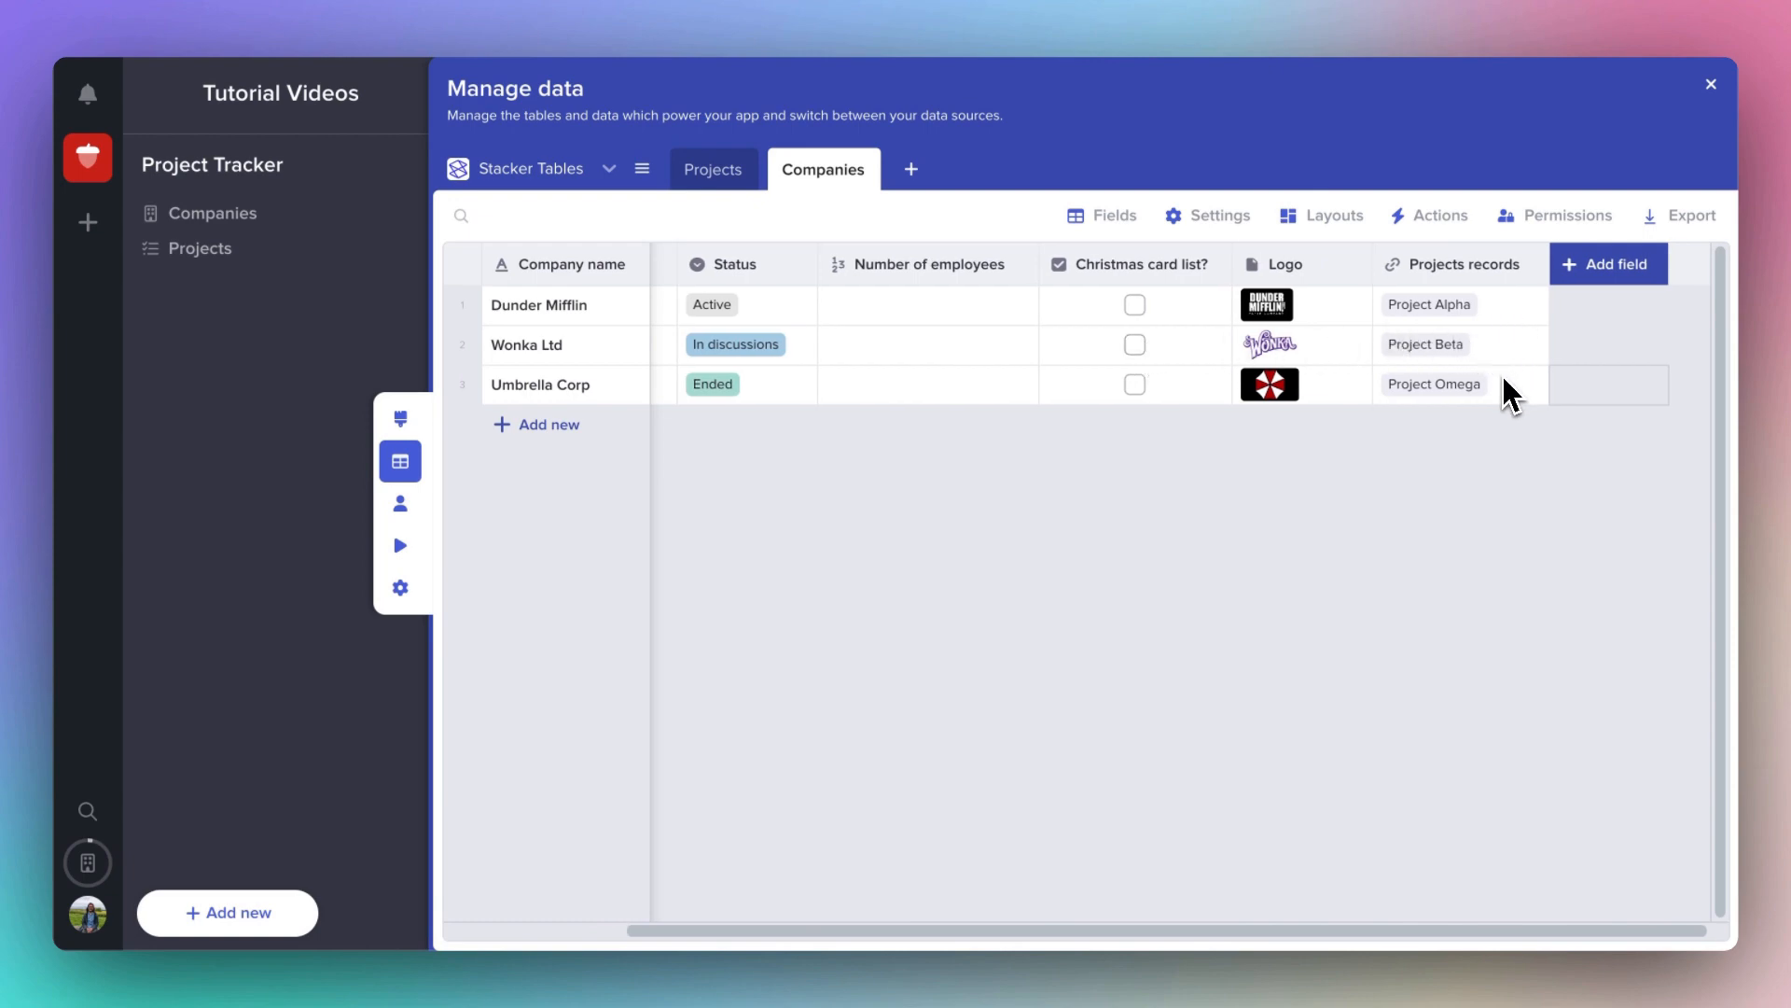
{"action": "mouse_move", "coordinate": [556, 414]}
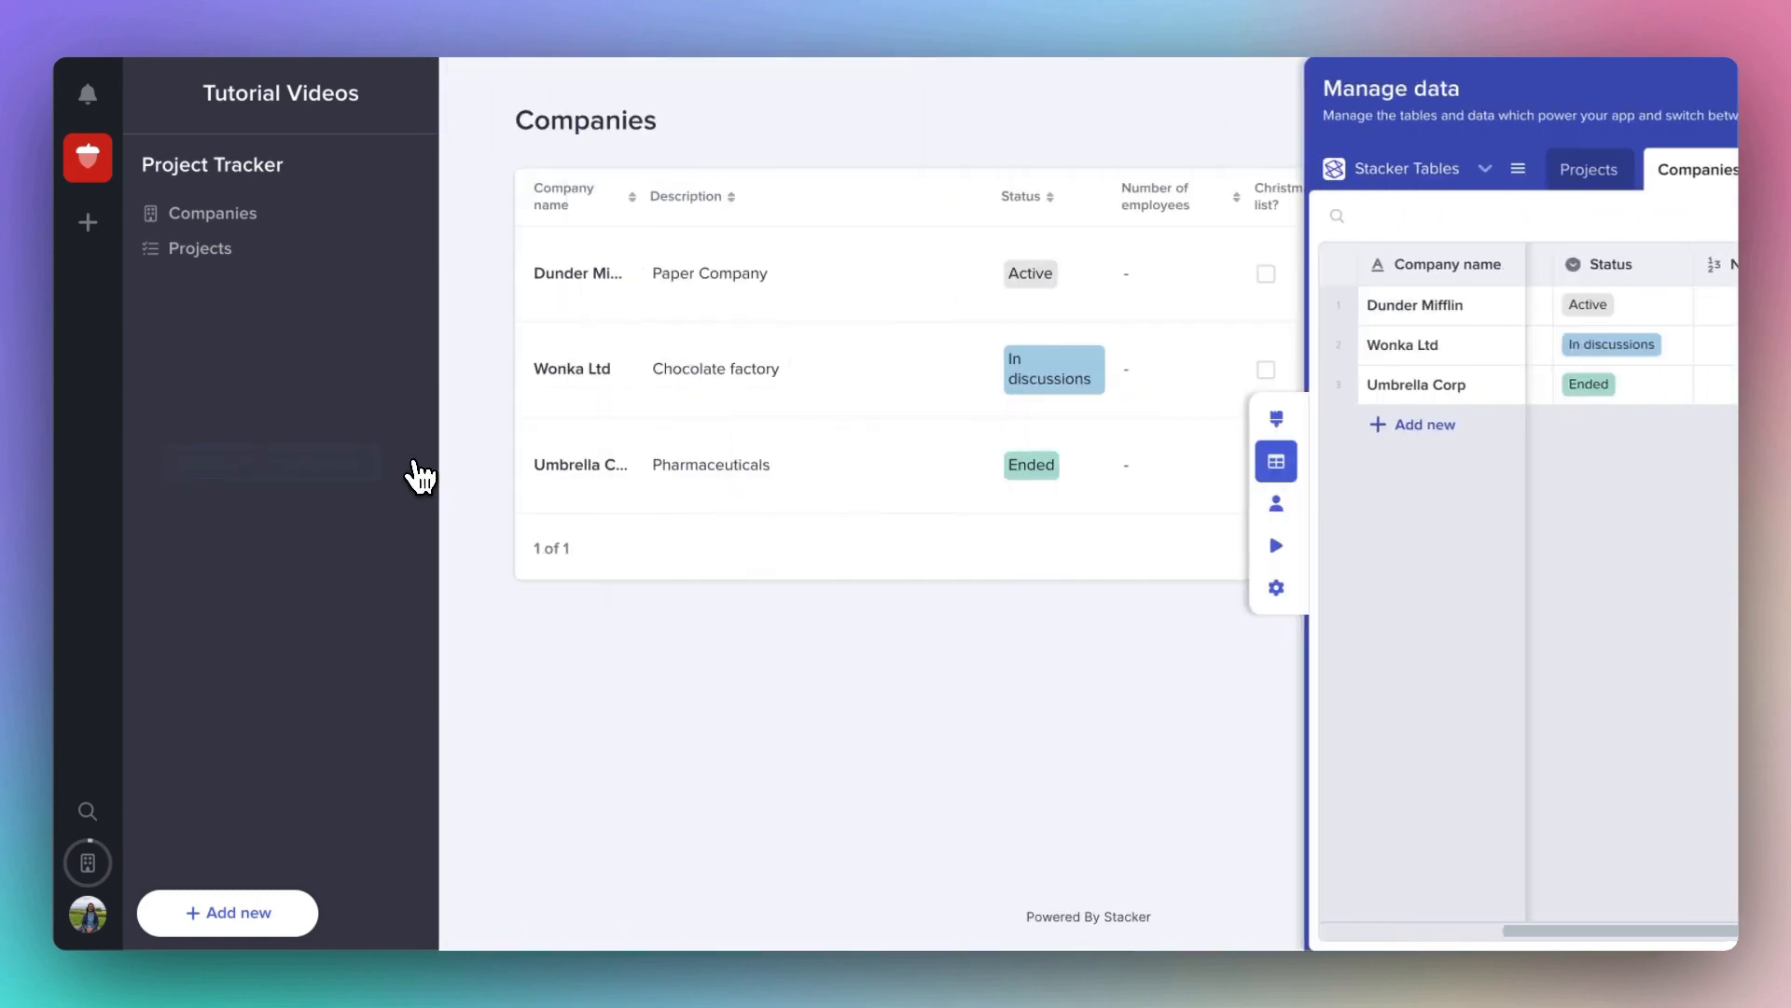
Show the Companies page, then the Projects page listing Alpha, Beta and Omega with linked companies.
{"action": "left_click", "coordinate": [215, 213]}
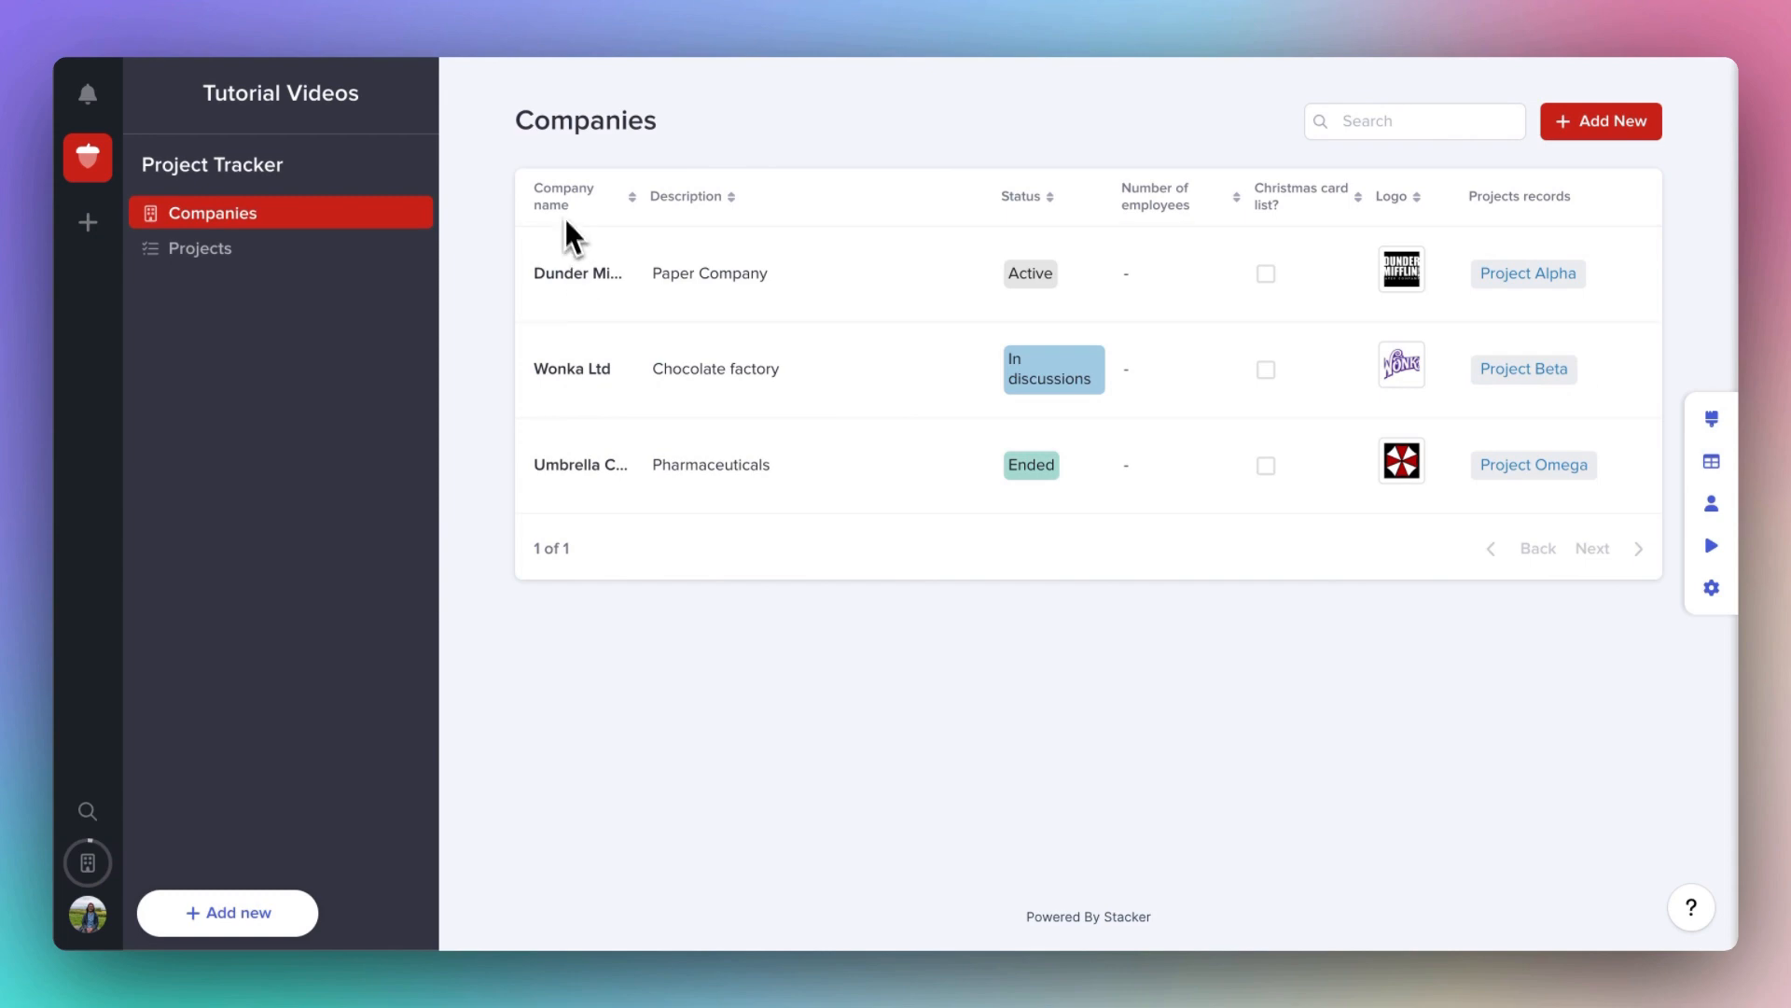
{"action": "mouse_move", "coordinate": [362, 282]}
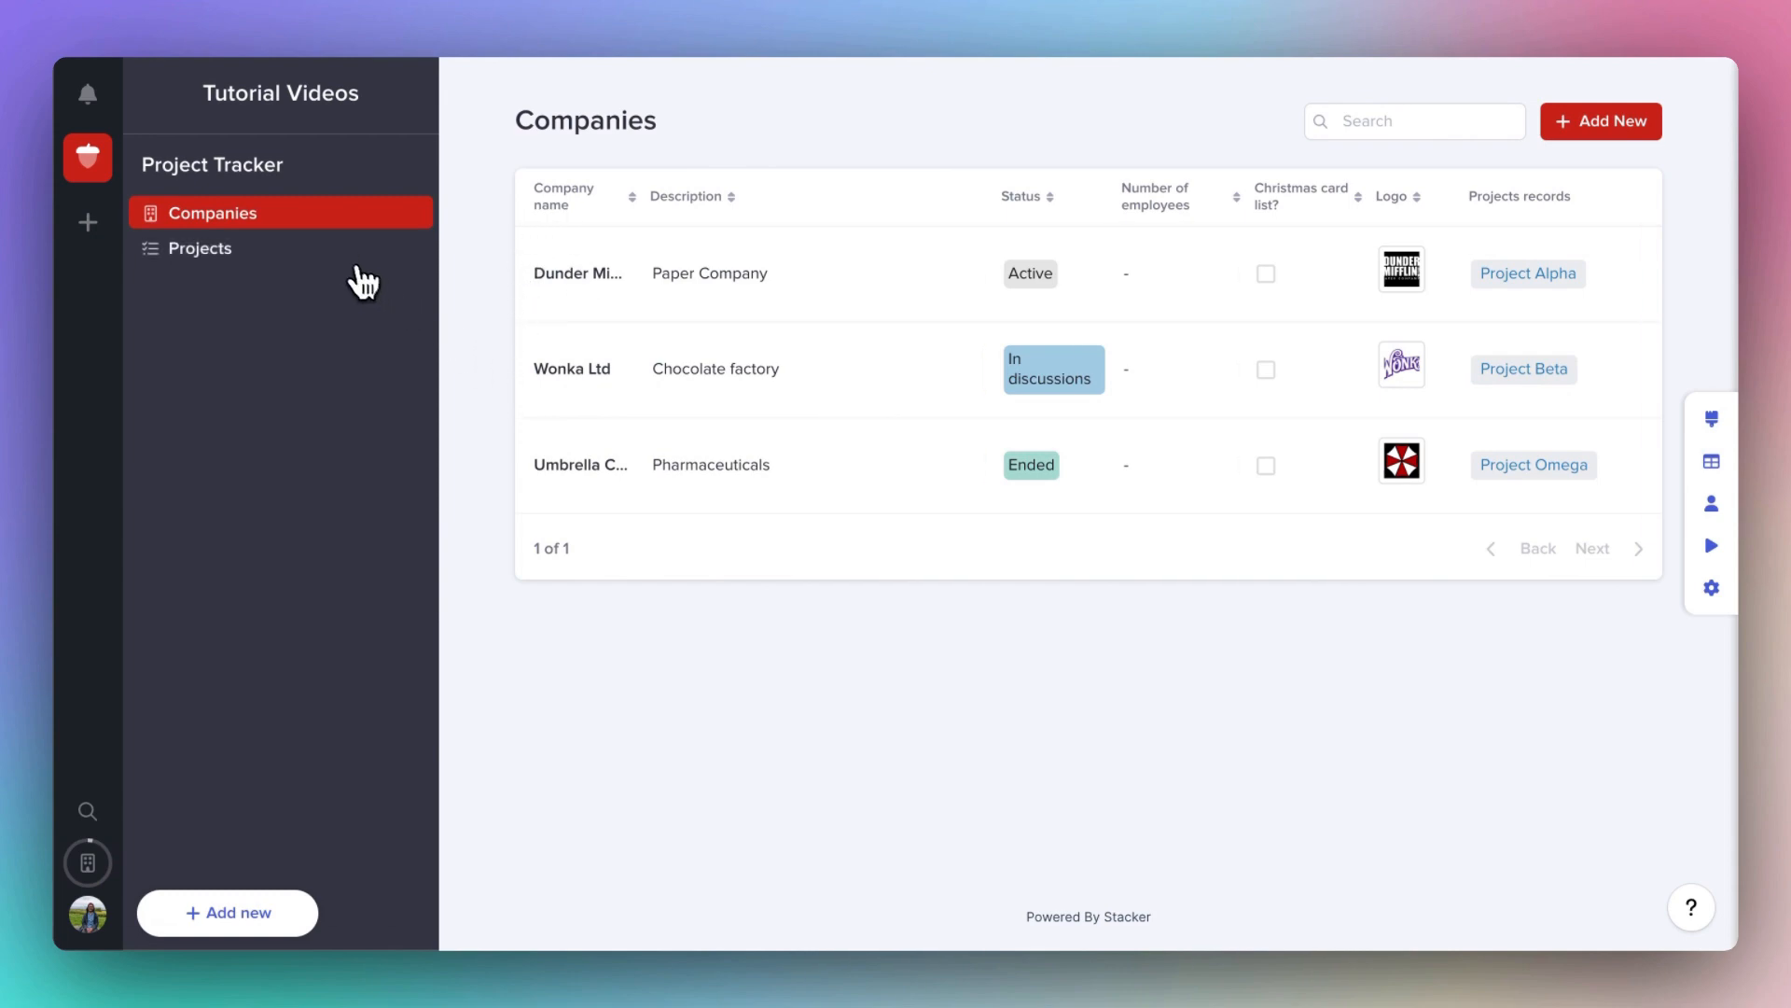
{"action": "left_click", "coordinate": [200, 249]}
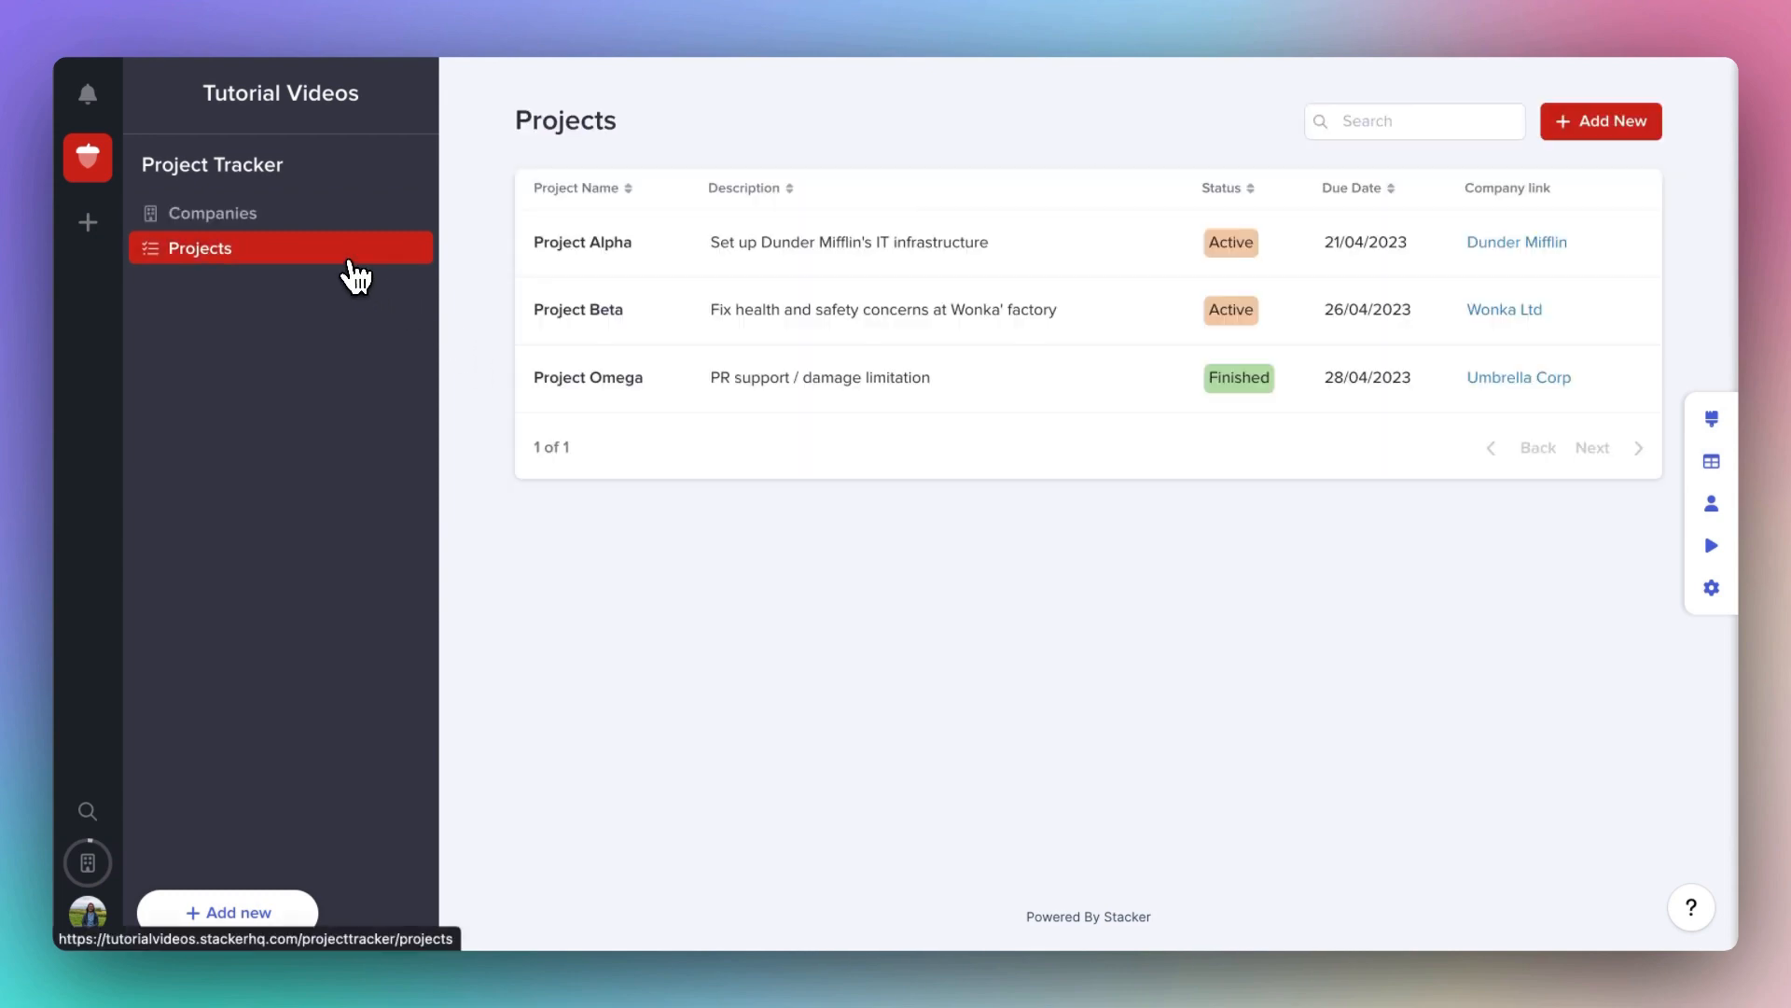
{"action": "mouse_move", "coordinate": [770, 563]}
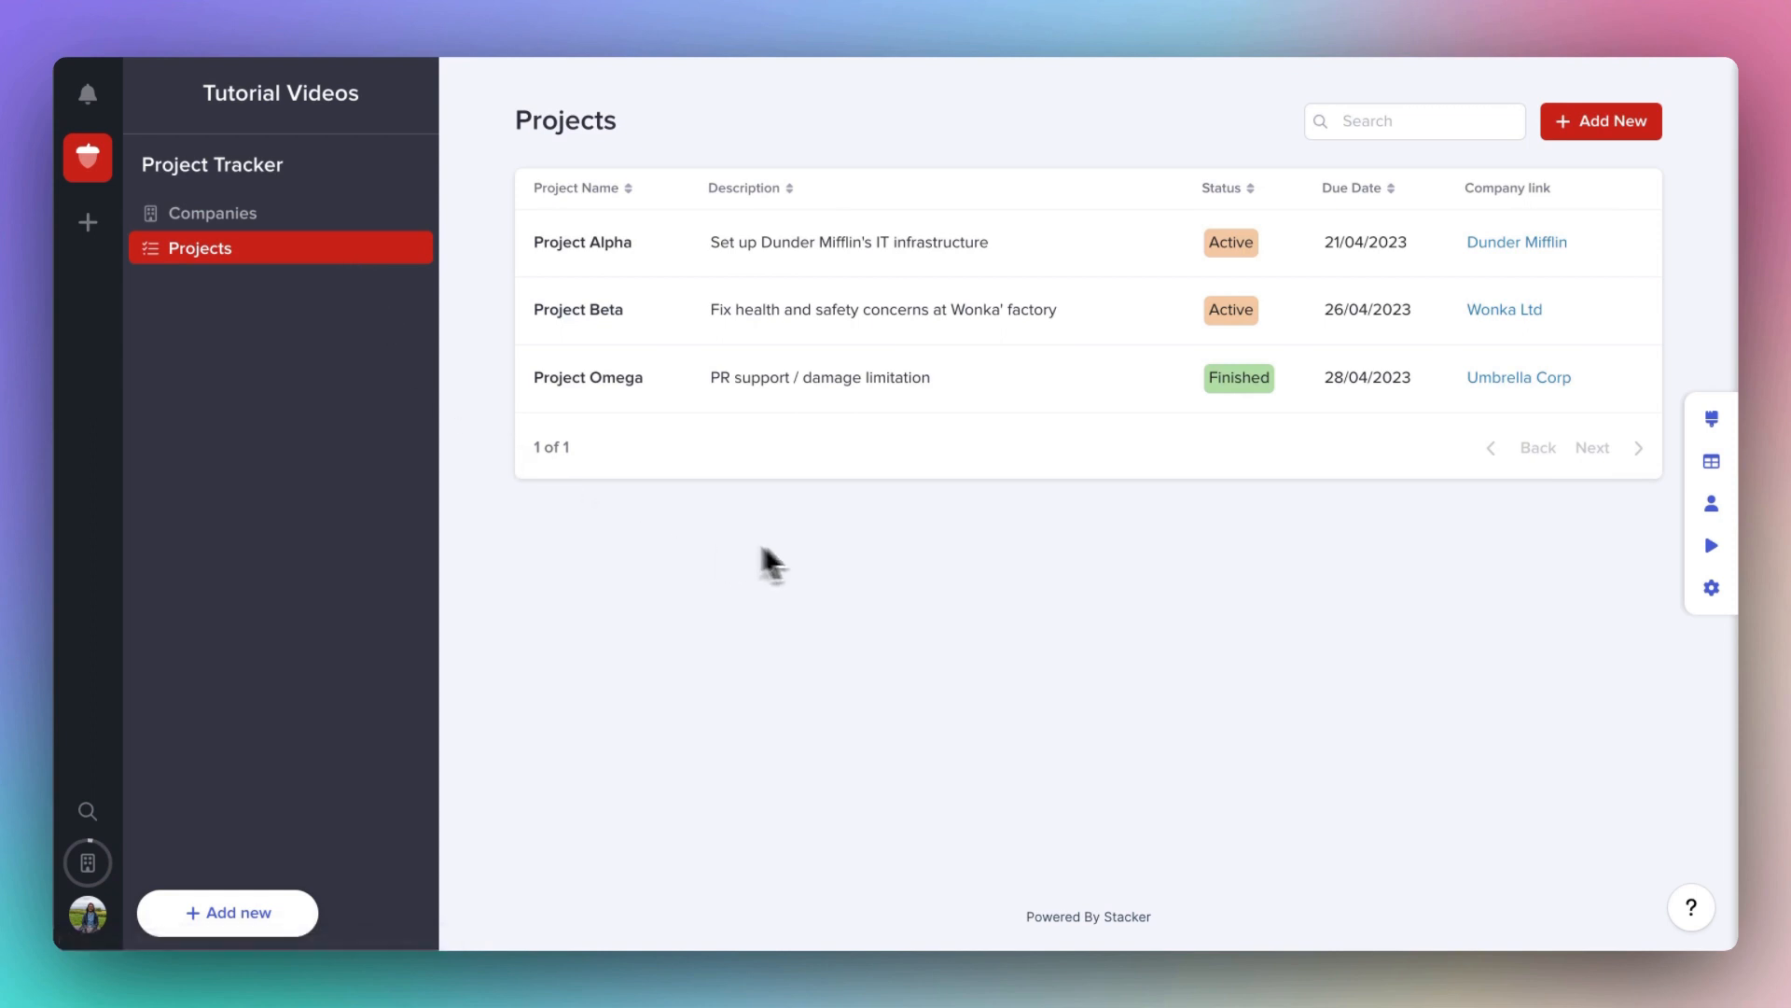
{"action": "mouse_move", "coordinate": [865, 562]}
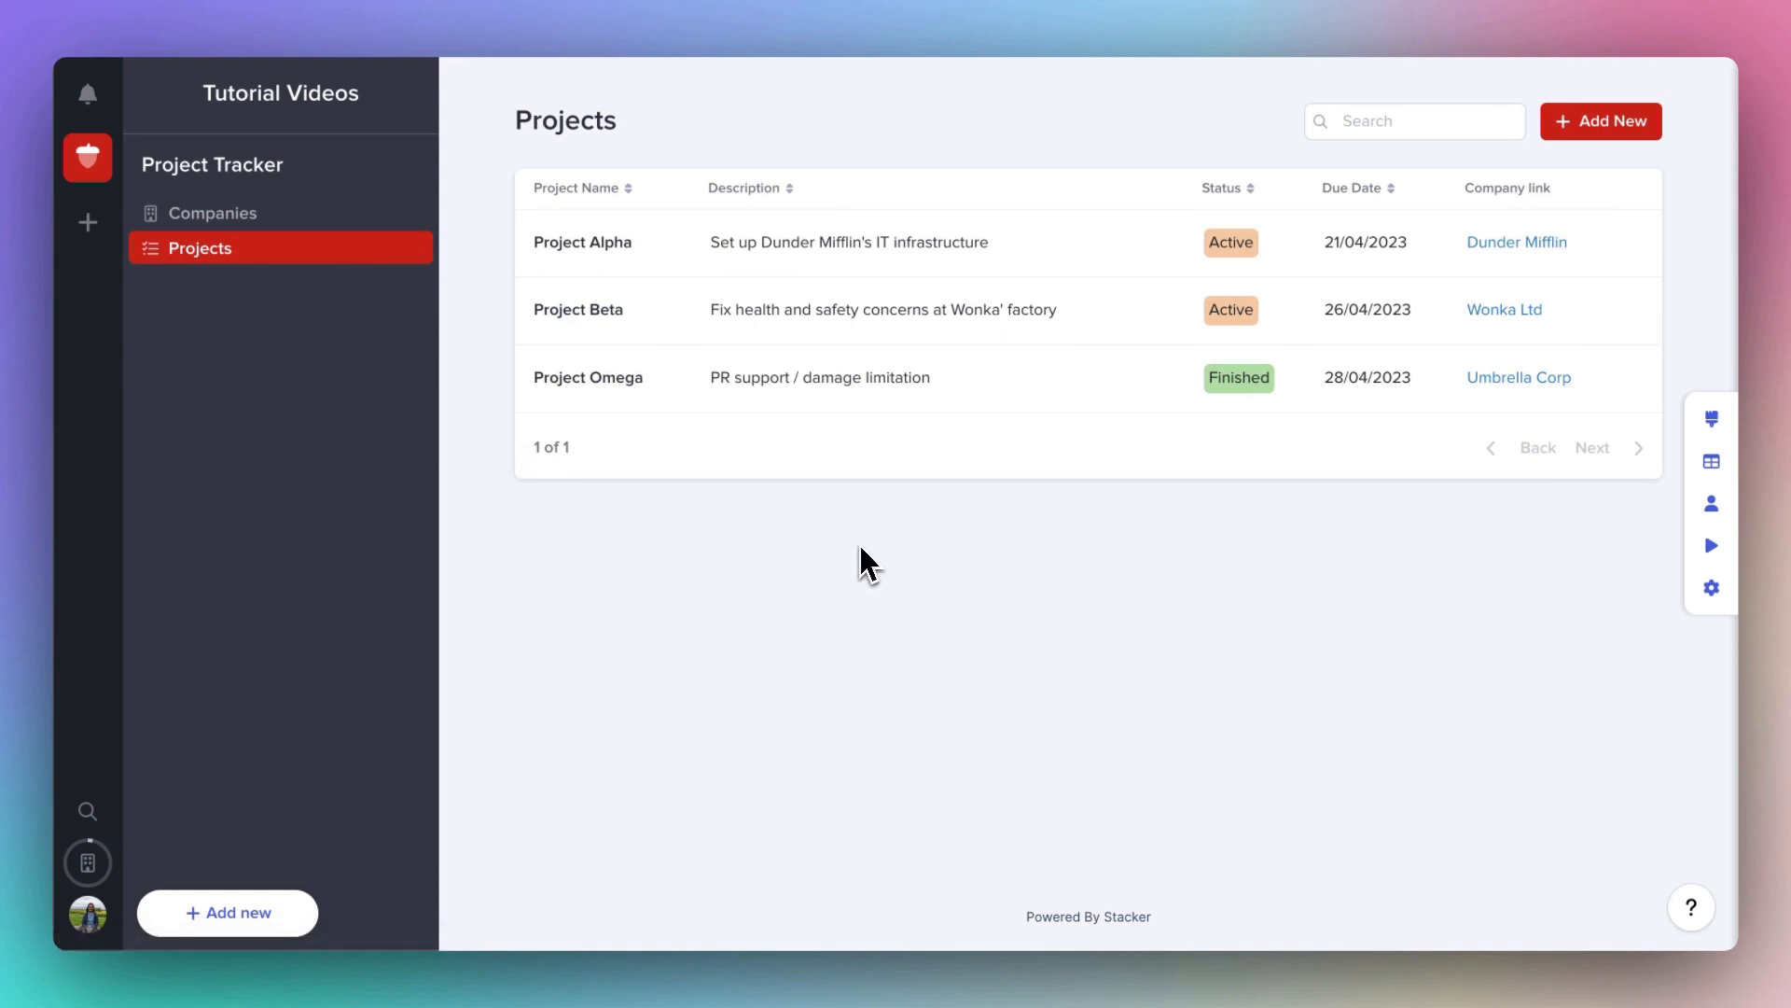